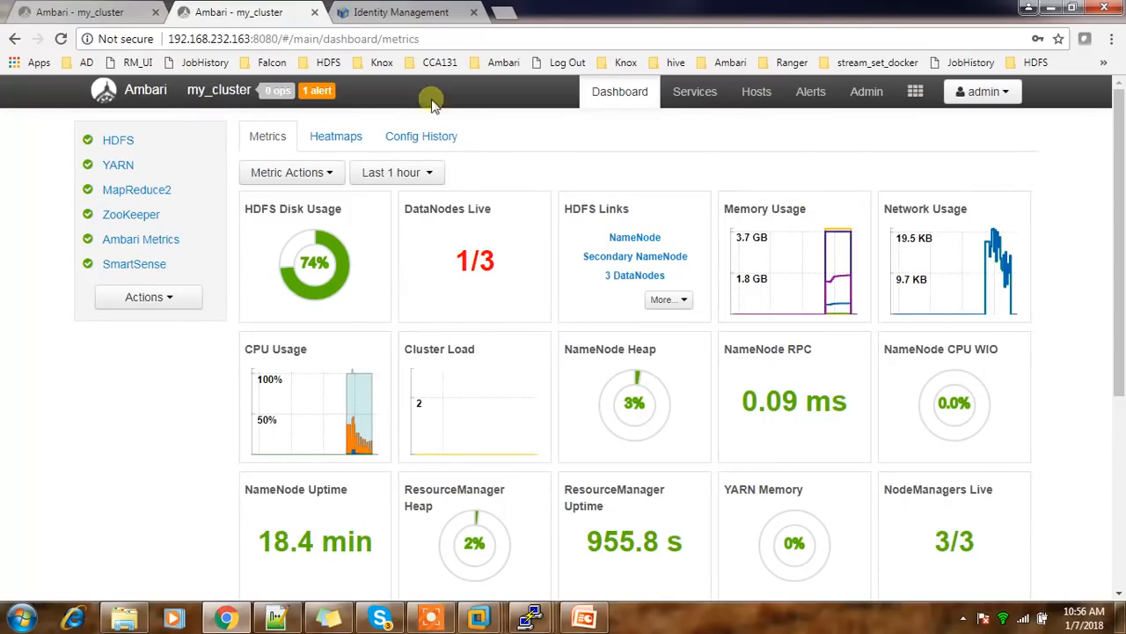
Browse the Hosts and Dashboard views, then reach the cluster Admin menu
left_click(396, 12)
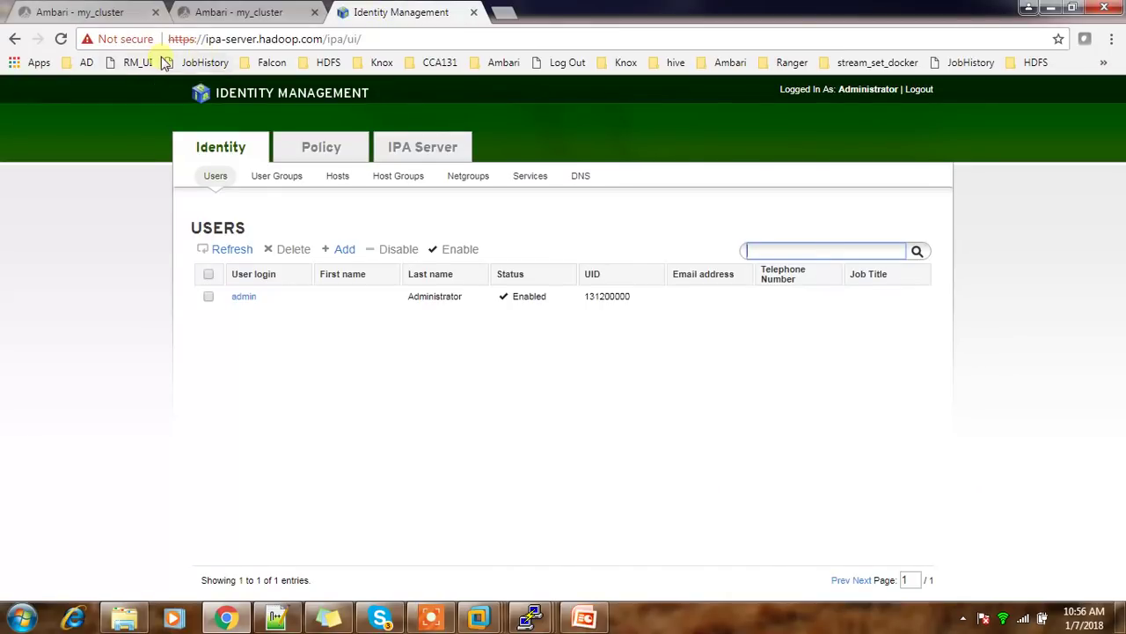
mouse_move(382, 88)
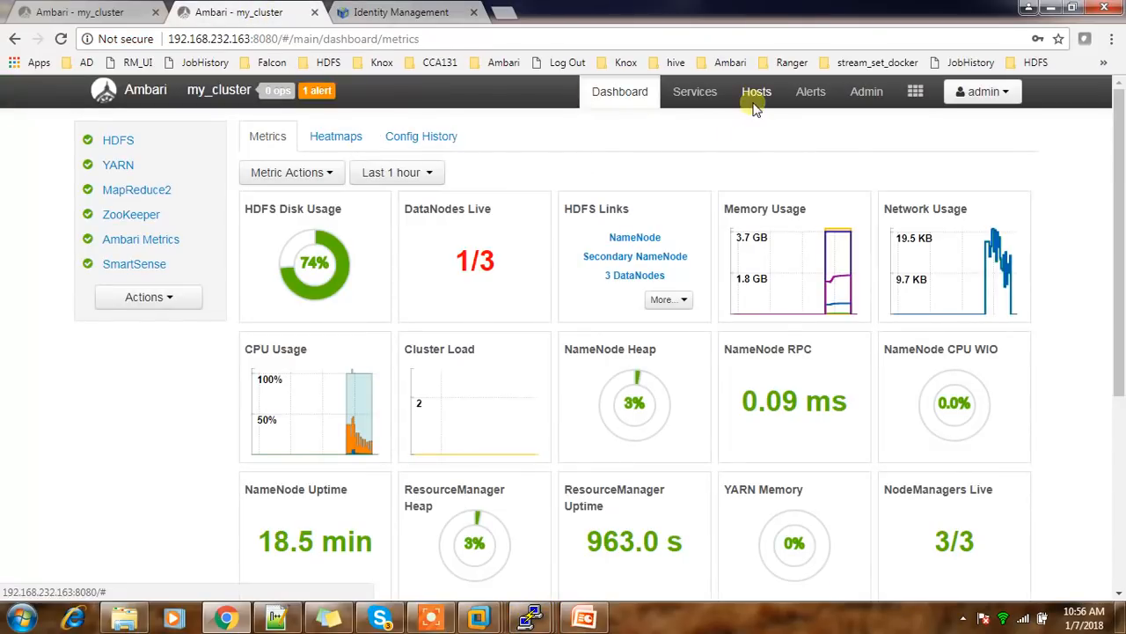
left_click(757, 91)
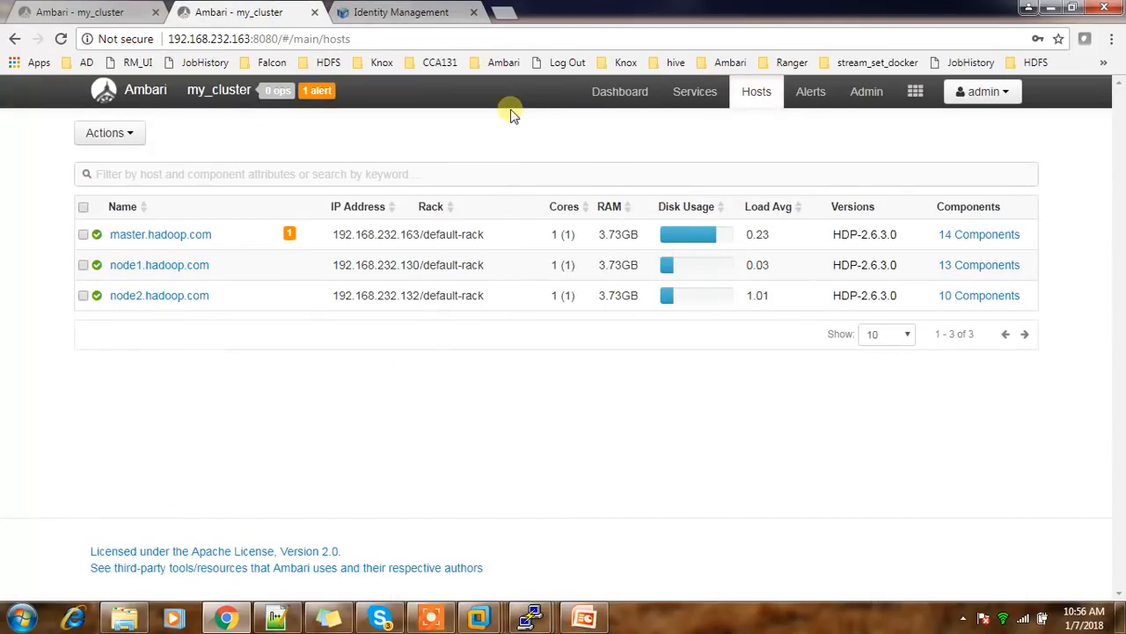
left_click(694, 91)
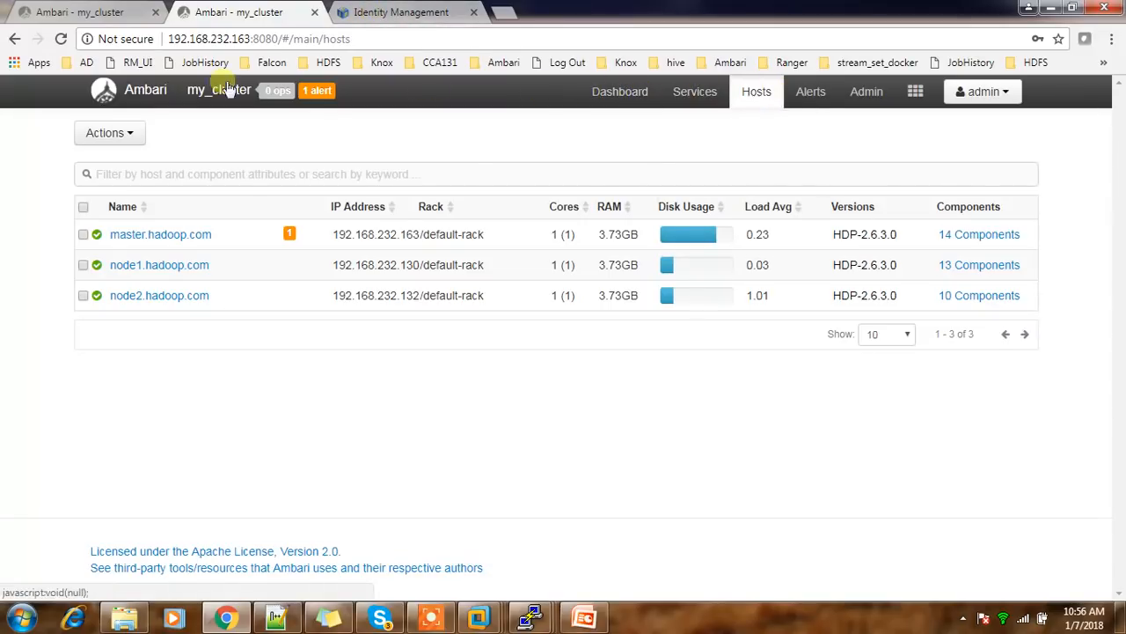
left_click(620, 91)
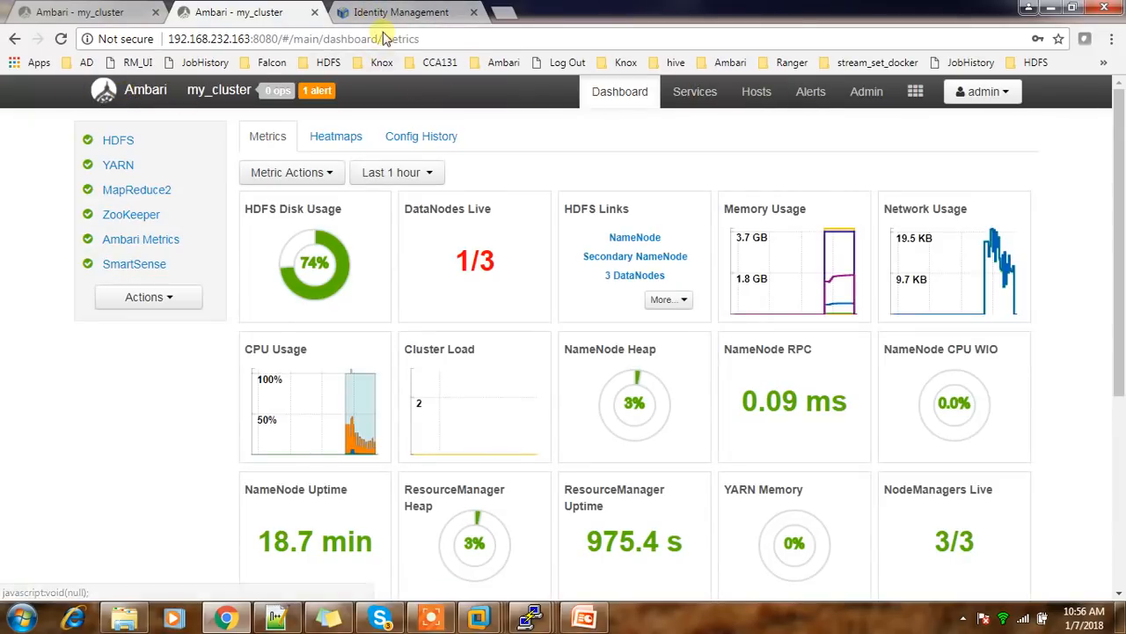
left_click(866, 92)
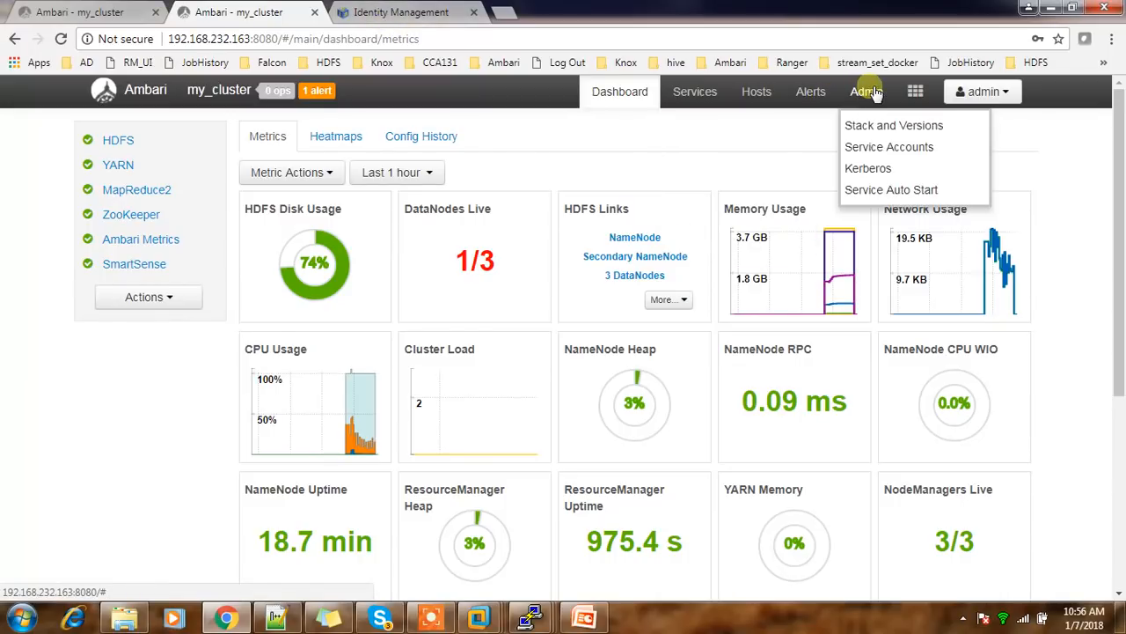
mouse_move(870, 169)
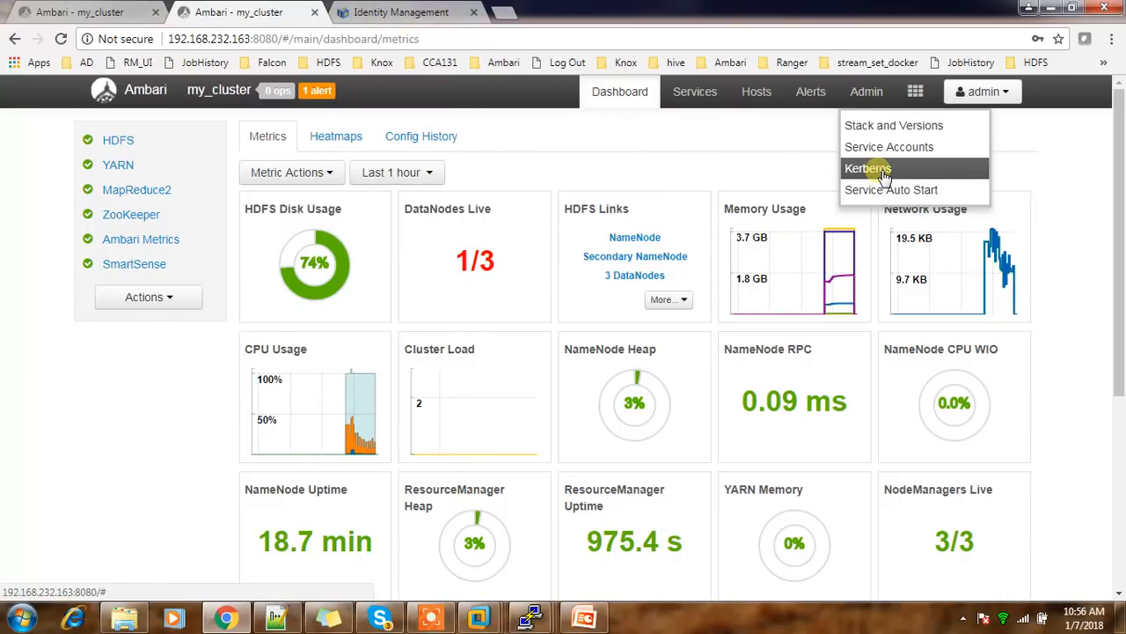
Start the Enable Kerberos wizard via Proceed Anyway, then leave it with Exit Anyway
left_click(868, 169)
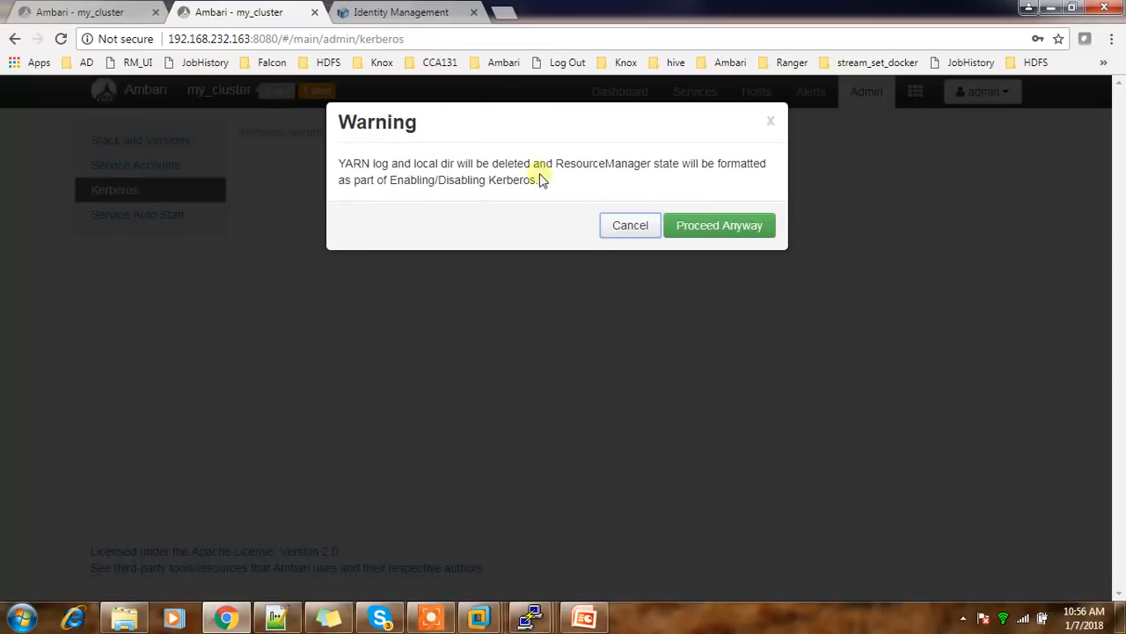
left_click(720, 225)
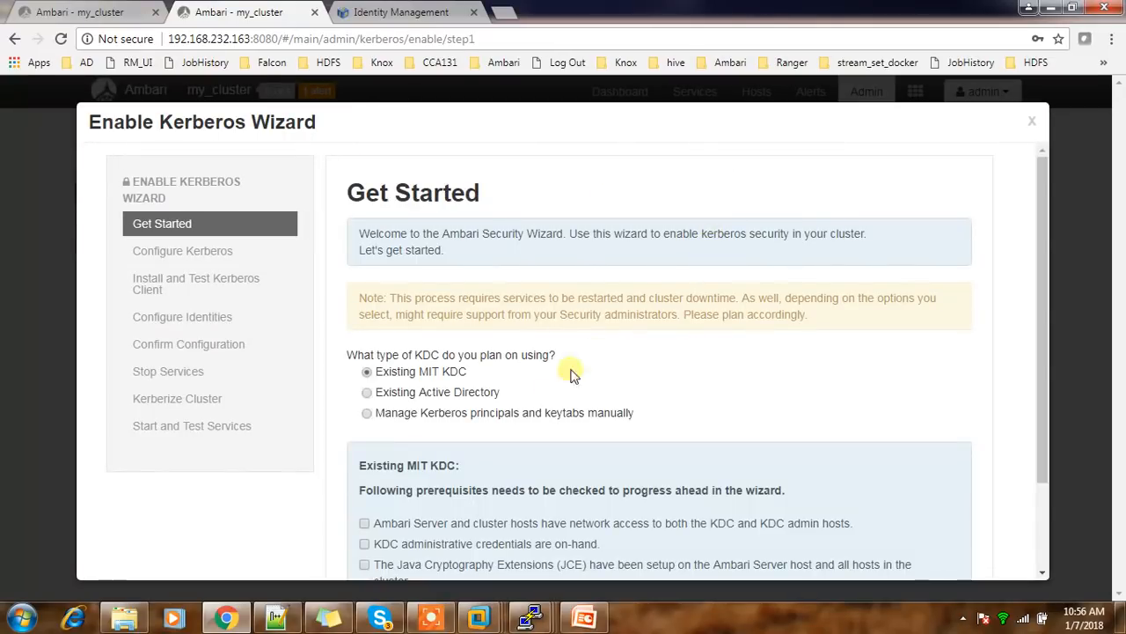
mouse_move(409, 398)
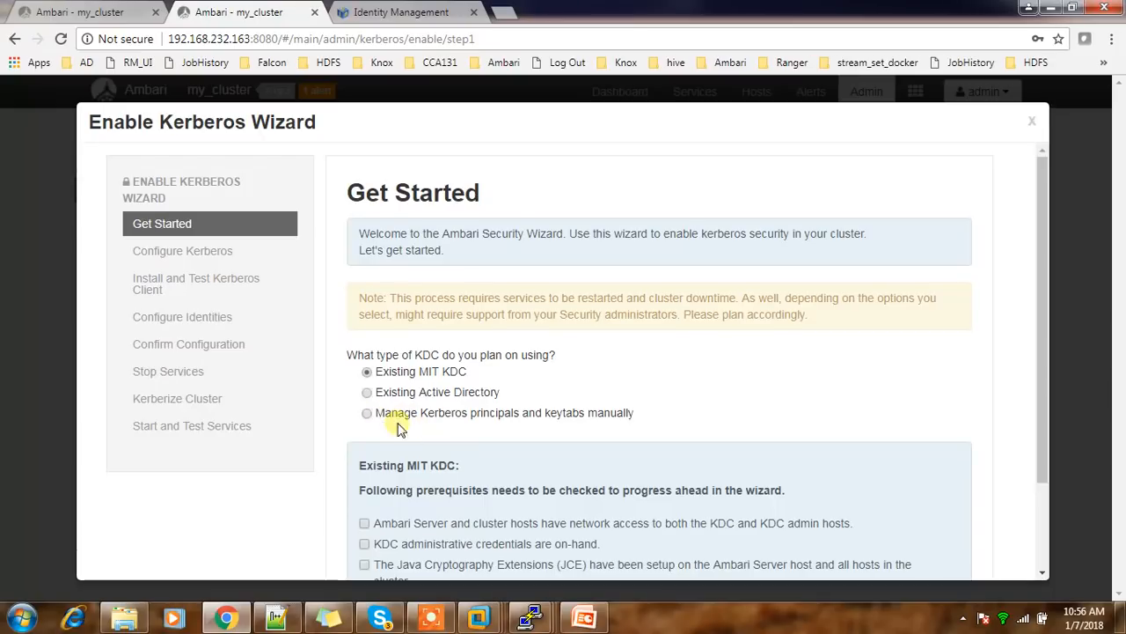
mouse_move(1034, 119)
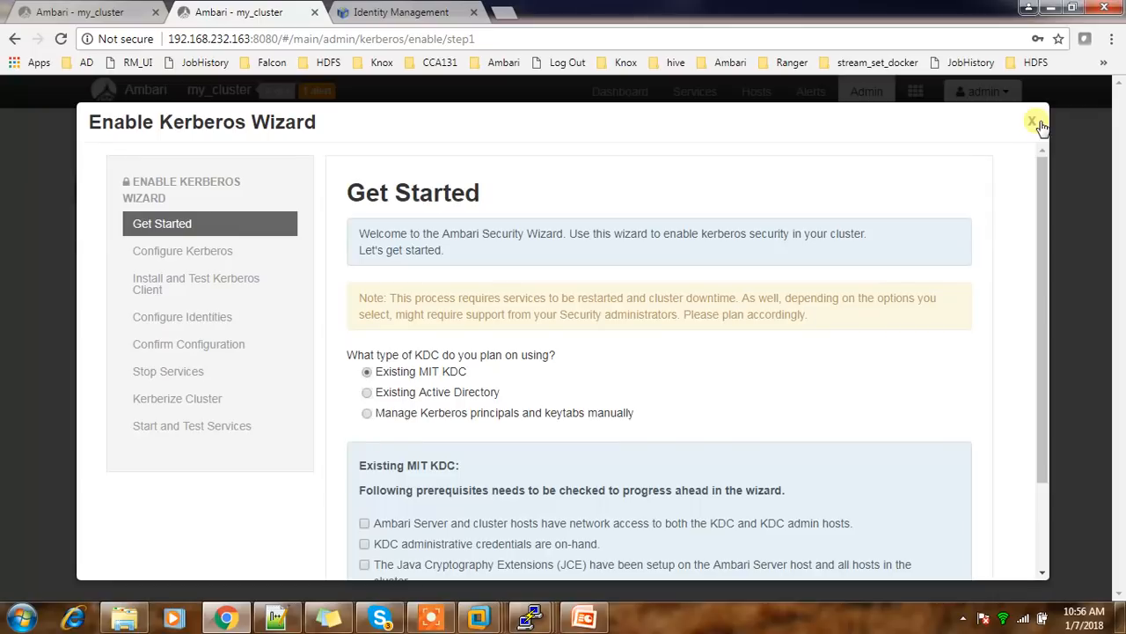
left_click(1031, 119)
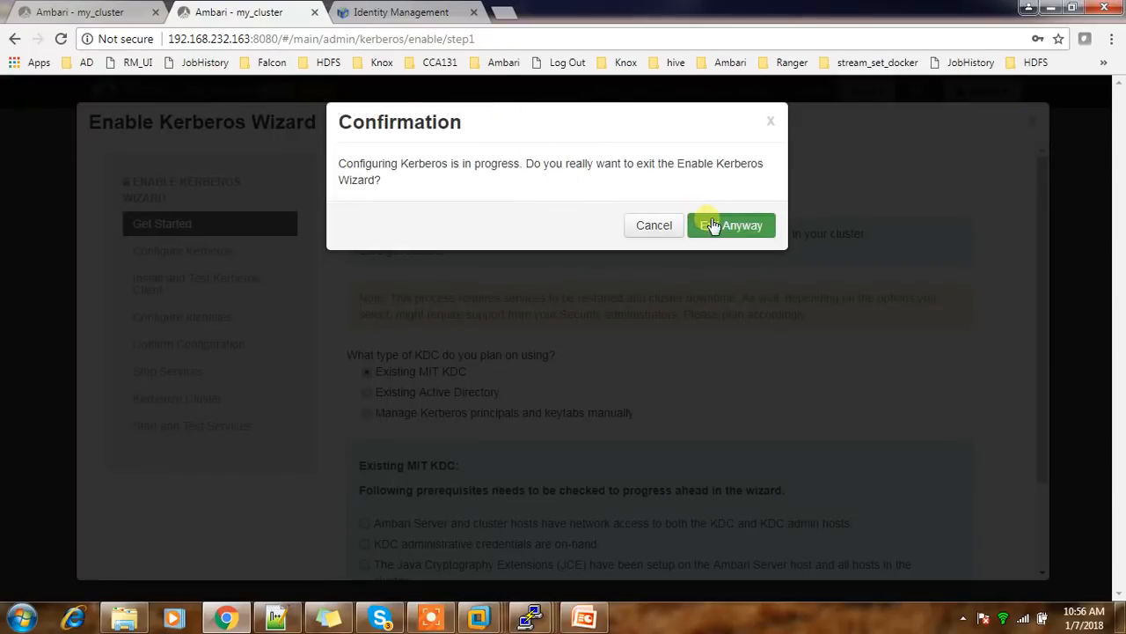
left_click(732, 225)
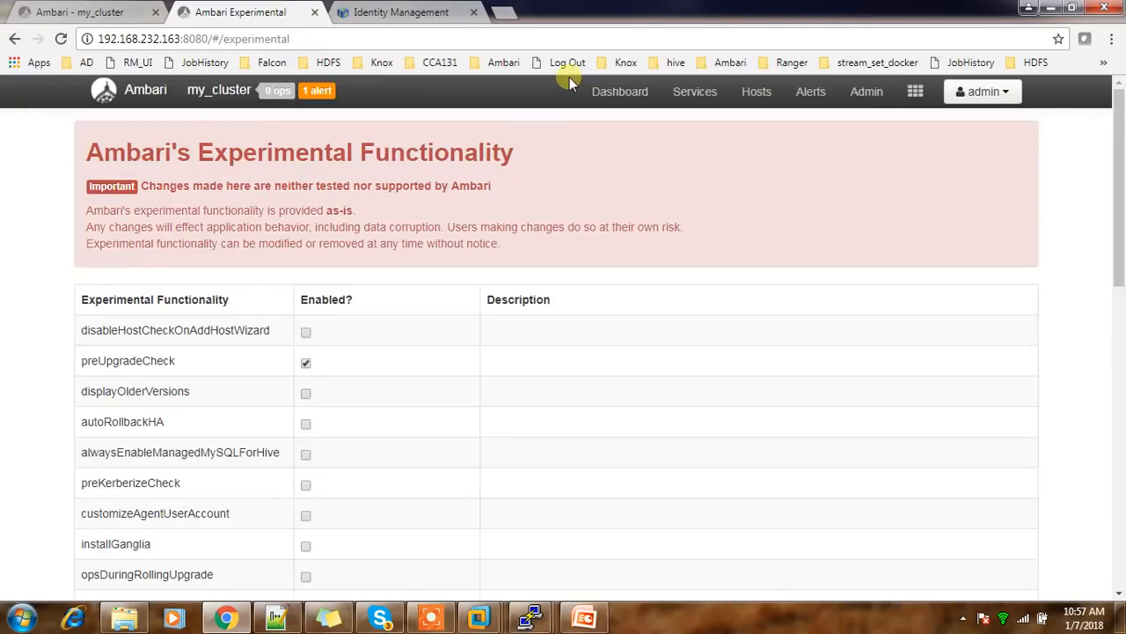
mouse_move(412, 132)
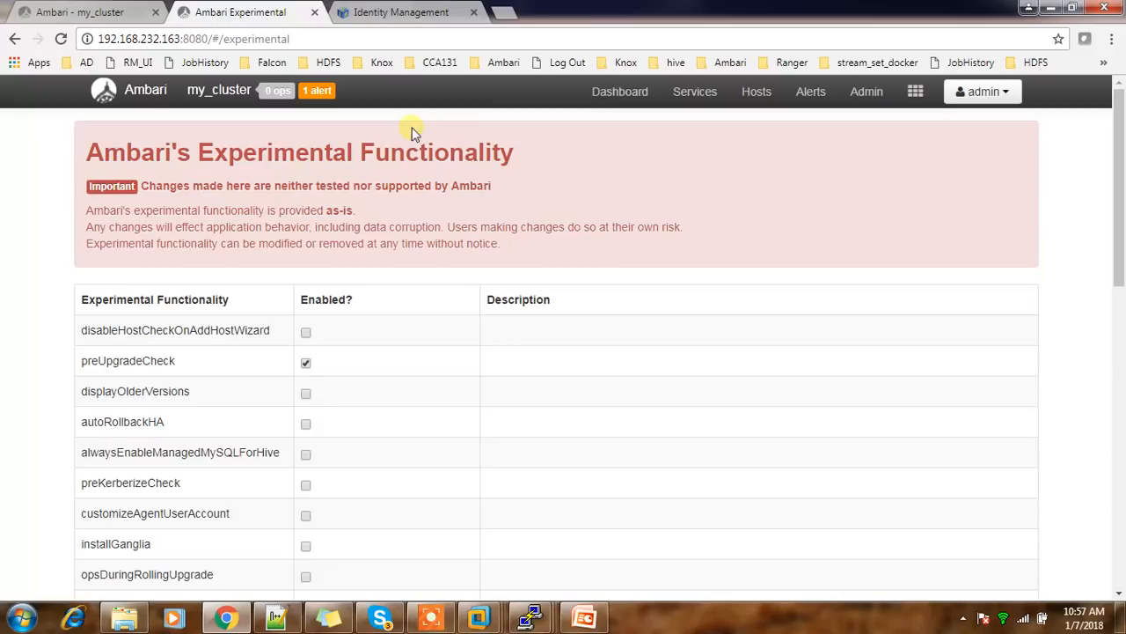
mouse_move(80, 144)
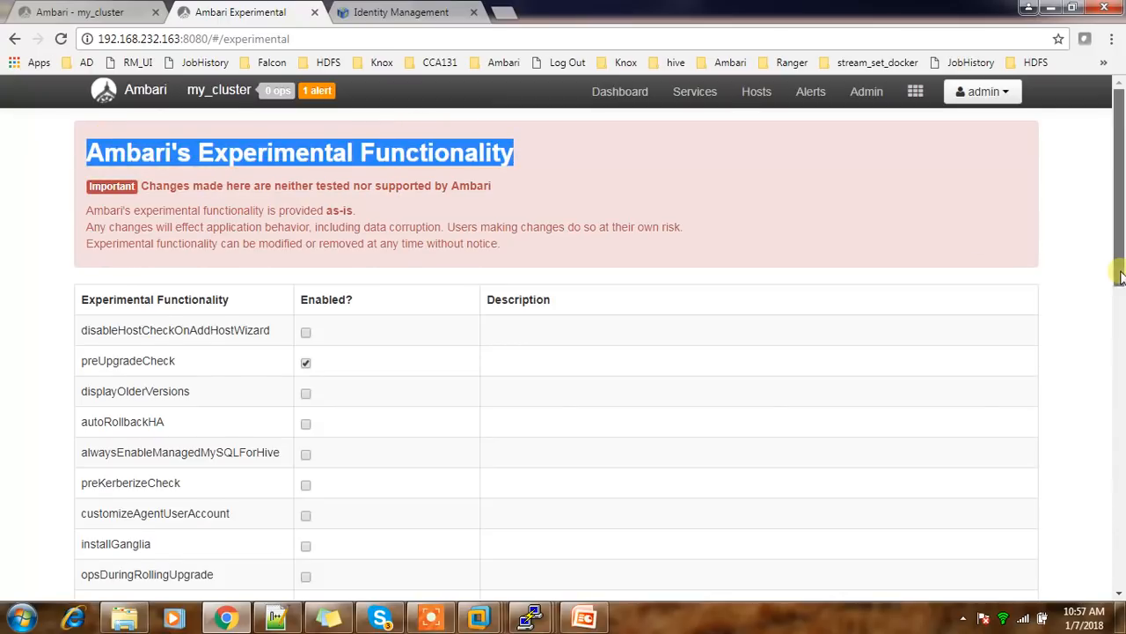
Turn on the enableIpa experimental feature on the #/experimental page
scroll("down", 3)
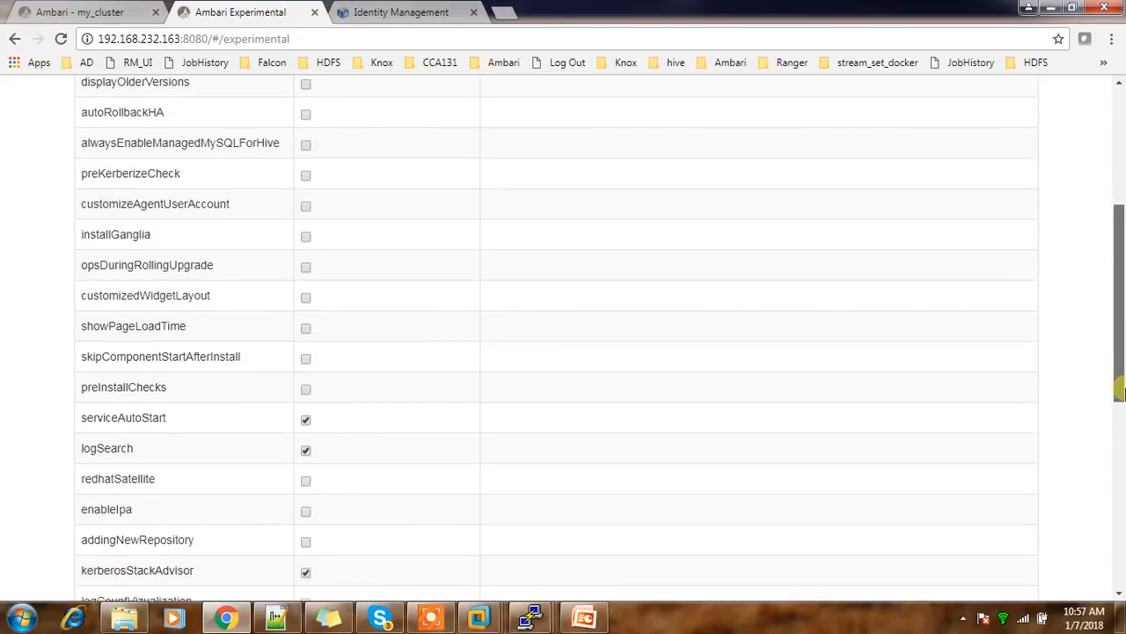
scroll("down", 3)
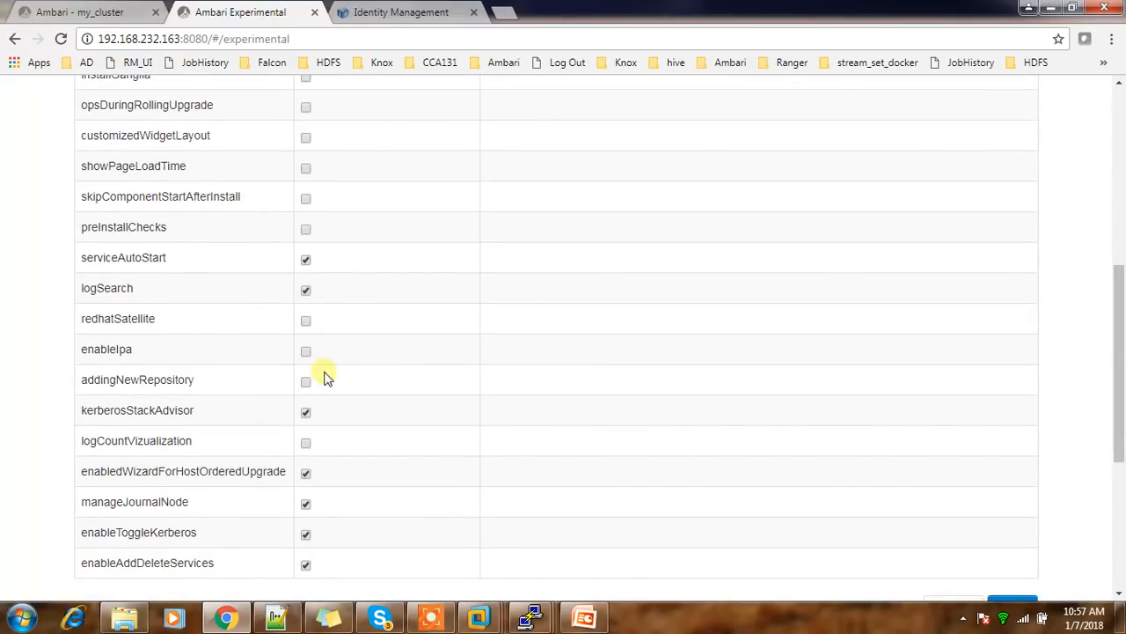
left_click(306, 350)
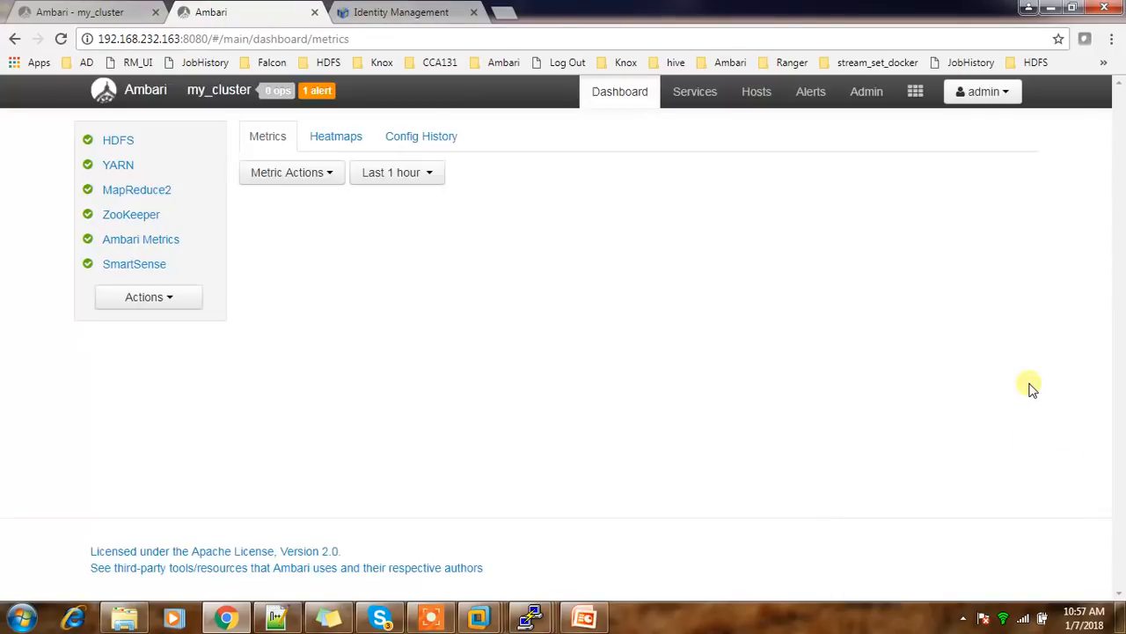
Relaunch the Enable Kerberos wizard and choose Existing IPA as the KDC type
left_click(866, 92)
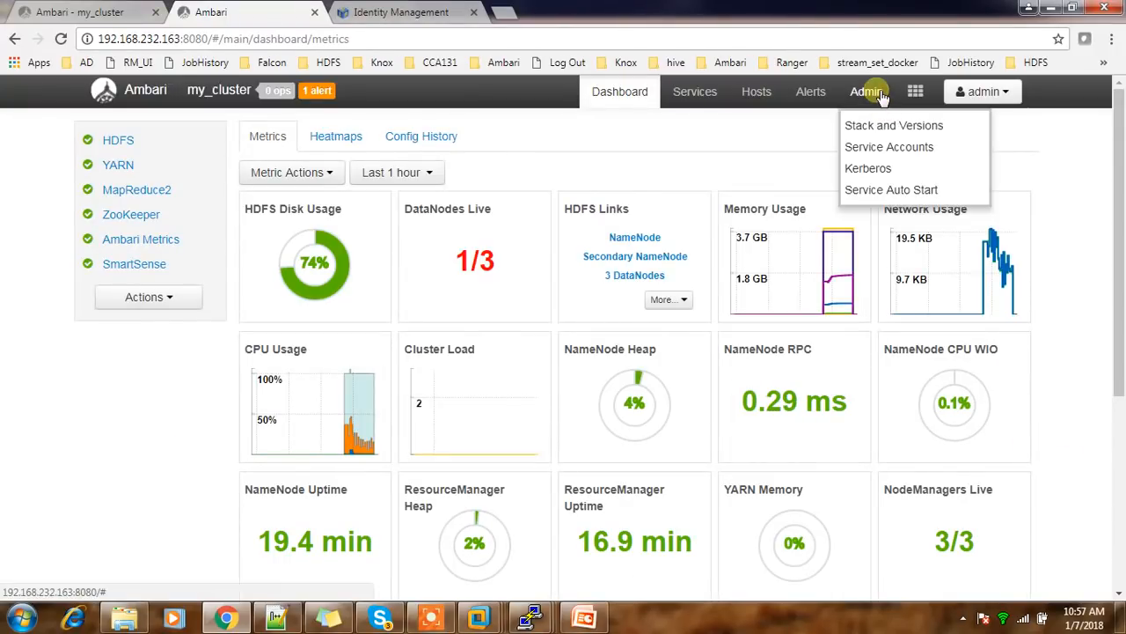
left_click(869, 169)
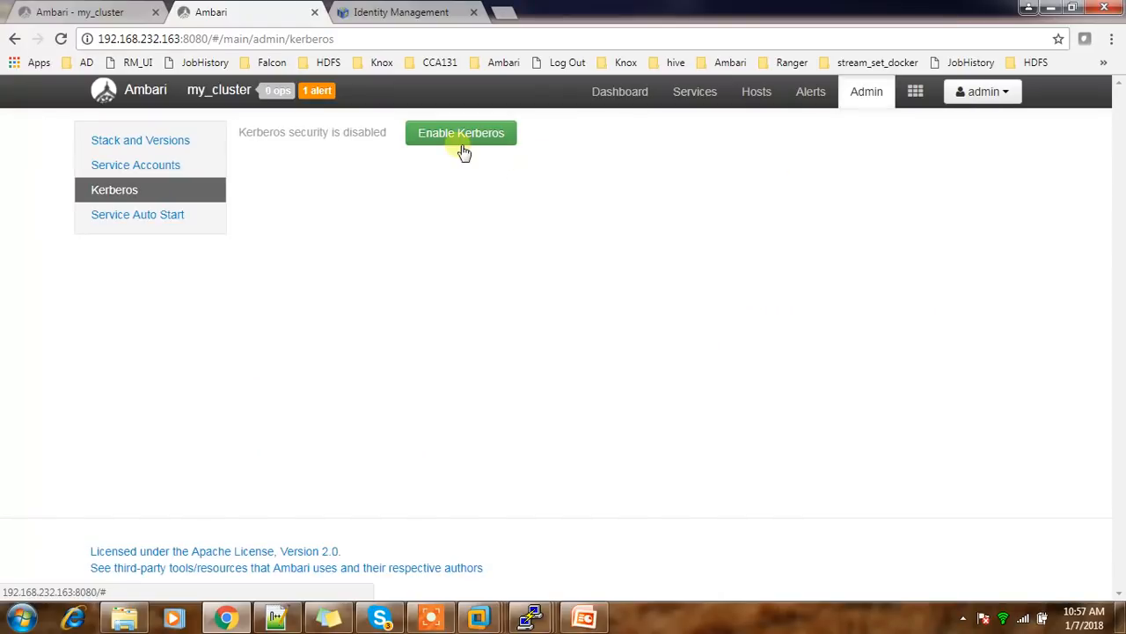
left_click(461, 133)
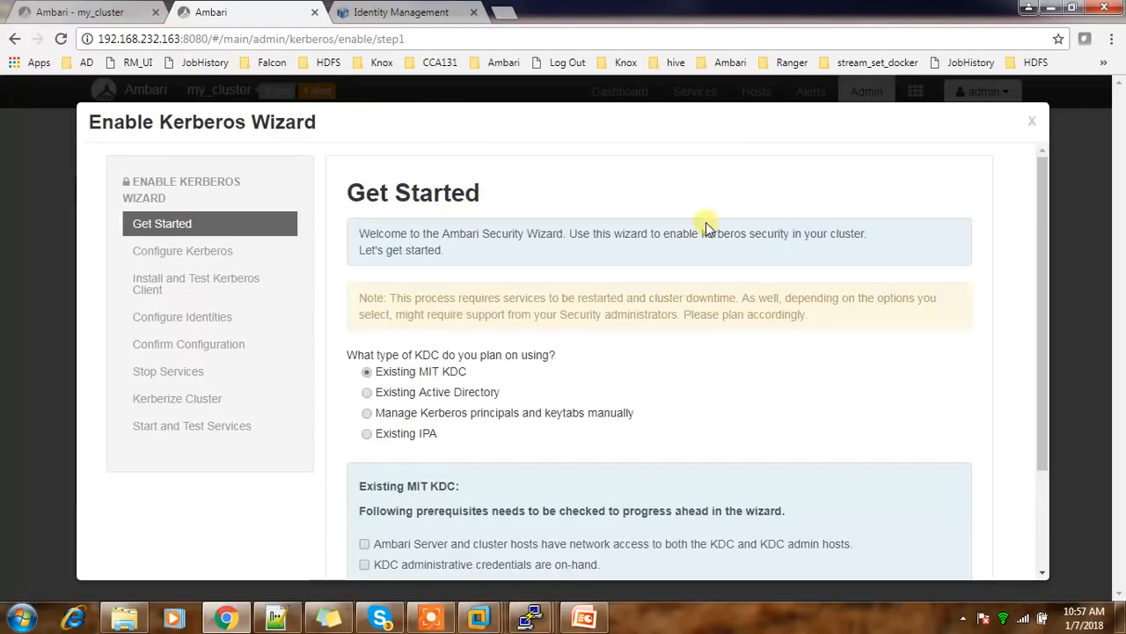
mouse_move(356, 437)
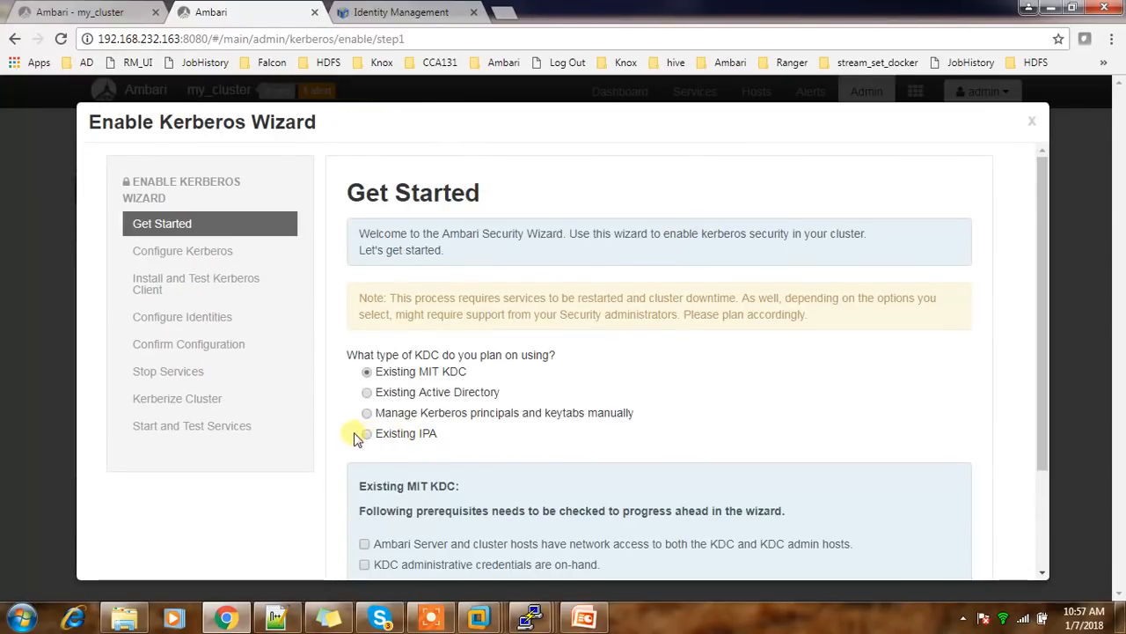
left_click(367, 433)
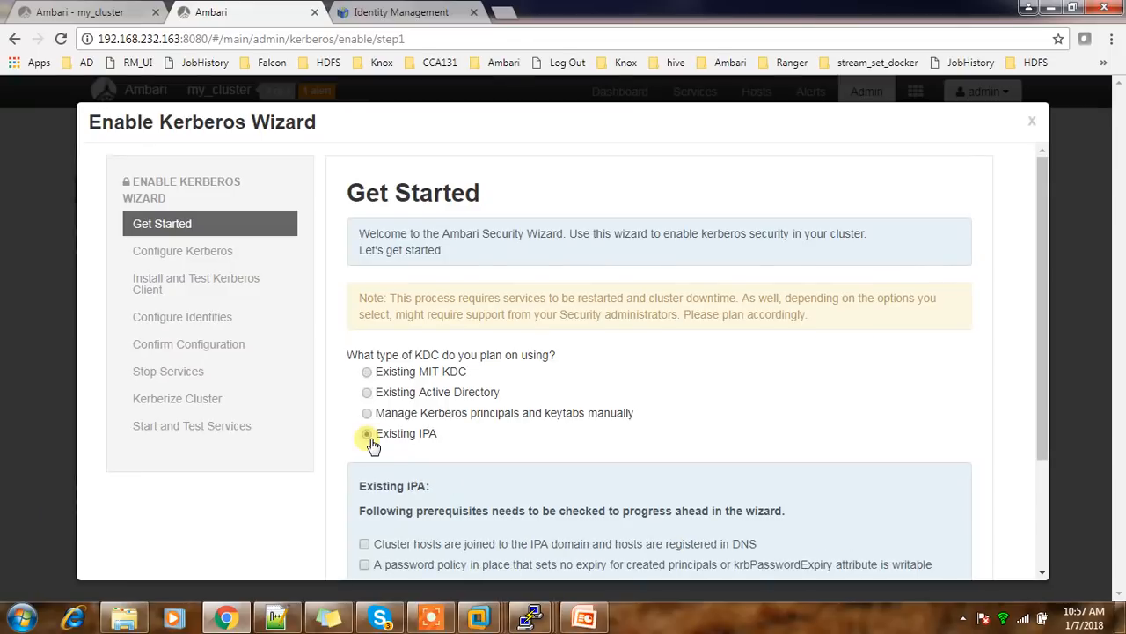
Copy the default_ccache_name prerequisite text from the Existing IPA requirements
scroll("down", 3)
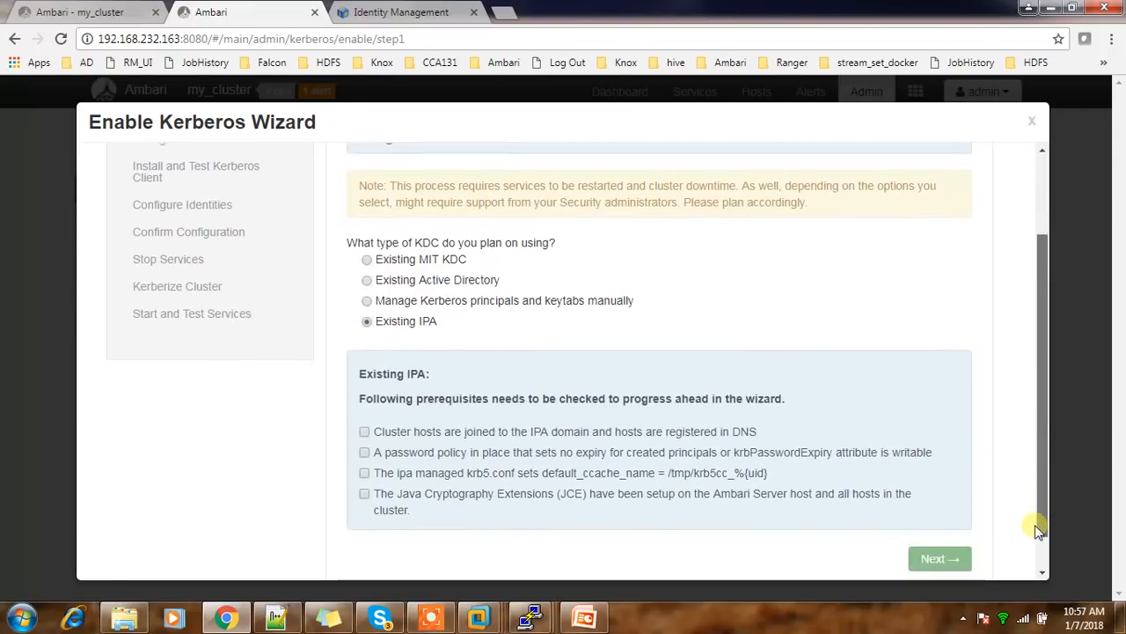
scroll("down", 3)
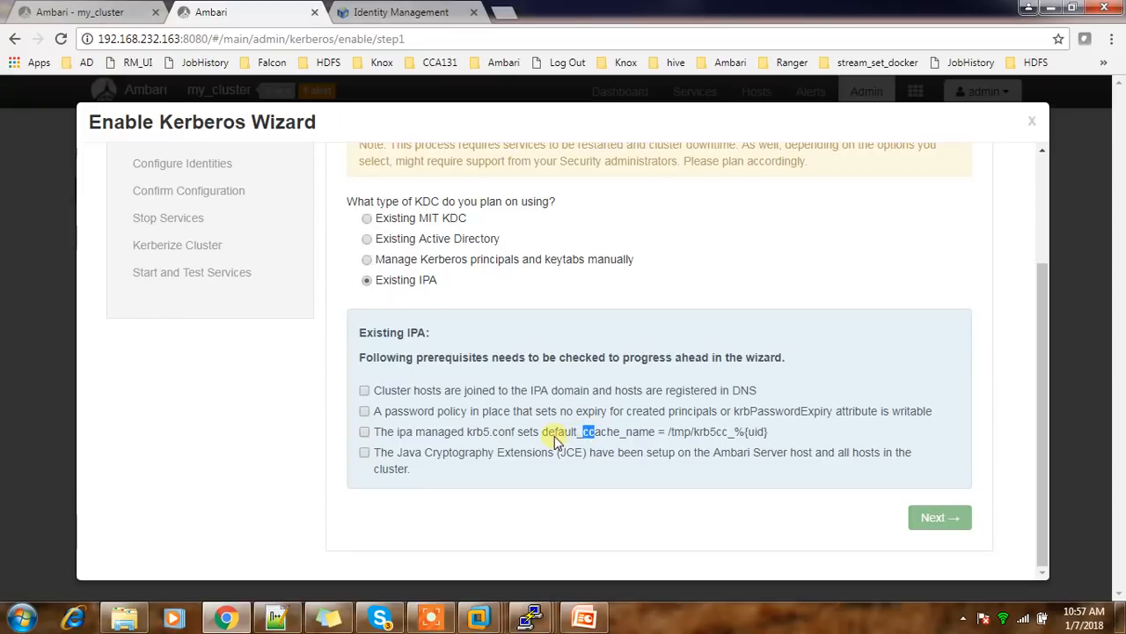
mouse_move(732, 444)
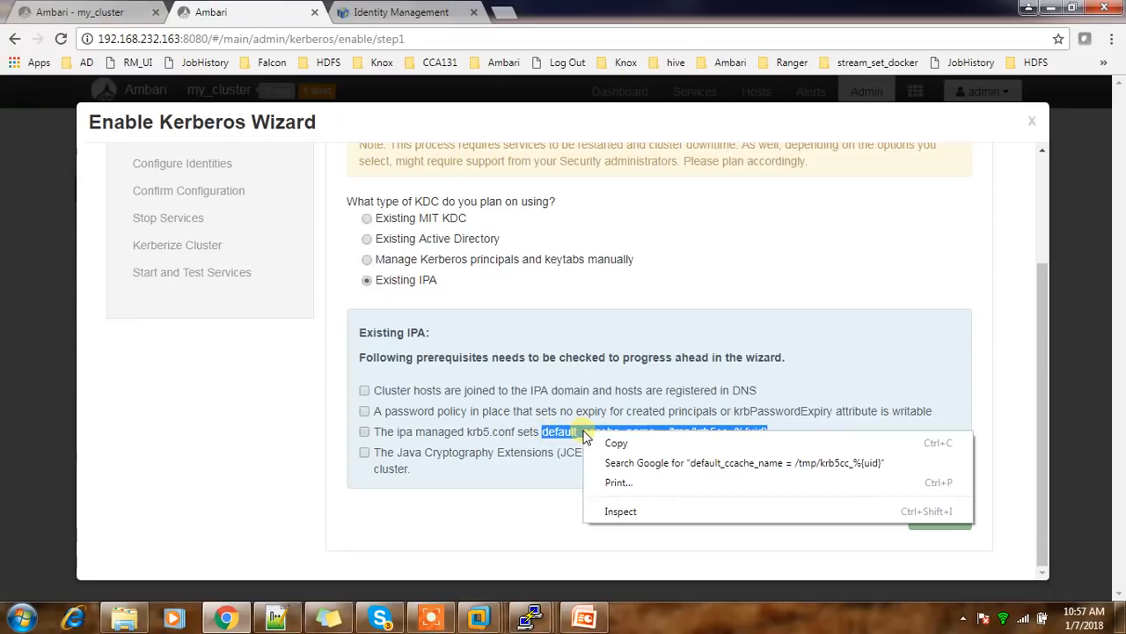
left_click(373, 365)
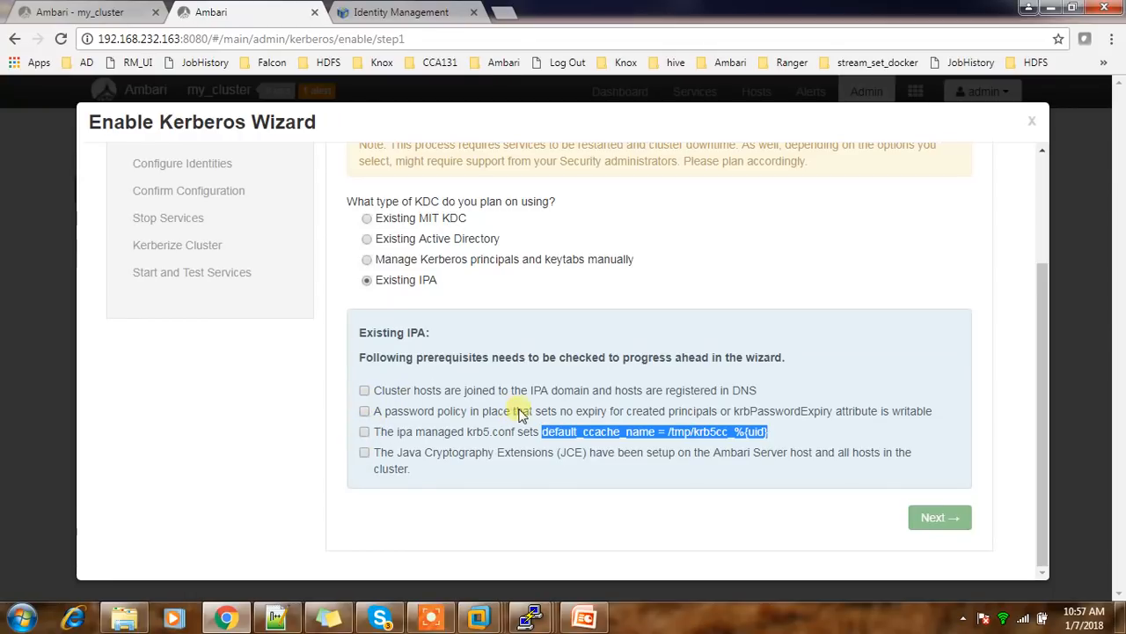
mouse_move(555, 602)
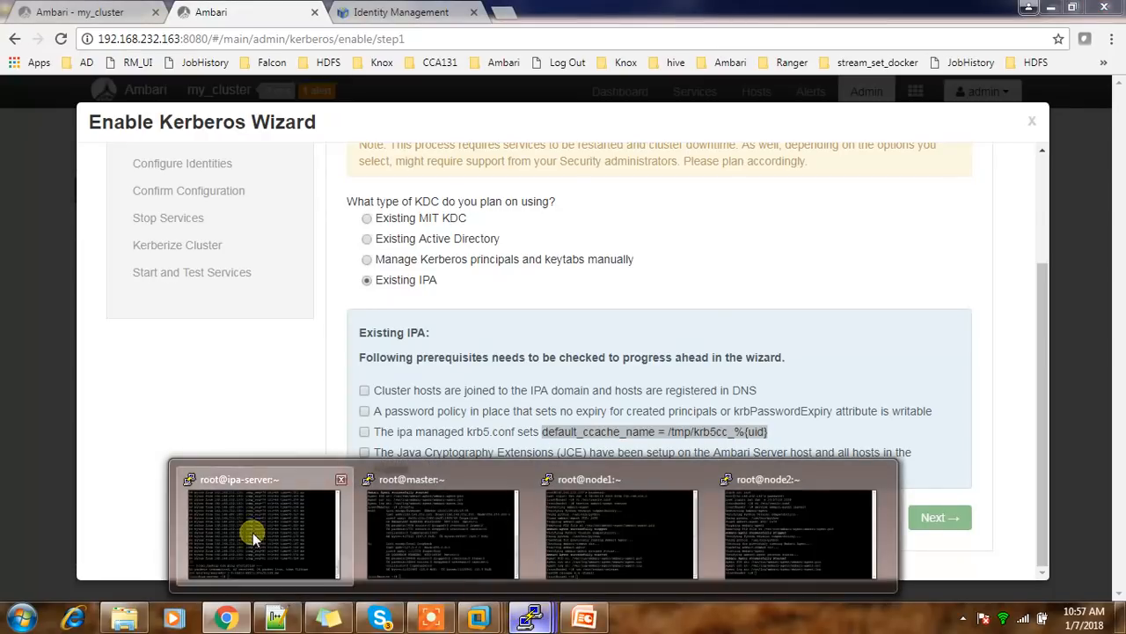
On ipa-server, confirm /etc/krb5.conf sets default_ccache_name = /tmp/krb5cc_%{uid} and save with :wq
left_click(255, 537)
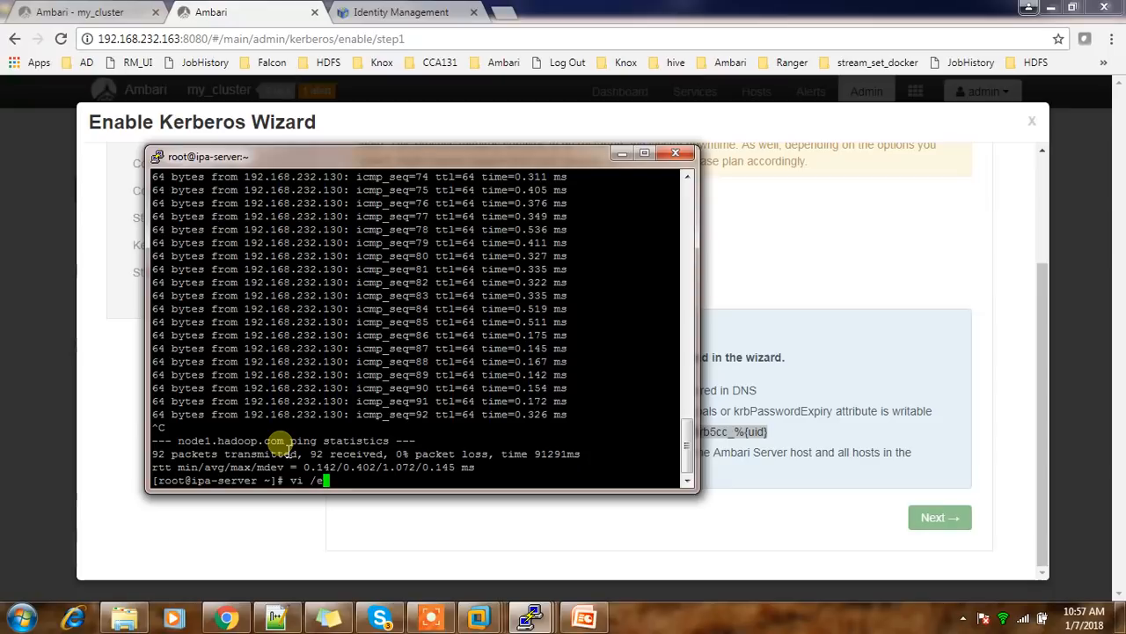
type("tc/")
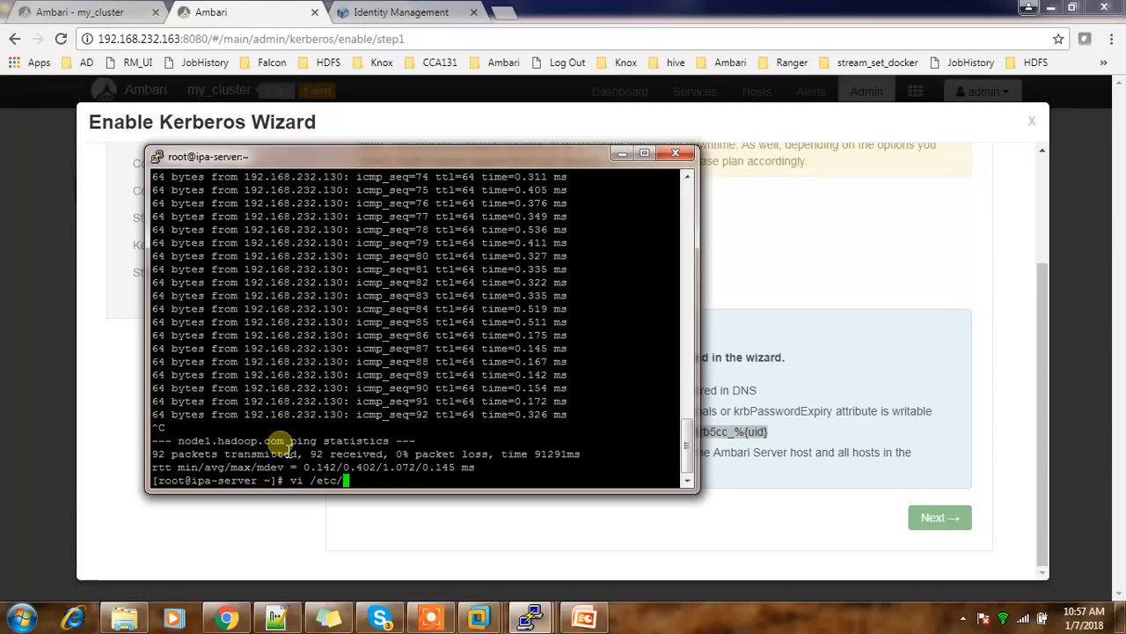
type("krb5.")
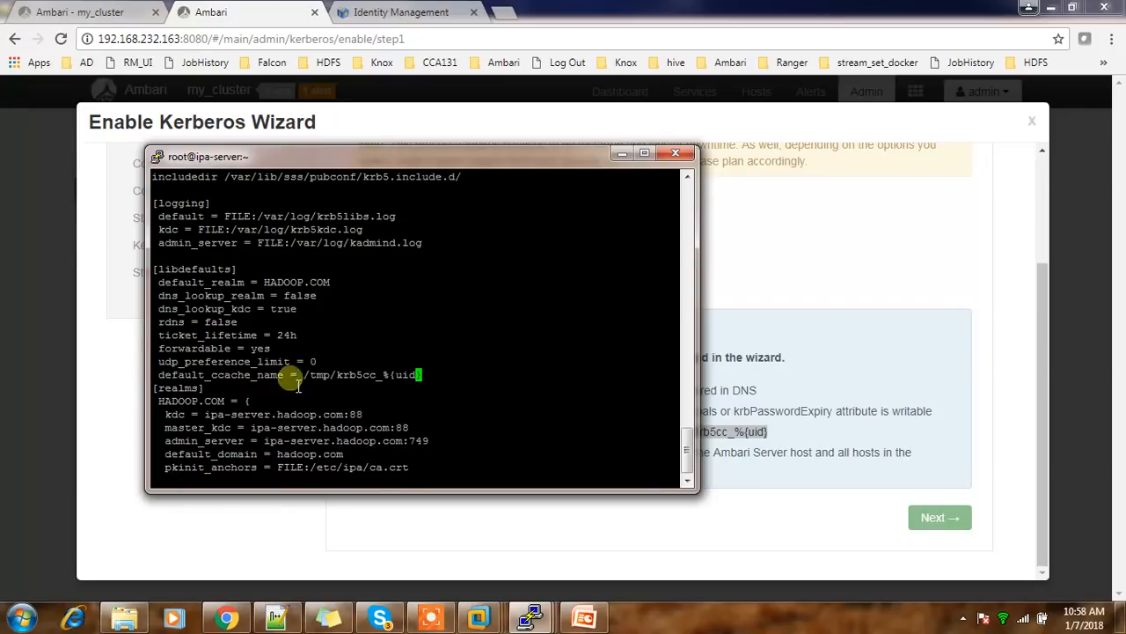
mouse_move(238, 387)
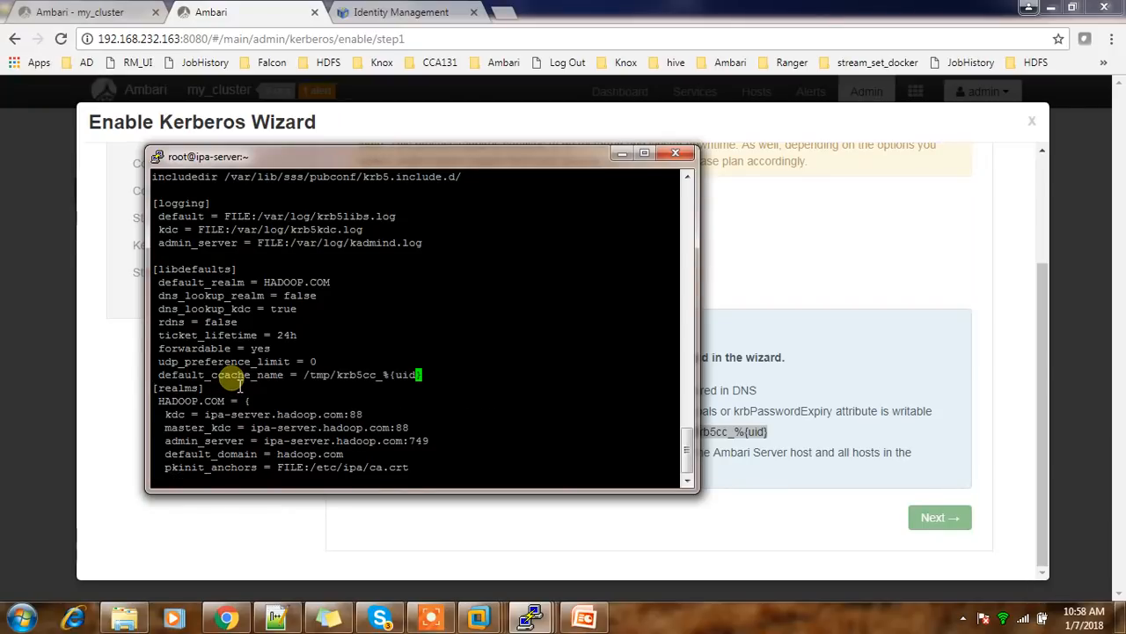
type("/default_ccache_name")
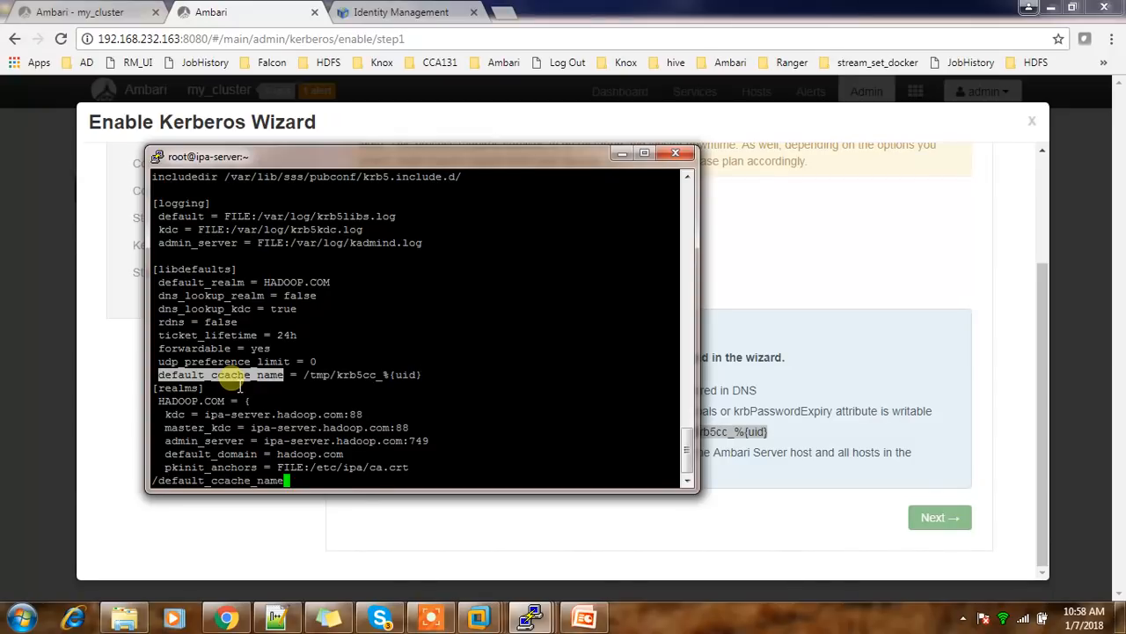
type(":wq")
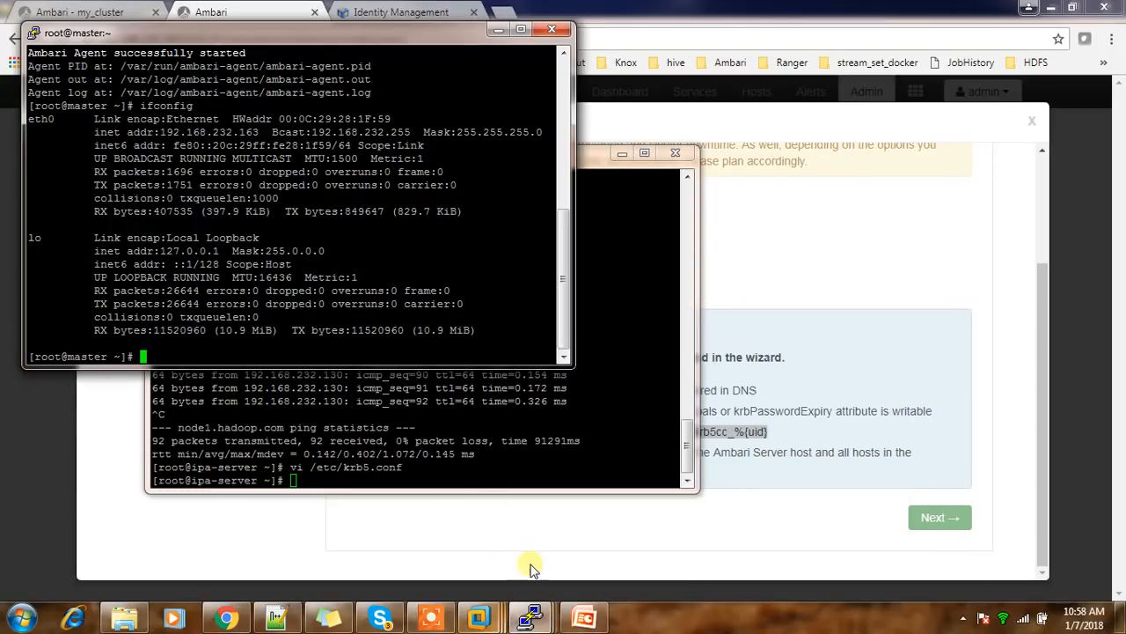
mouse_move(320, 303)
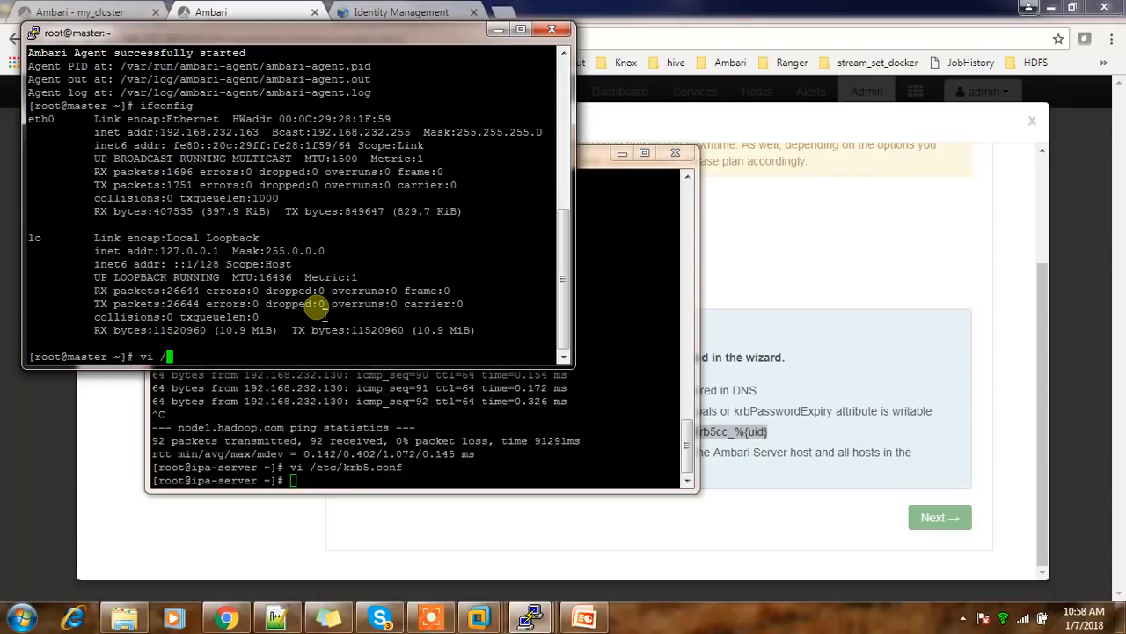
View the master host's /etc/krb5.conf with its HADOOP.COM realm settings in vi
type("etc/krb")
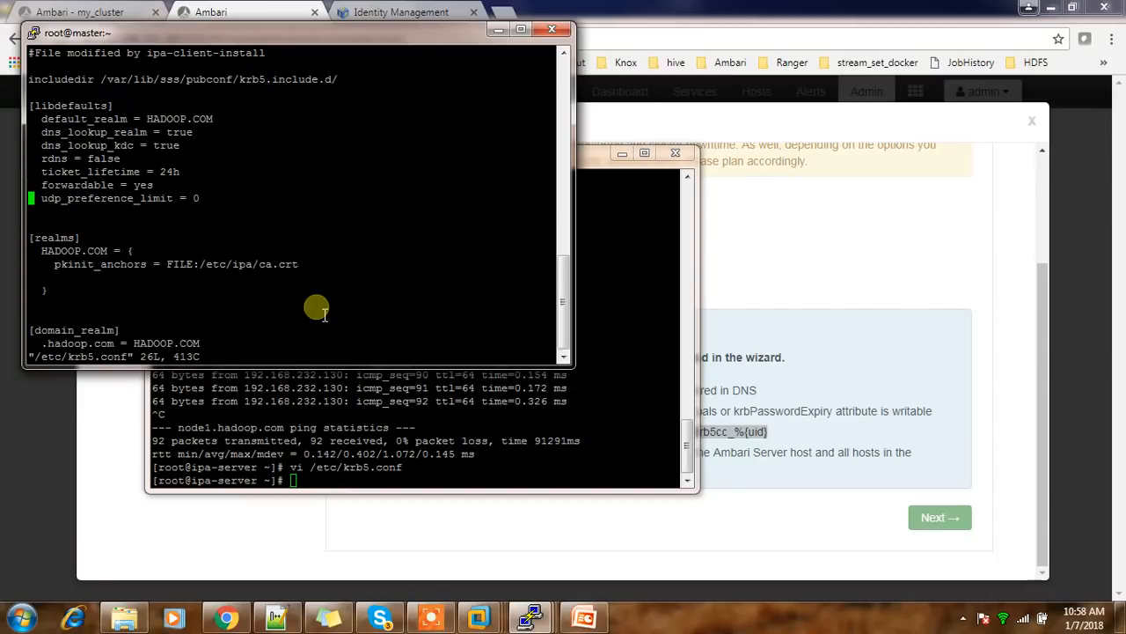
key("i")
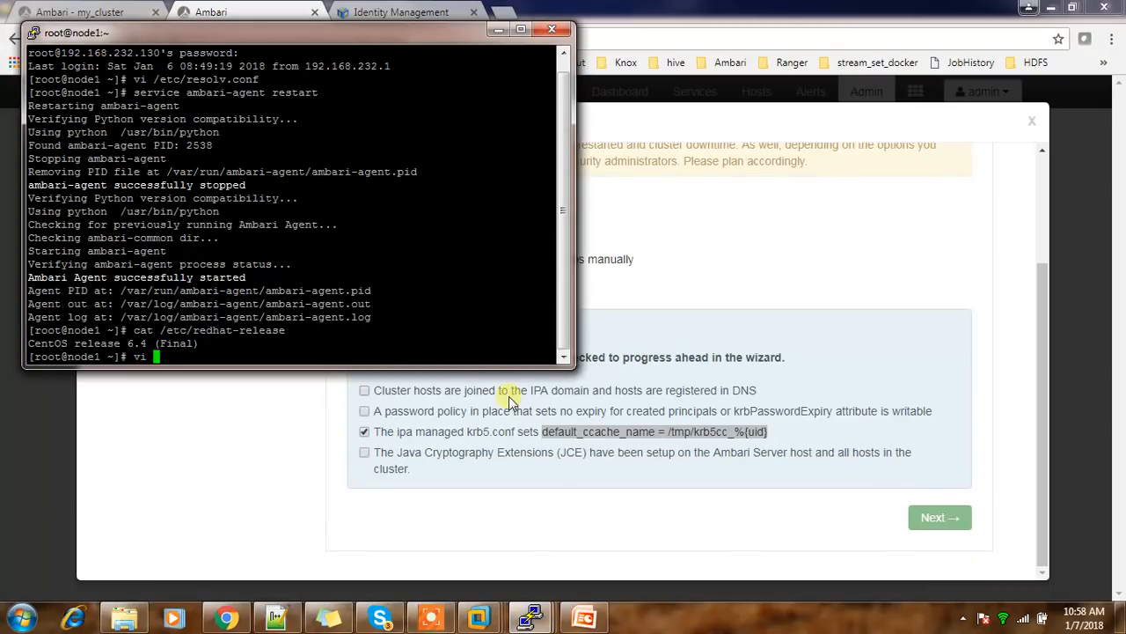
View node1's /etc/krb5.conf showing default_realm HADOOP.COM and the ipa/ca.crt anchor
type("/etc/kr")
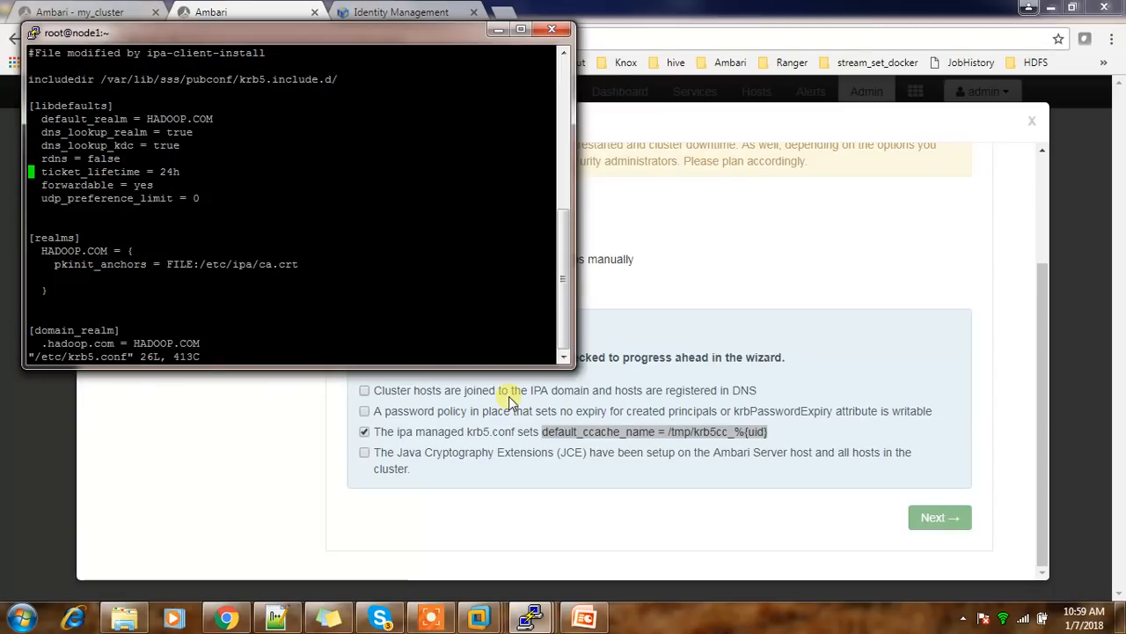
key("i")
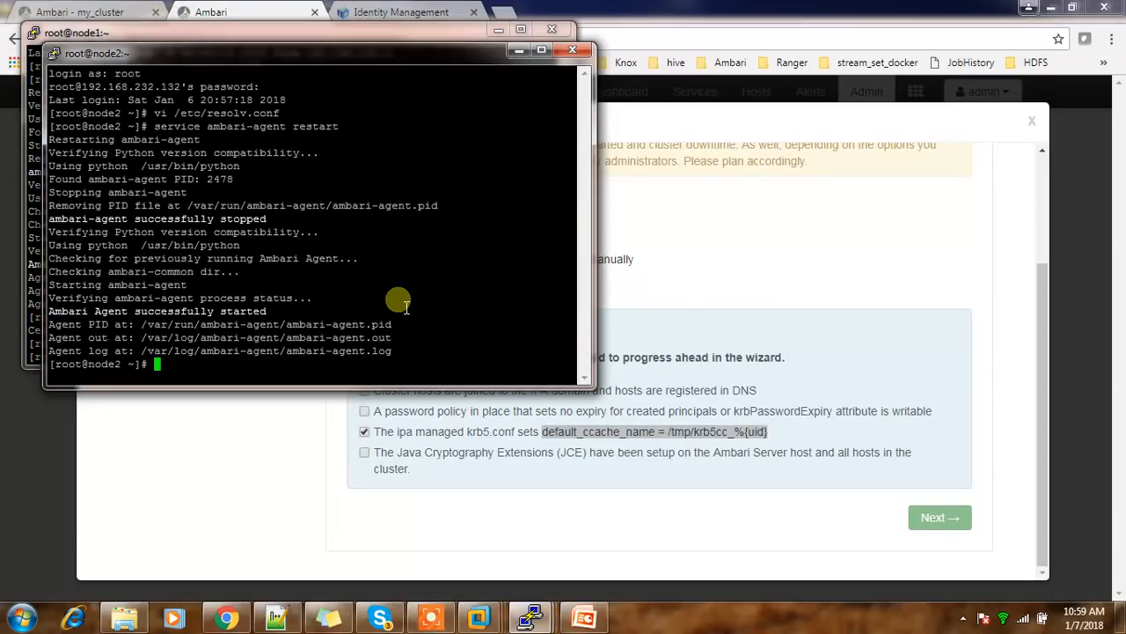
View node2's /etc/krb5.conf in vi
type("vi /etc/")
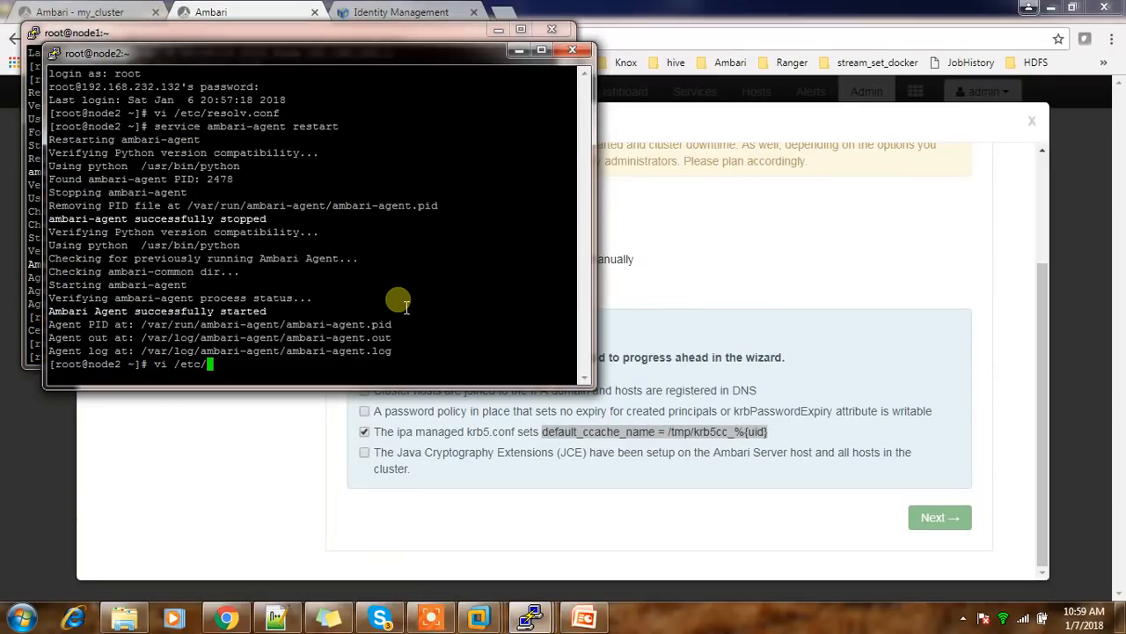
type("krb5.")
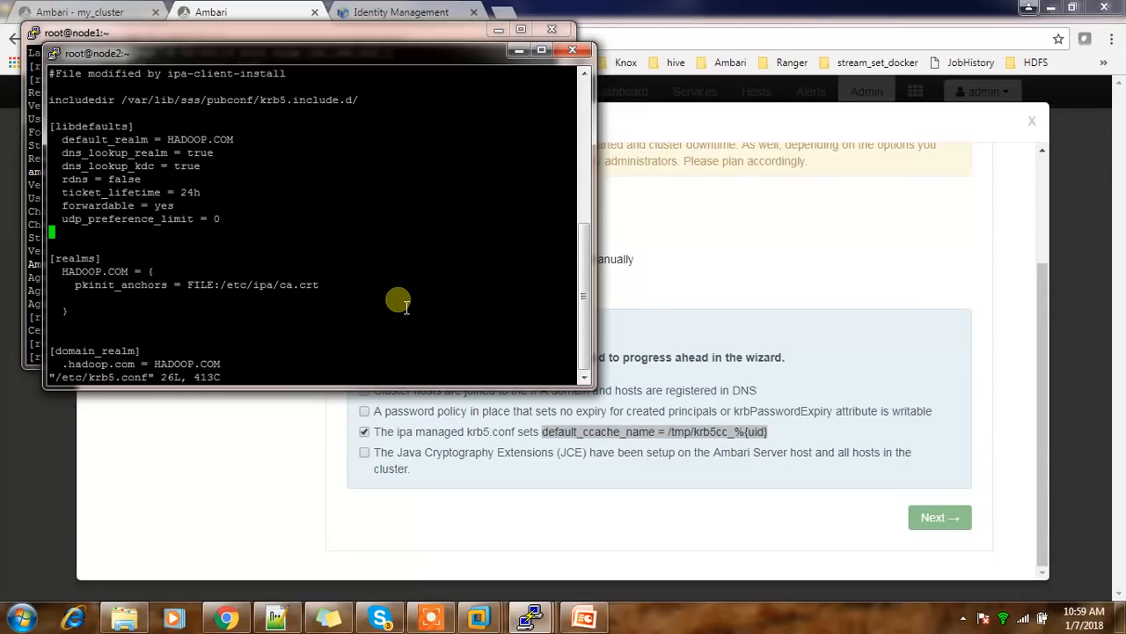
key("i")
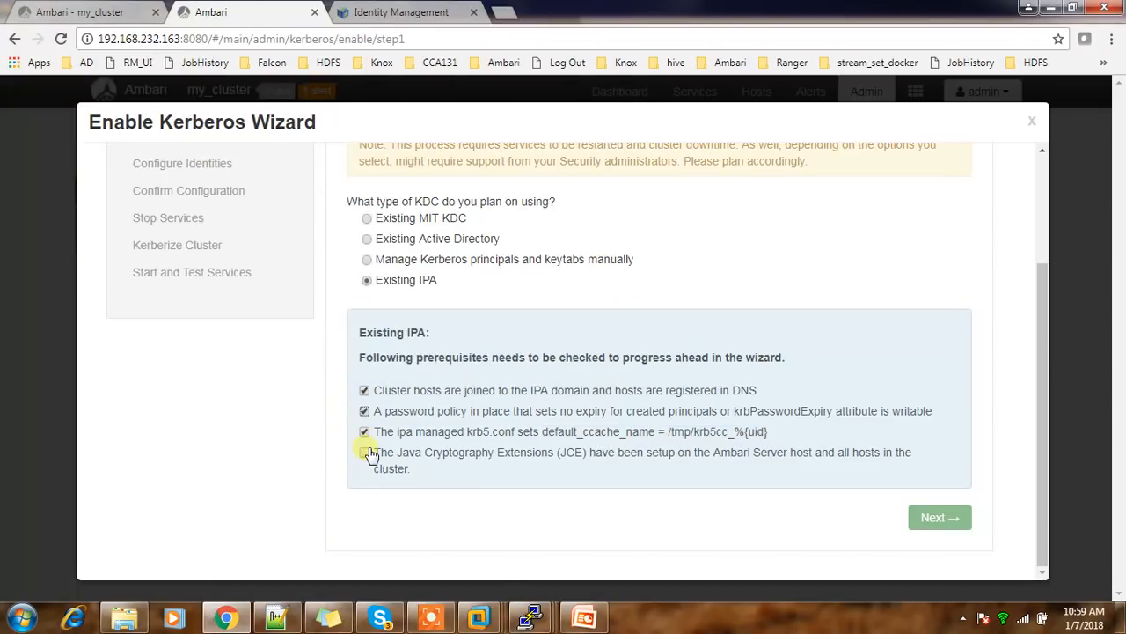
Confirm the Existing IPA prerequisites and continue to the Configure Kerberos step
left_click(365, 452)
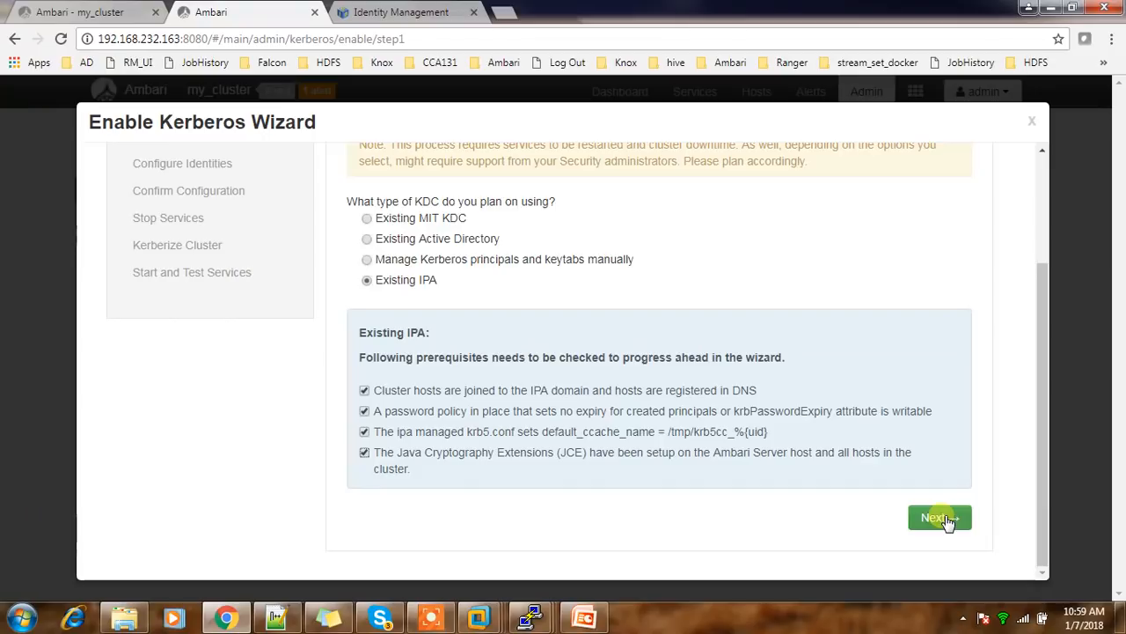
left_click(940, 517)
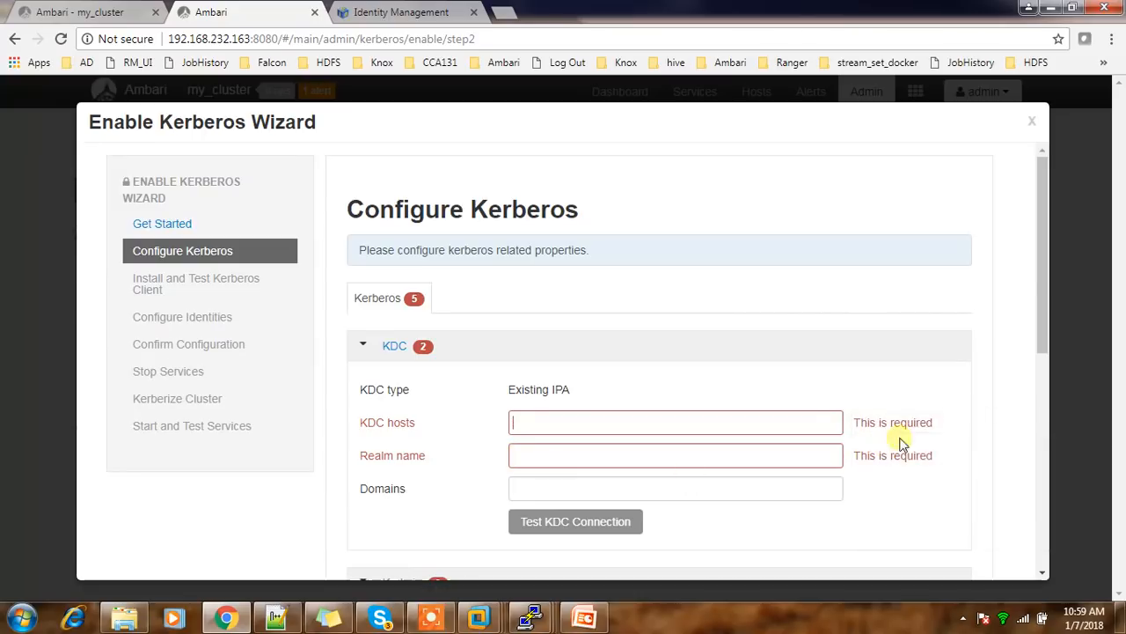
Enter KDC host ipa-server.hadoop.com, realm HADOOP.COM, domain hadoop.com and admin principal admin
scroll("down", 3)
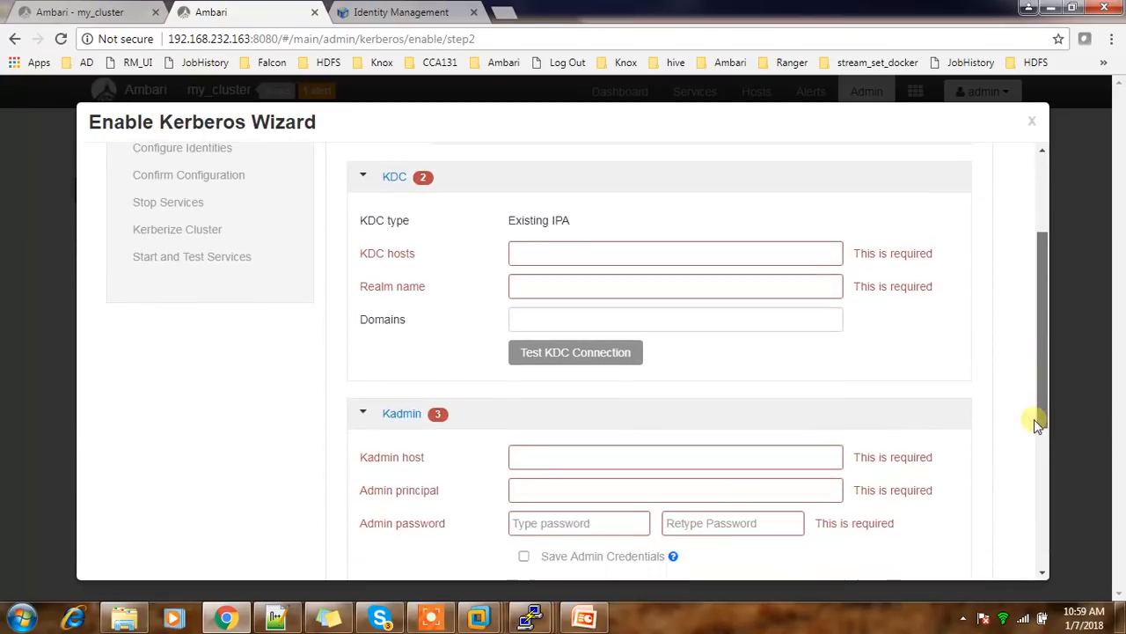
mouse_move(532, 616)
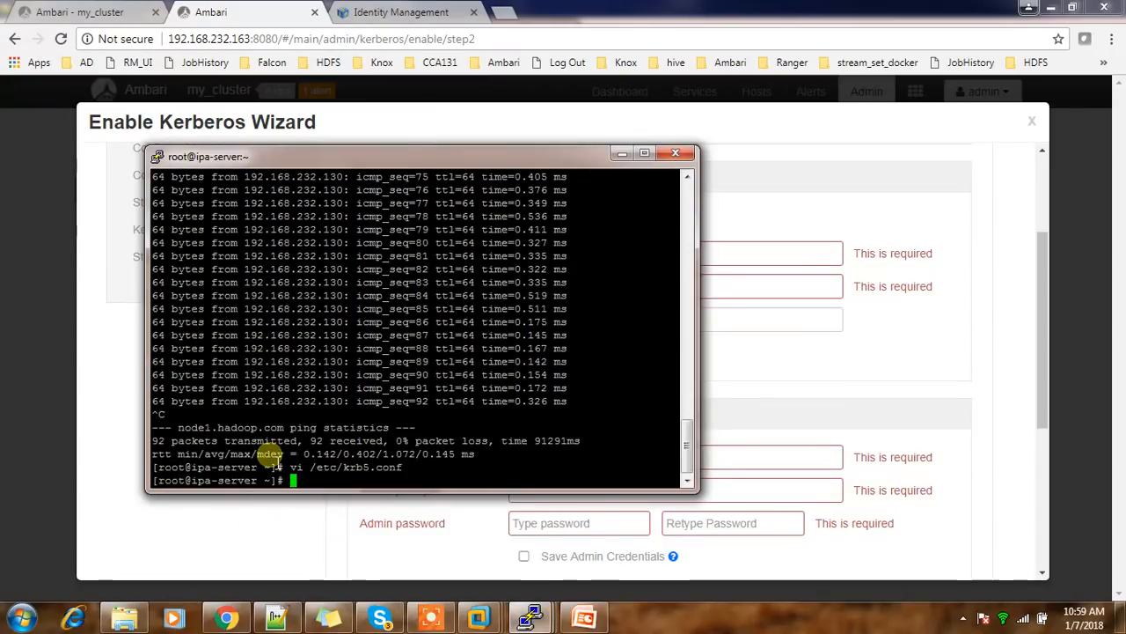
type("host")
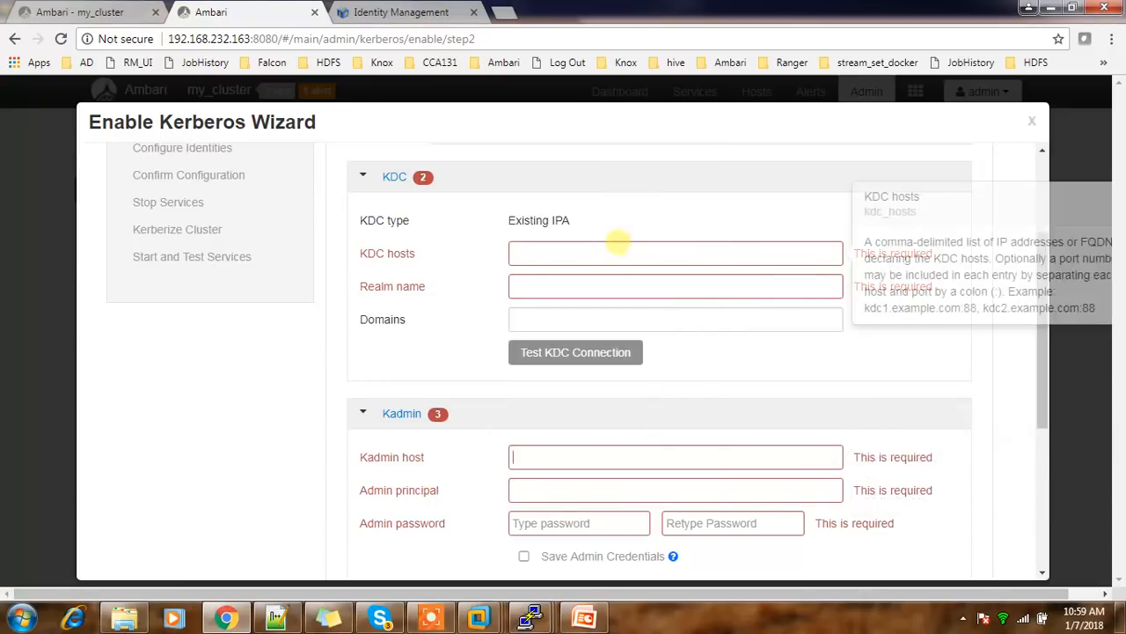
type("ipa-server.hadoop.com")
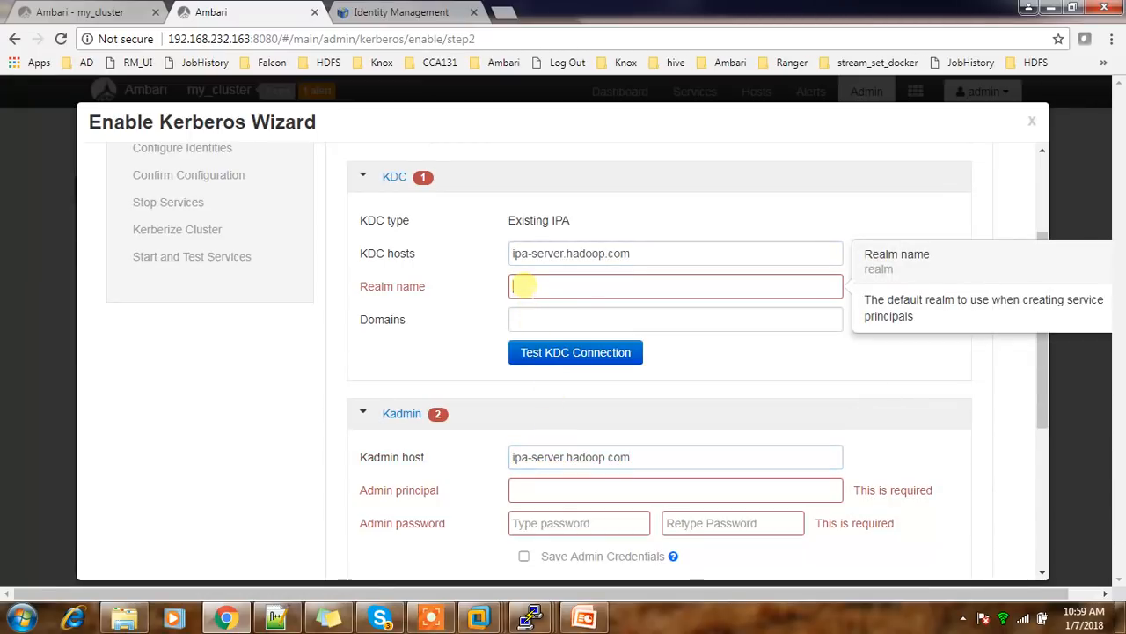
type("HADOOP")
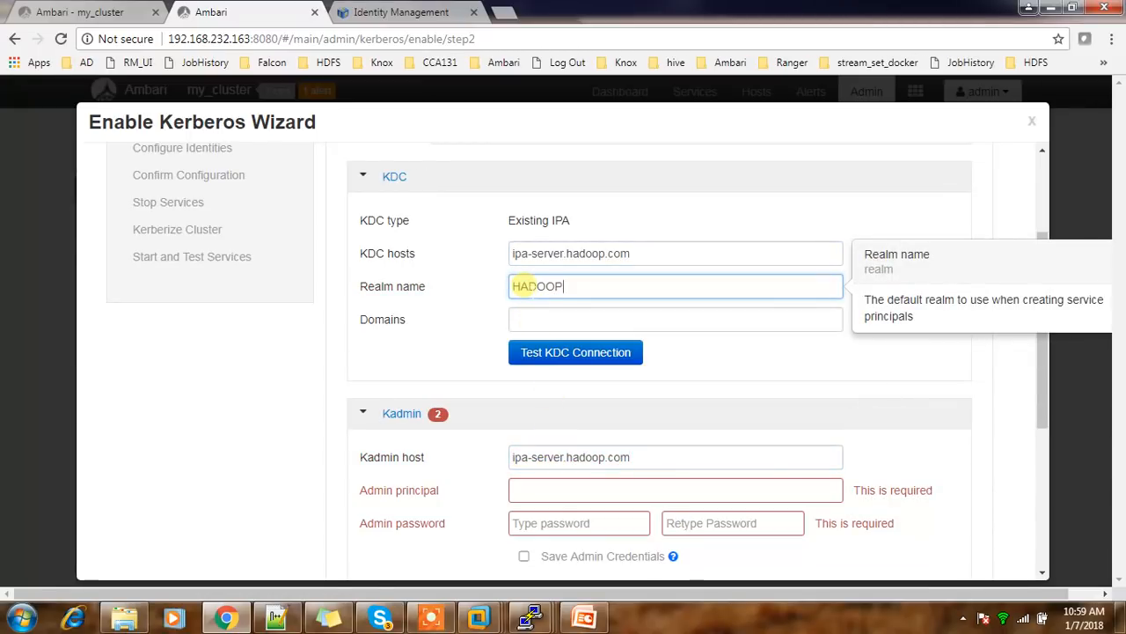
type(".COM")
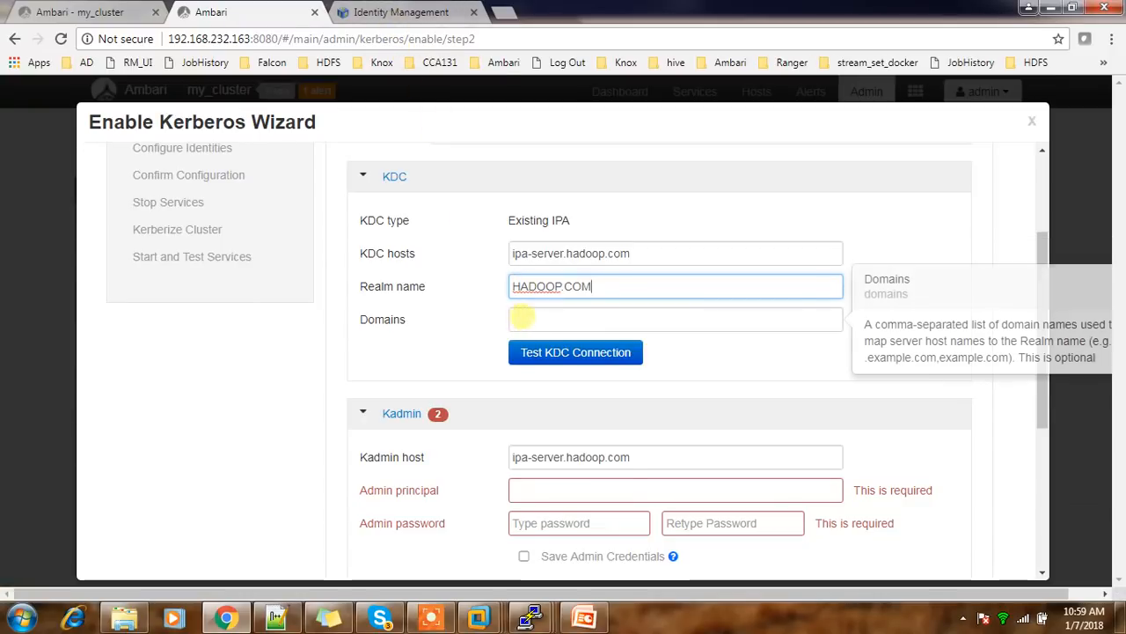
type("hadoop.com")
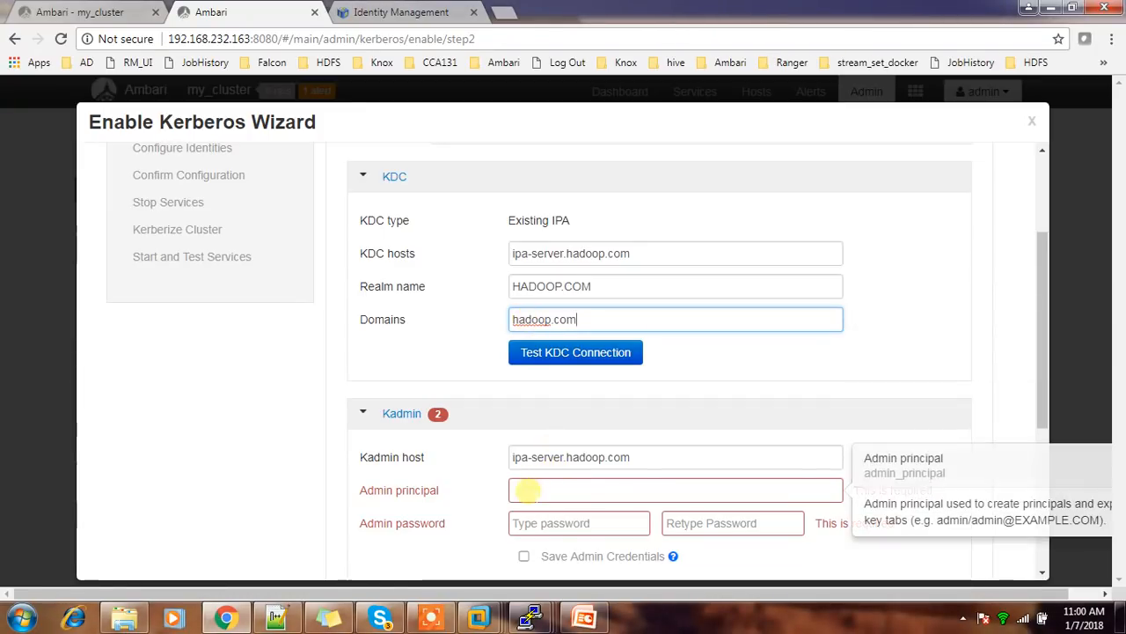
type("admin")
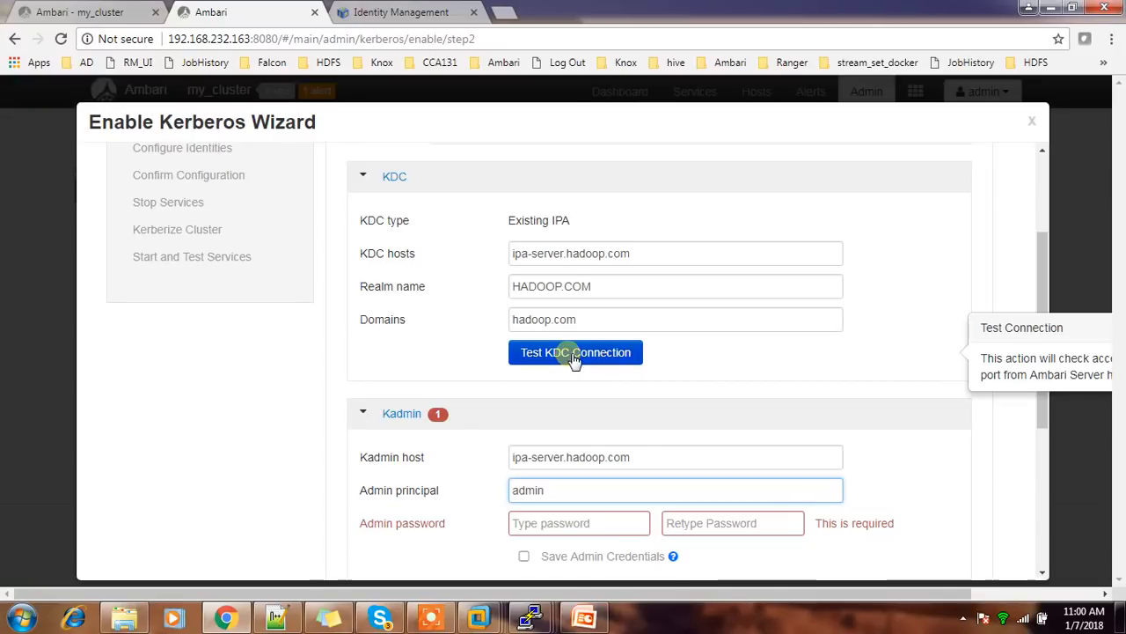
Test the KDC connection successfully, then move to the master host terminal
left_click(575, 352)
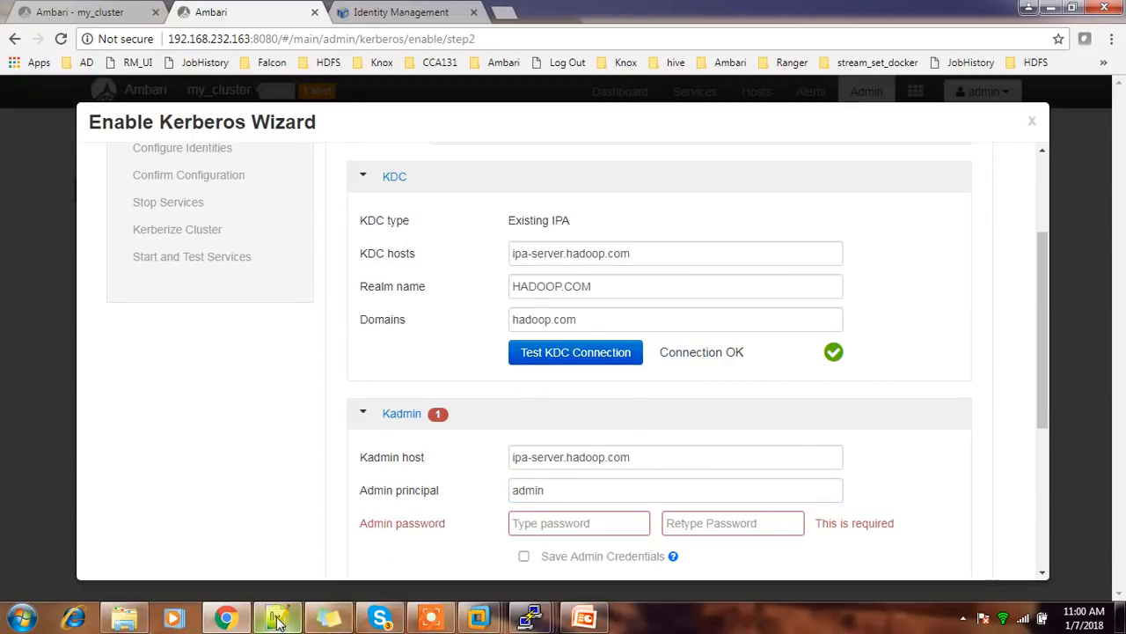
left_click(276, 616)
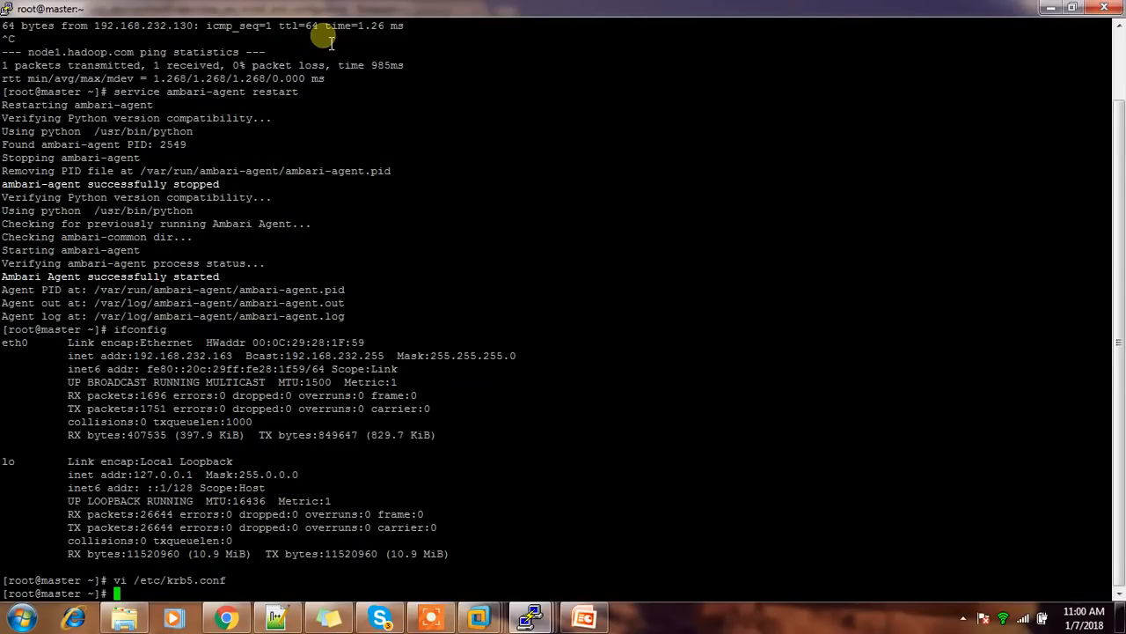
type("kinit admi")
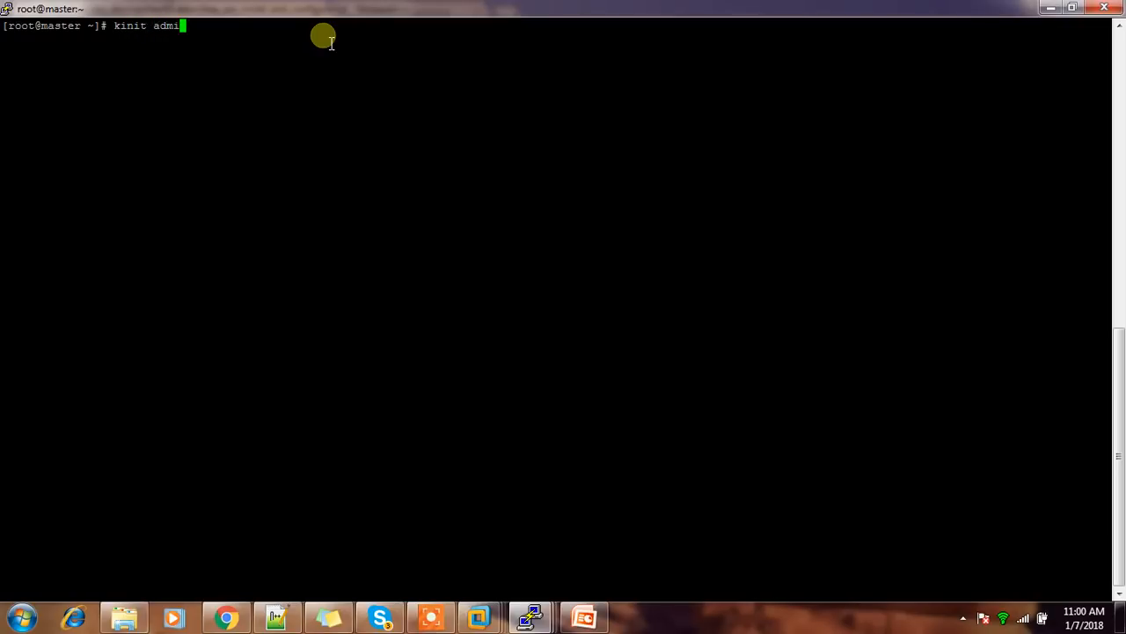
key("Return")
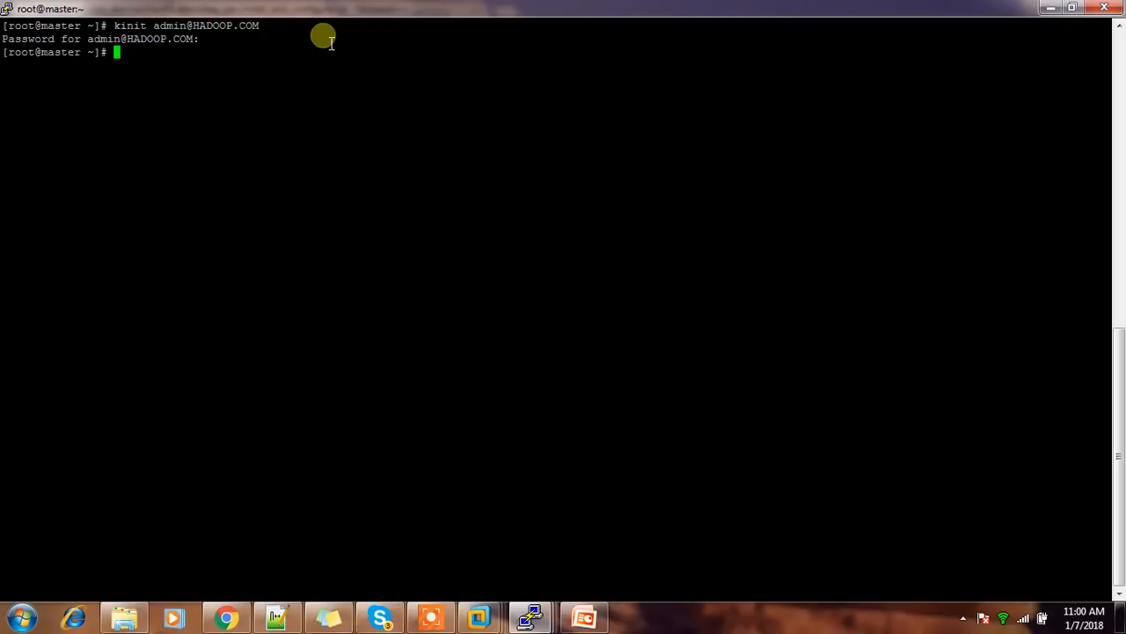
left_click(530, 616)
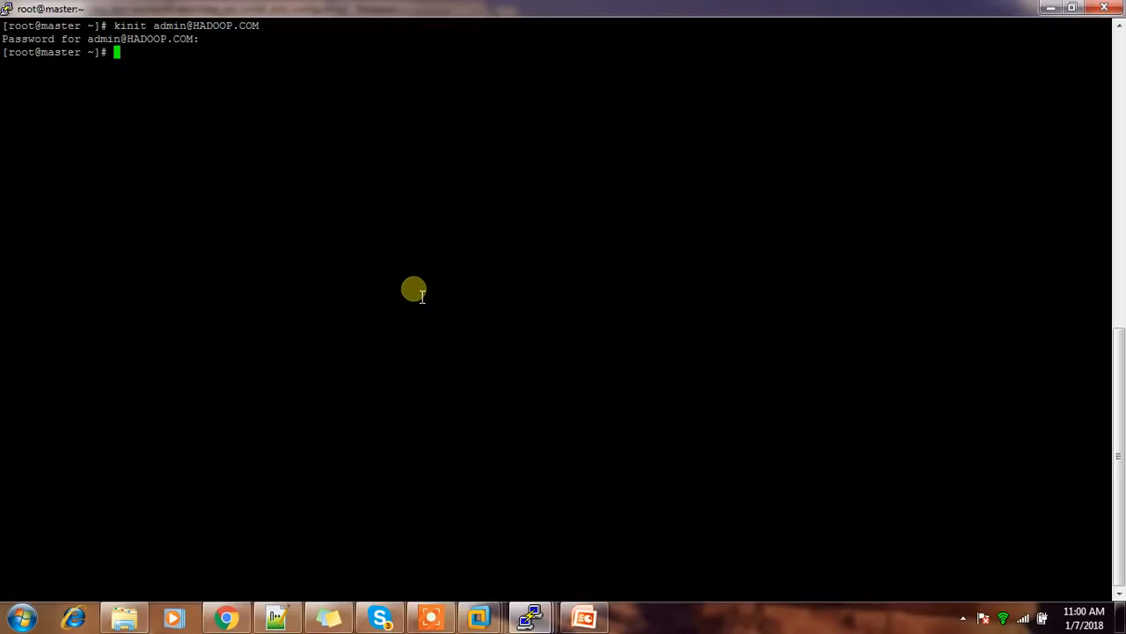
type("ipa user-add hadoopadmin --first=Hadoop --last=Admin")
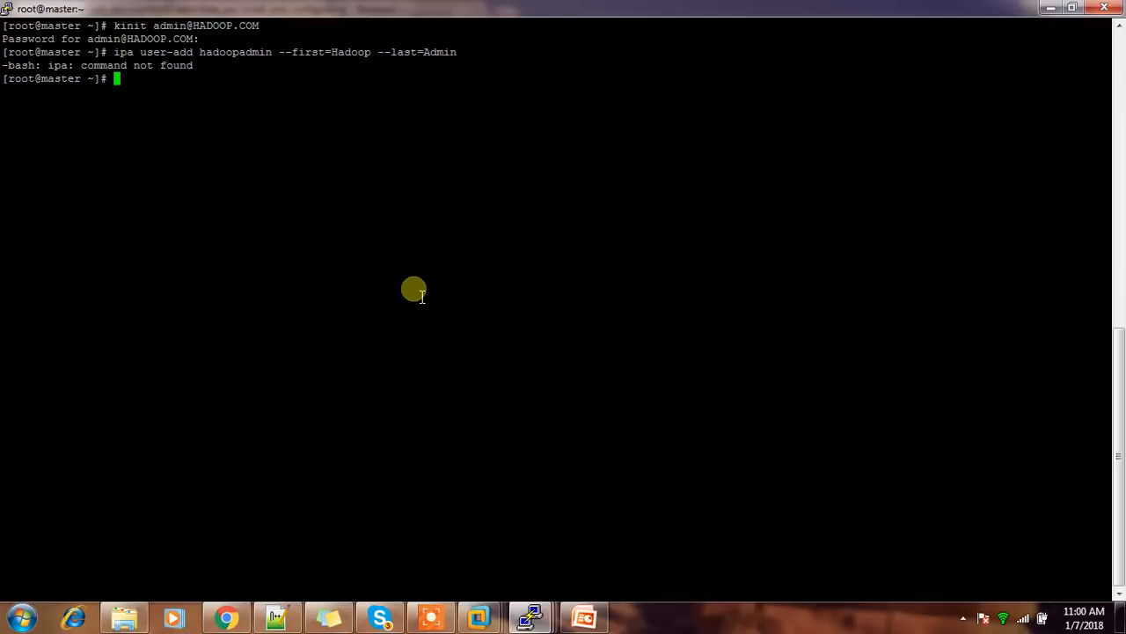
mouse_move(479, 595)
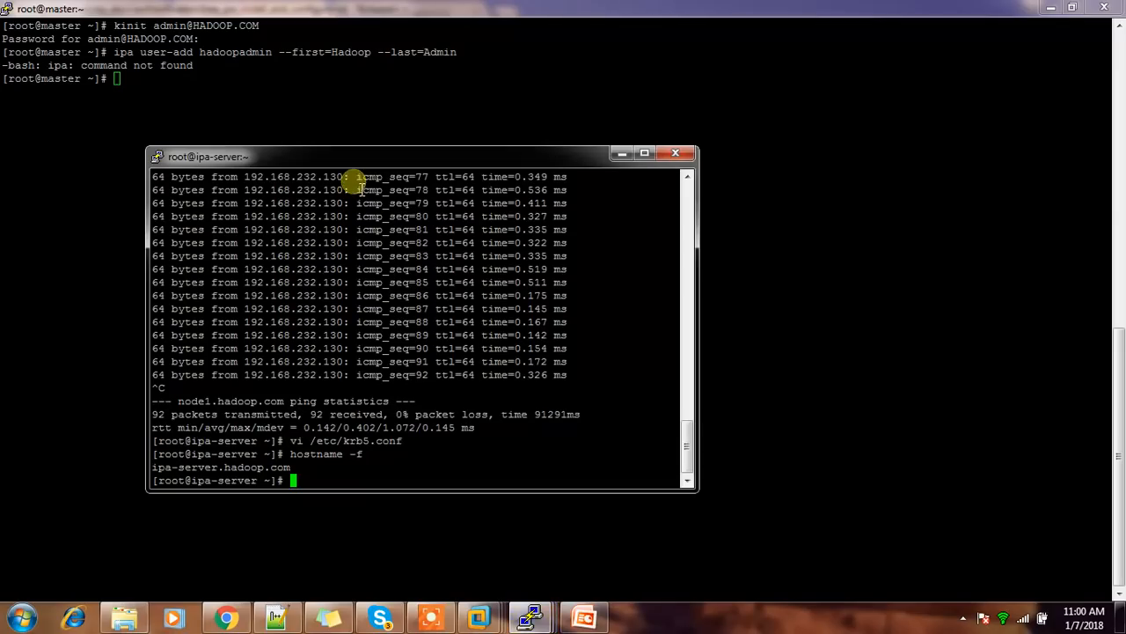
On ipa-server, find the package providing /usr/bin/ipa with yum whatprovides
type("which ipa")
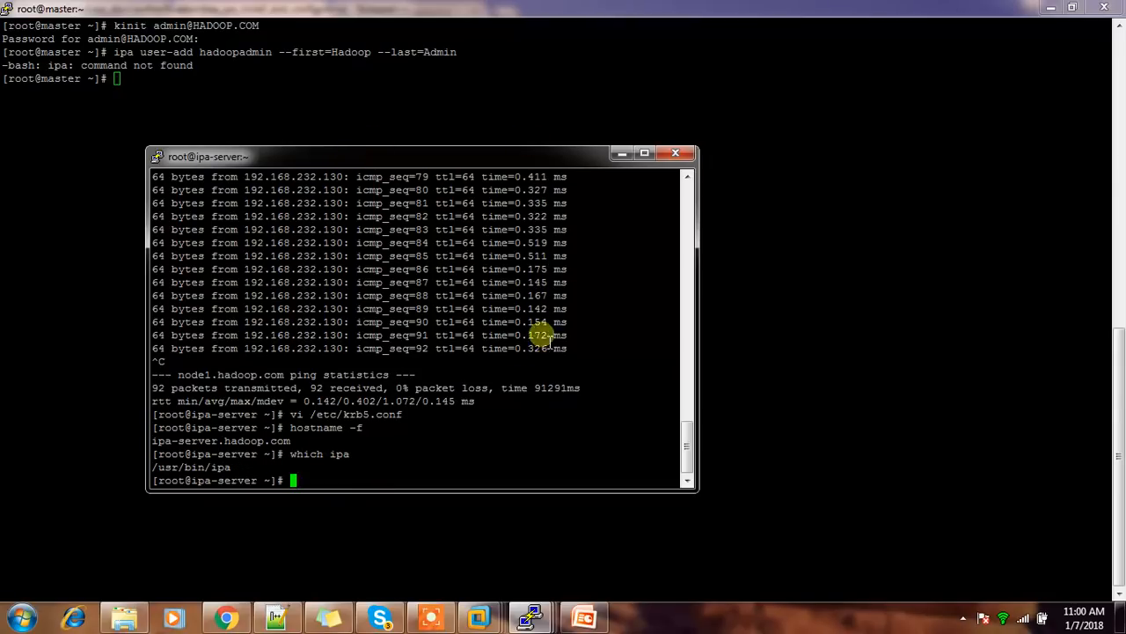
double_click(185, 466)
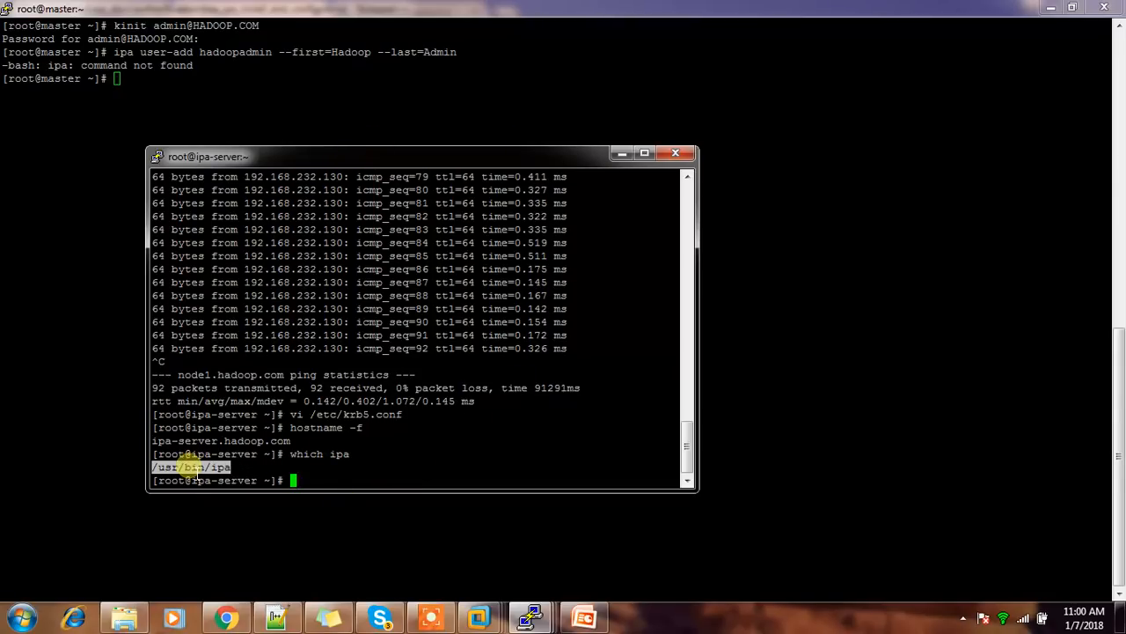
type("yum")
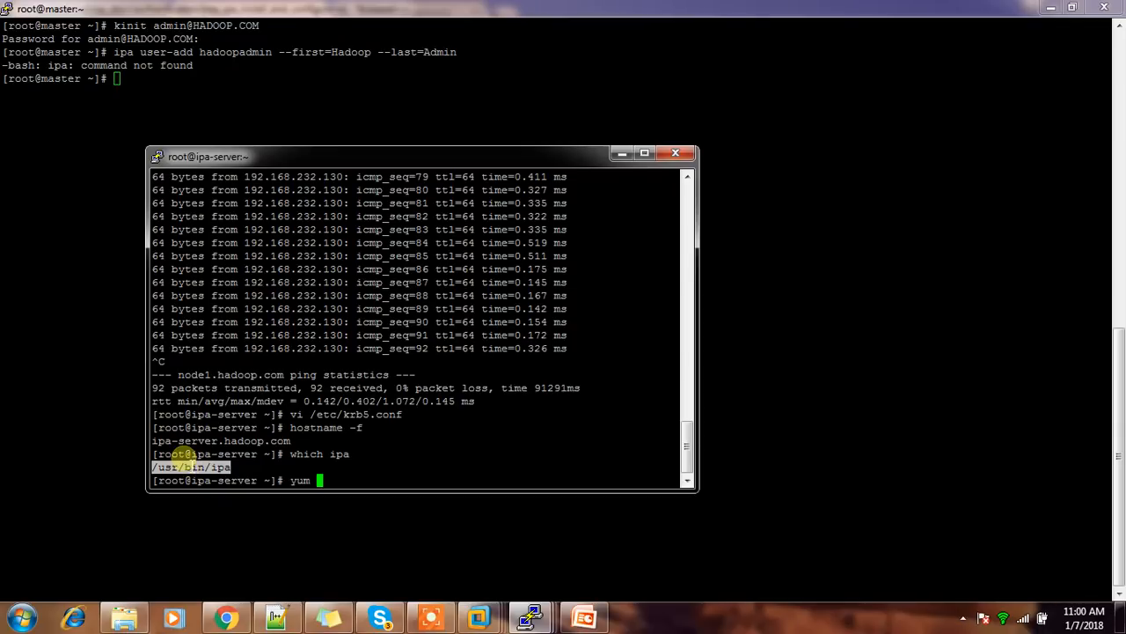
type("wha")
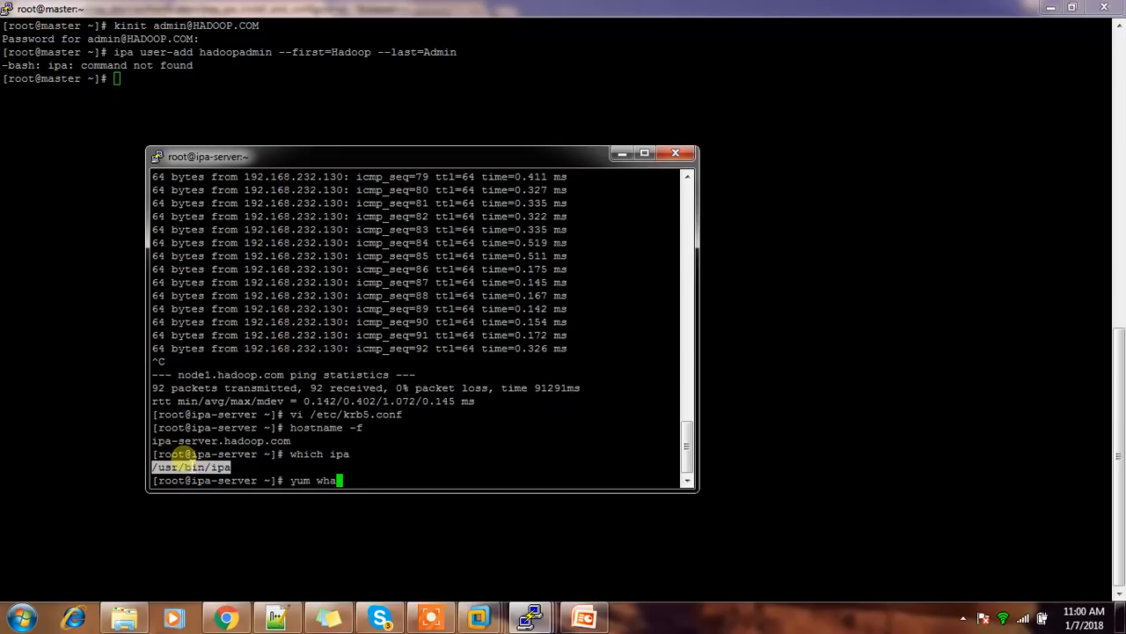
type("tprovides /usr/bin/ipa")
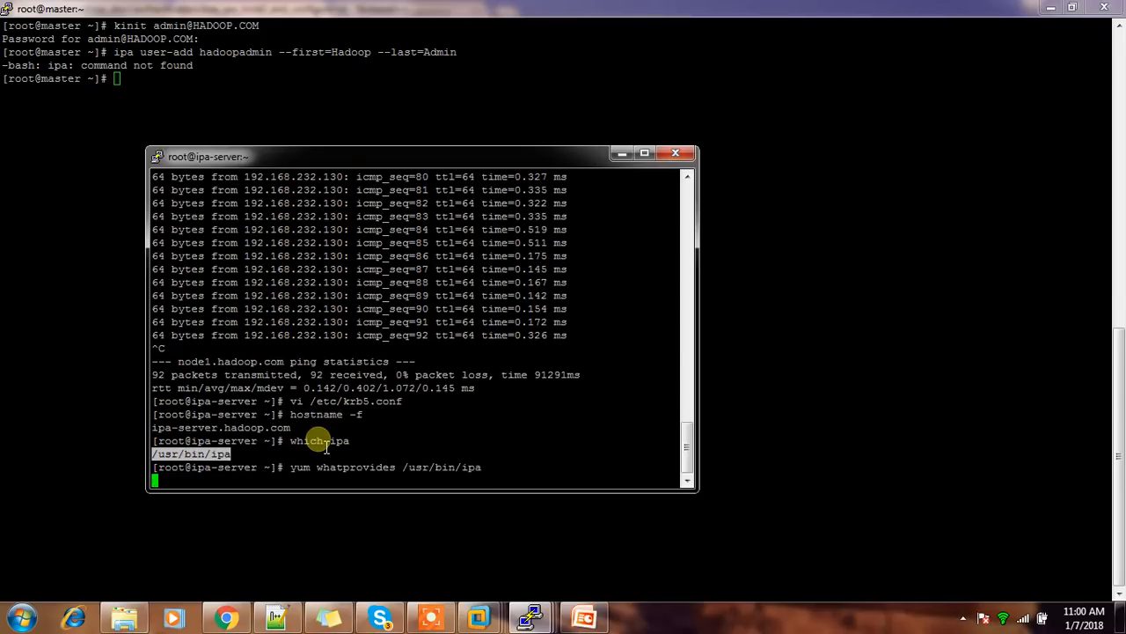
key("Return")
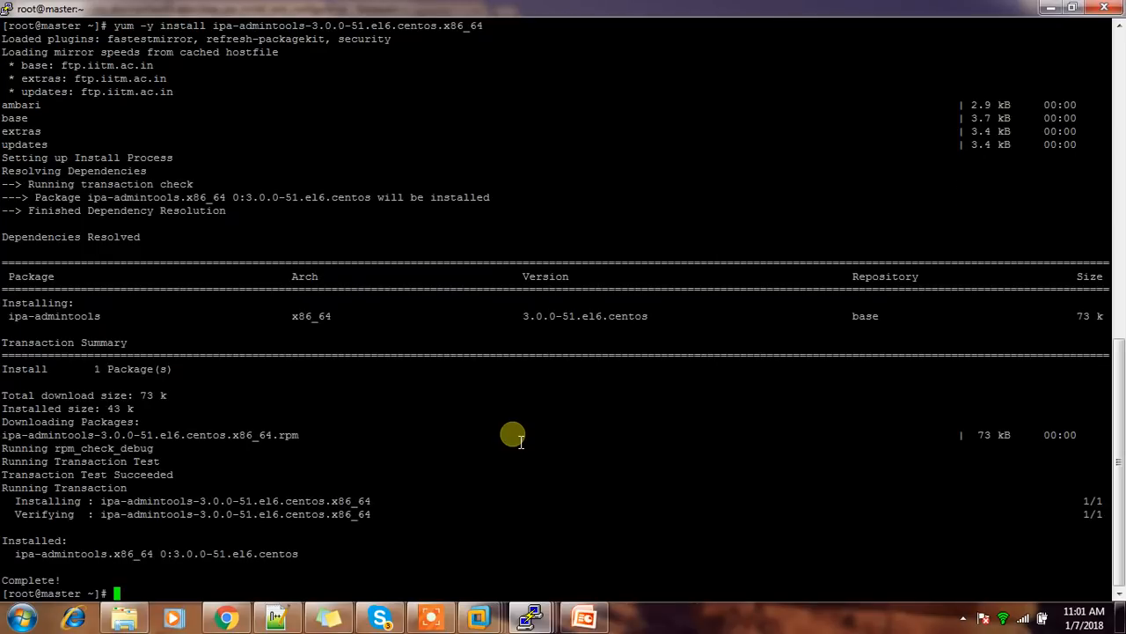
mouse_move(356, 352)
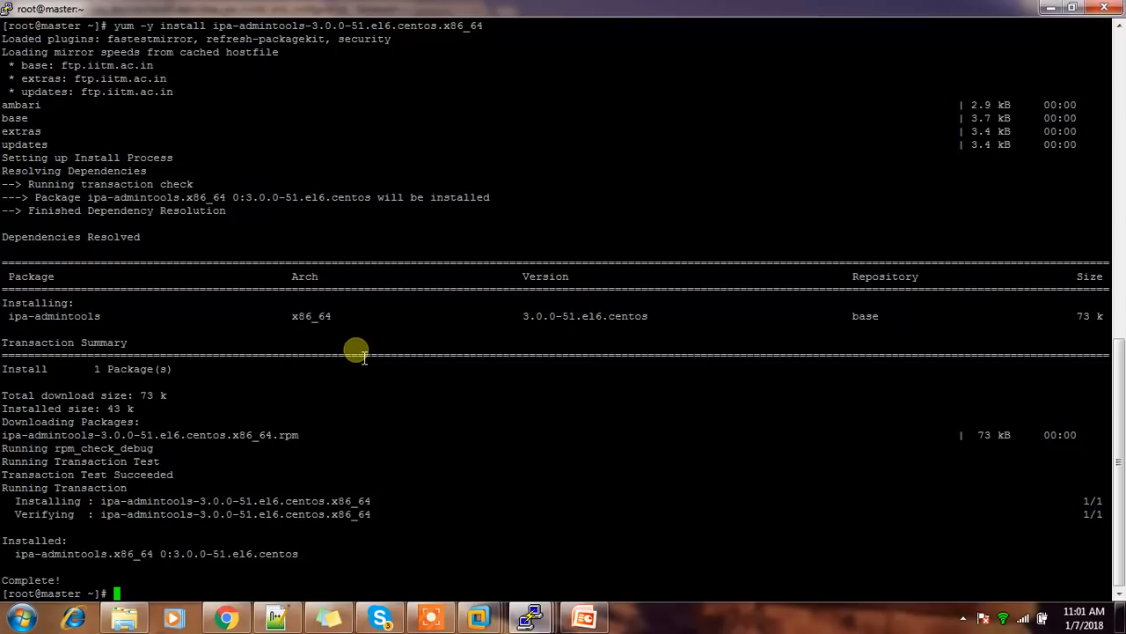
With ipa-admintools installed on master, run ipa user-add hadoopadmin --first=Hadoop --last=Admin
type("ipa user-add hadoopadmin --first=Hadoop --last=Admin")
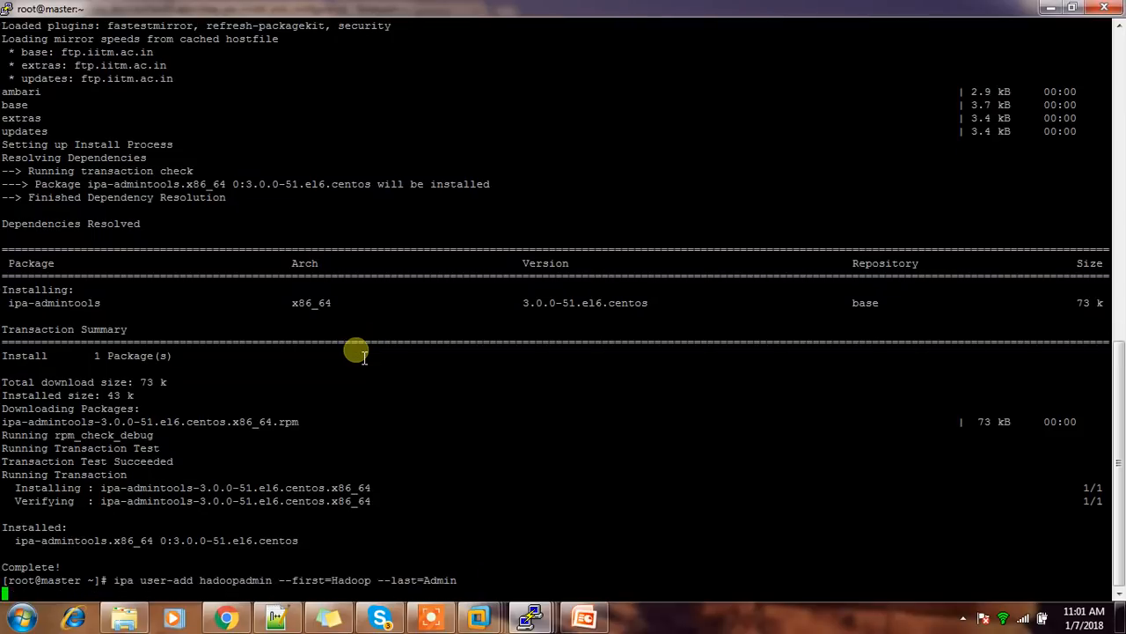
key("Return")
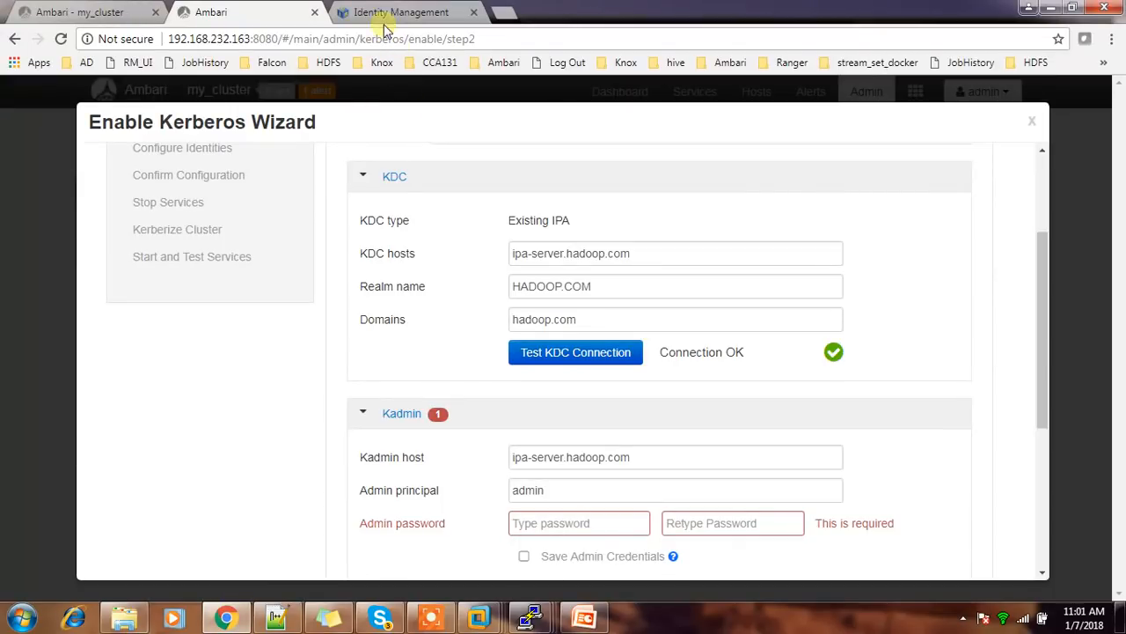
Refresh the IPA users list, then run ipa group-add-member admins --users=hadoopadmin on master
left_click(397, 11)
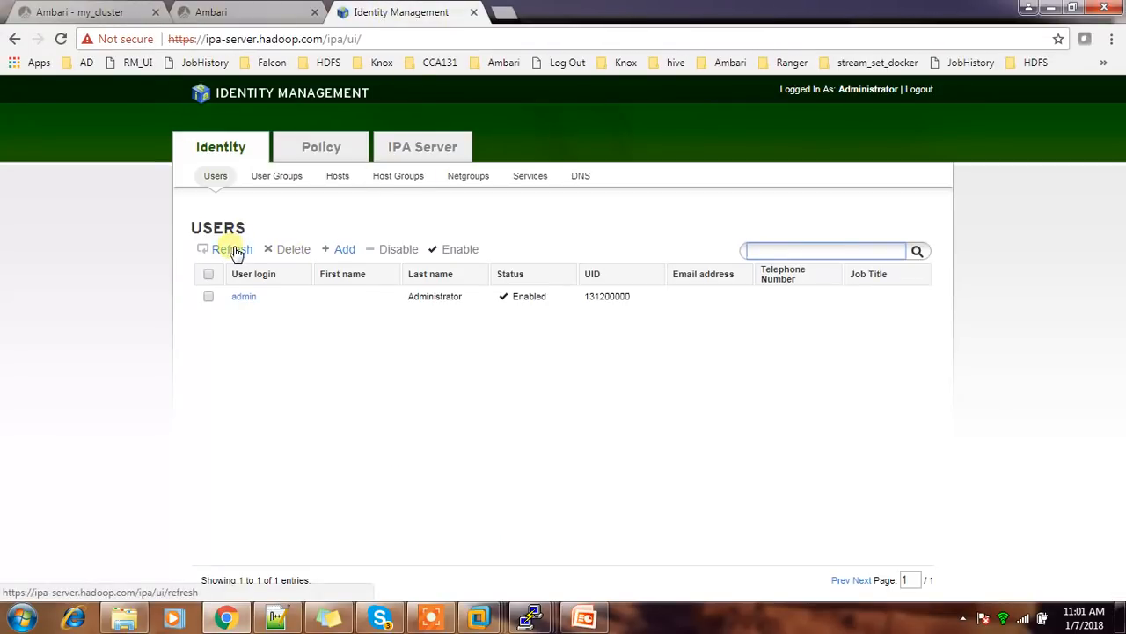
left_click(232, 250)
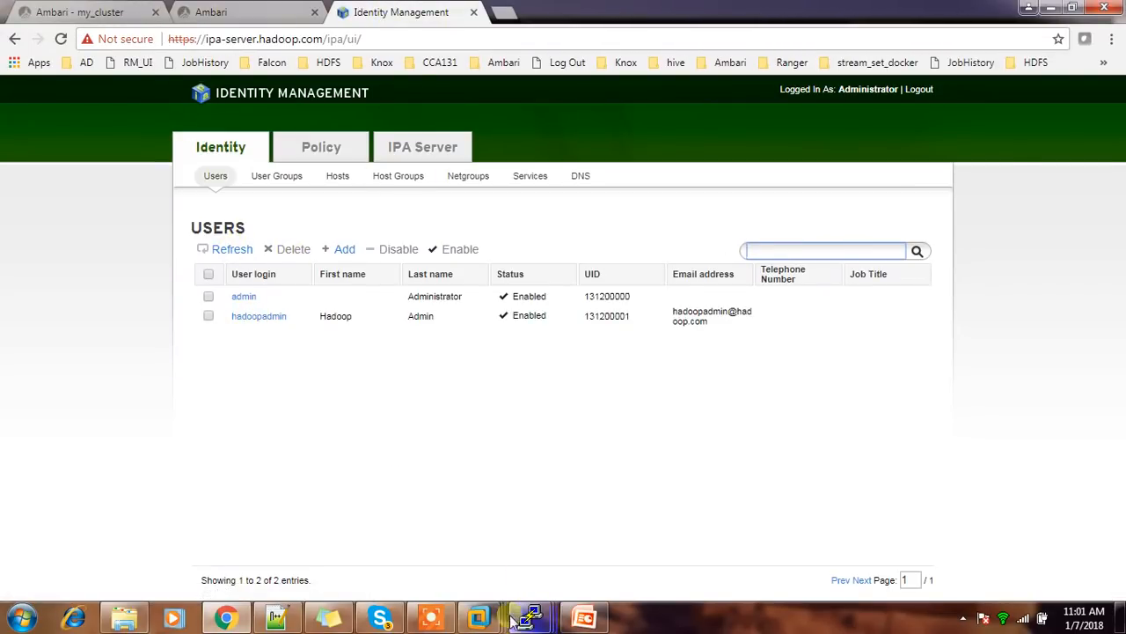
left_click(528, 613)
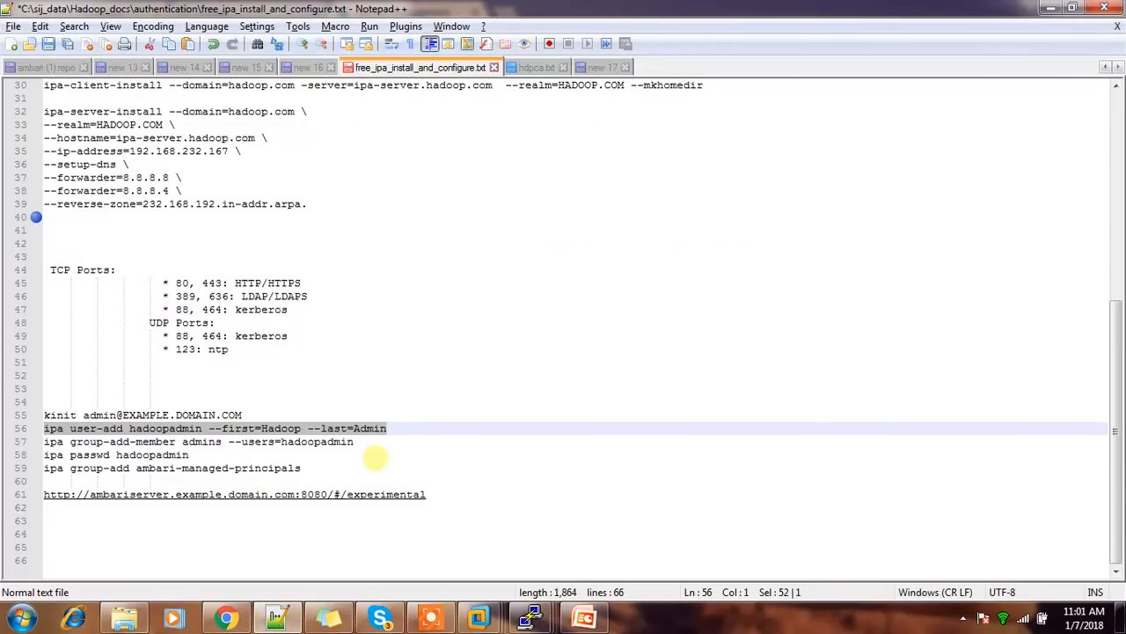
double_click(84, 442)
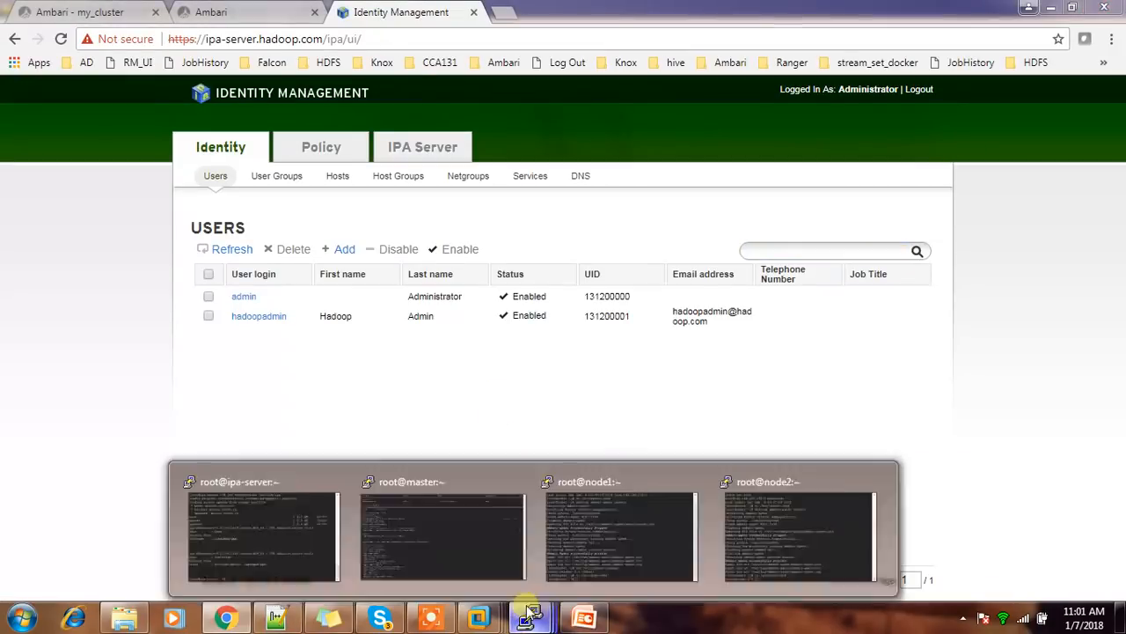
left_click(439, 531)
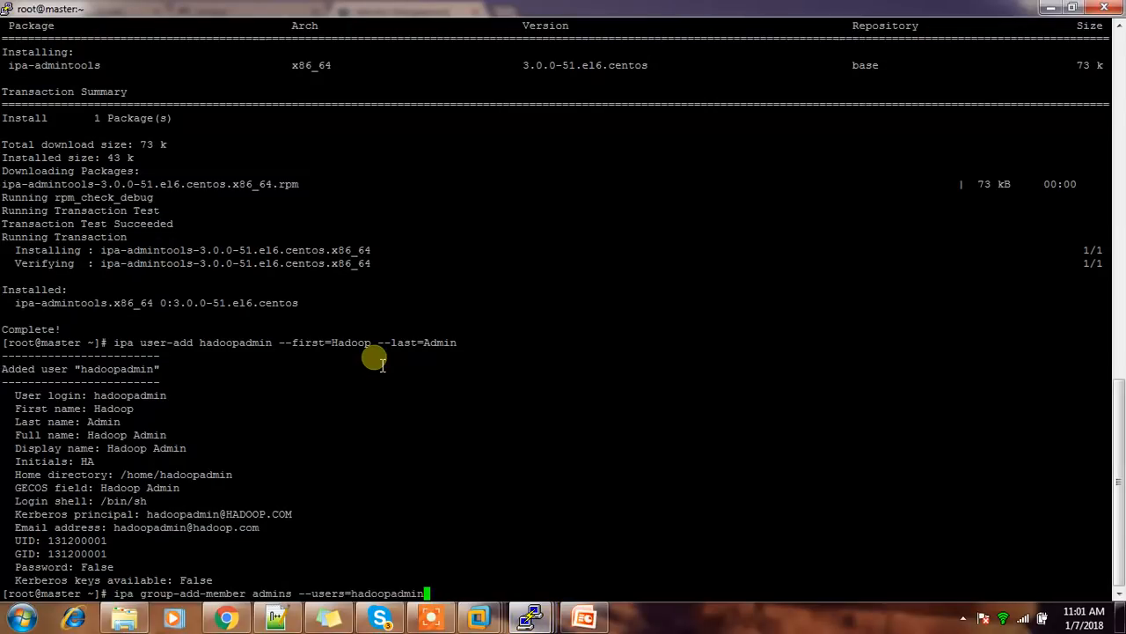
key("Return")
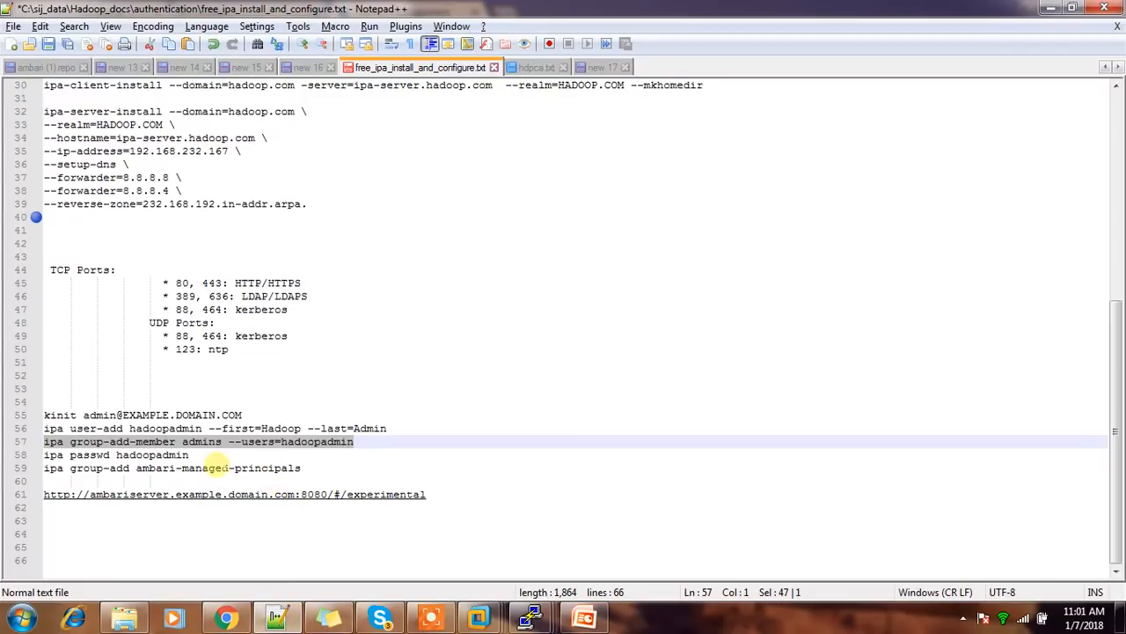
Run ipa passwd hadoopadmin on master to give hadoopadmin a new password
left_click(44, 454)
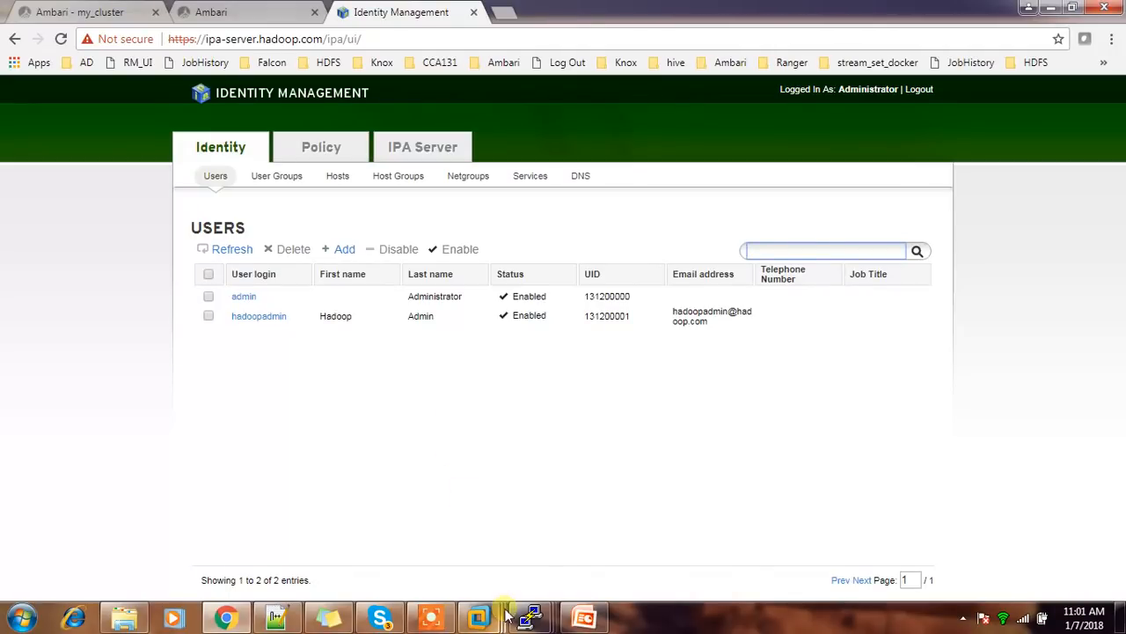
left_click(529, 616)
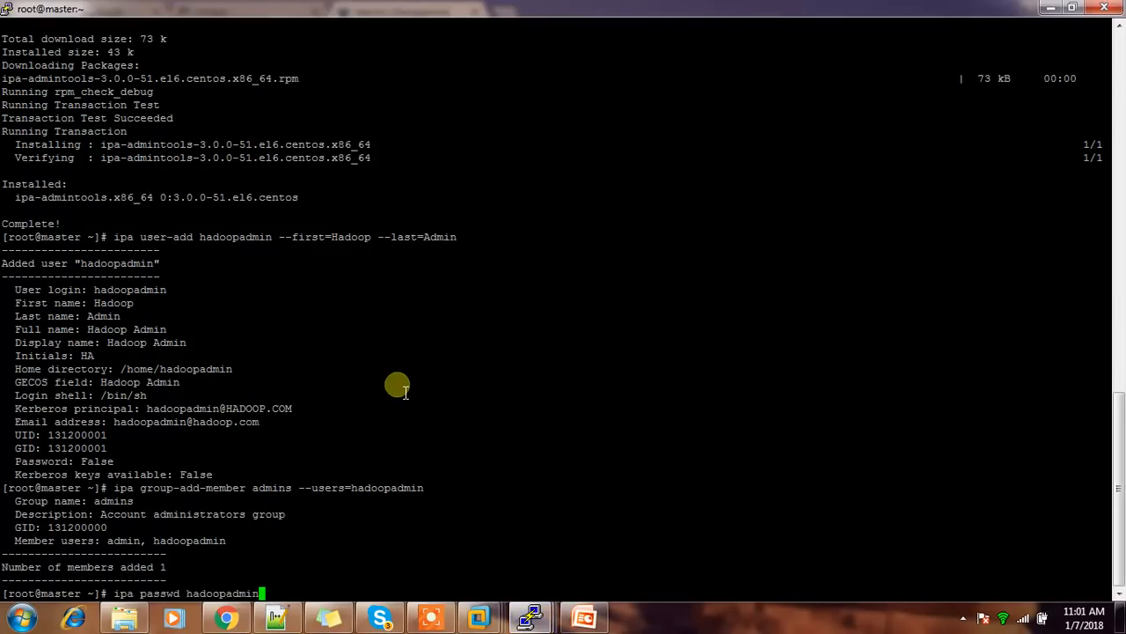
key("Return")
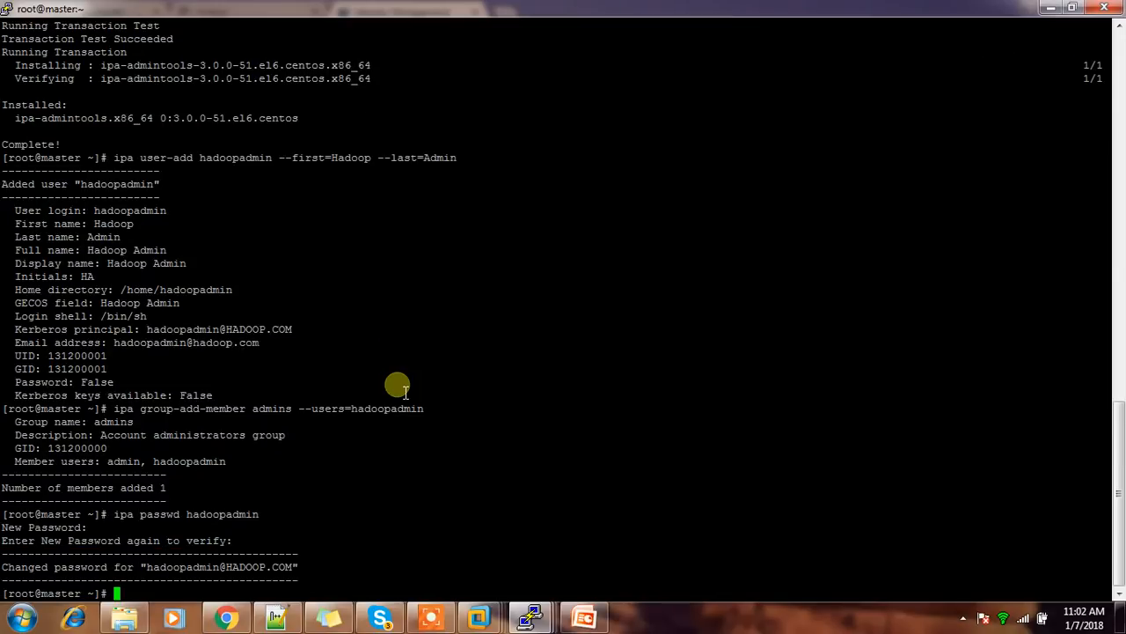
mouse_move(521, 500)
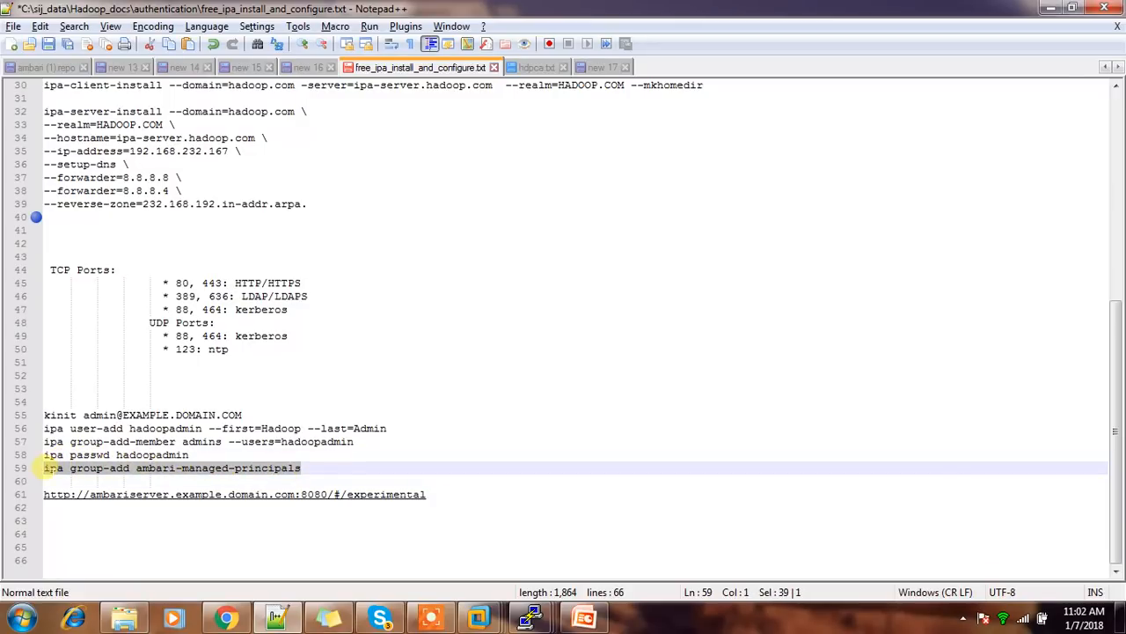
Run ipa group-add ambari-managed-principals on master and view IPA's User Groups list
left_click(528, 616)
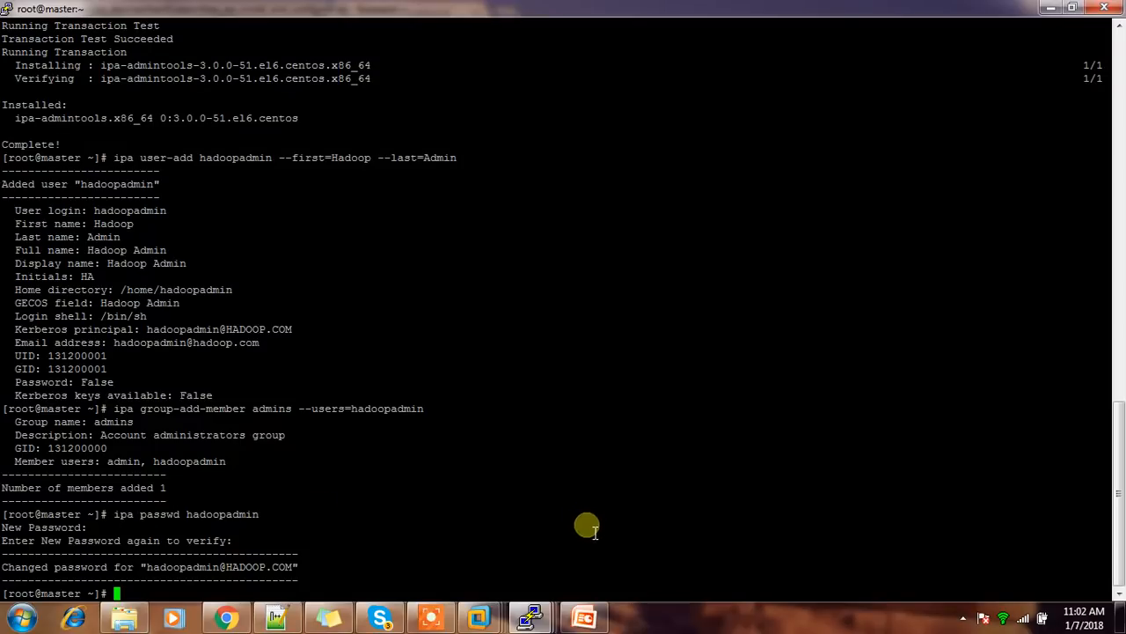
type("ipa group-add ambari-managed-principals")
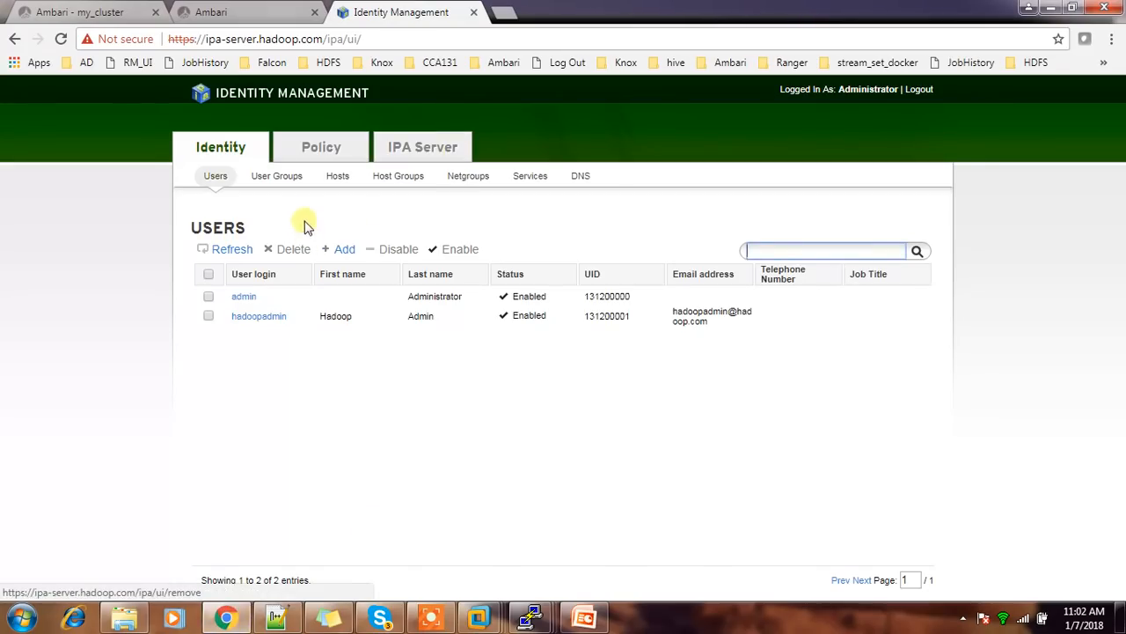
left_click(276, 176)
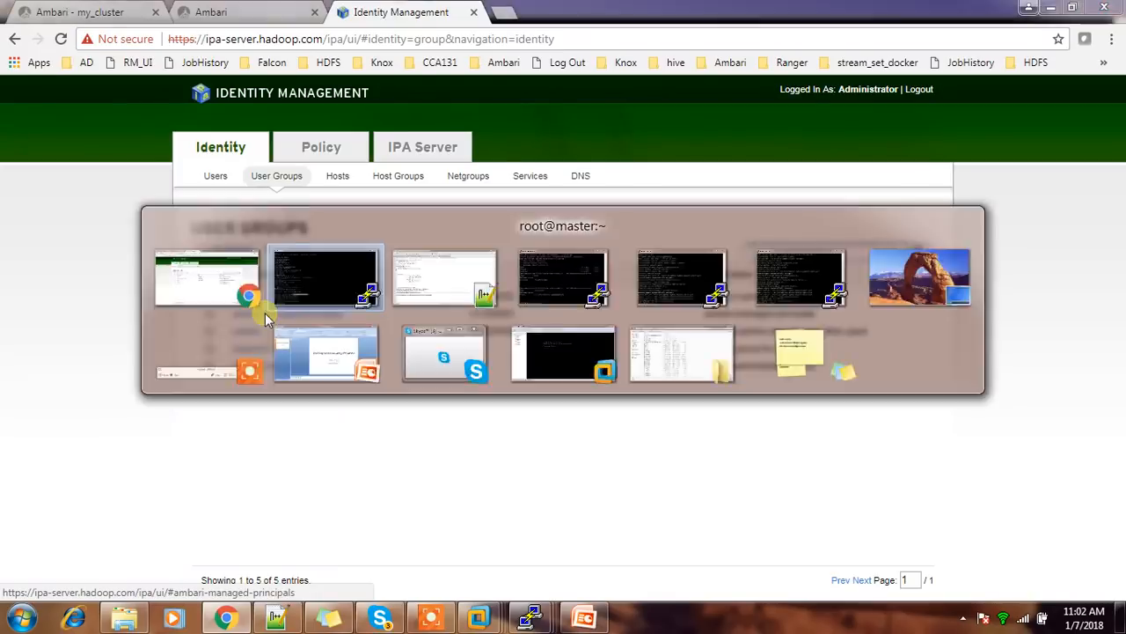
left_click(324, 278)
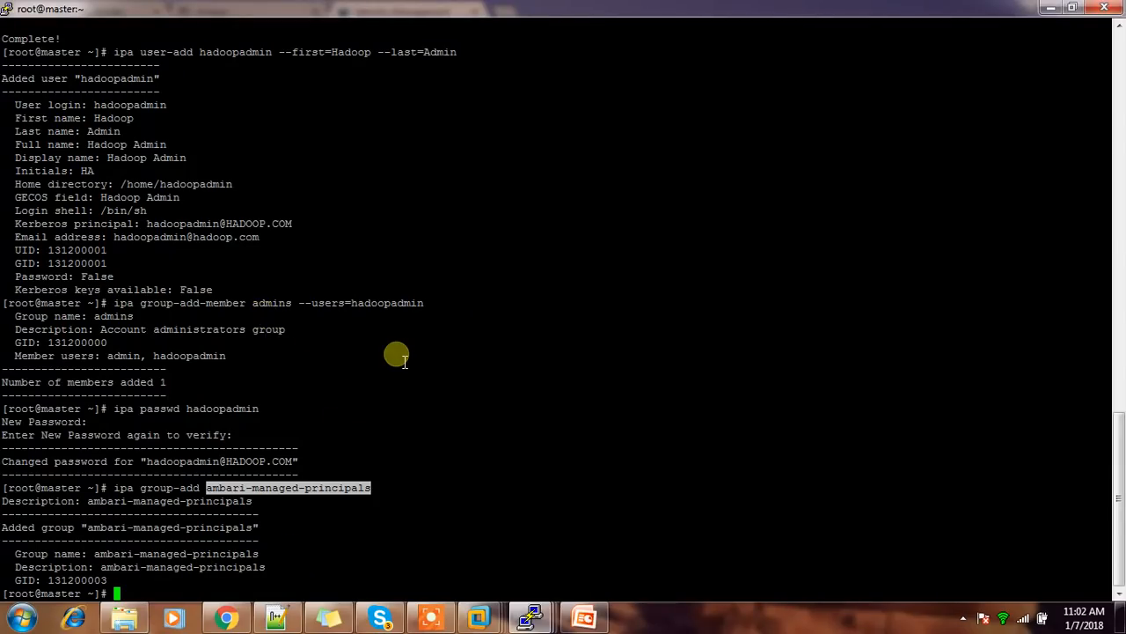
type("k")
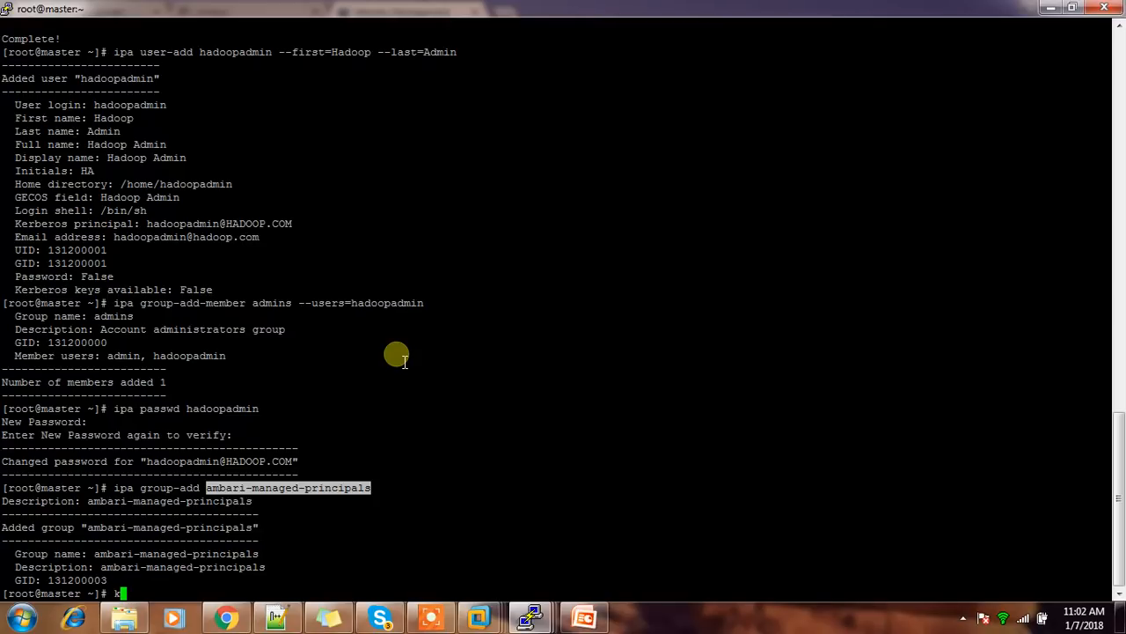
type("destroy")
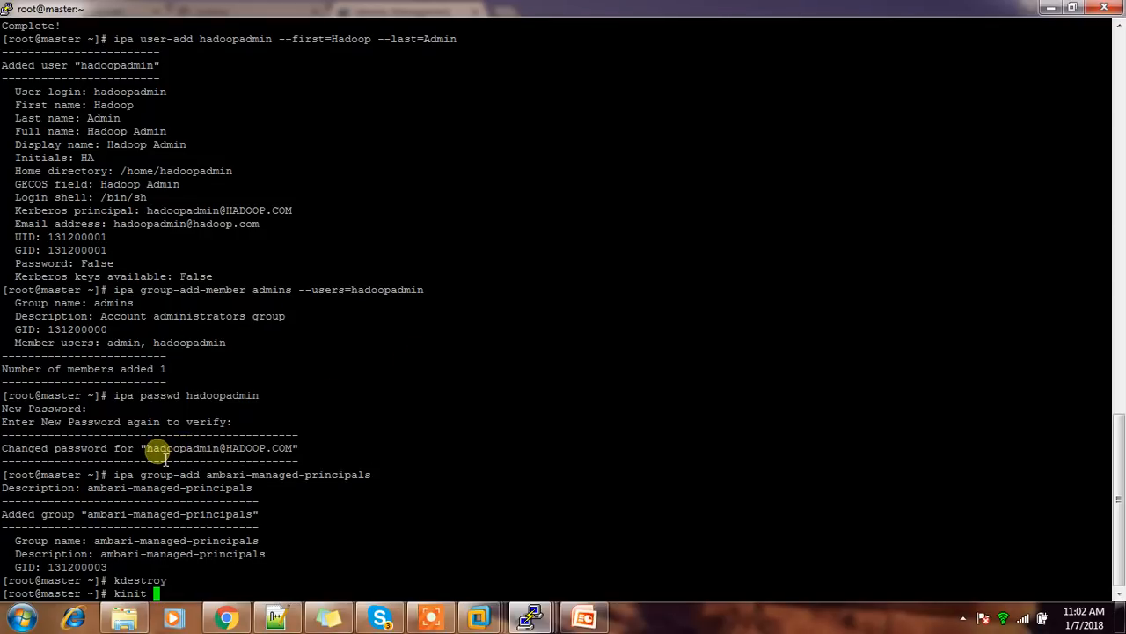
type("hadoopadmin")
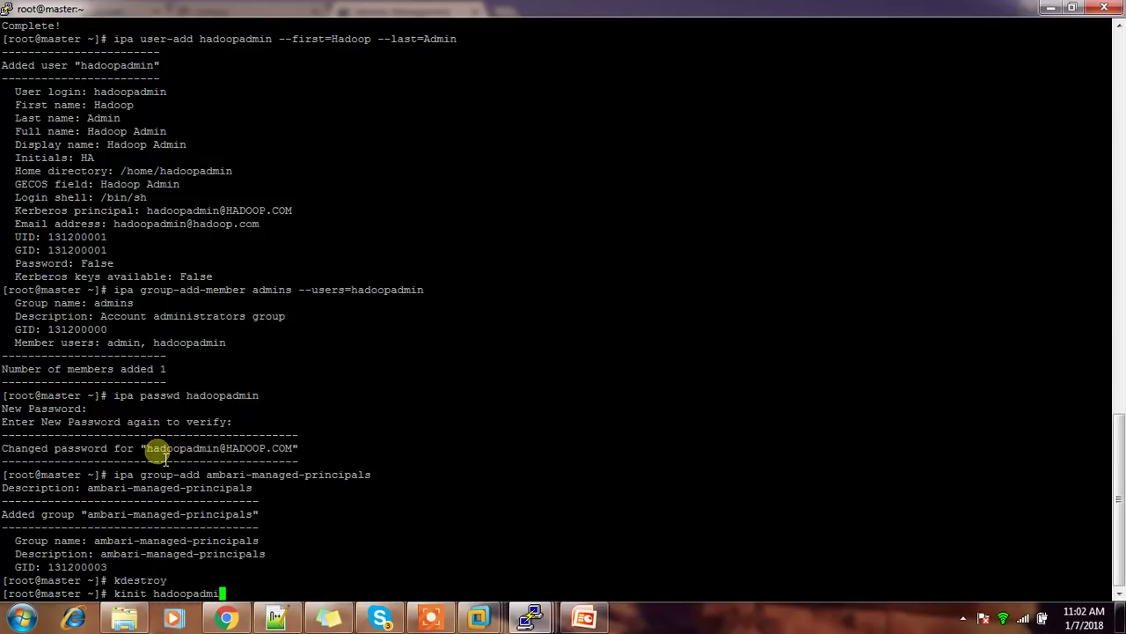
type("@HADOOP")
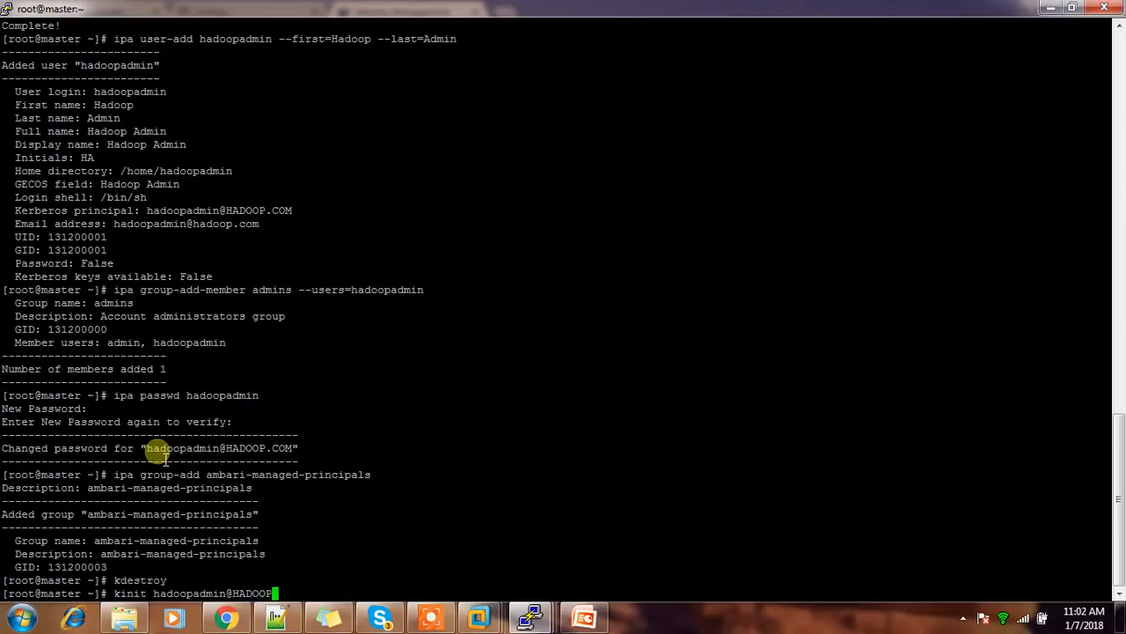
key("Return")
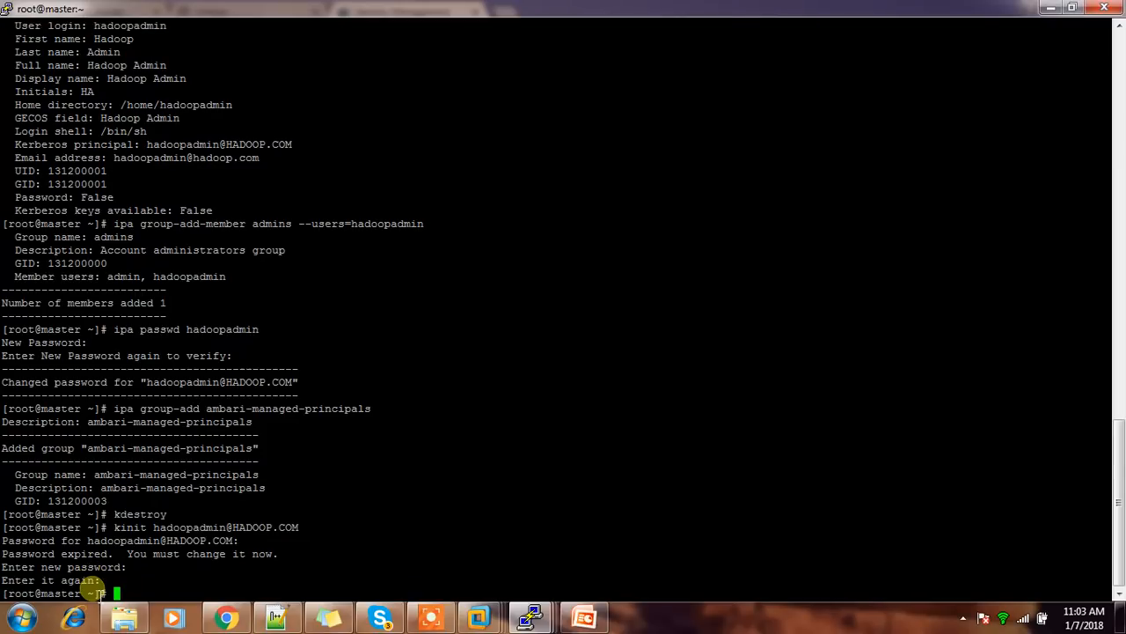
type("klist")
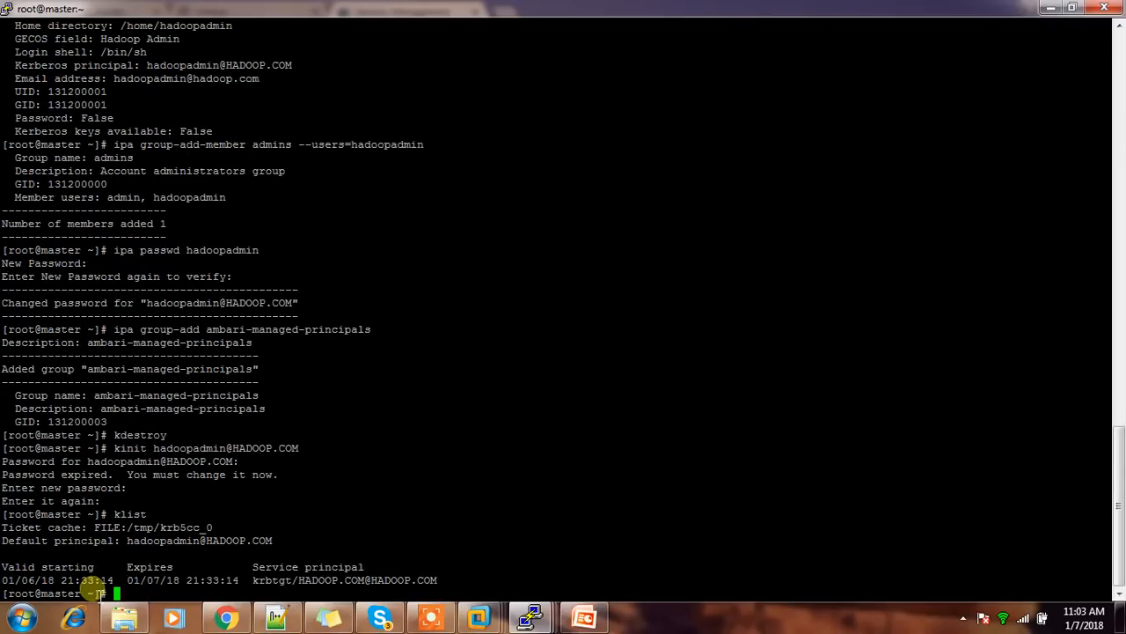
double_click(173, 540)
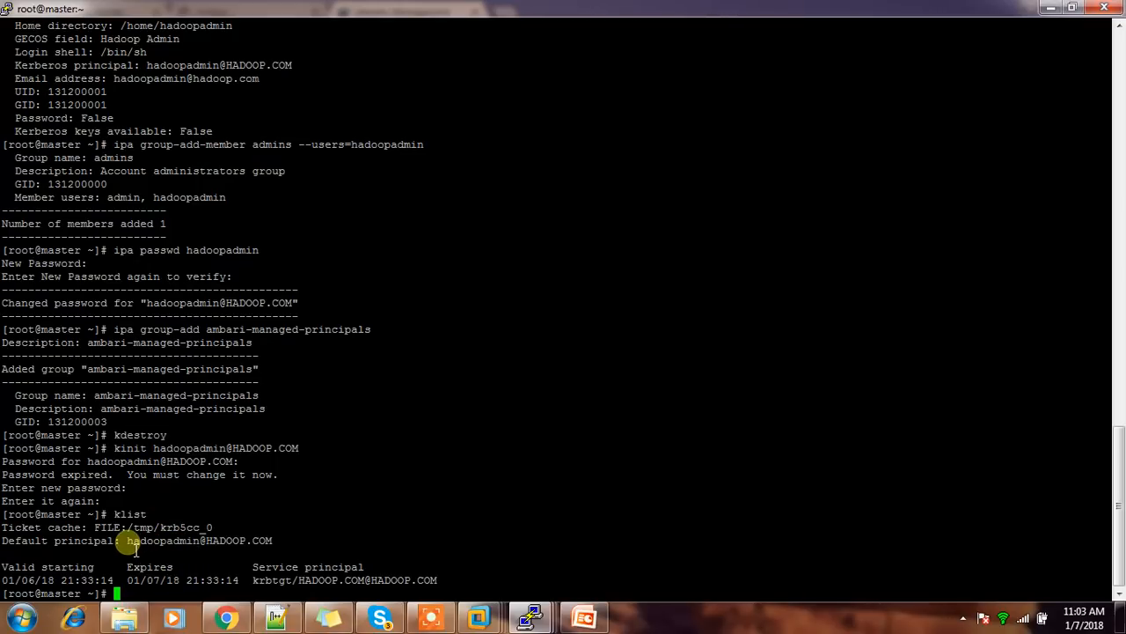
double_click(183, 540)
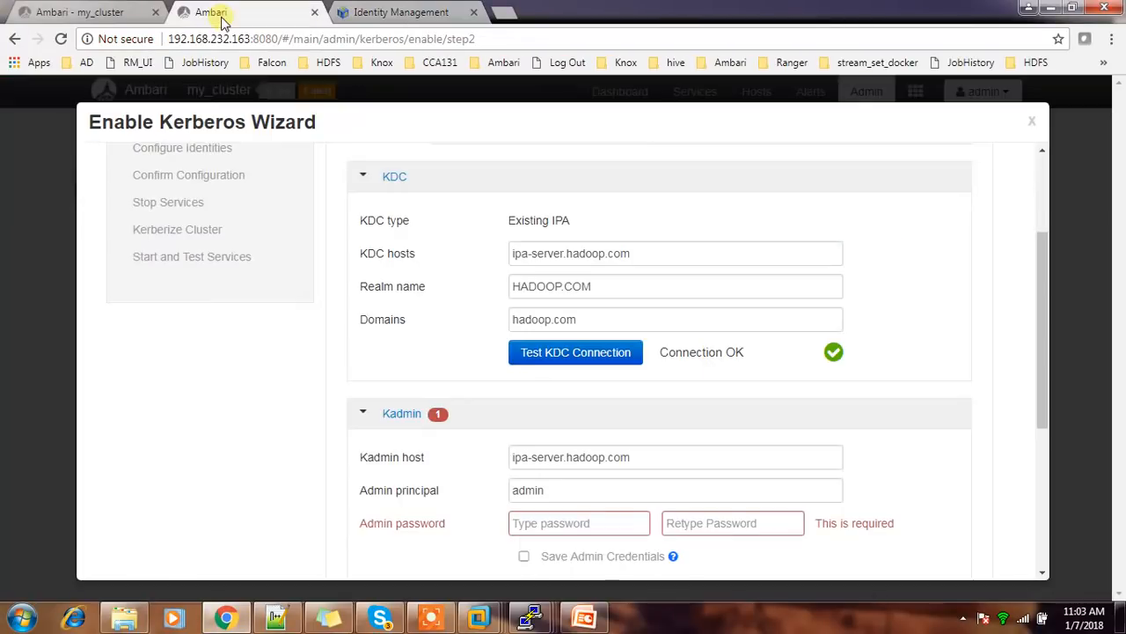
left_click(579, 523)
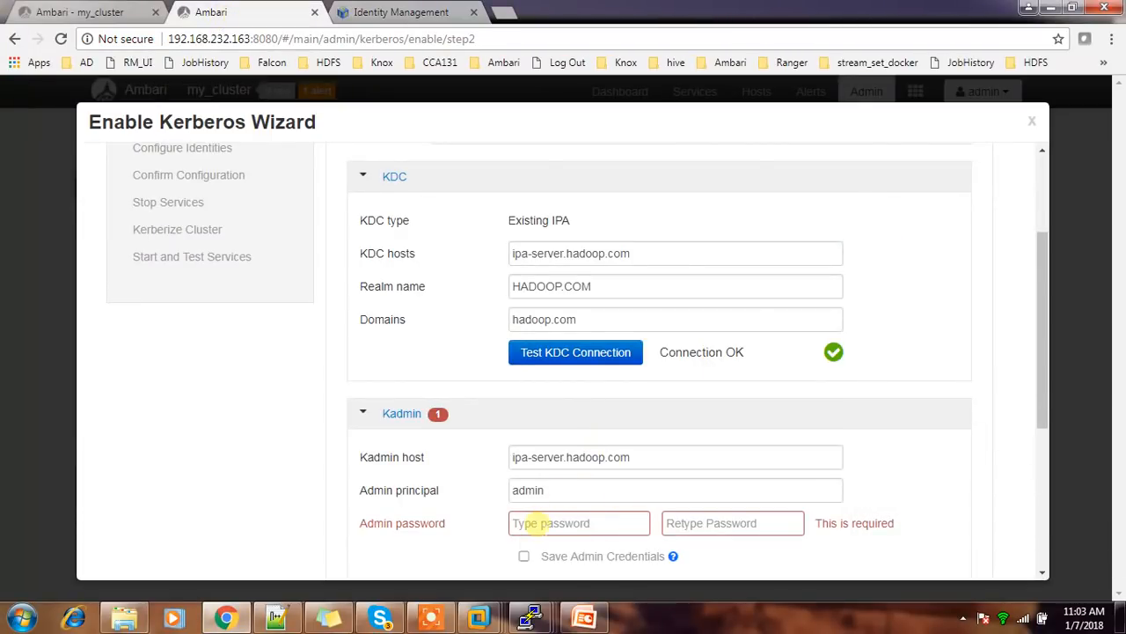
type("hadoopadmin@HADOOP.COM")
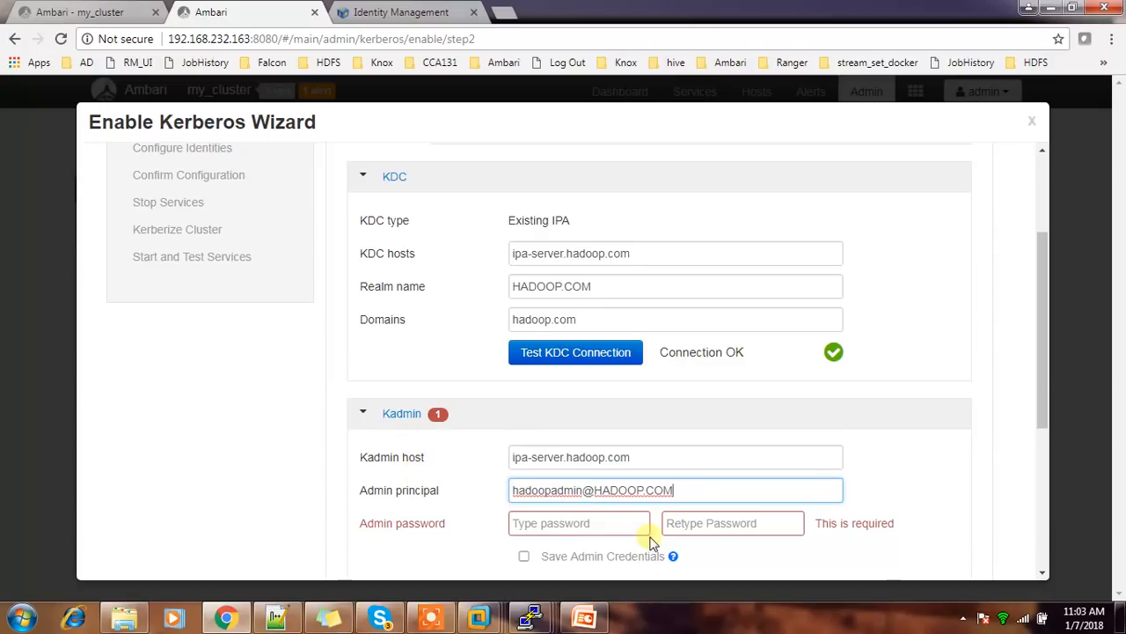
left_click(577, 523)
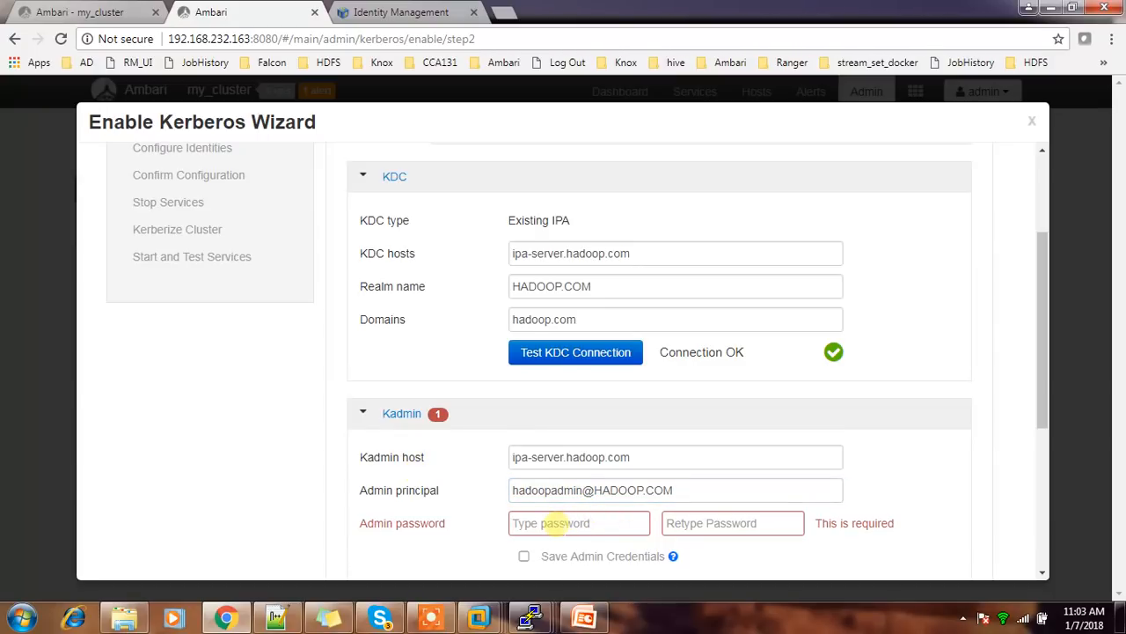
type("••••")
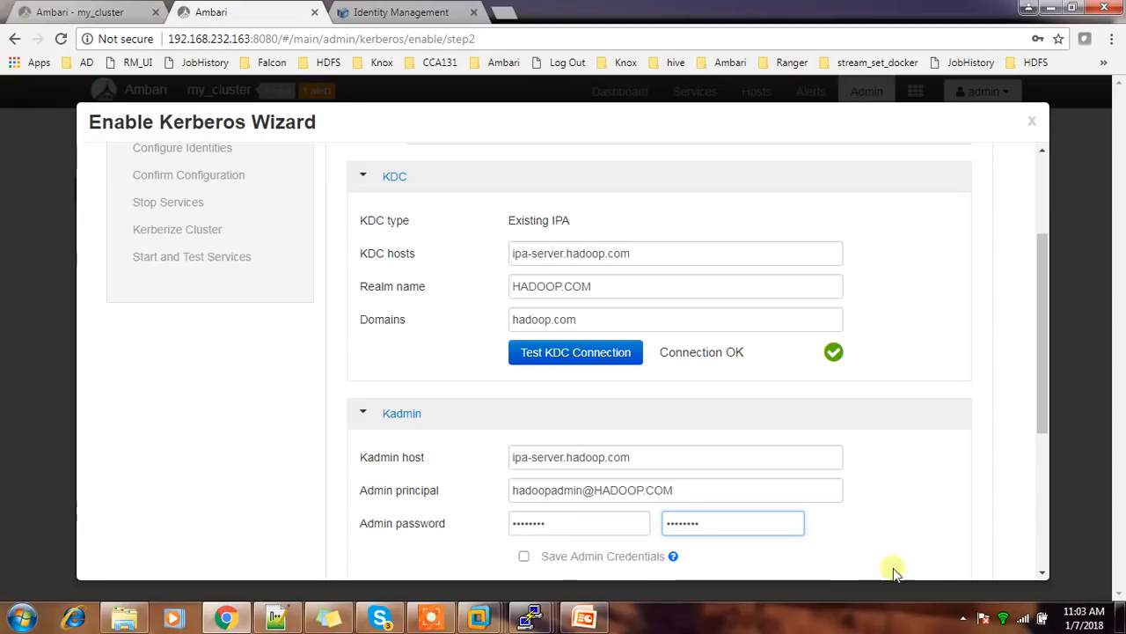
Review the advanced Kerberos configuration sections further down the page
scroll("down", 3)
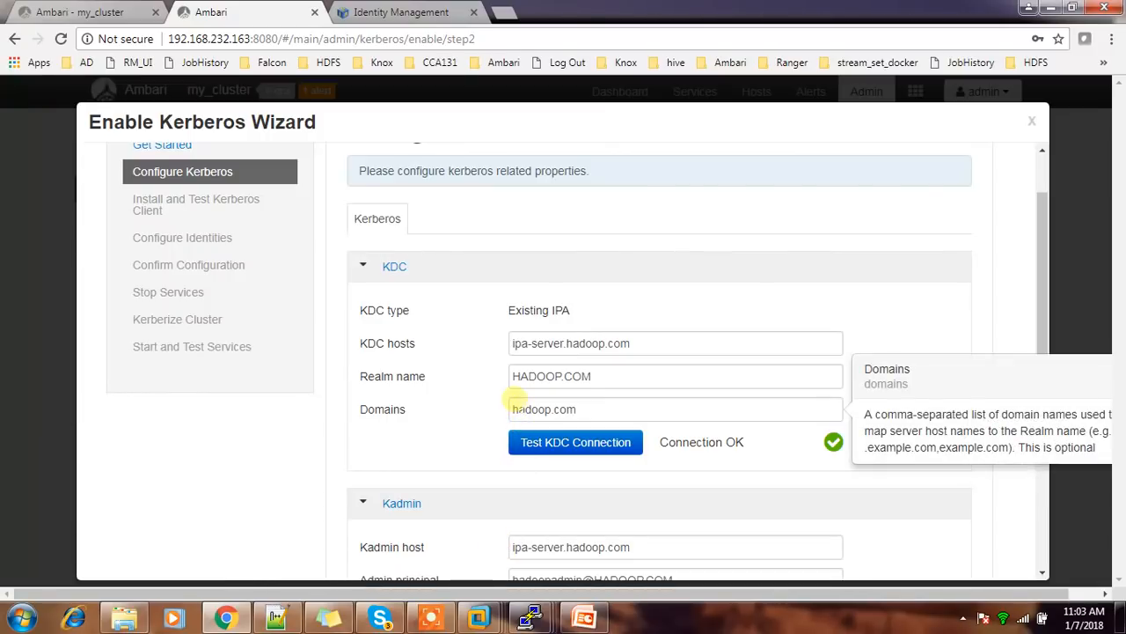
scroll("down", 3)
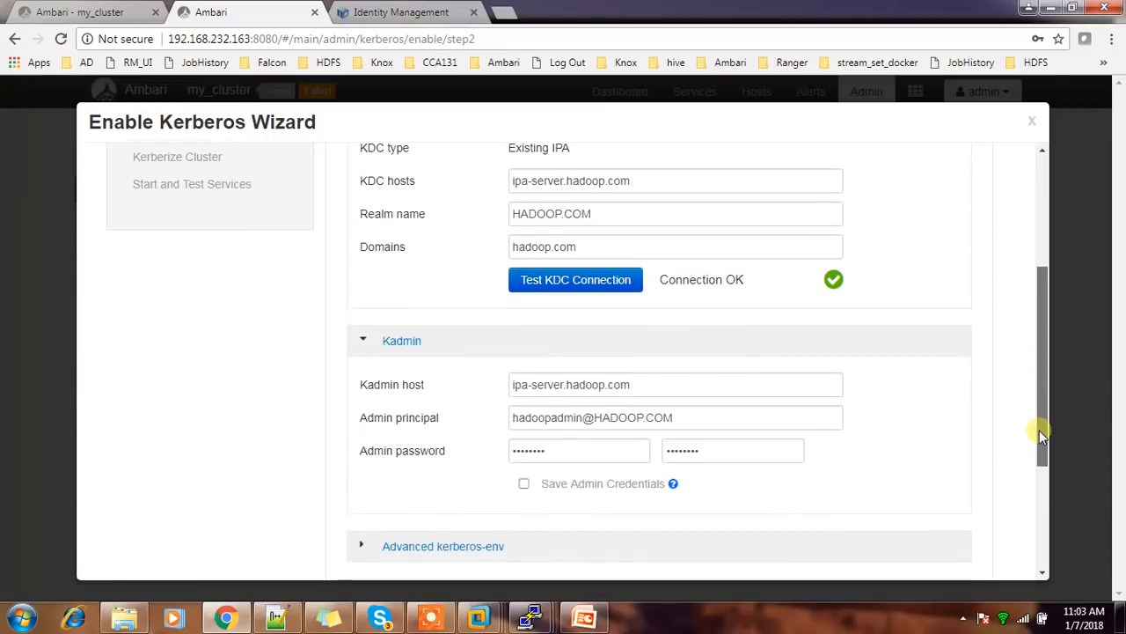
scroll("down", 3)
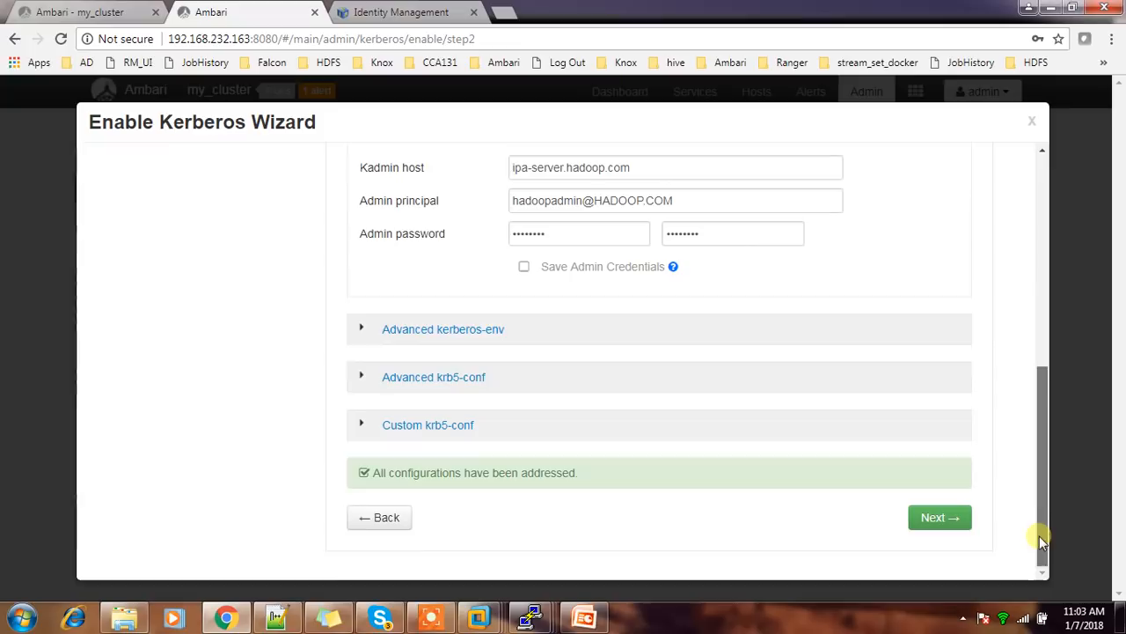
mouse_move(595, 228)
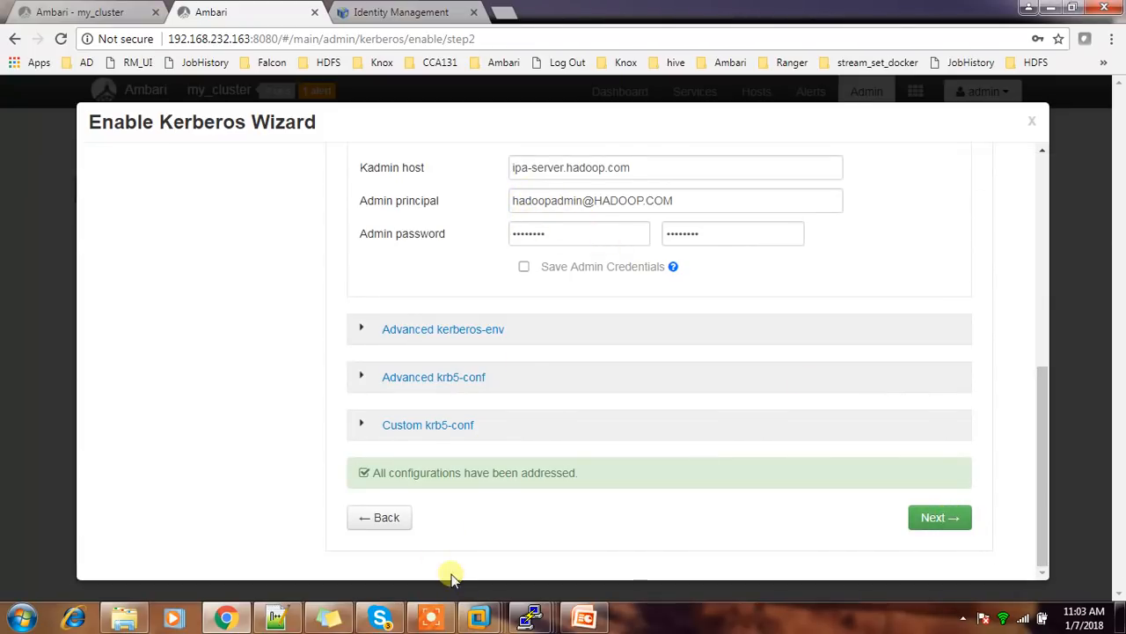
mouse_move(658, 572)
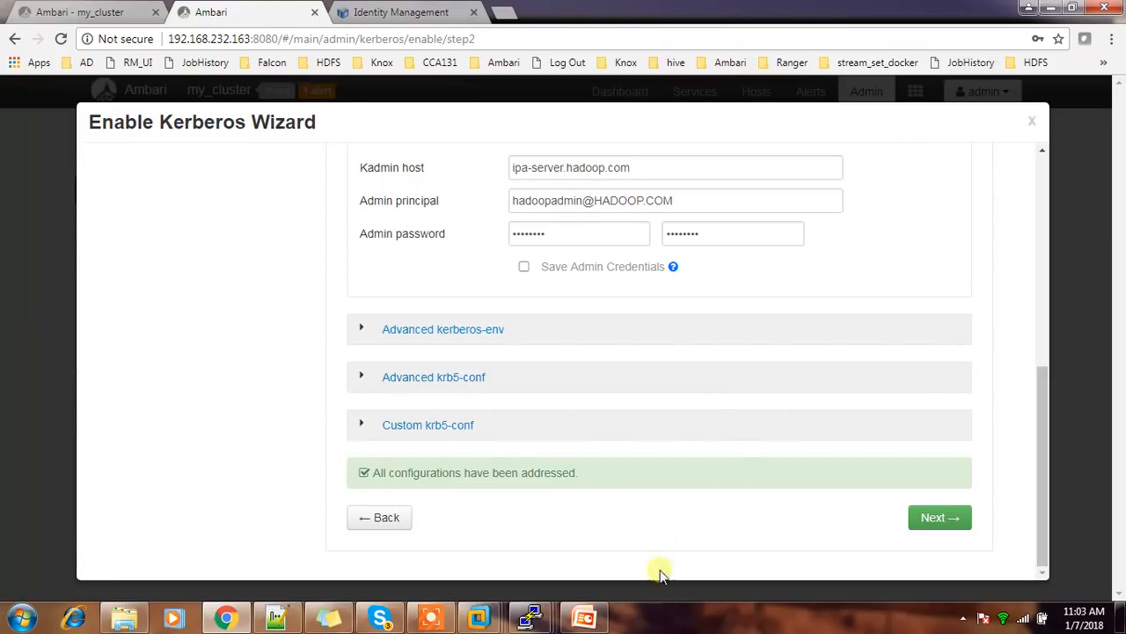
left_click(524, 616)
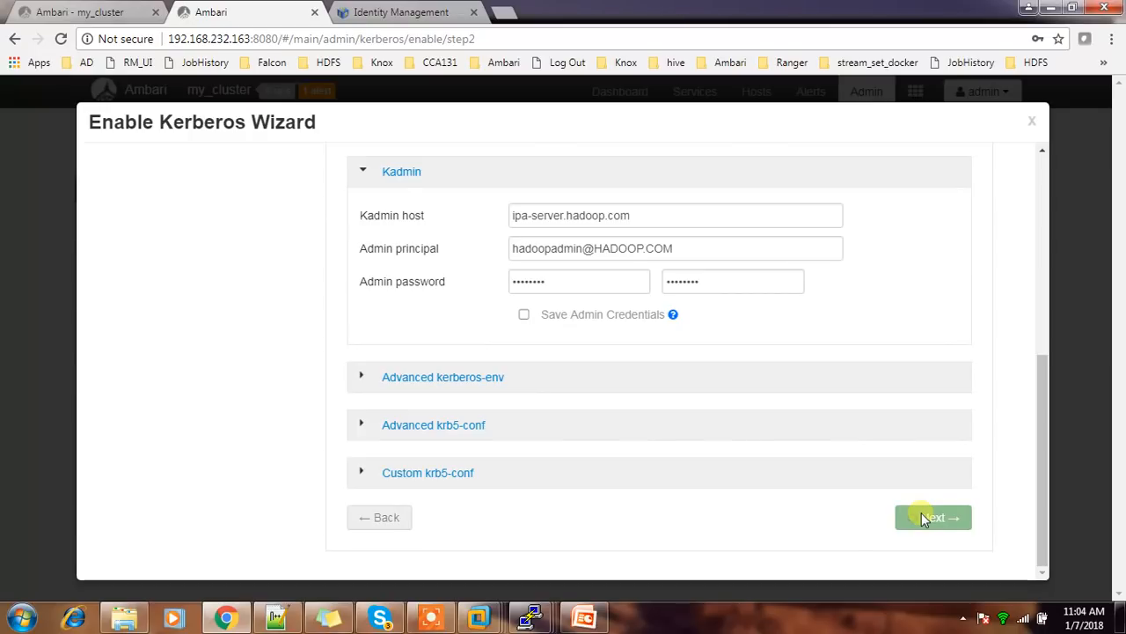
Advance to Install and Test Kerberos Client and watch the per-host test progress
left_click(933, 517)
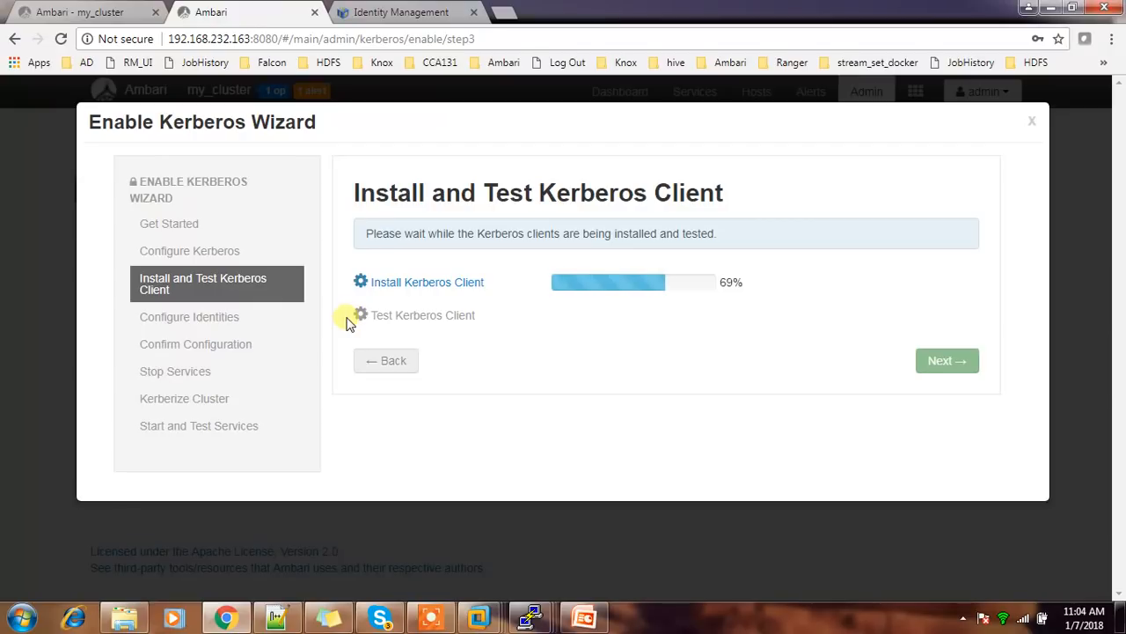
mouse_move(387, 326)
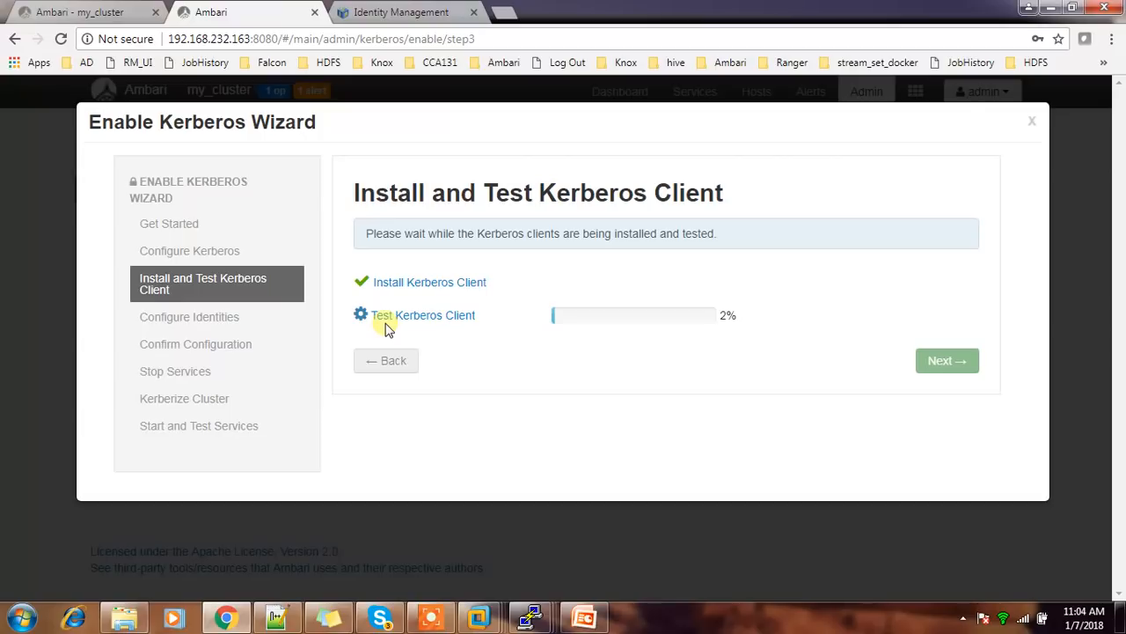
left_click(422, 315)
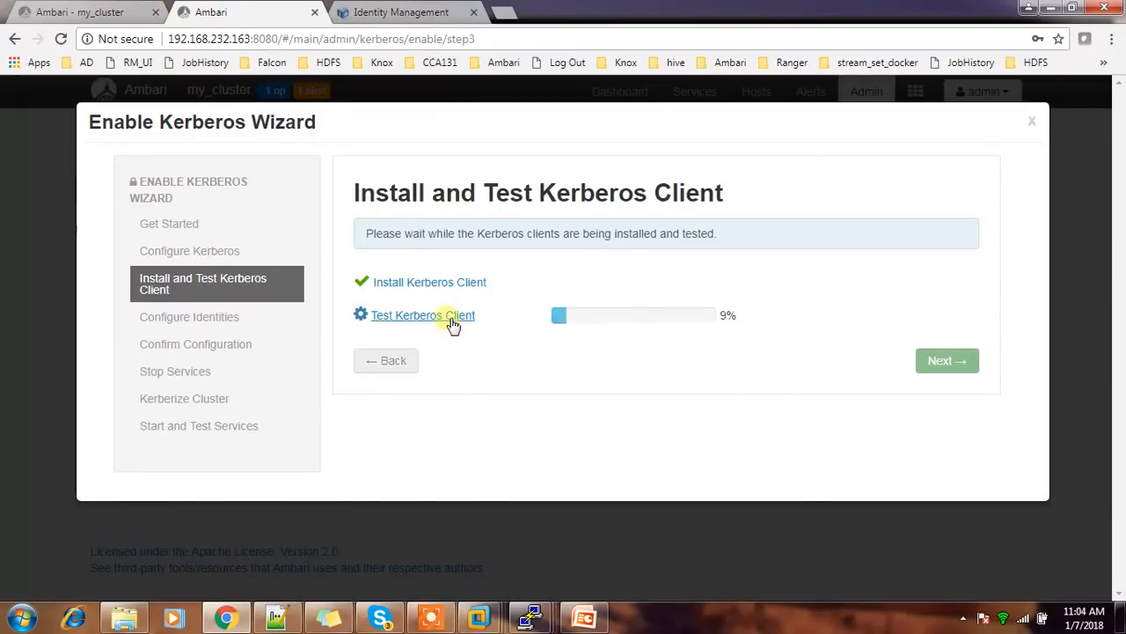
left_click(416, 315)
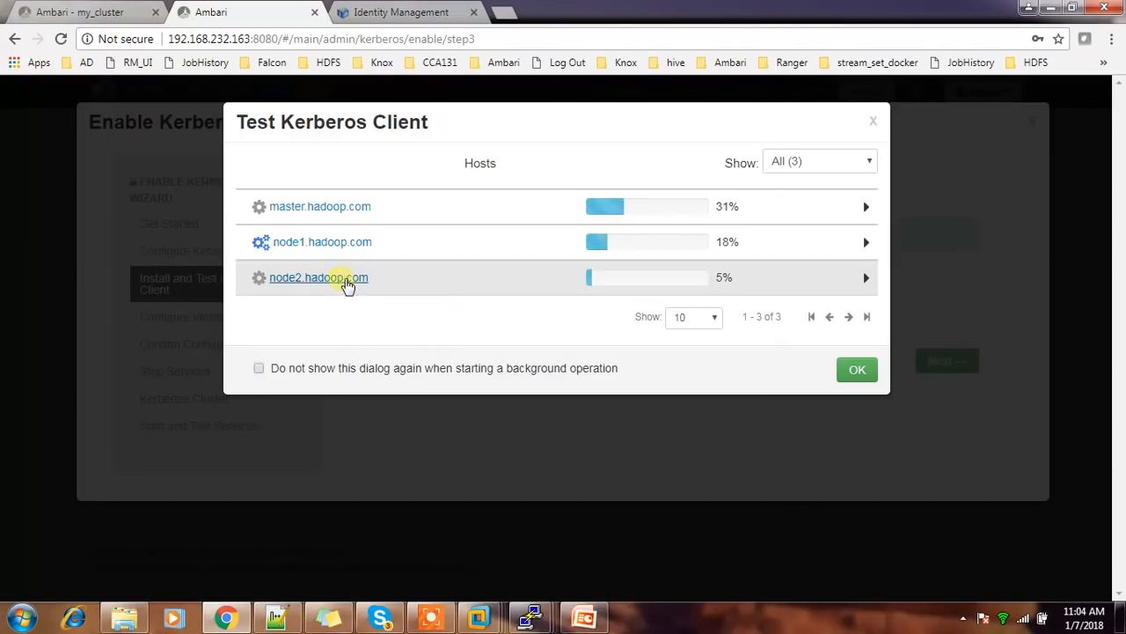
mouse_move(630, 415)
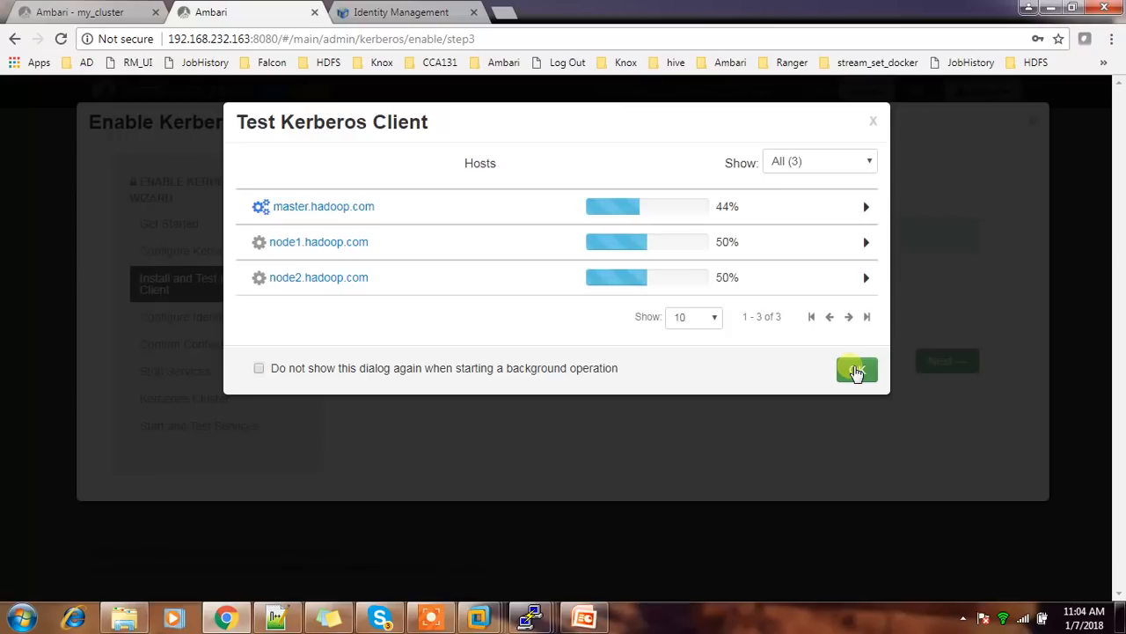
mouse_move(324, 297)
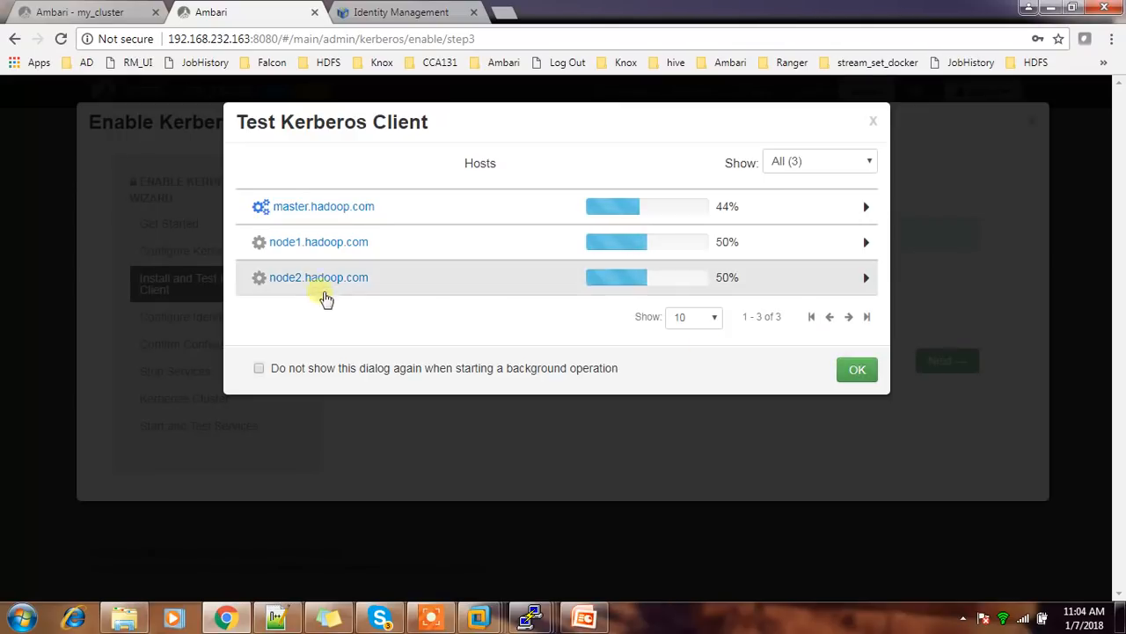
Inspect the test tasks for node1.hadoop.com, close the details, and continue to Configure Identities
left_click(317, 241)
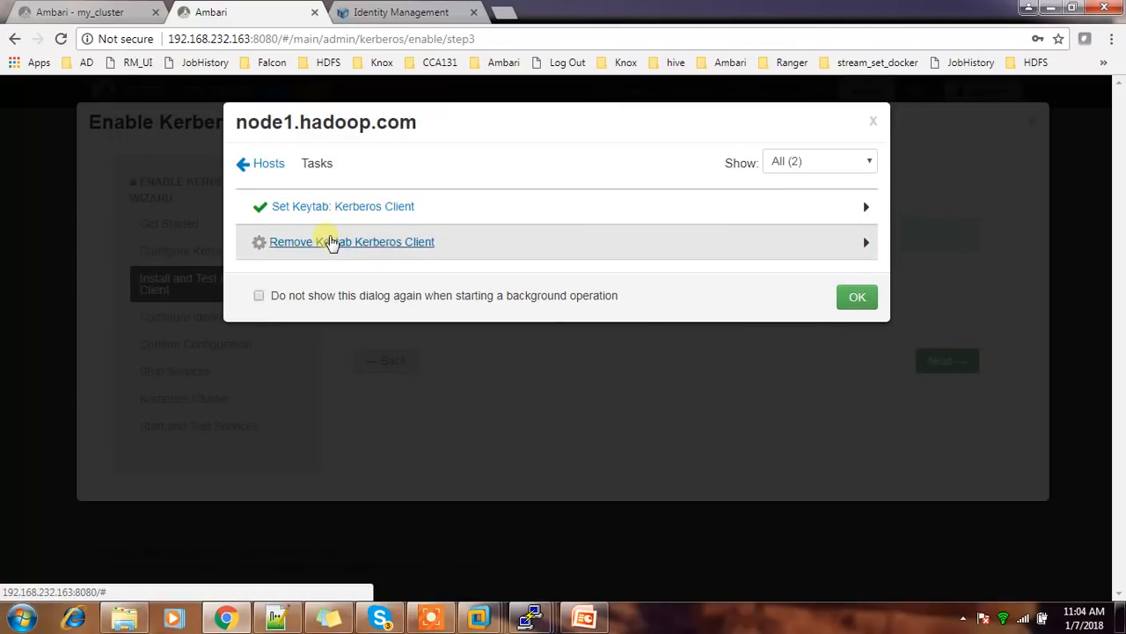
left_click(856, 296)
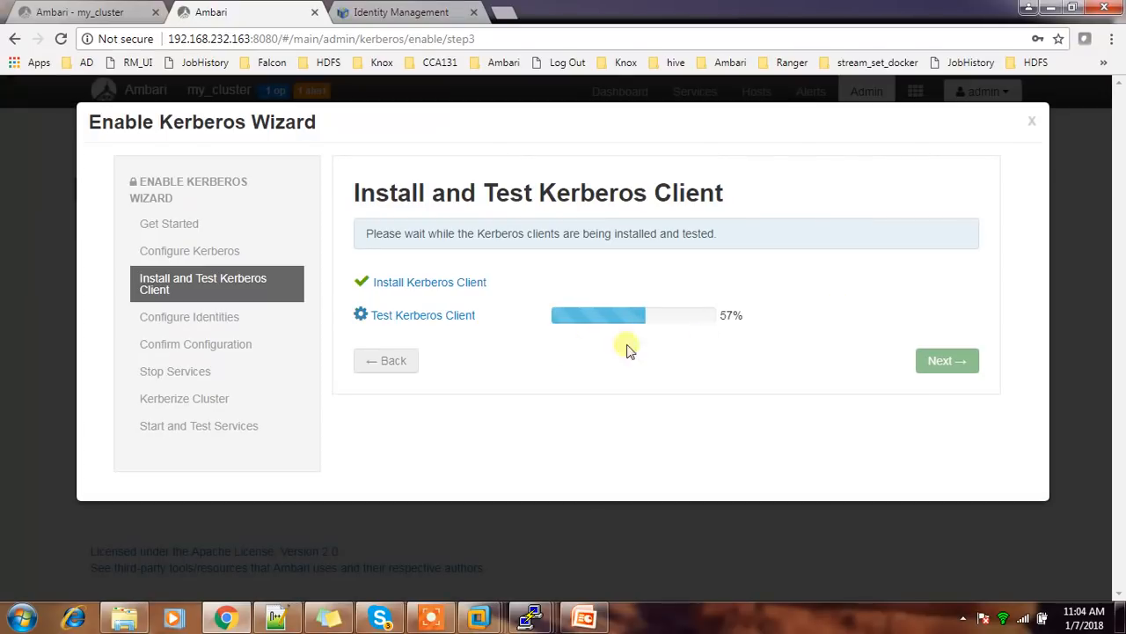
mouse_move(367, 326)
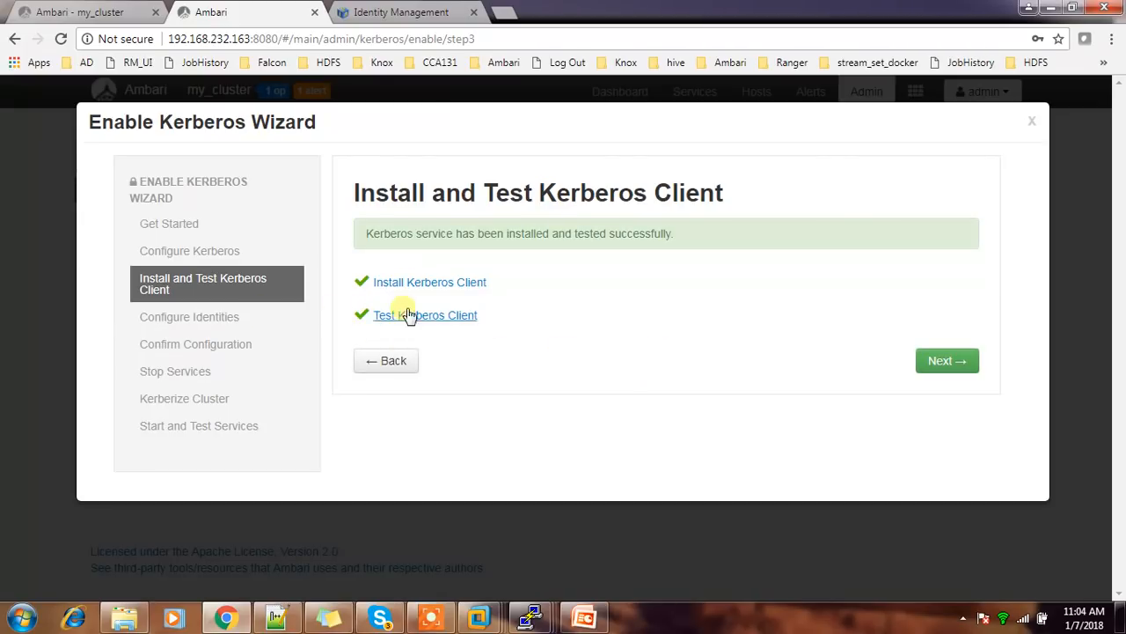
left_click(947, 359)
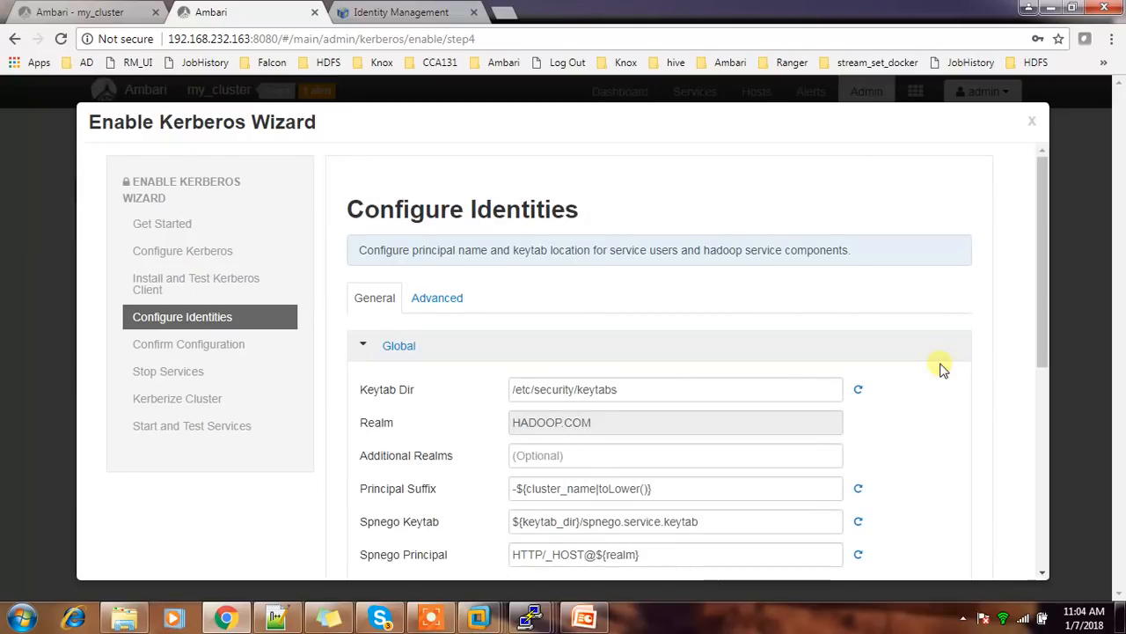
Keep the default Global and Ambari principal identities and continue to Confirm Configuration
scroll("down", 3)
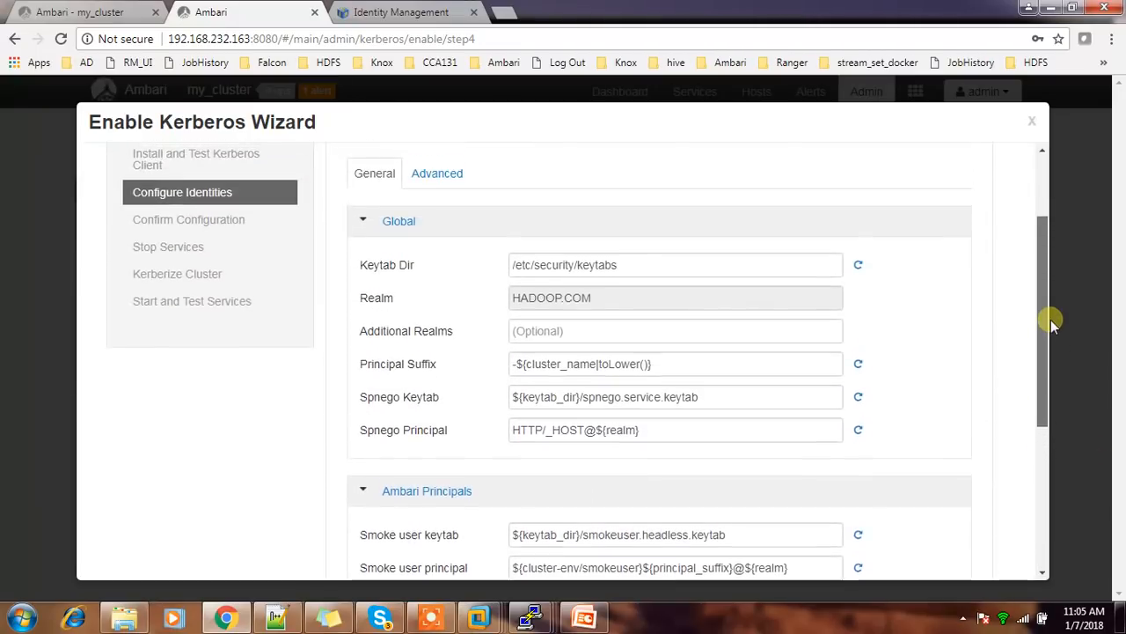
scroll("up", 3)
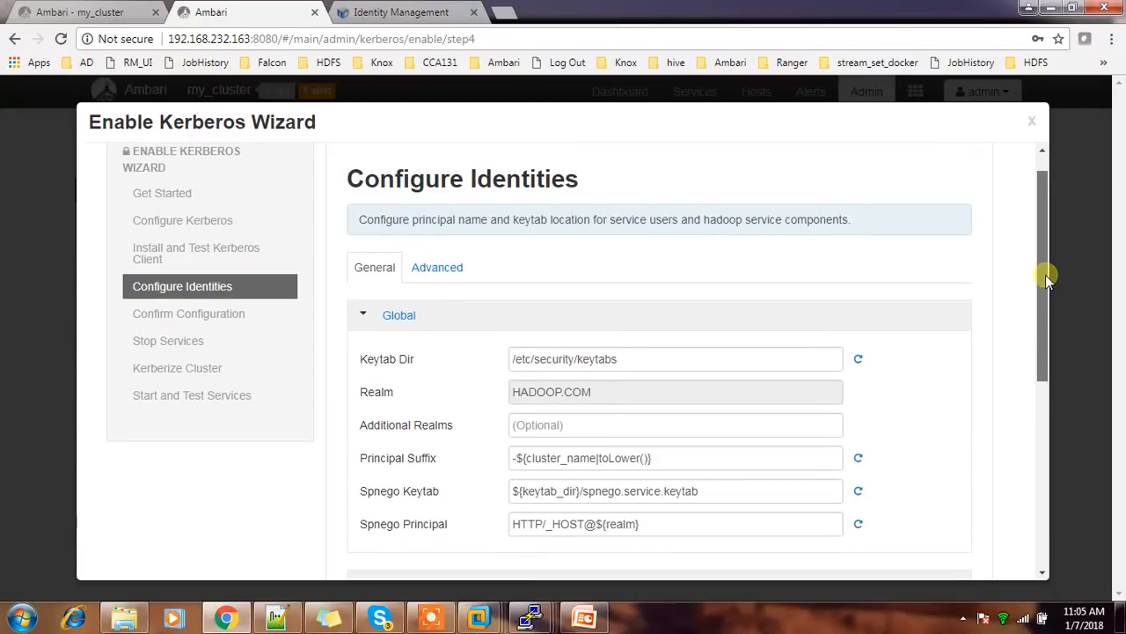
scroll("down", 3)
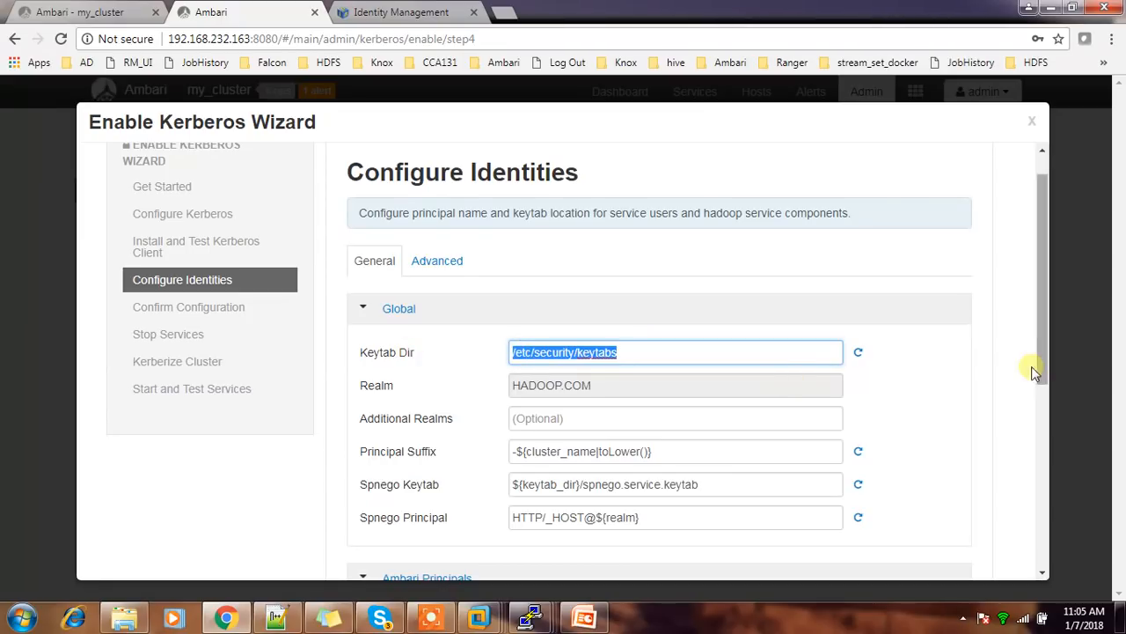
scroll("down", 3)
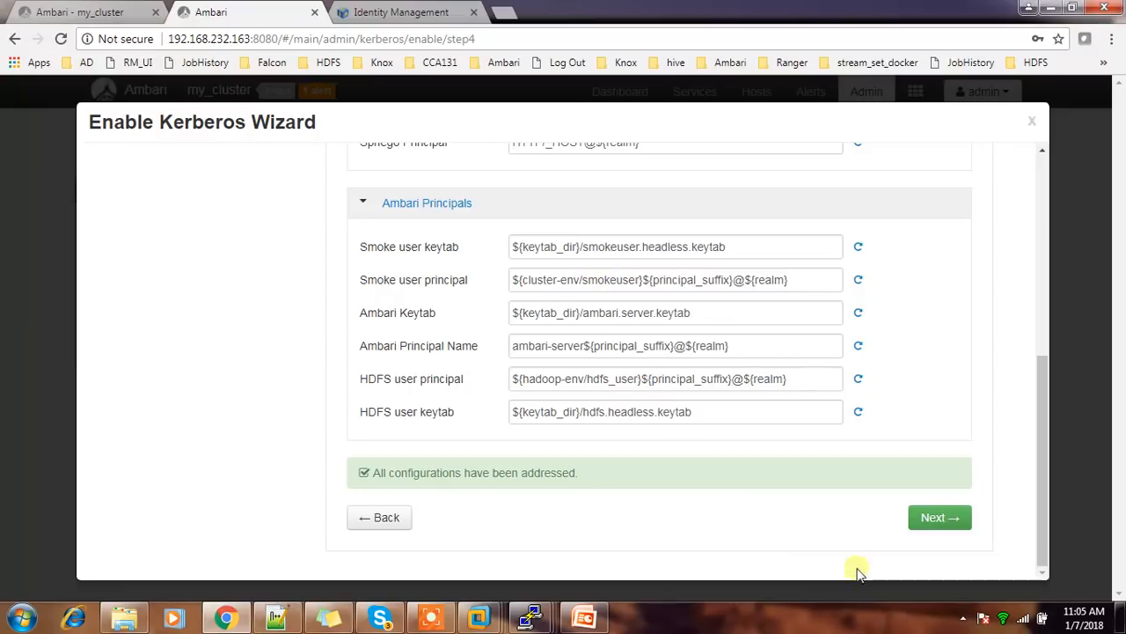
left_click(940, 518)
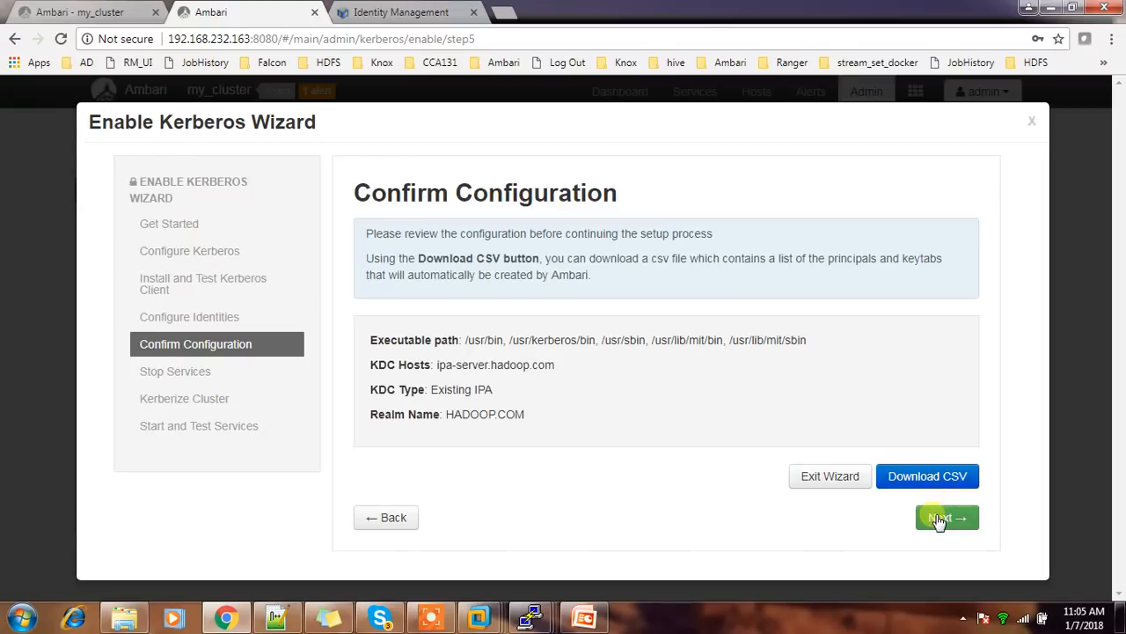
Stop all cluster services, check per-host progress, and continue to Kerberize Cluster
left_click(944, 518)
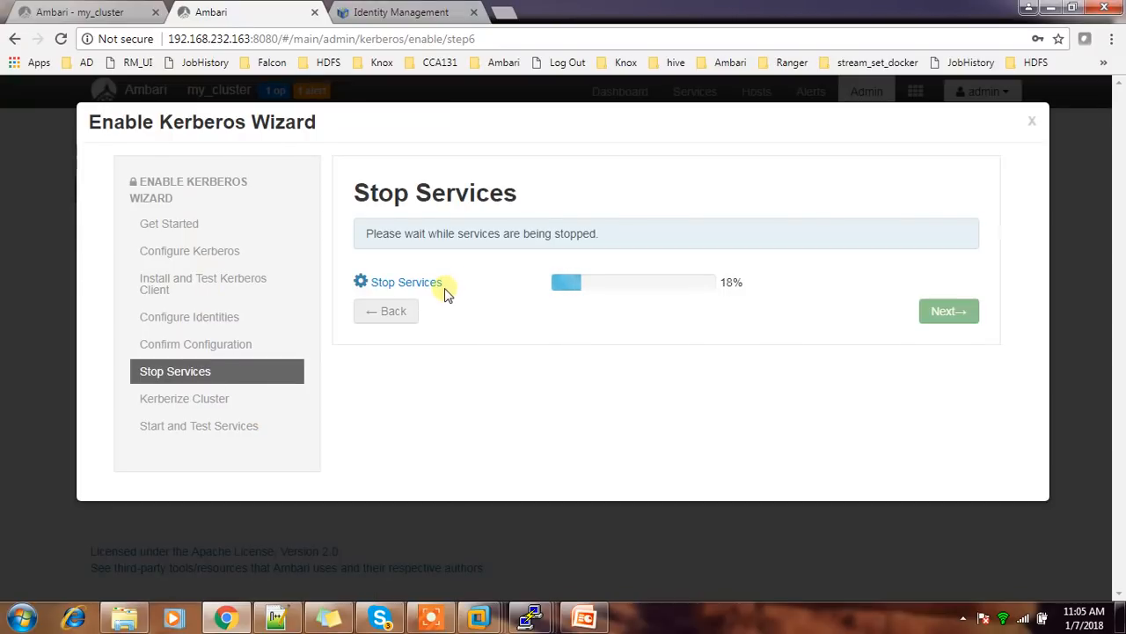
left_click(405, 282)
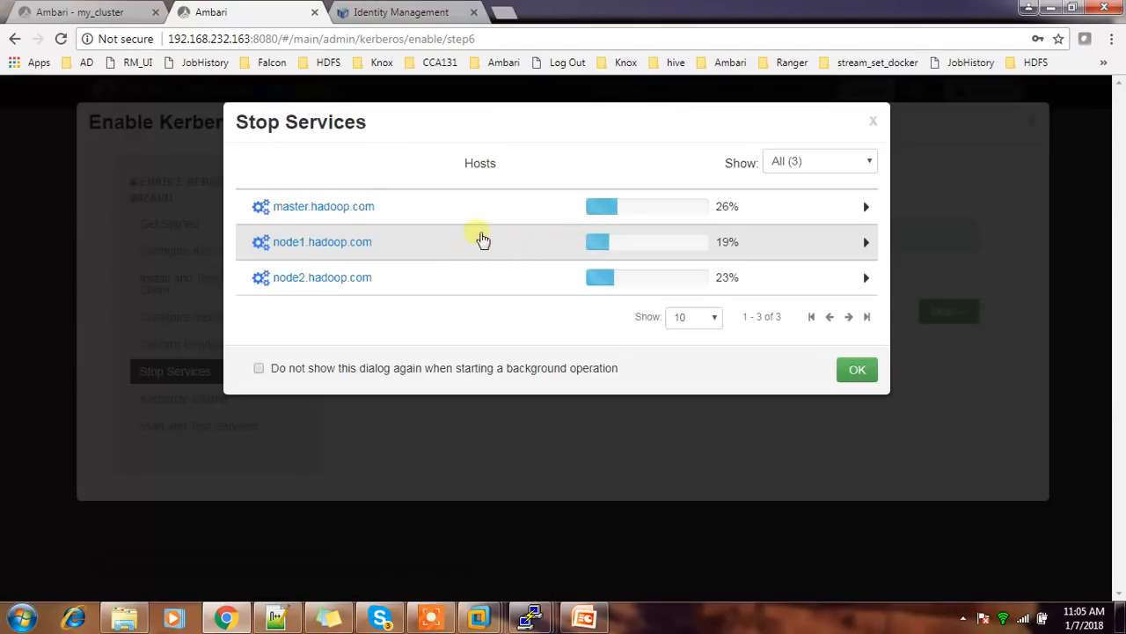
left_click(856, 370)
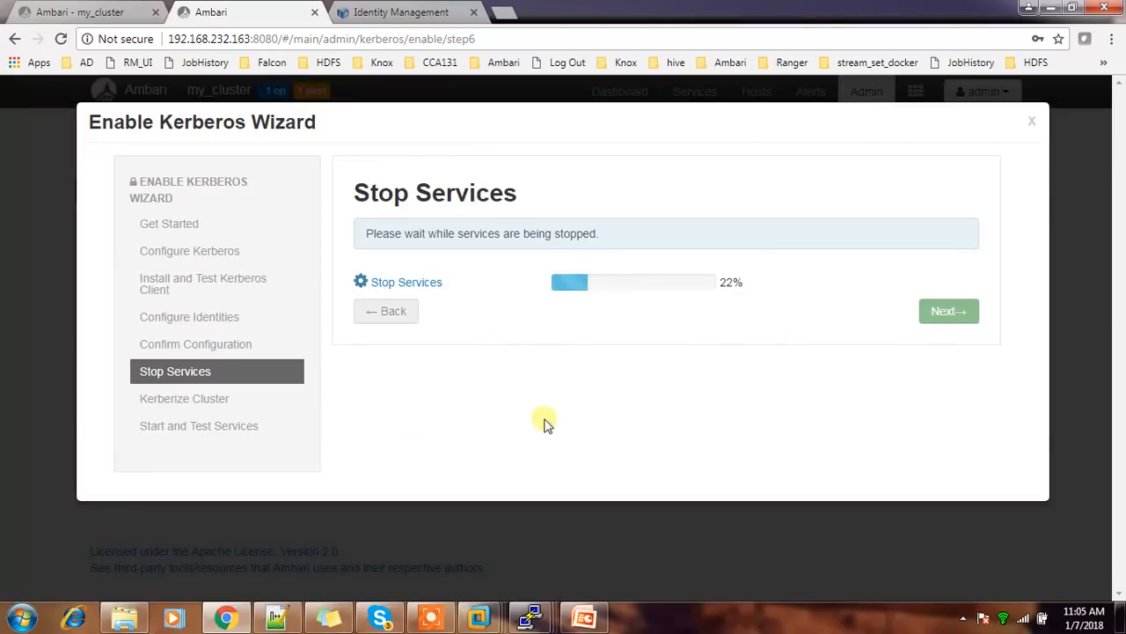
mouse_move(450, 452)
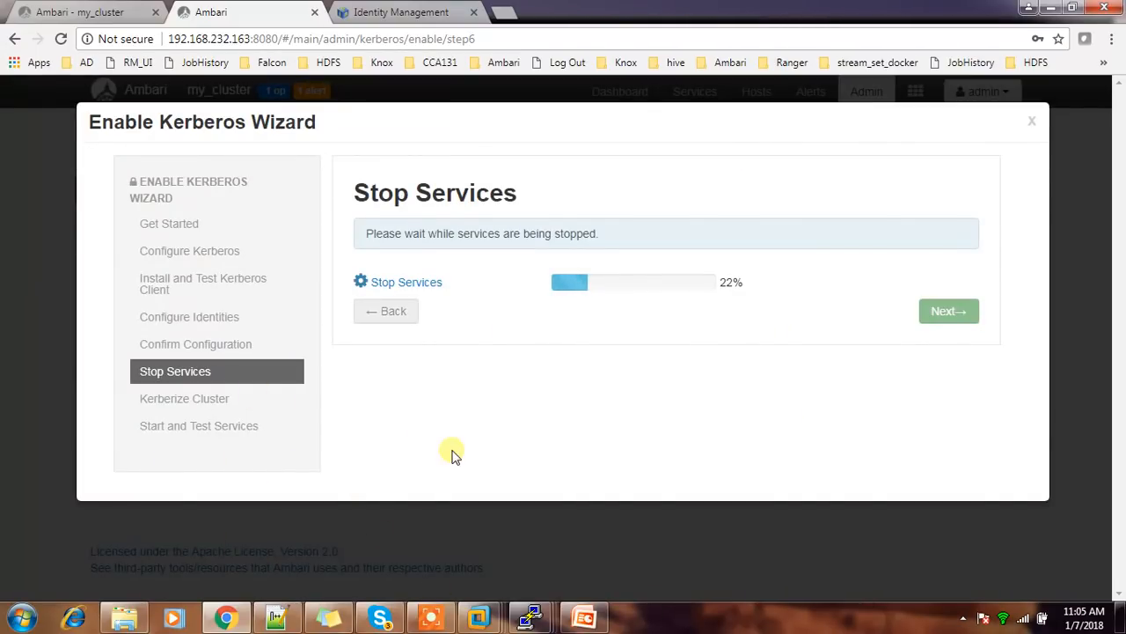
mouse_move(95, 419)
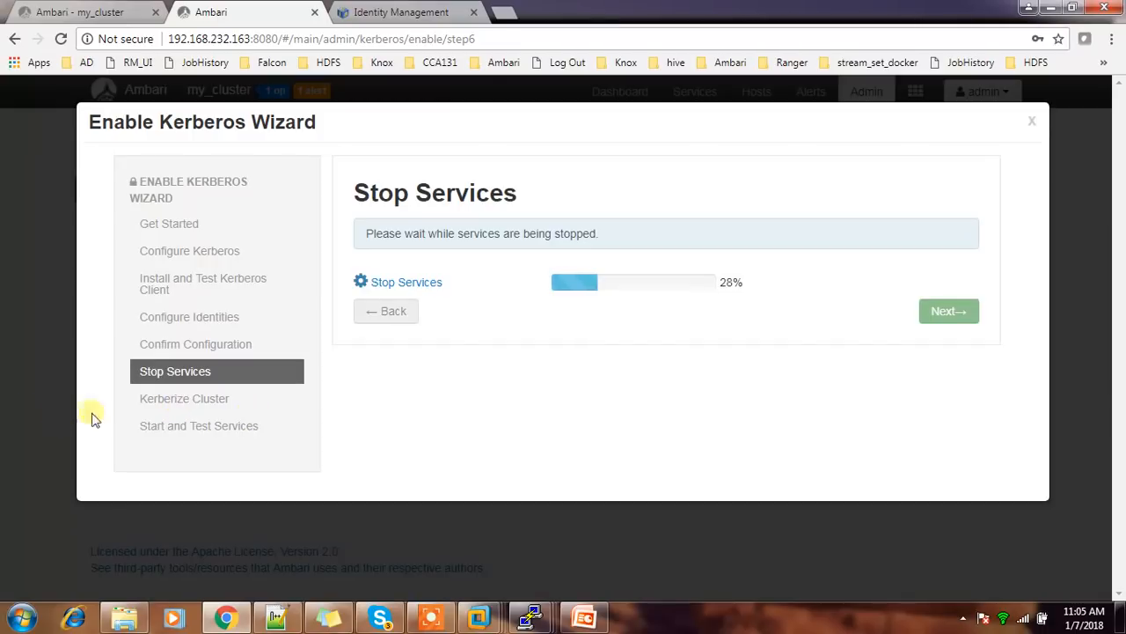
mouse_move(481, 401)
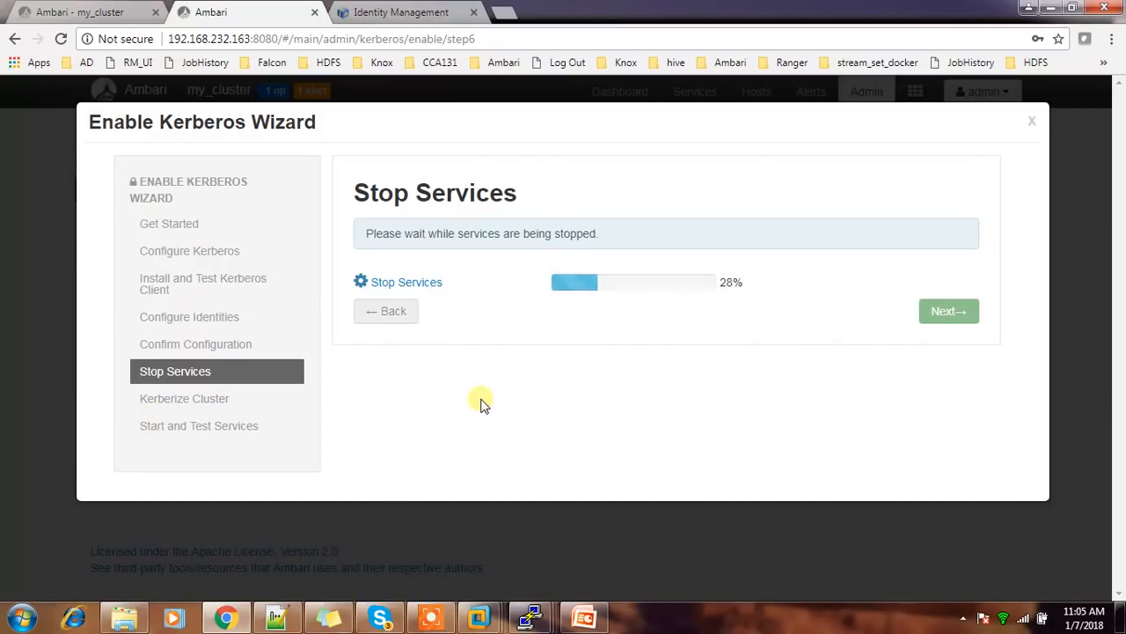
mouse_move(345, 385)
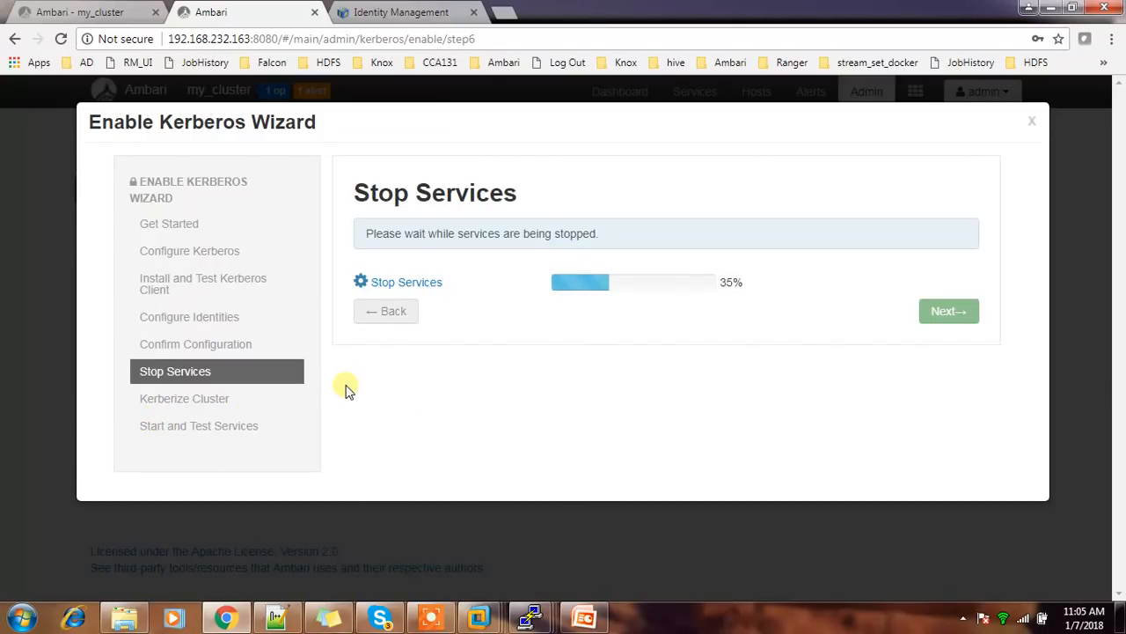
mouse_move(387, 298)
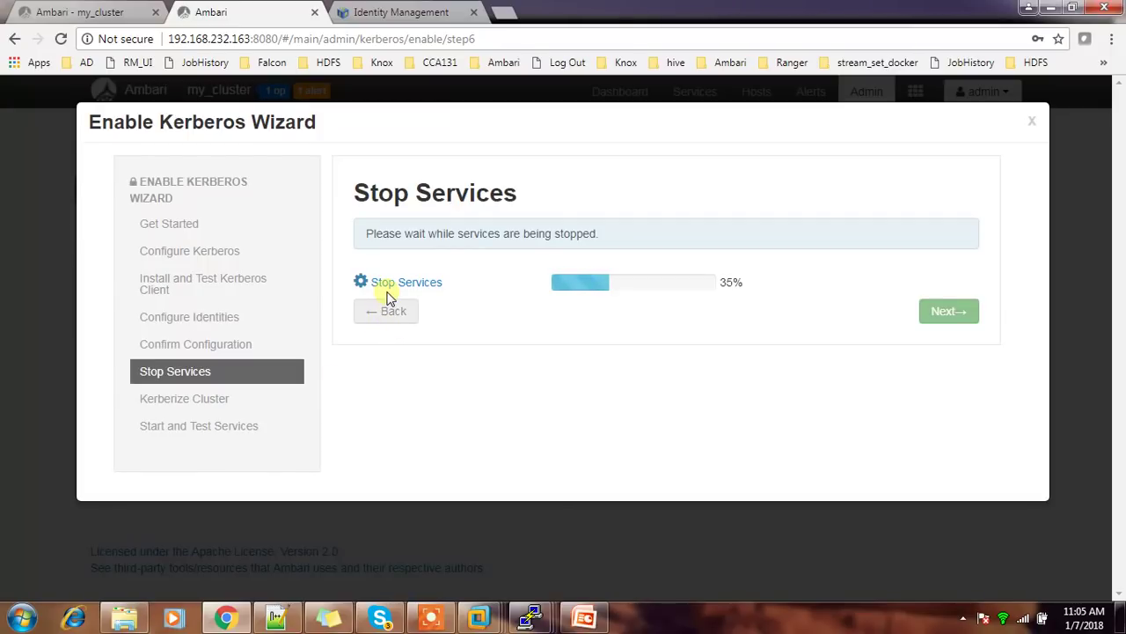
mouse_move(197, 419)
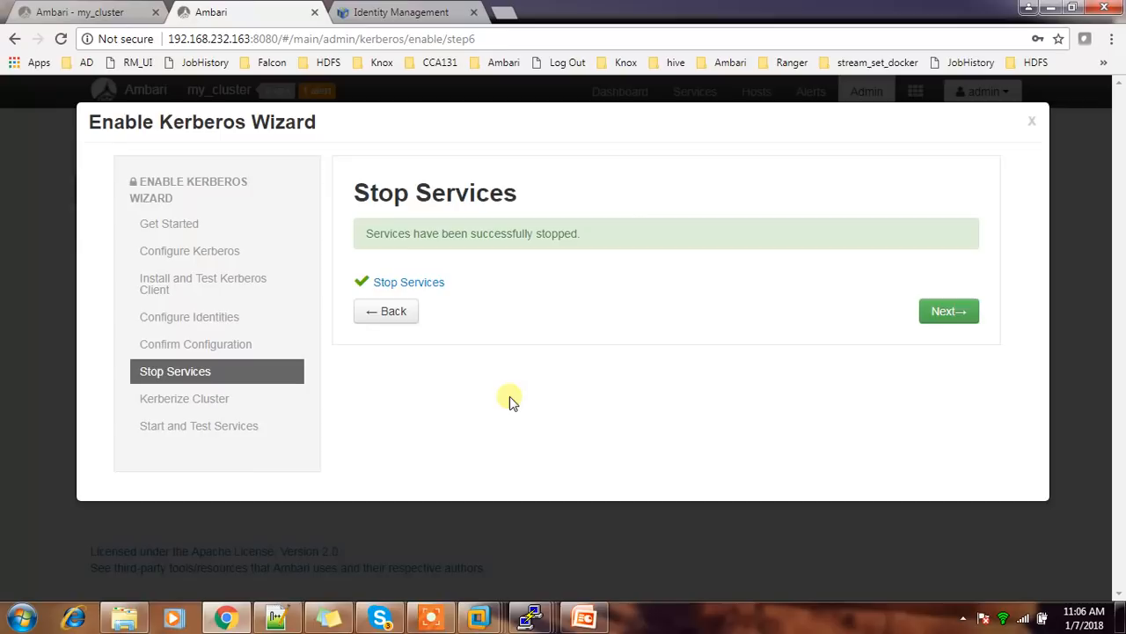
mouse_move(948, 312)
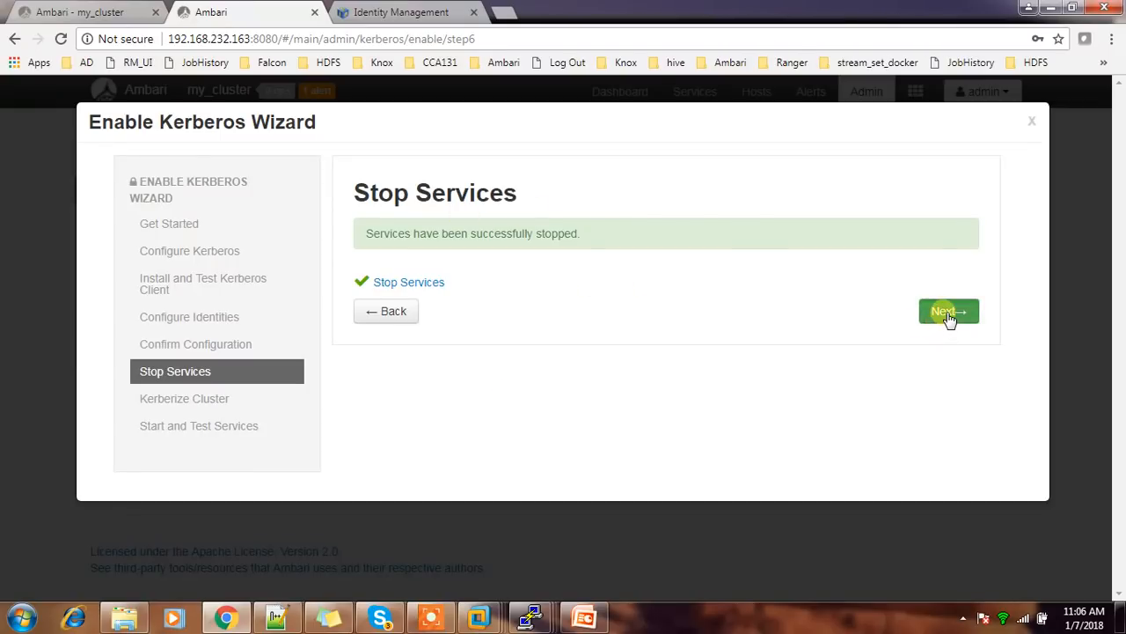
left_click(948, 310)
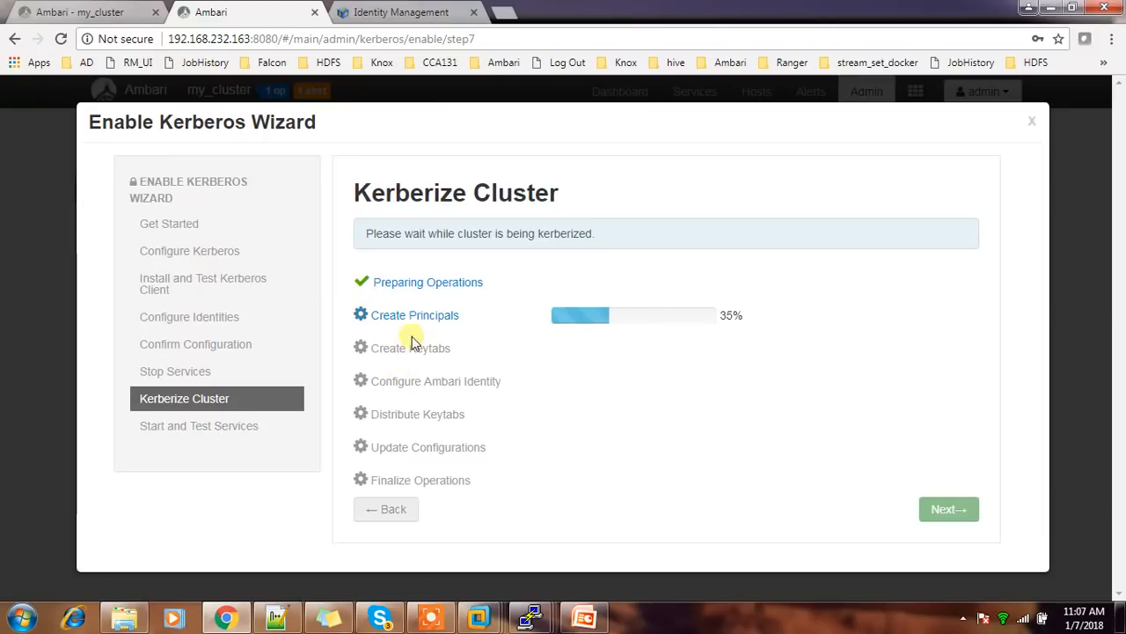
mouse_move(417, 326)
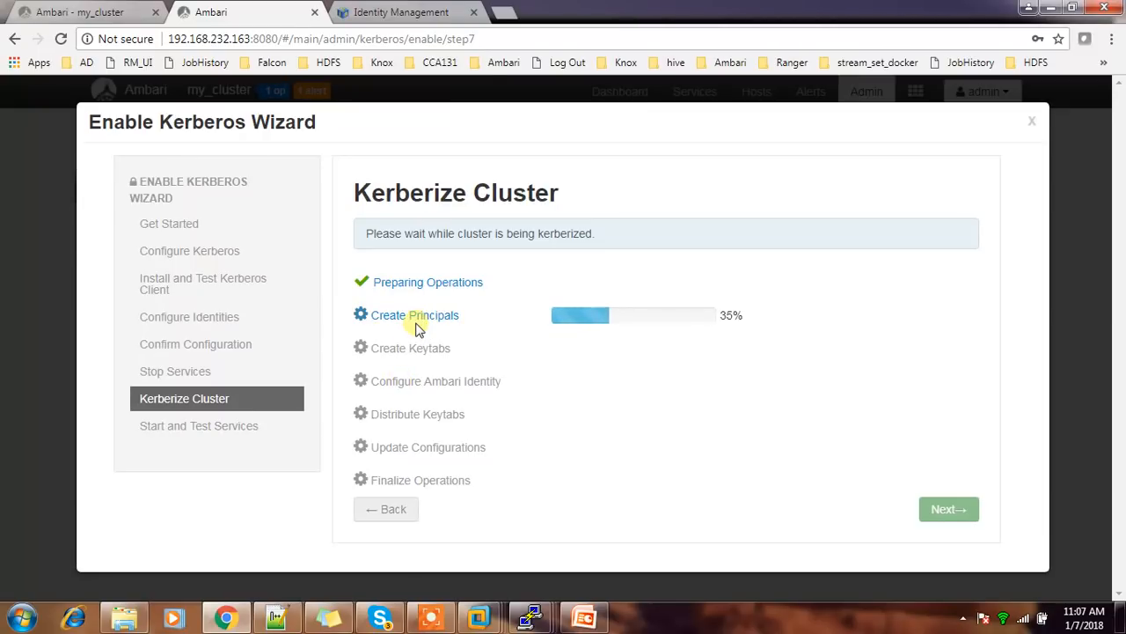
mouse_move(413, 433)
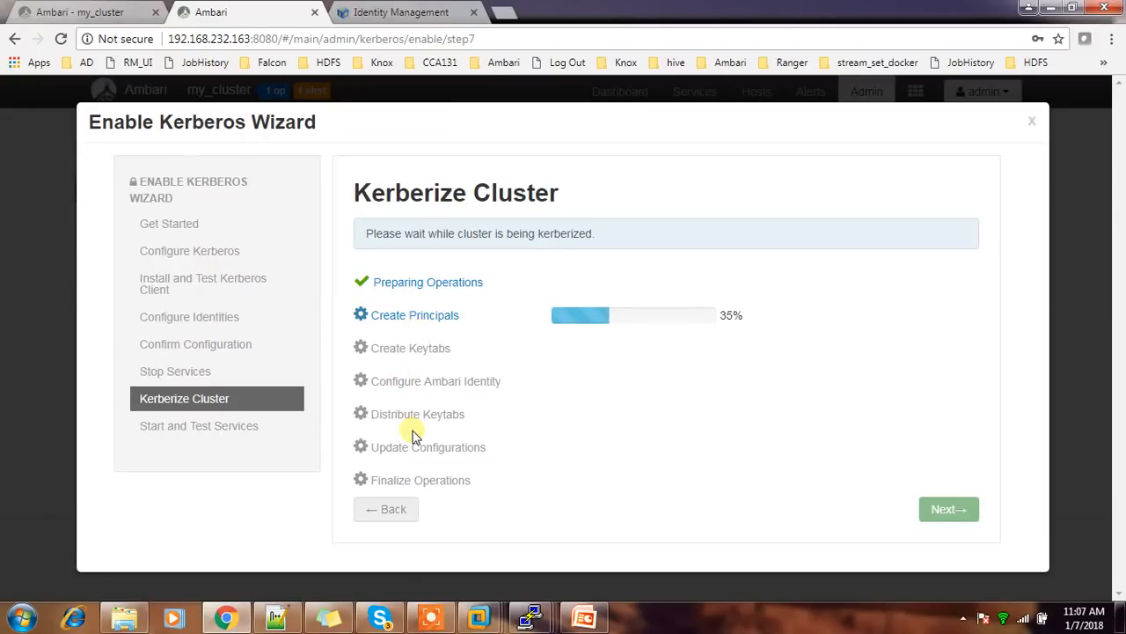
mouse_move(355, 479)
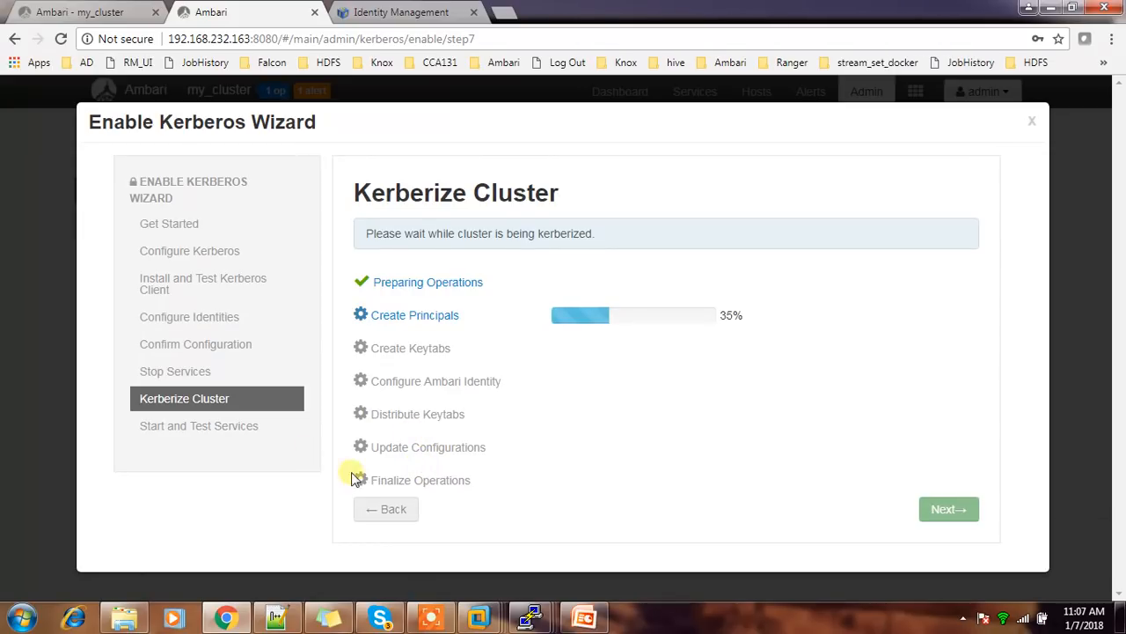
mouse_move(380, 292)
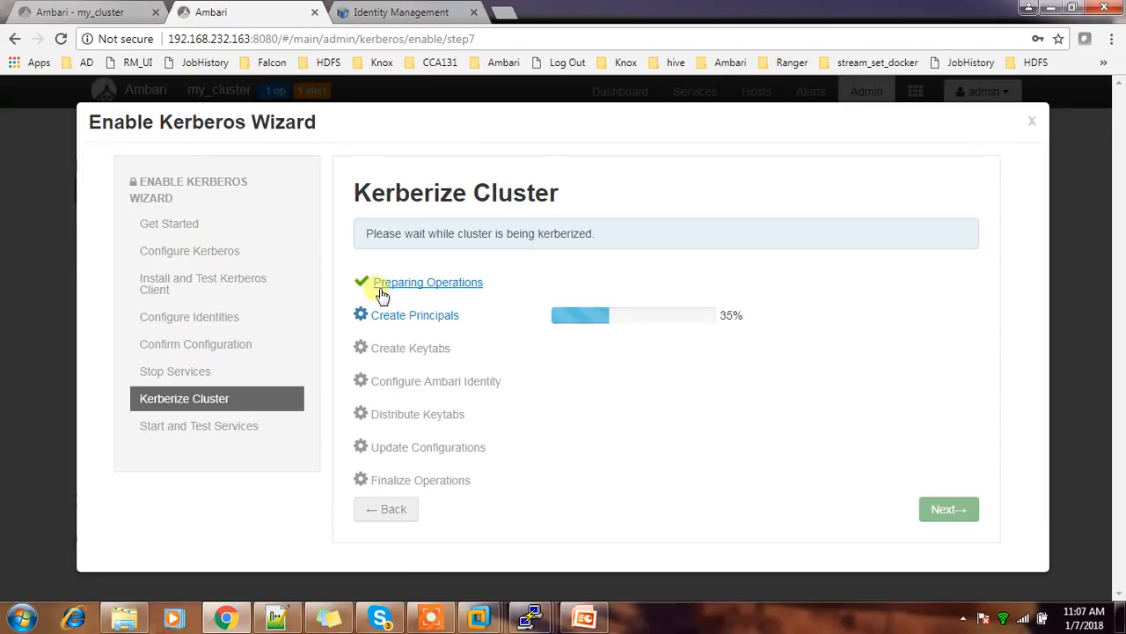
mouse_move(370, 345)
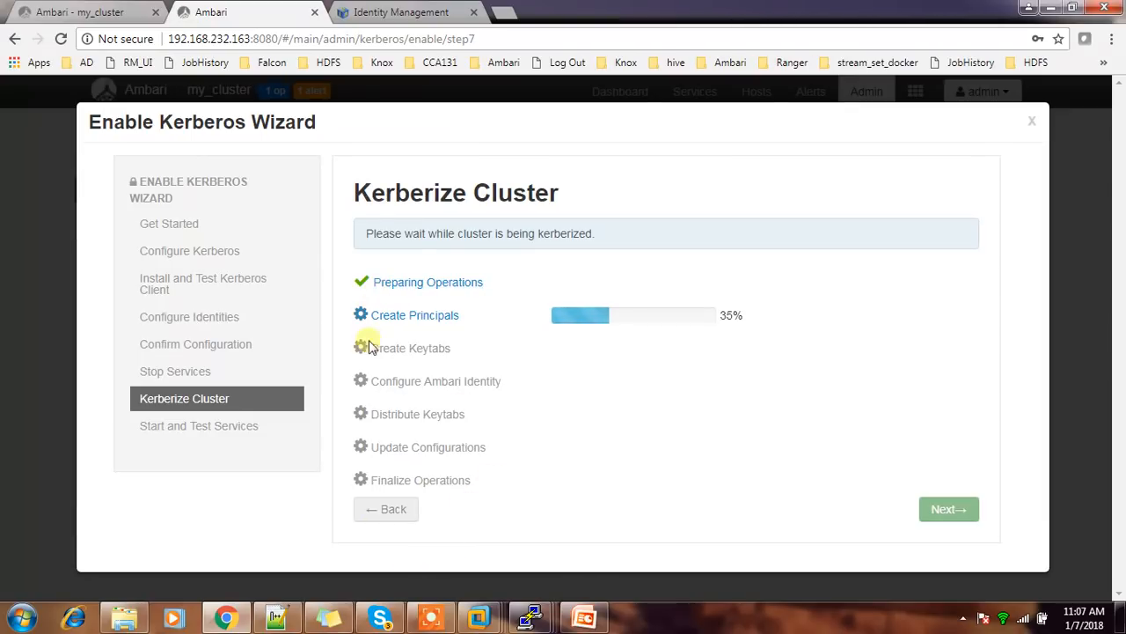
mouse_move(461, 420)
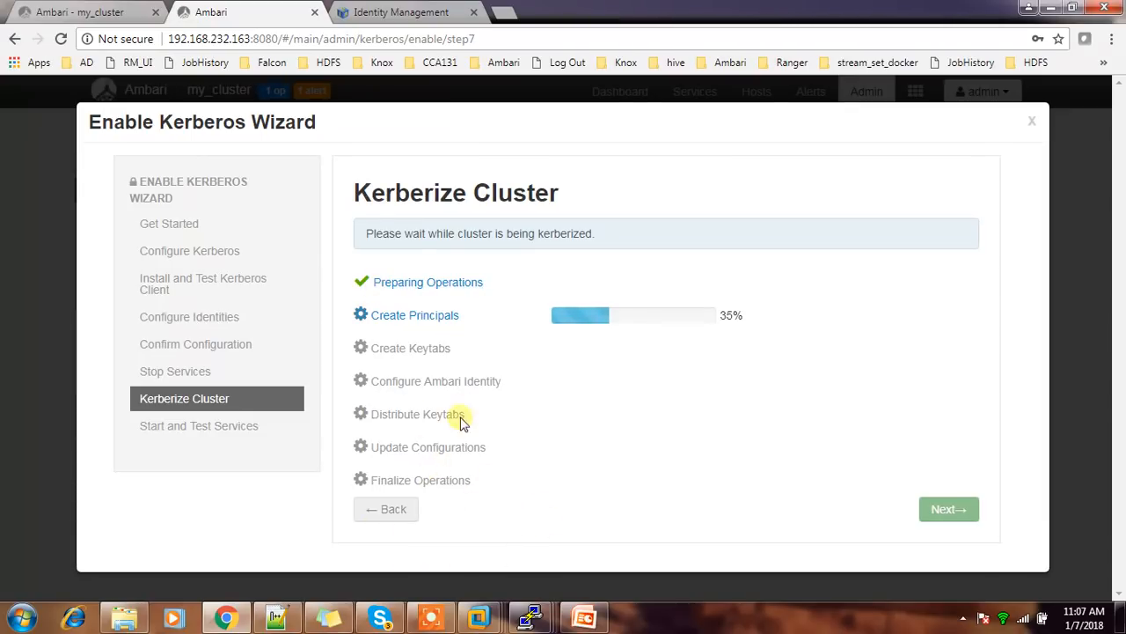
mouse_move(302, 282)
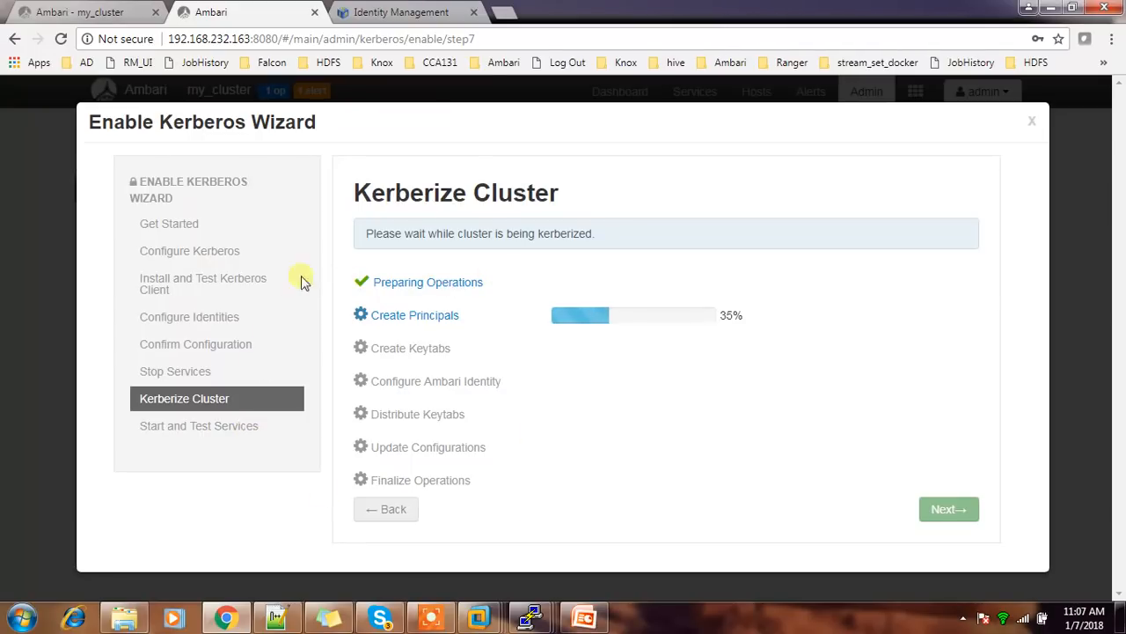
mouse_move(503, 539)
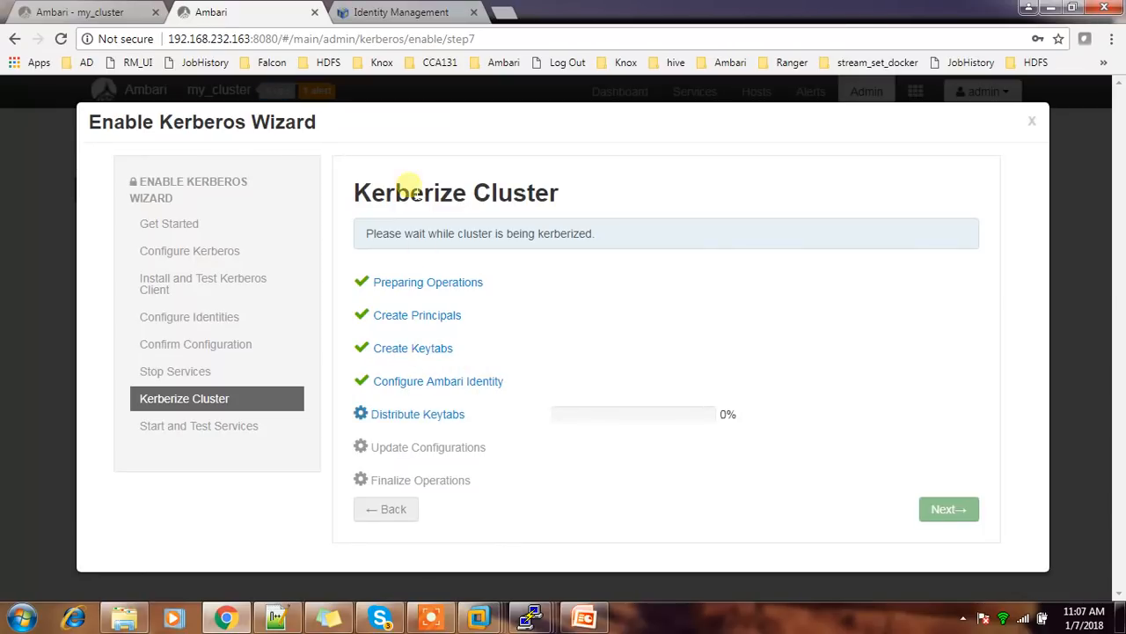
Leave the Kerberize Cluster progress and switch to the FreeIPA identity management page
left_click(402, 13)
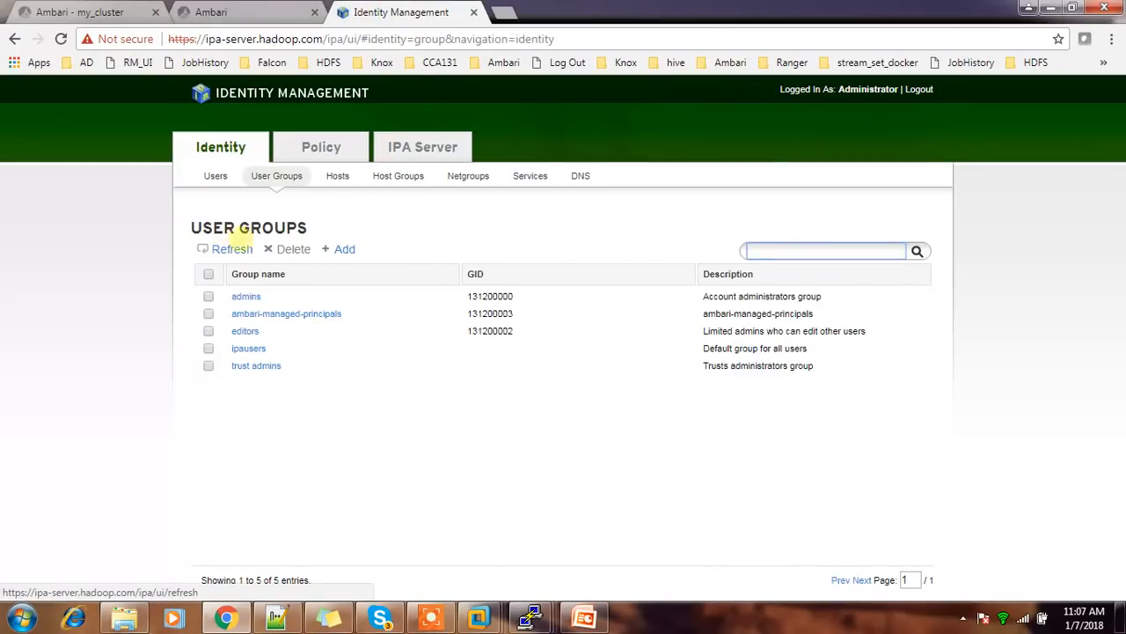
Browse FreeIPA's Services list of Ambari-created principals, then return to the Ambari wizard
left_click(529, 176)
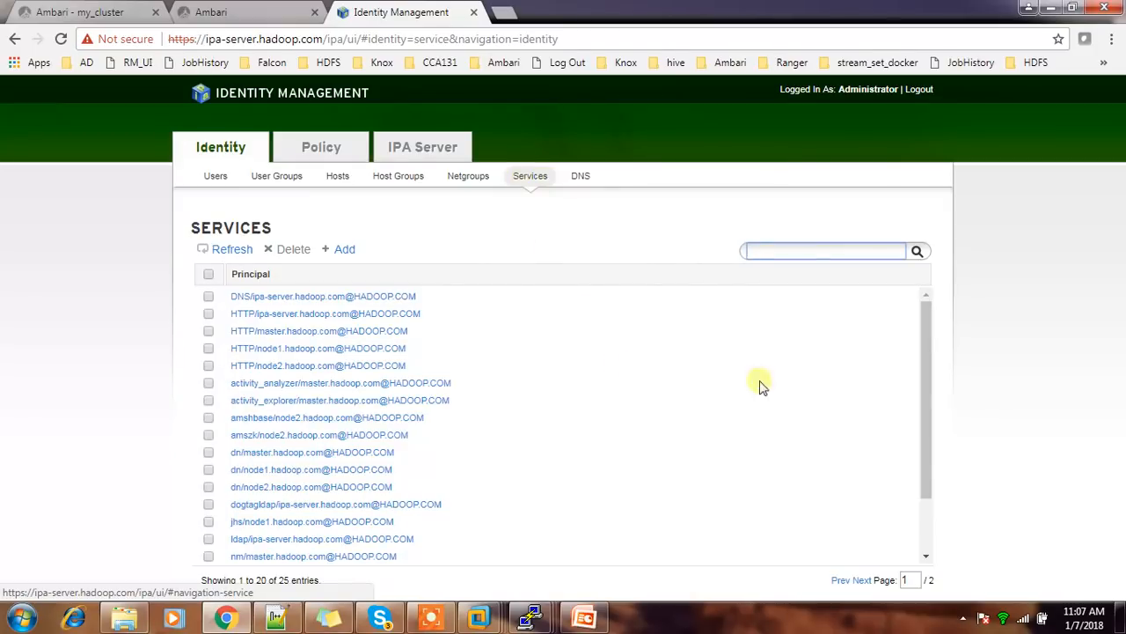
scroll("down", 3)
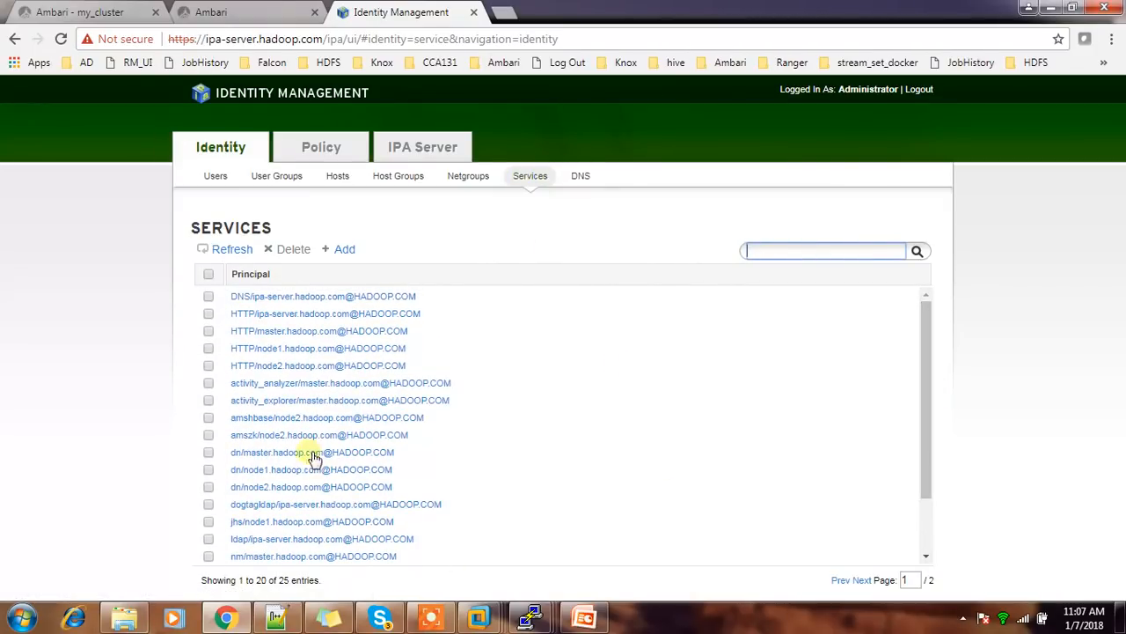
mouse_move(268, 341)
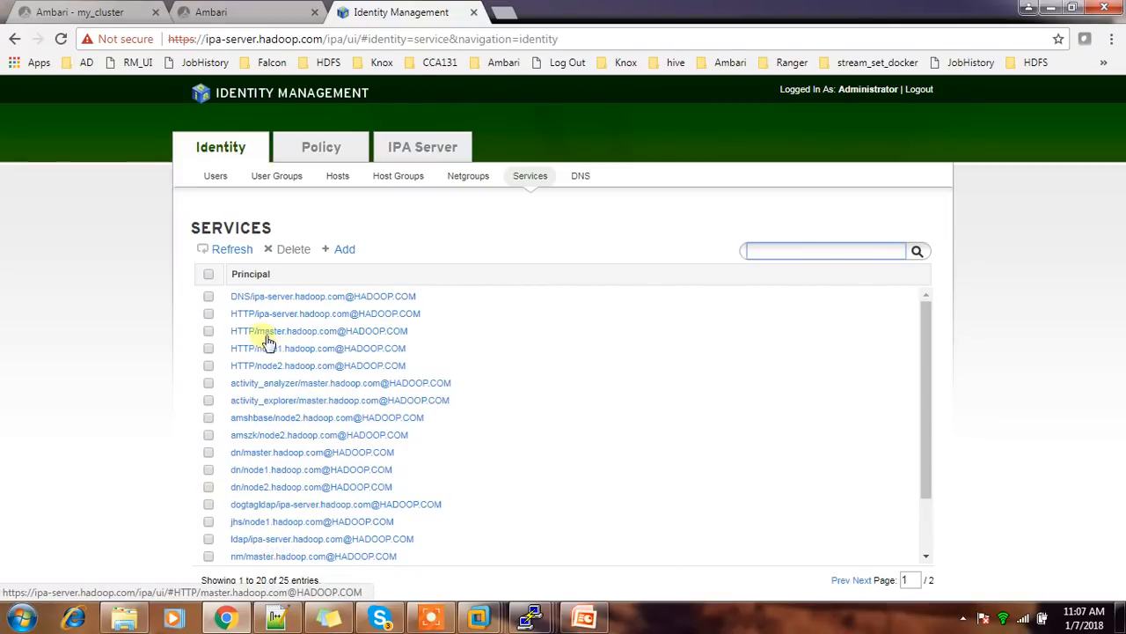
mouse_move(257, 332)
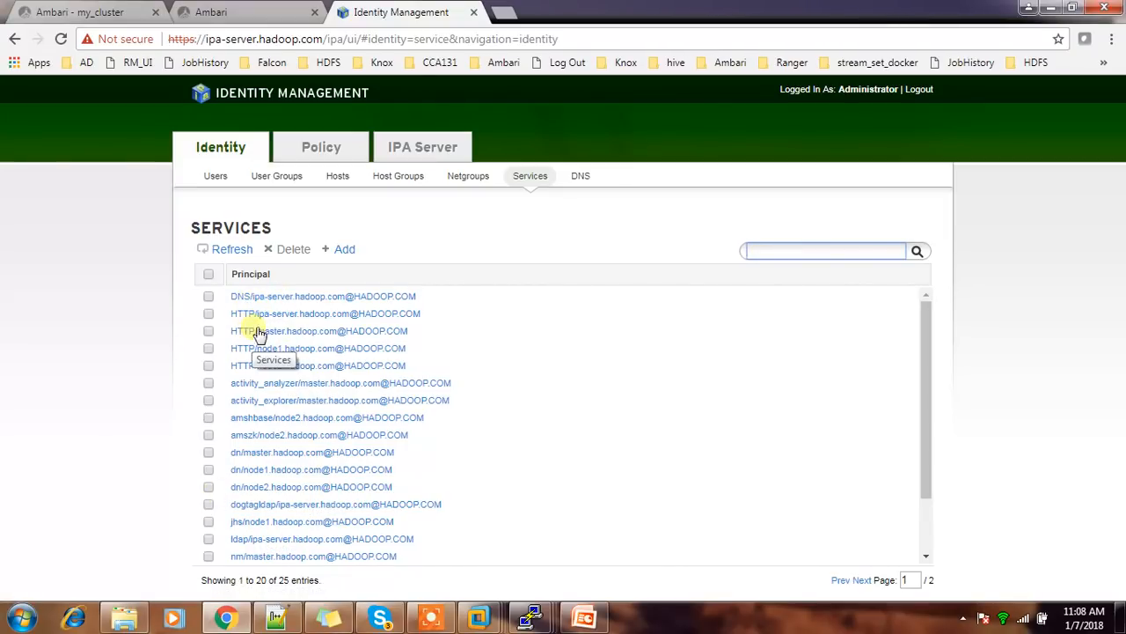
mouse_move(268, 424)
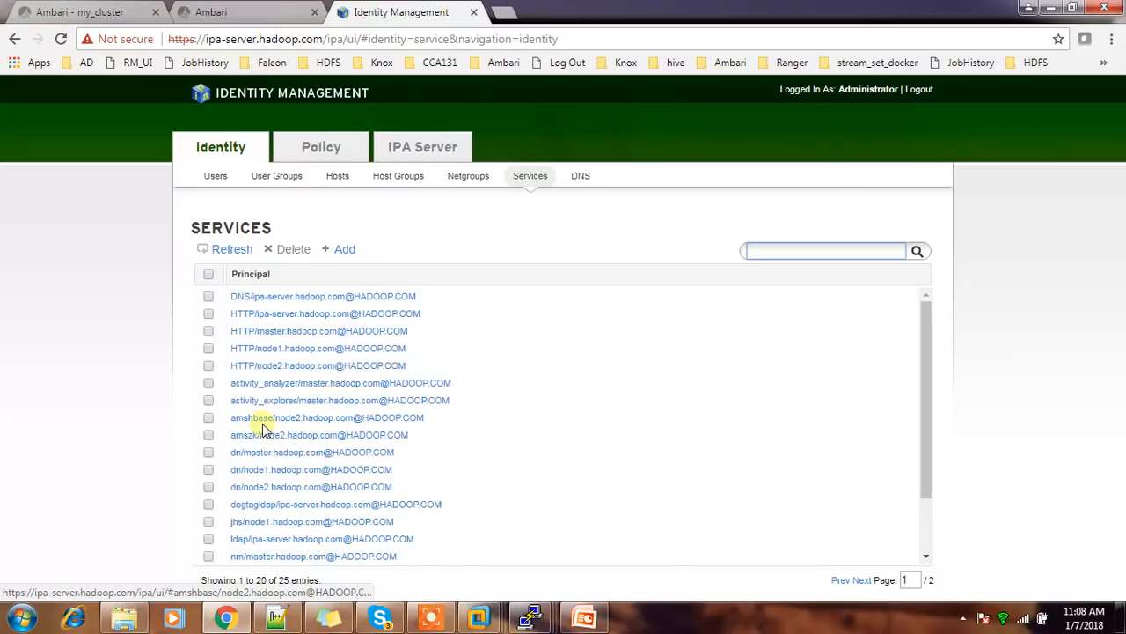
mouse_move(243, 486)
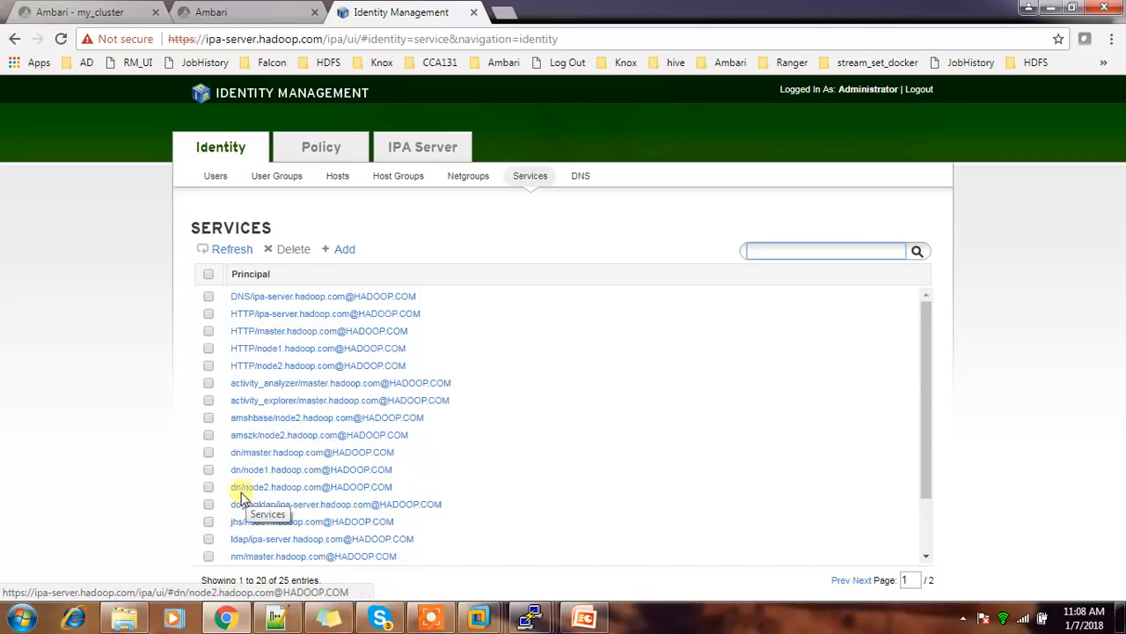
mouse_move(931, 479)
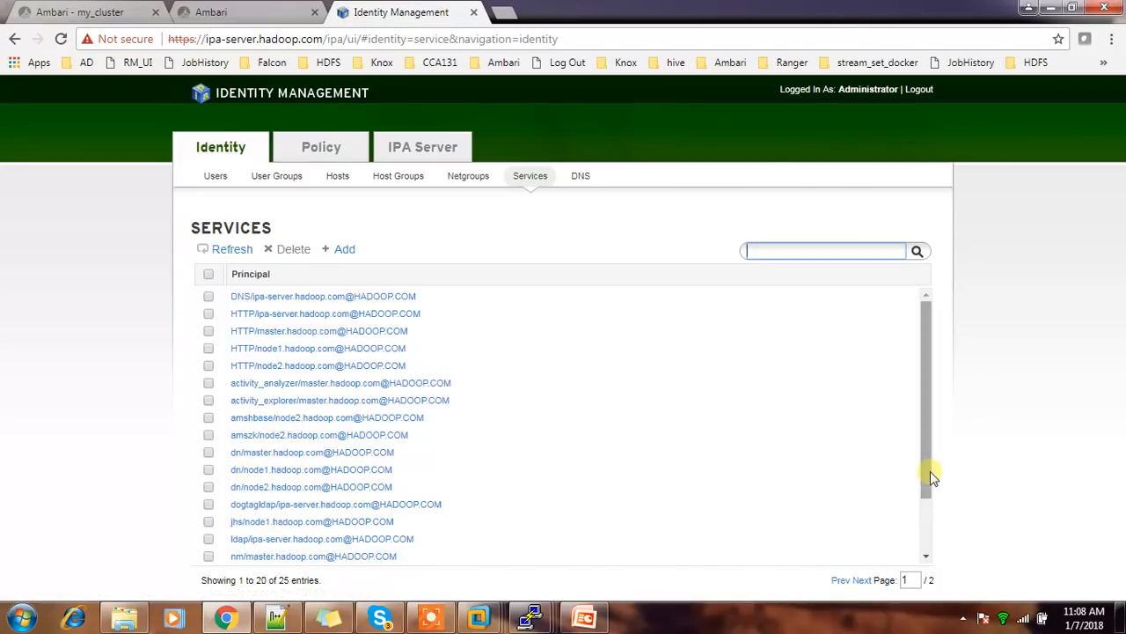
scroll("down", 3)
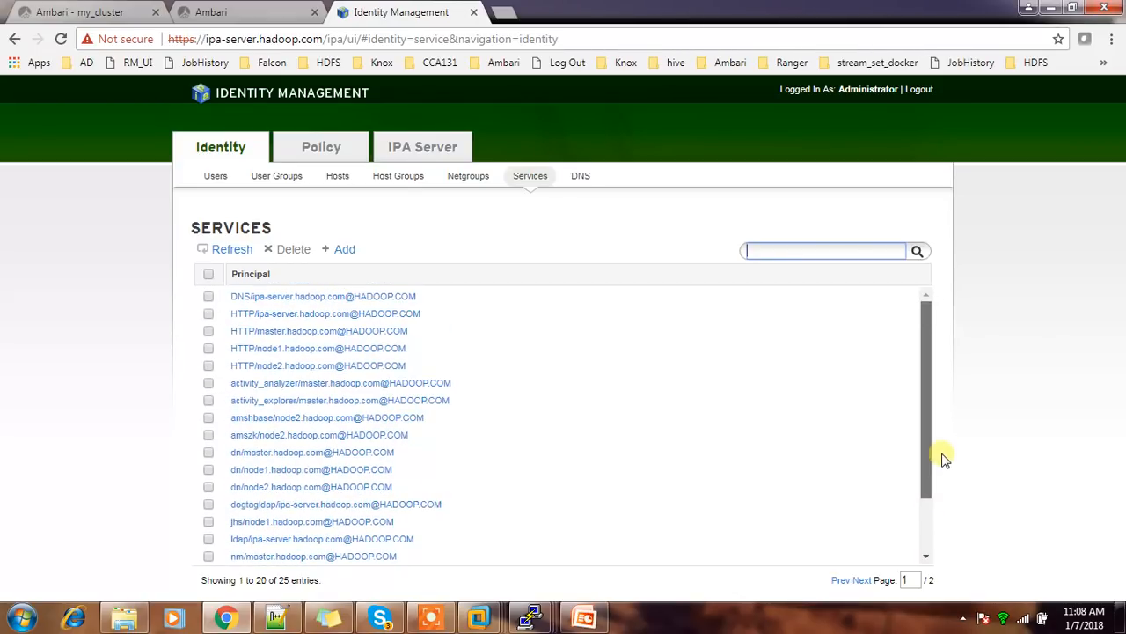
mouse_move(349, 338)
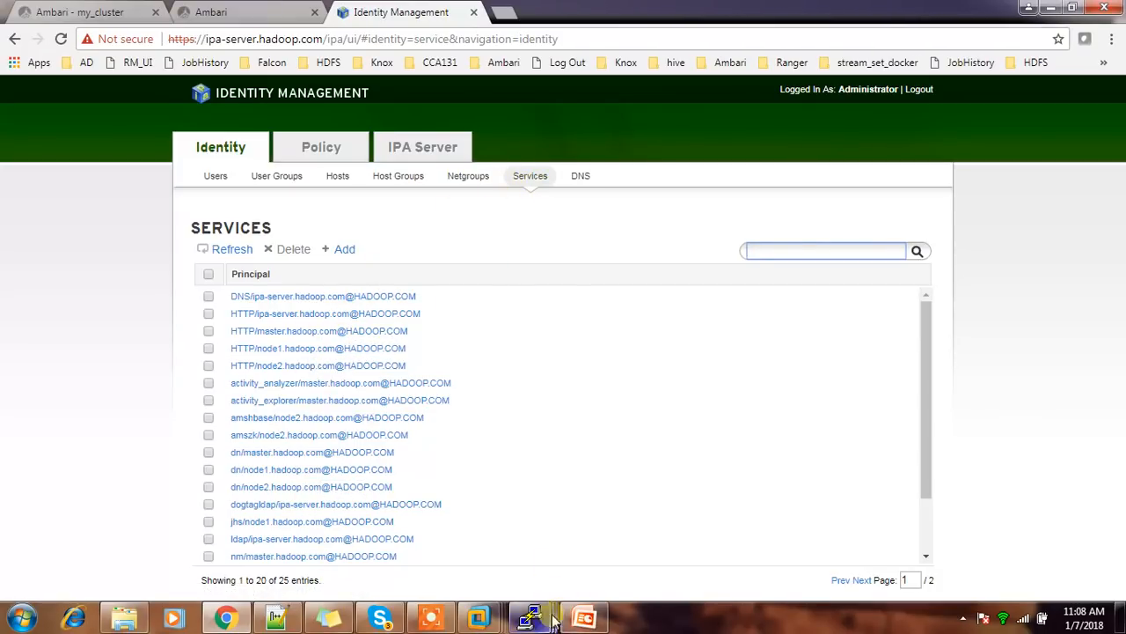
left_click(215, 18)
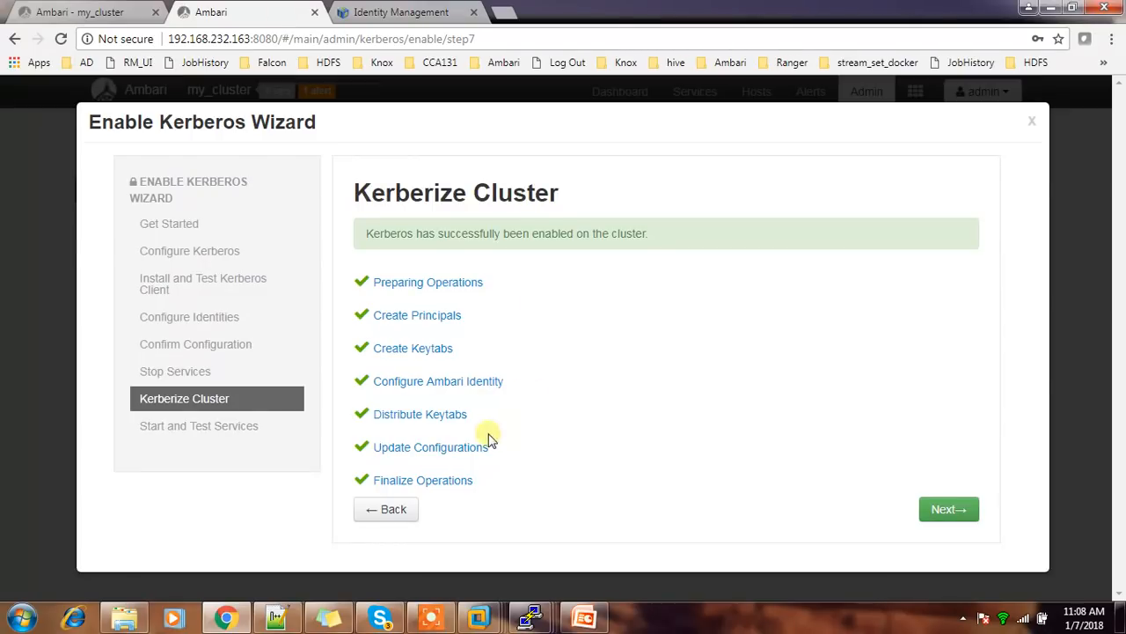
mouse_move(423, 486)
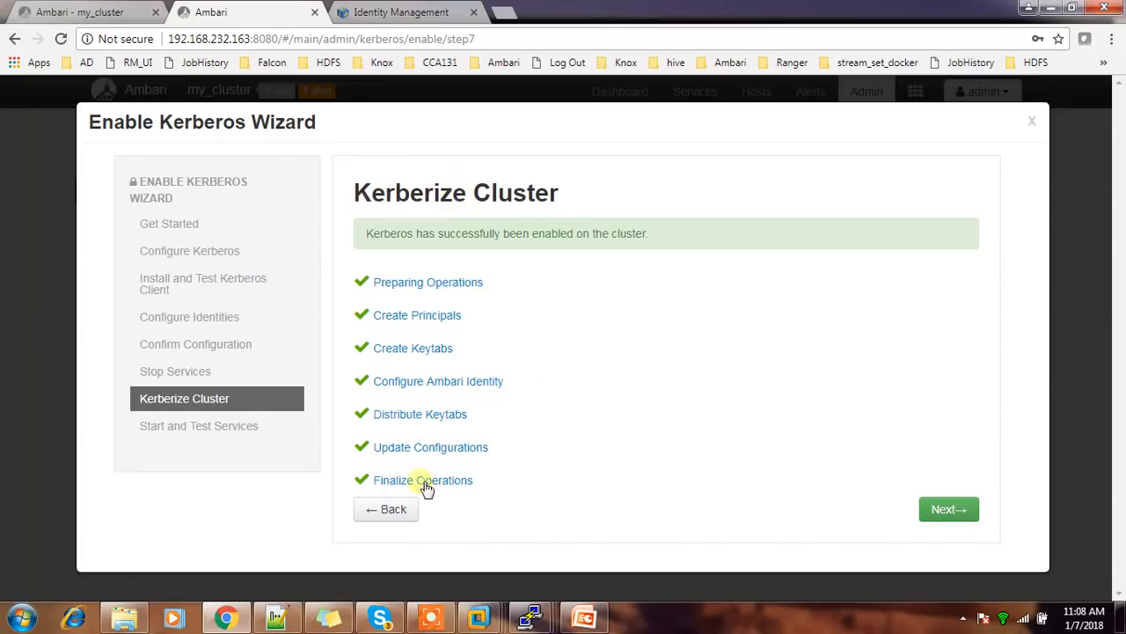
mouse_move(474, 539)
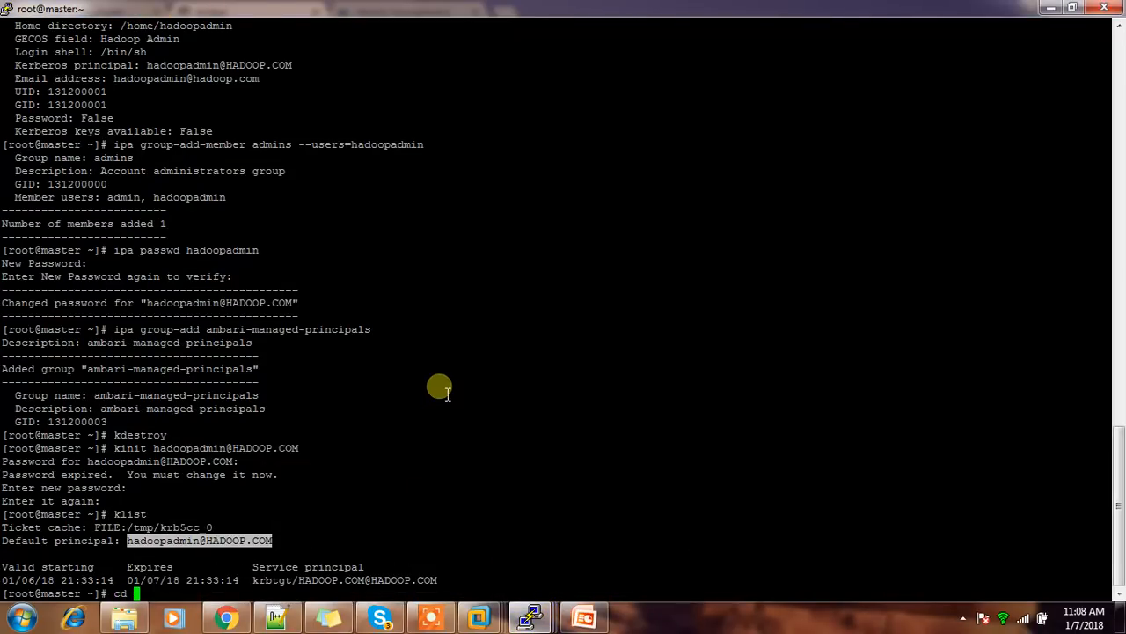
type("/etc/sec")
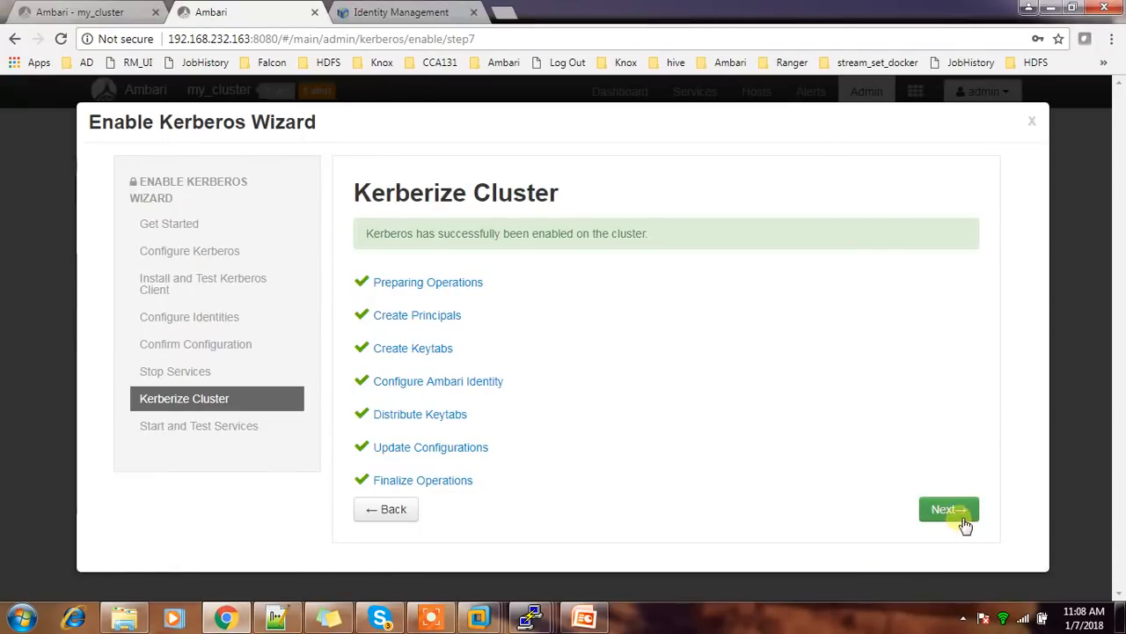
Proceed to Start and Test Services, glancing at FreeIPA's service principals while it runs
left_click(947, 508)
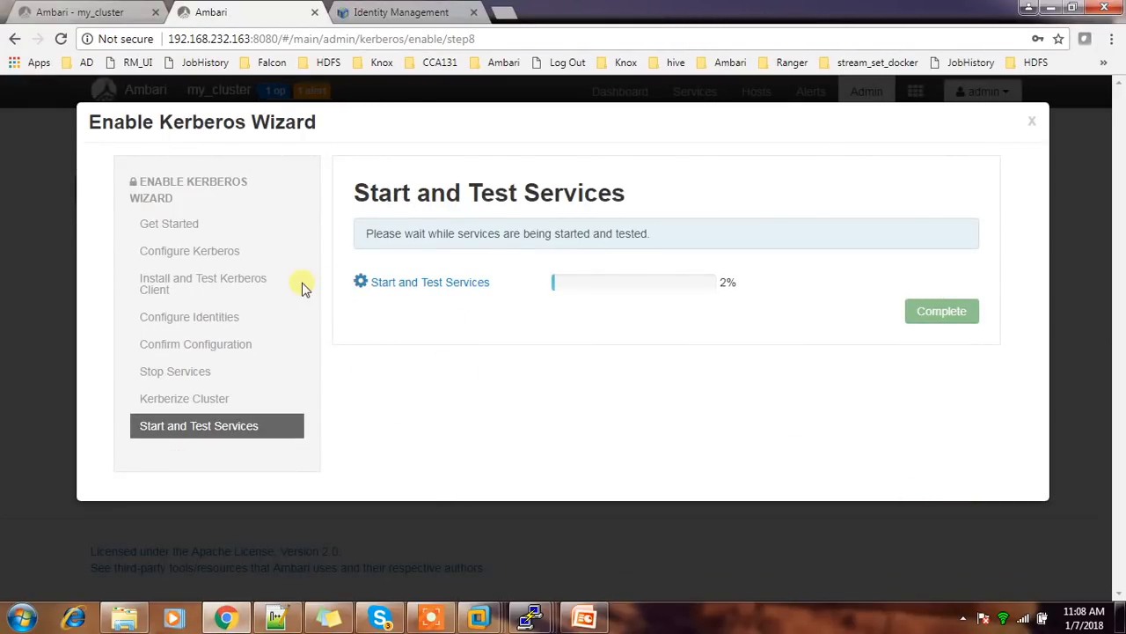
mouse_move(291, 219)
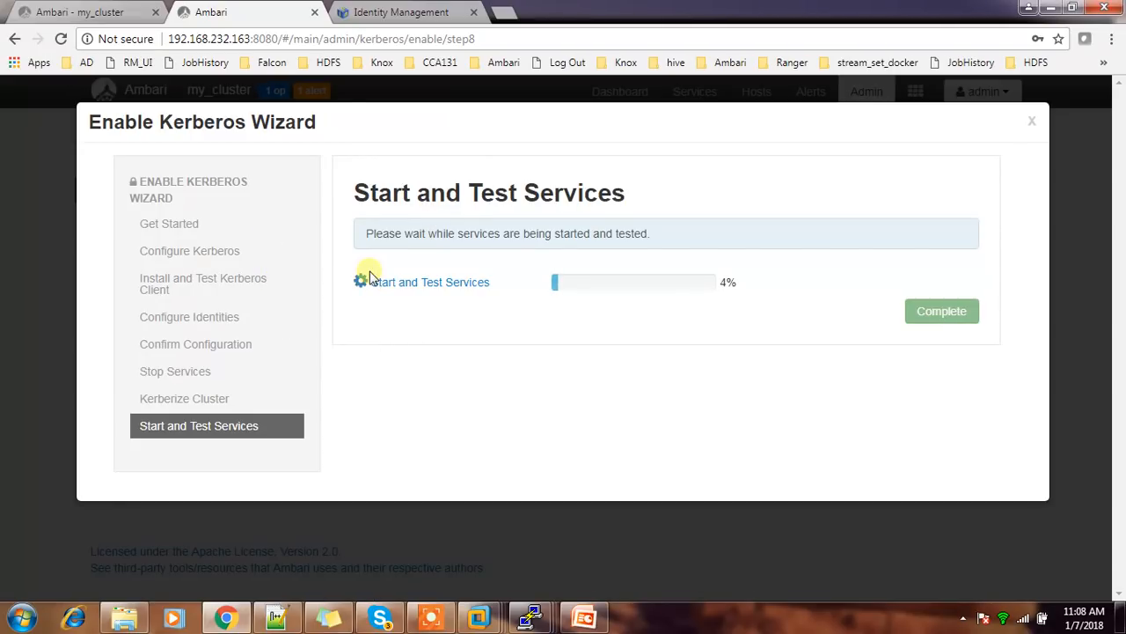
mouse_move(377, 320)
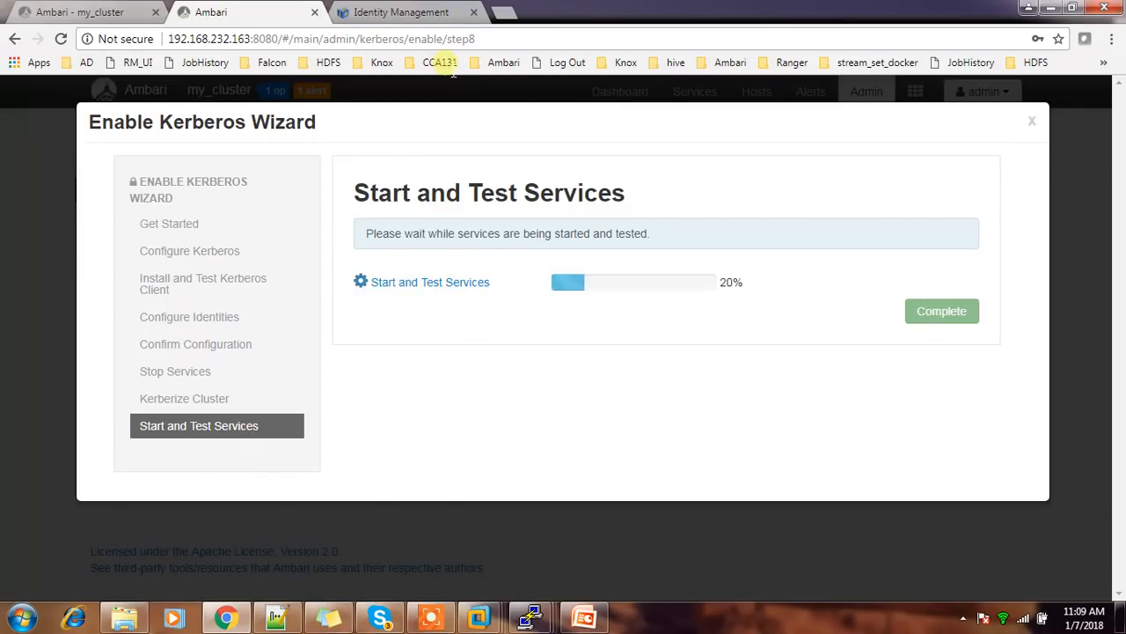
left_click(396, 13)
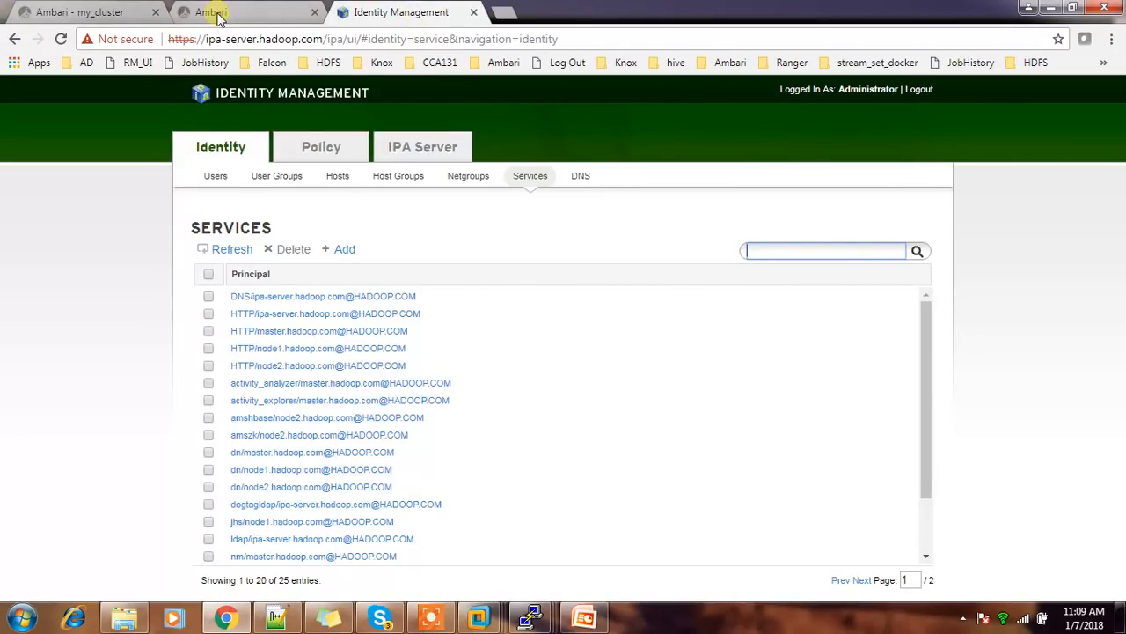
left_click(206, 12)
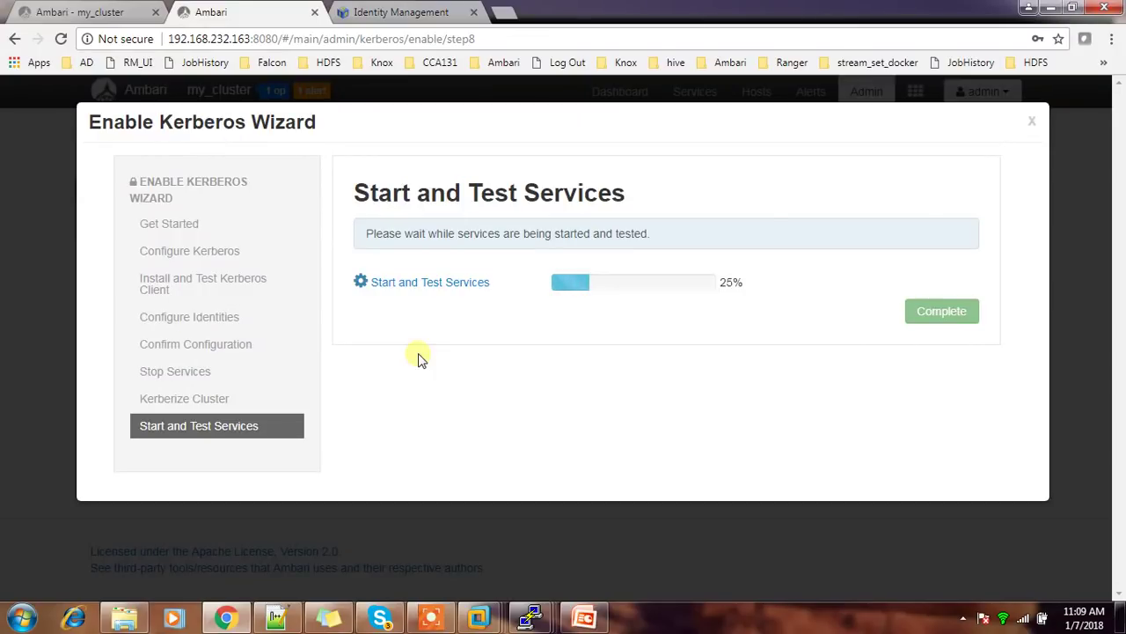
mouse_move(316, 467)
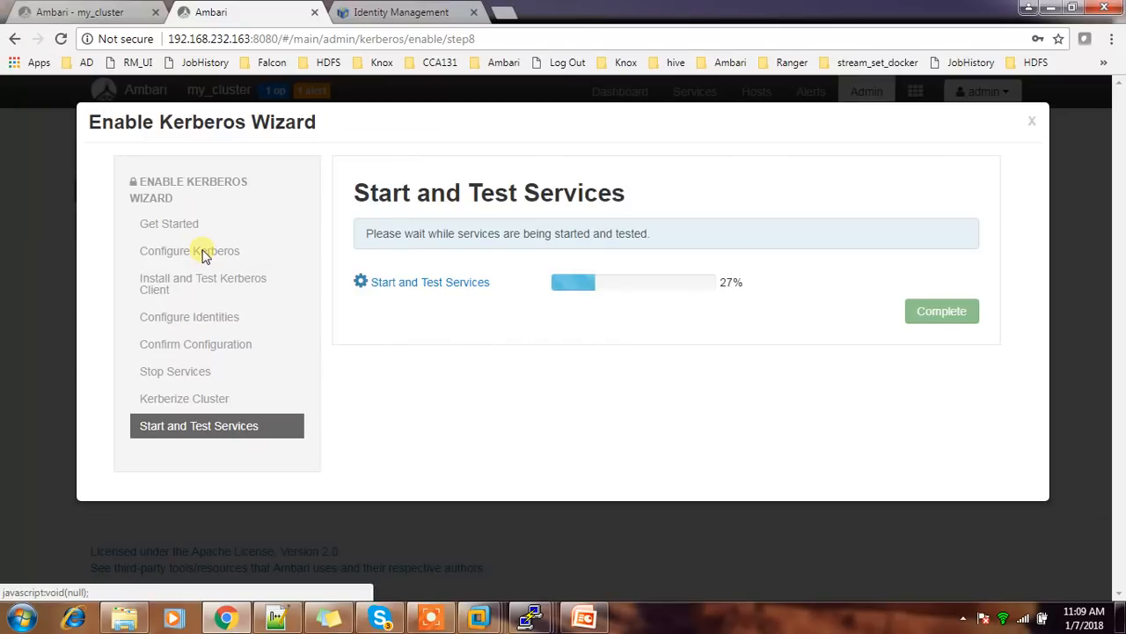
mouse_move(419, 579)
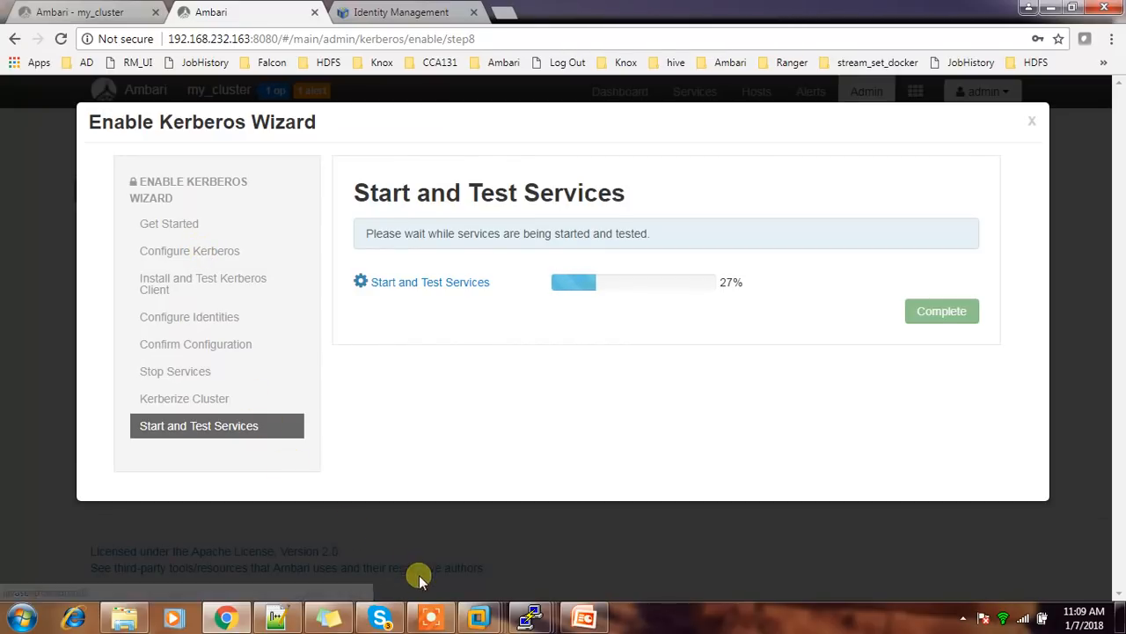
mouse_move(501, 424)
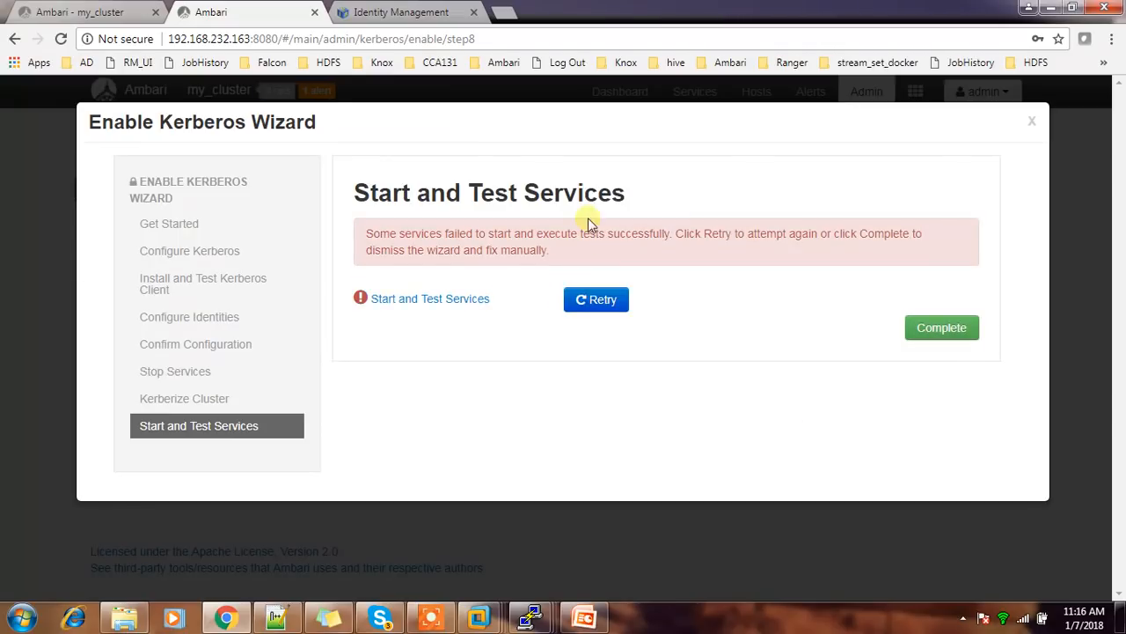
mouse_move(549, 271)
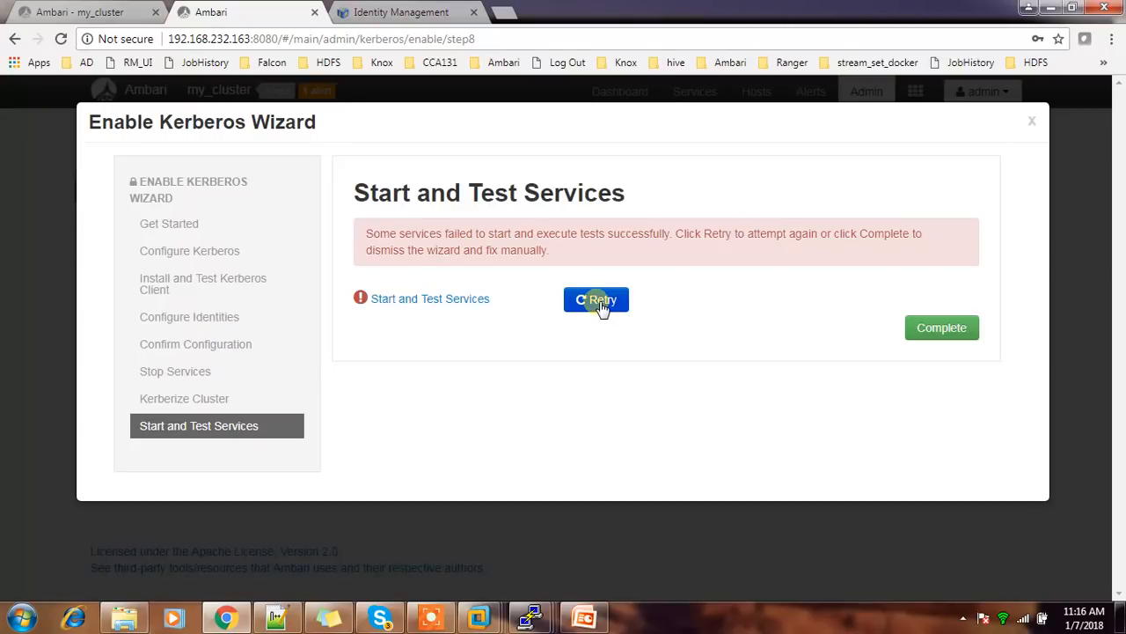
Retry the failed Start and Test Services step
left_click(596, 299)
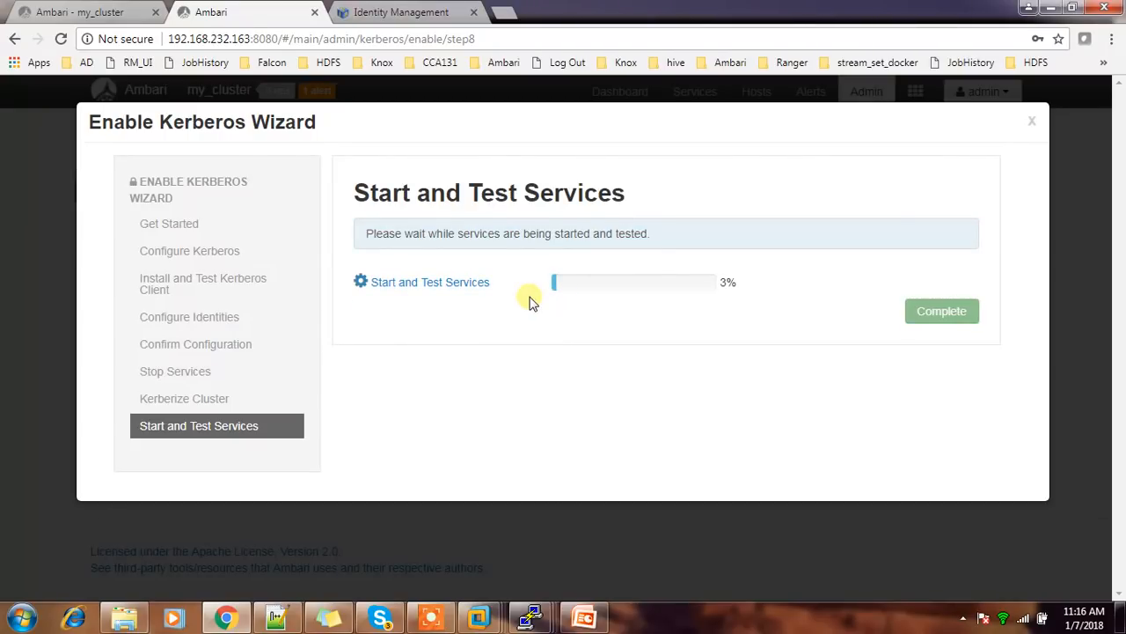
mouse_move(478, 295)
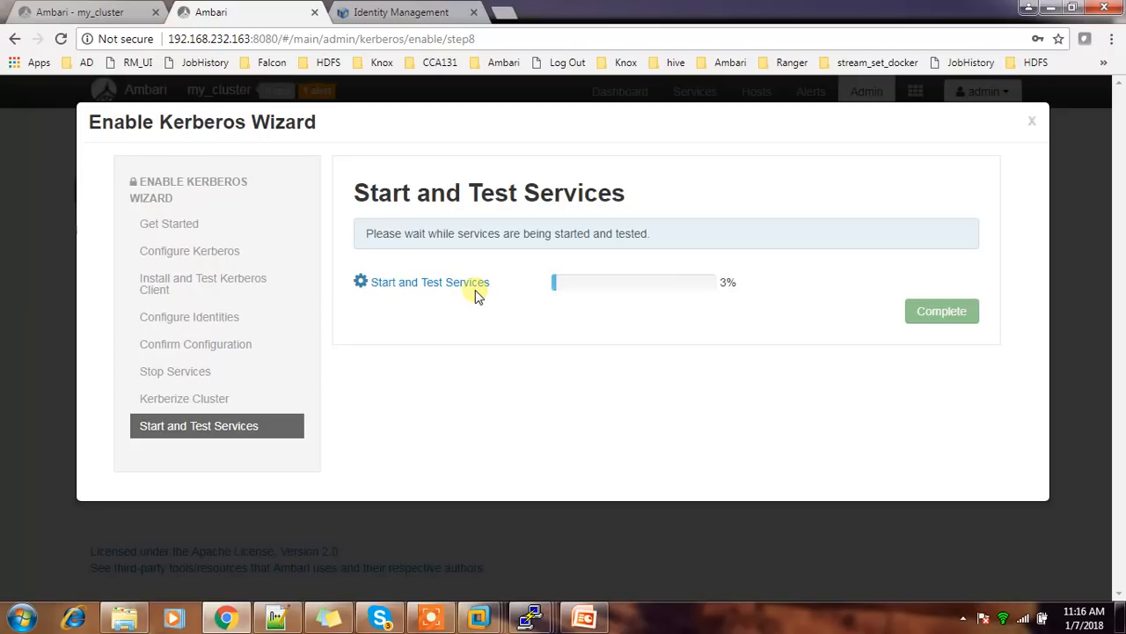
mouse_move(533, 329)
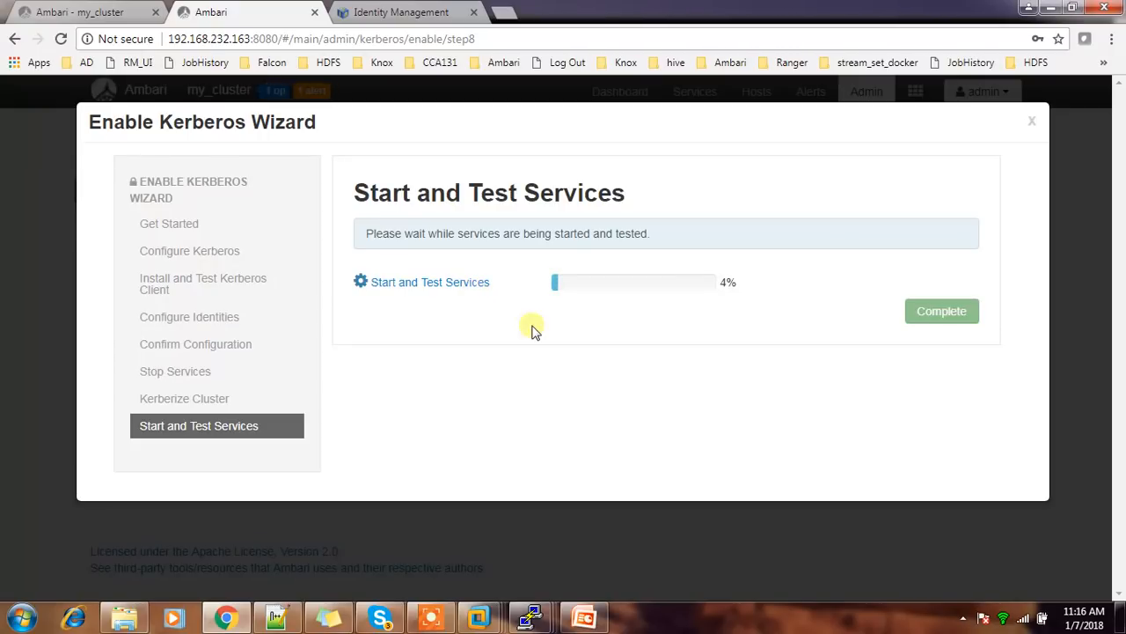
mouse_move(592, 296)
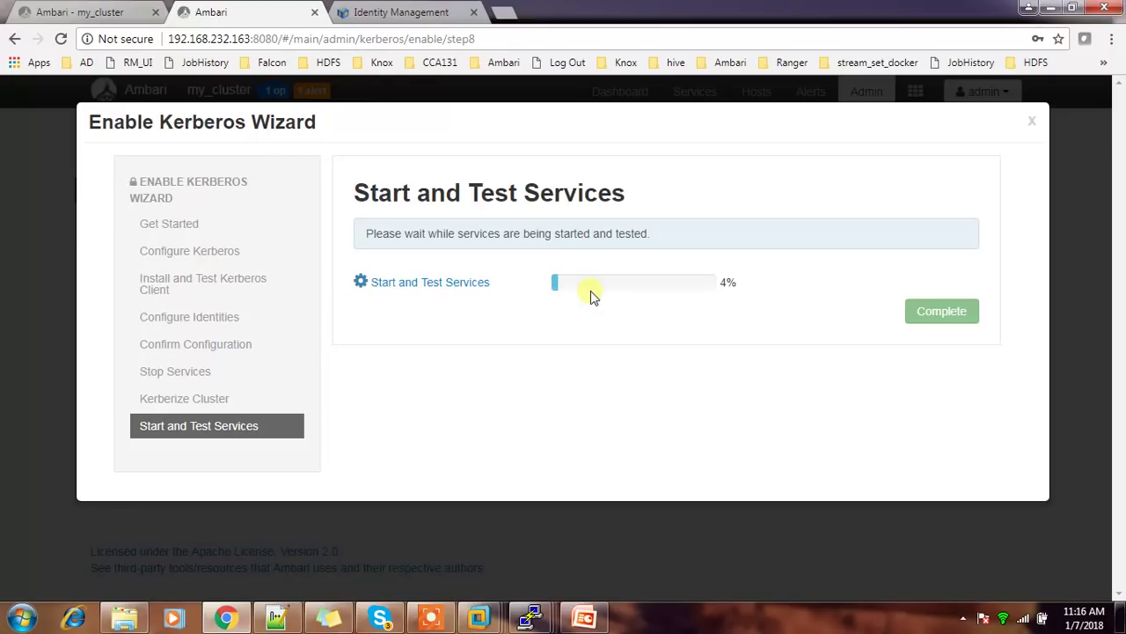
mouse_move(391, 313)
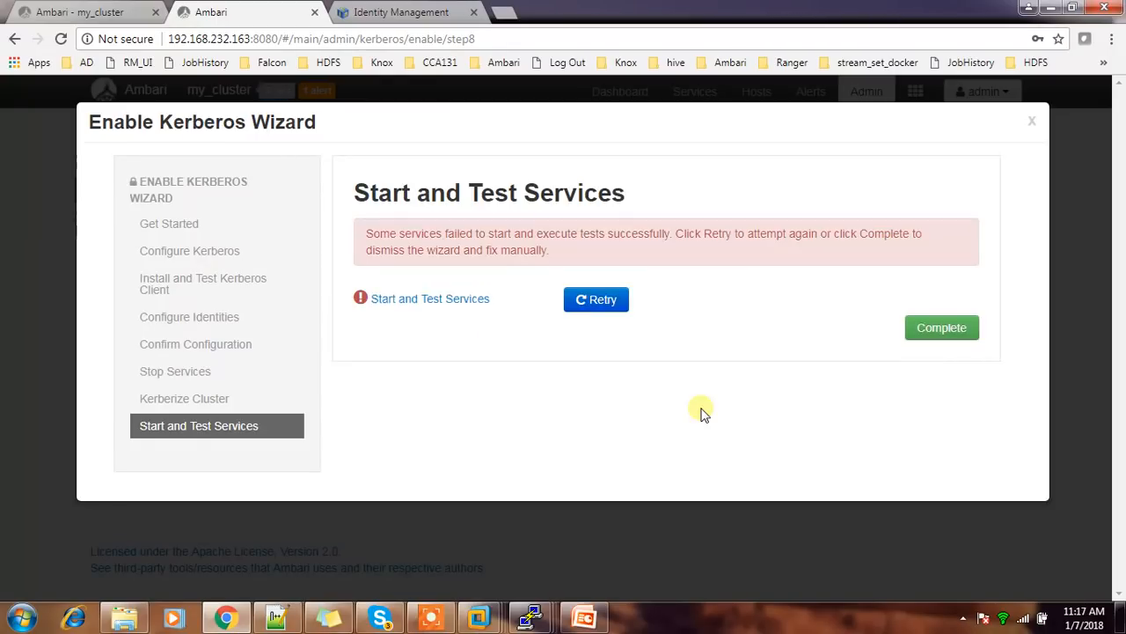
mouse_move(493, 280)
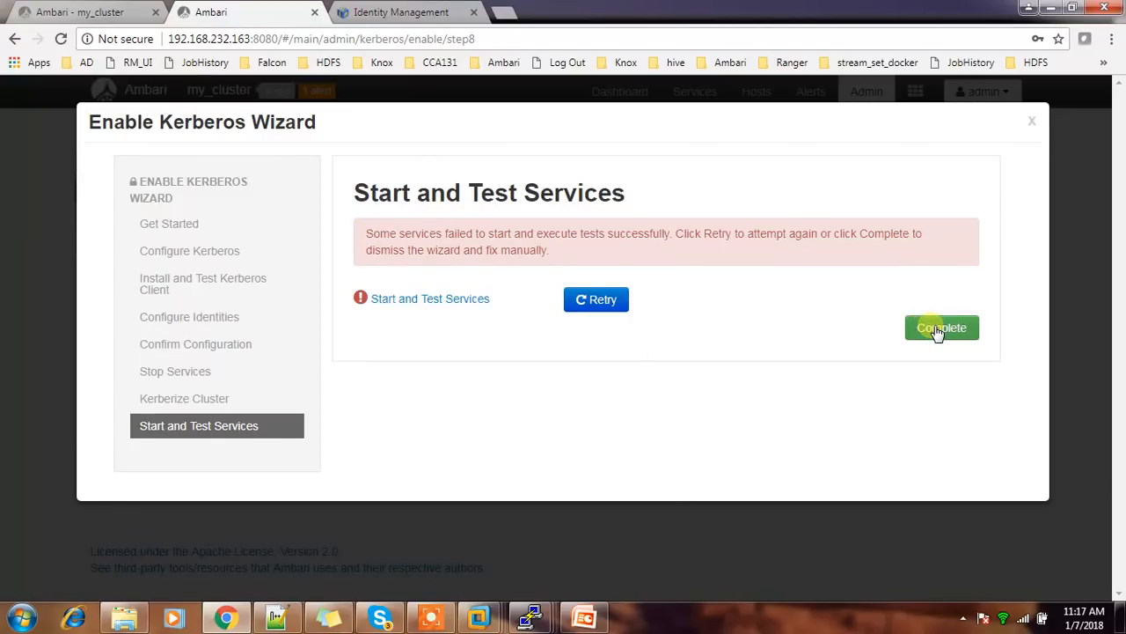
Complete the Kerberos wizard, review the Kerberos admin page, and go to the cluster dashboard
left_click(942, 328)
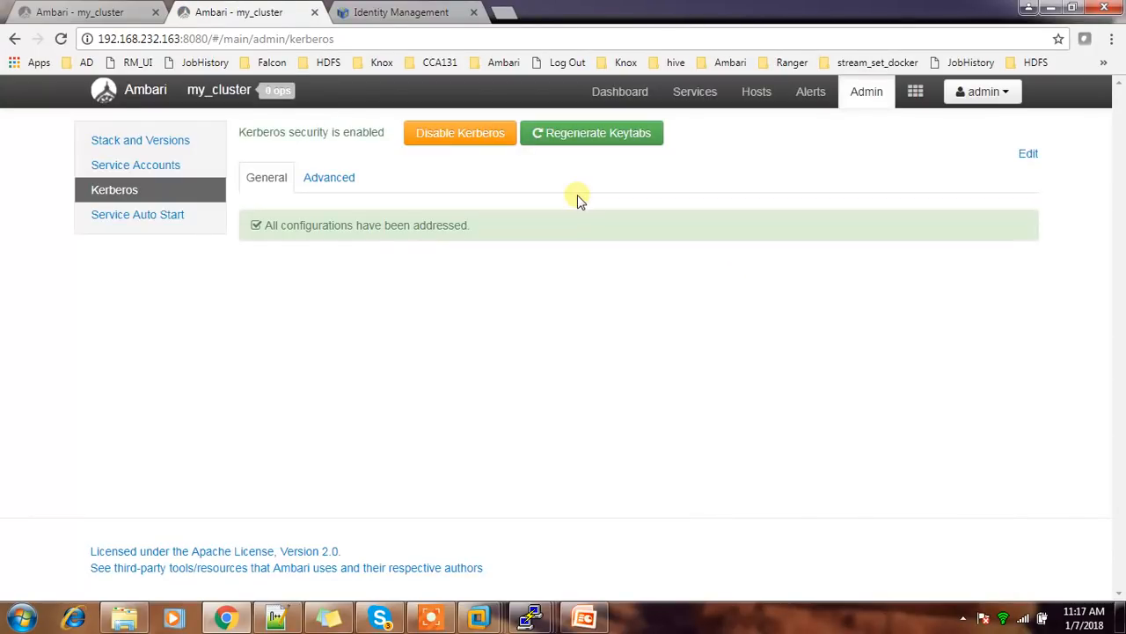
scroll("down", 3)
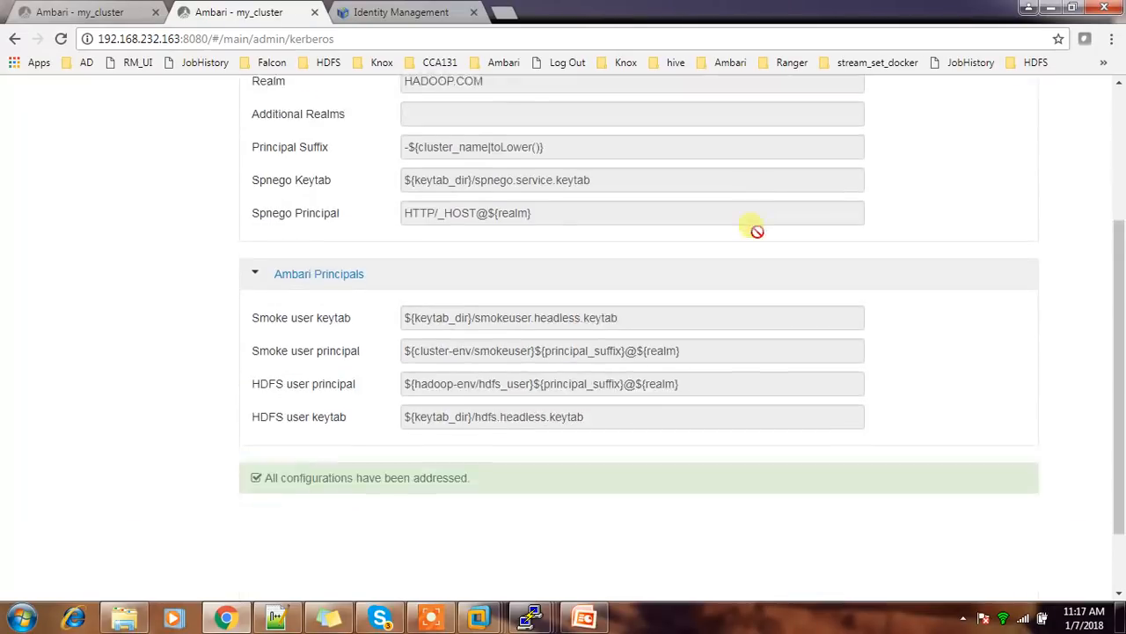
scroll("up", 3)
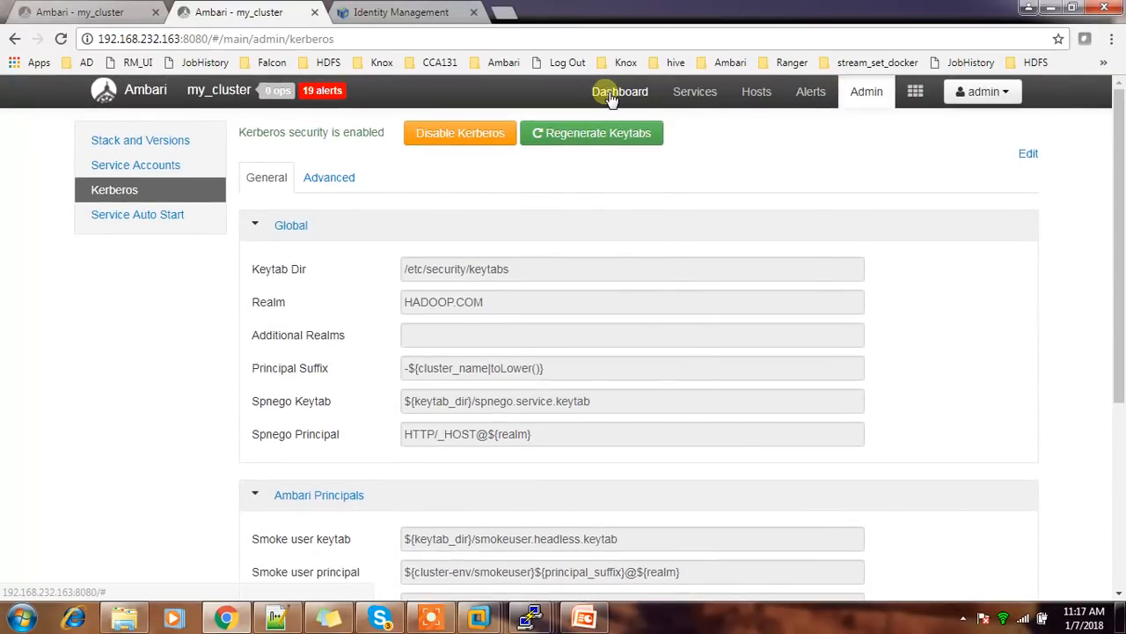
left_click(620, 92)
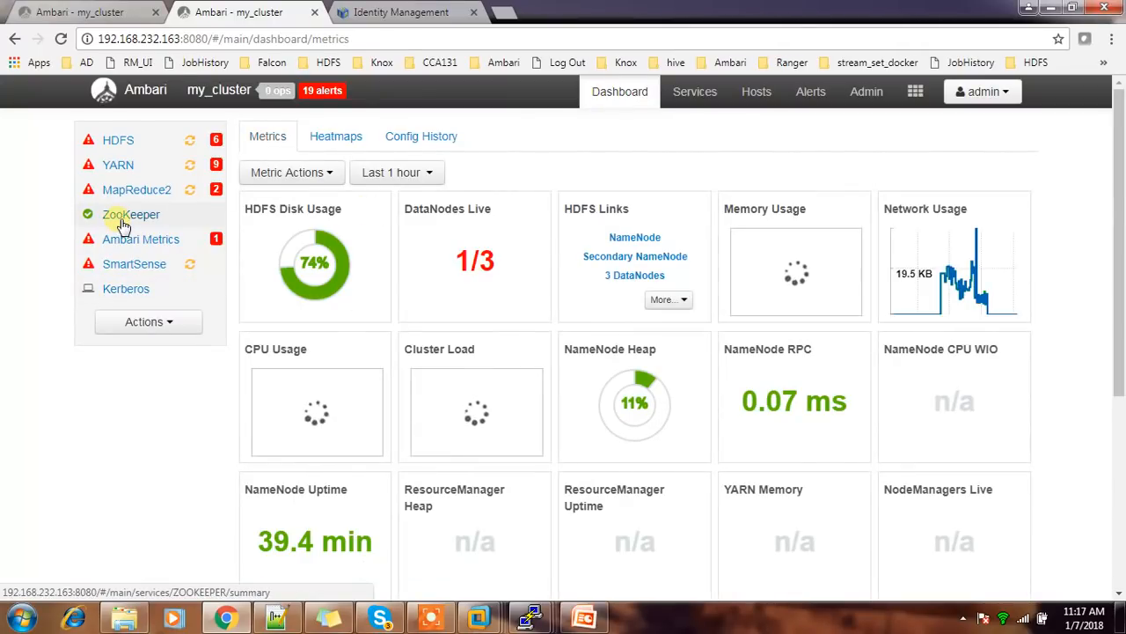
Restart all affected HDFS components with stale configs and return to the dashboard
left_click(130, 214)
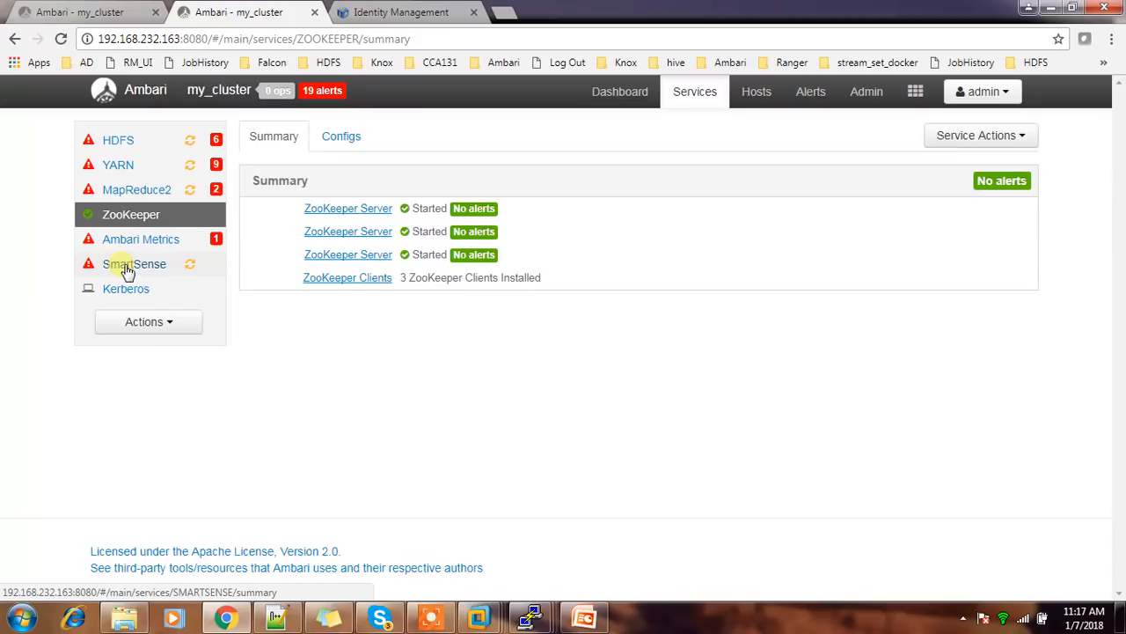
left_click(116, 141)
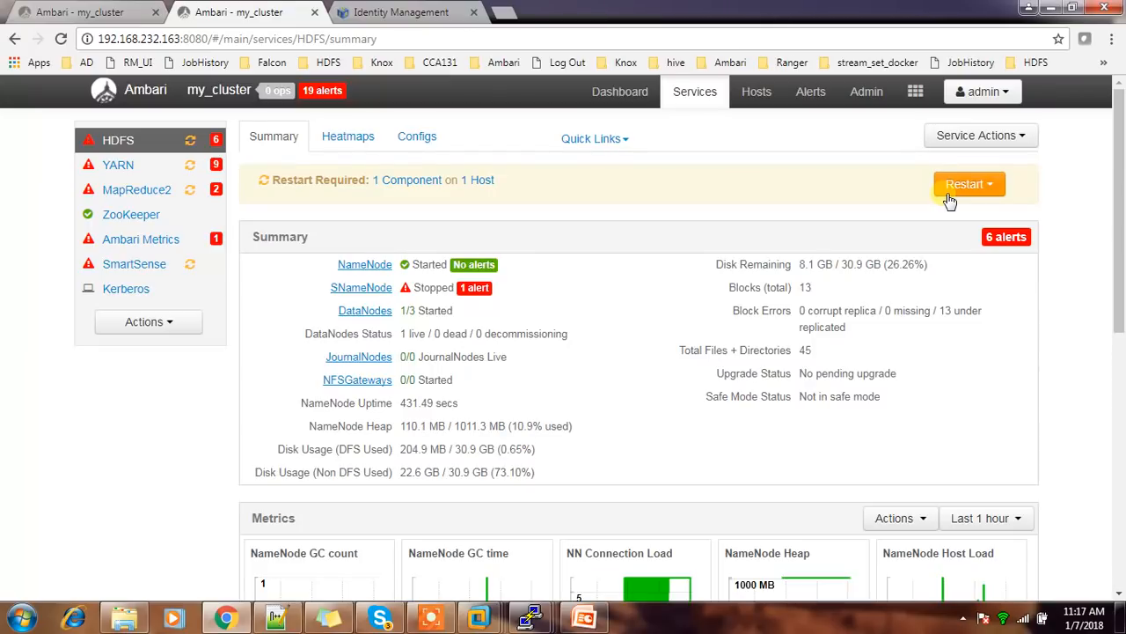
mouse_move(931, 222)
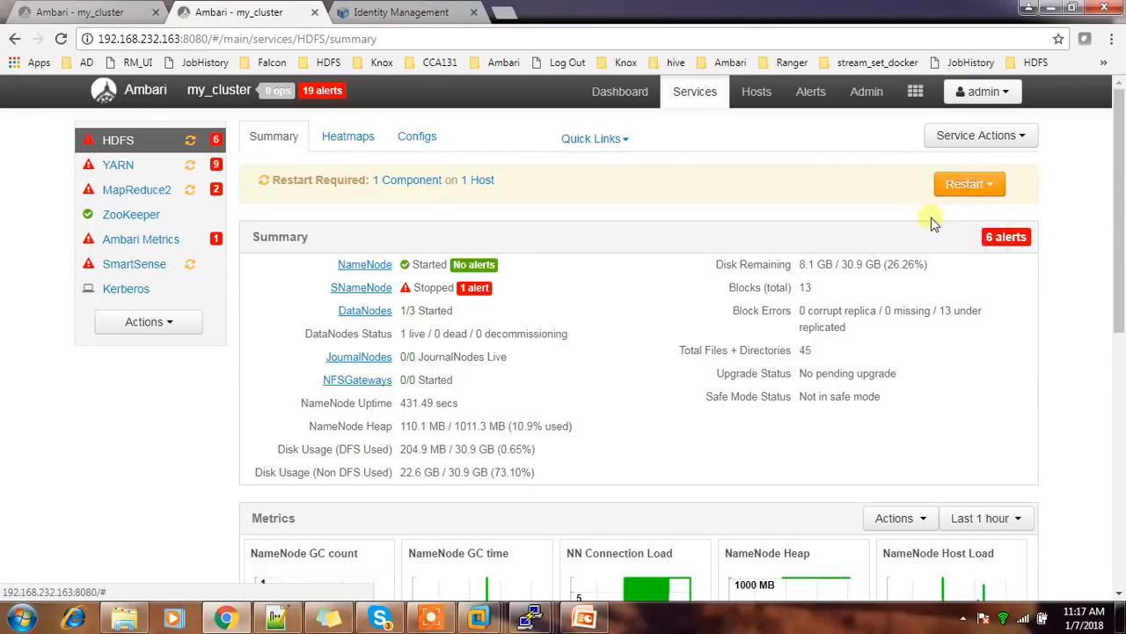
left_click(965, 185)
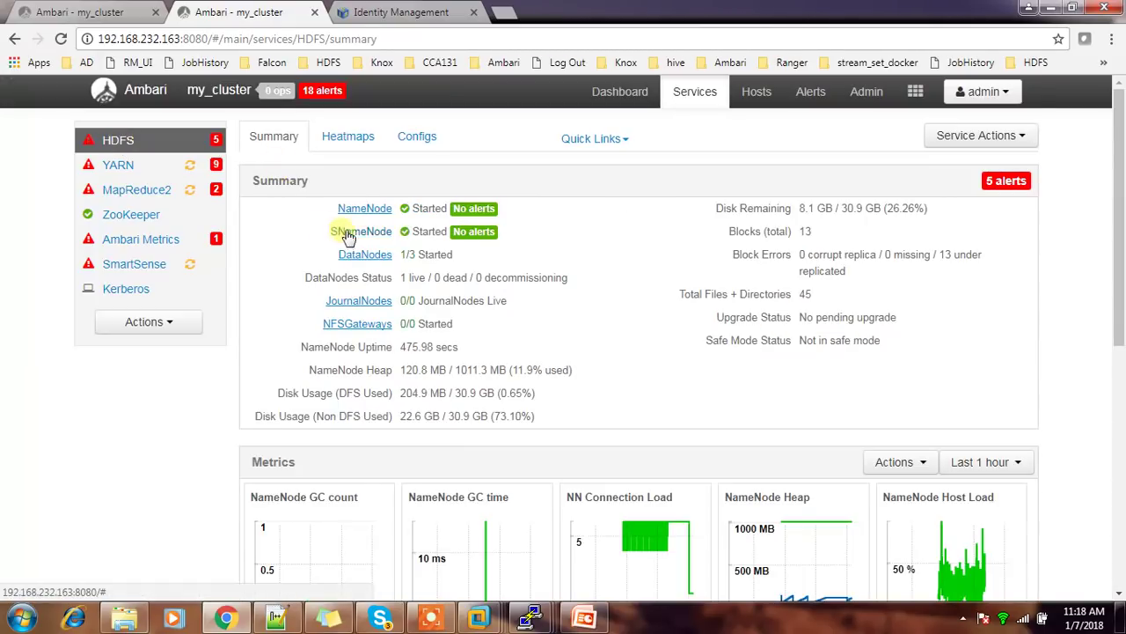
mouse_move(313, 203)
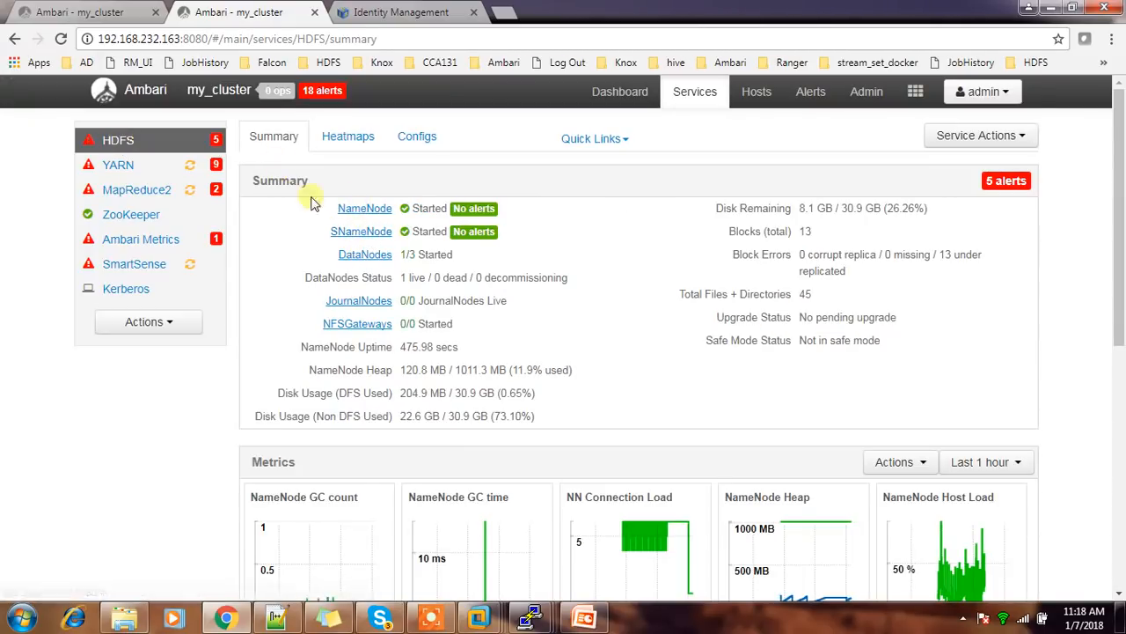
mouse_move(620, 95)
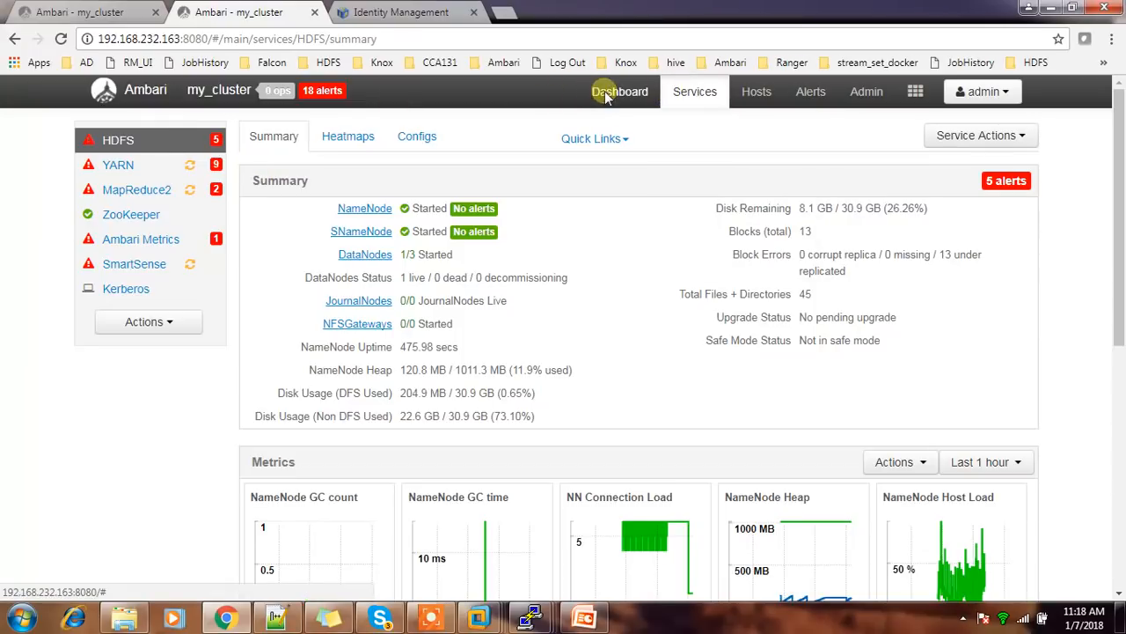
left_click(620, 92)
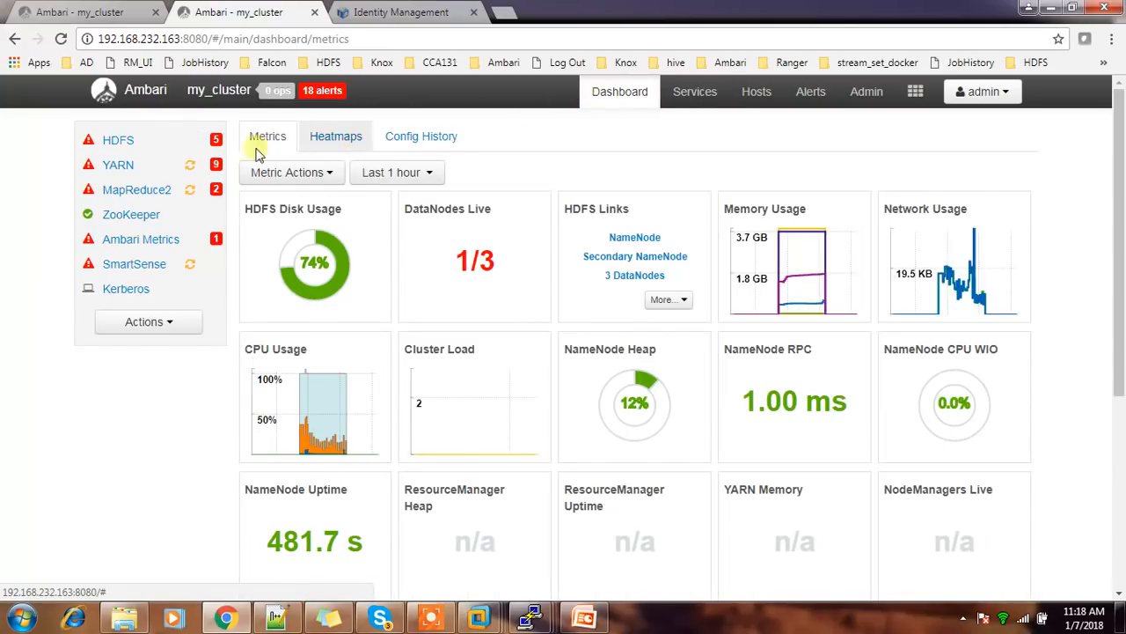
mouse_move(147, 141)
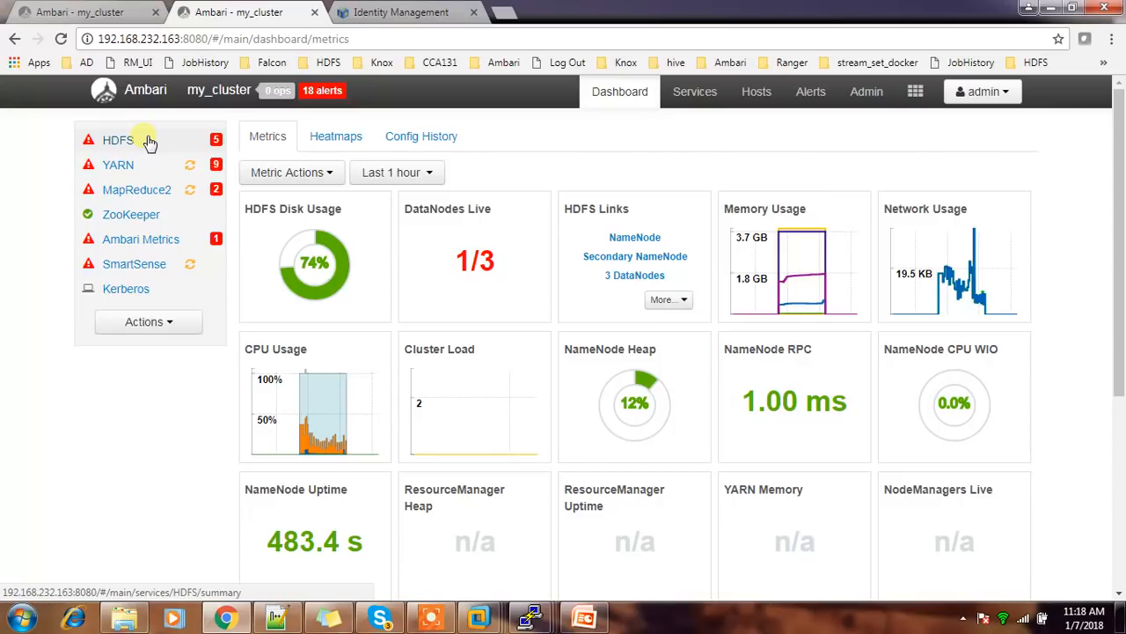
Check the HDFS summary and launch a restart of YARN's affected components
left_click(116, 141)
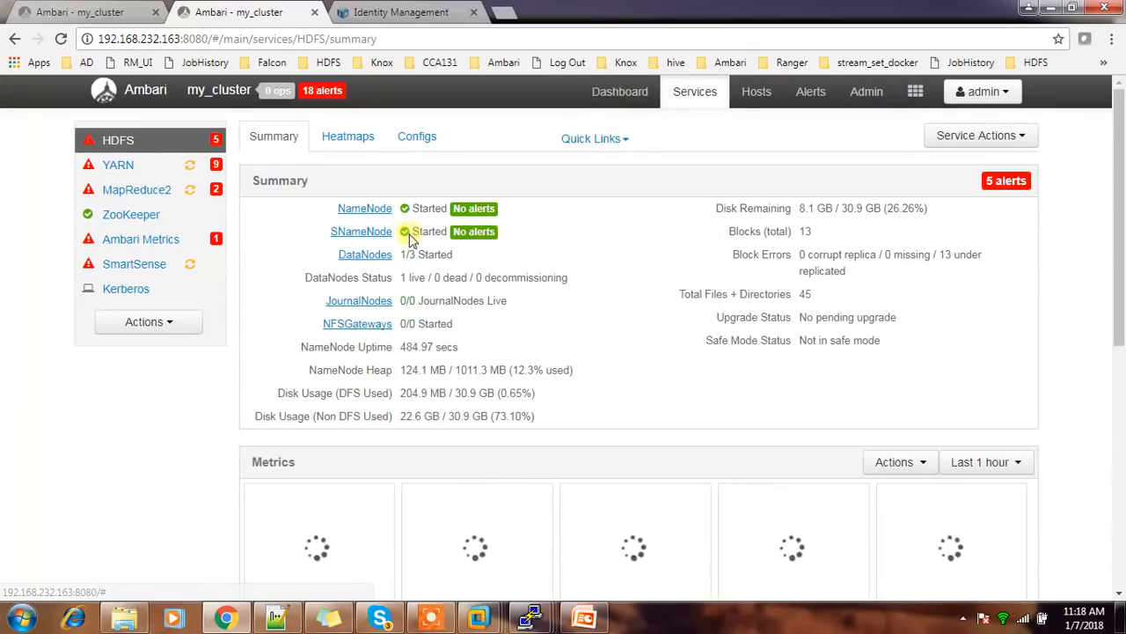
left_click(116, 165)
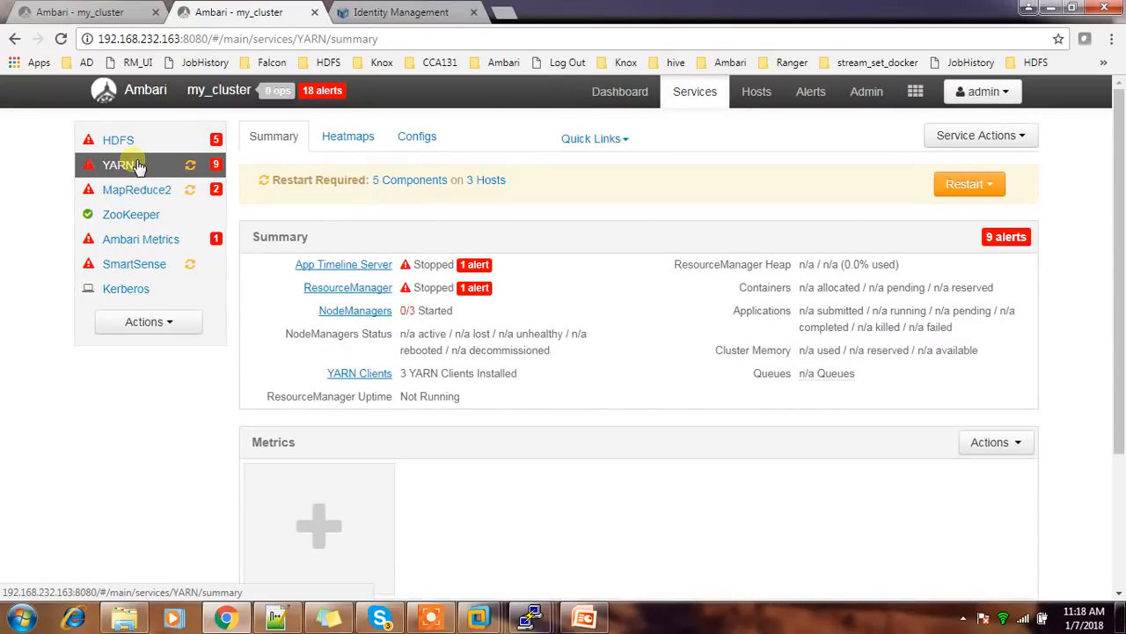
left_click(116, 140)
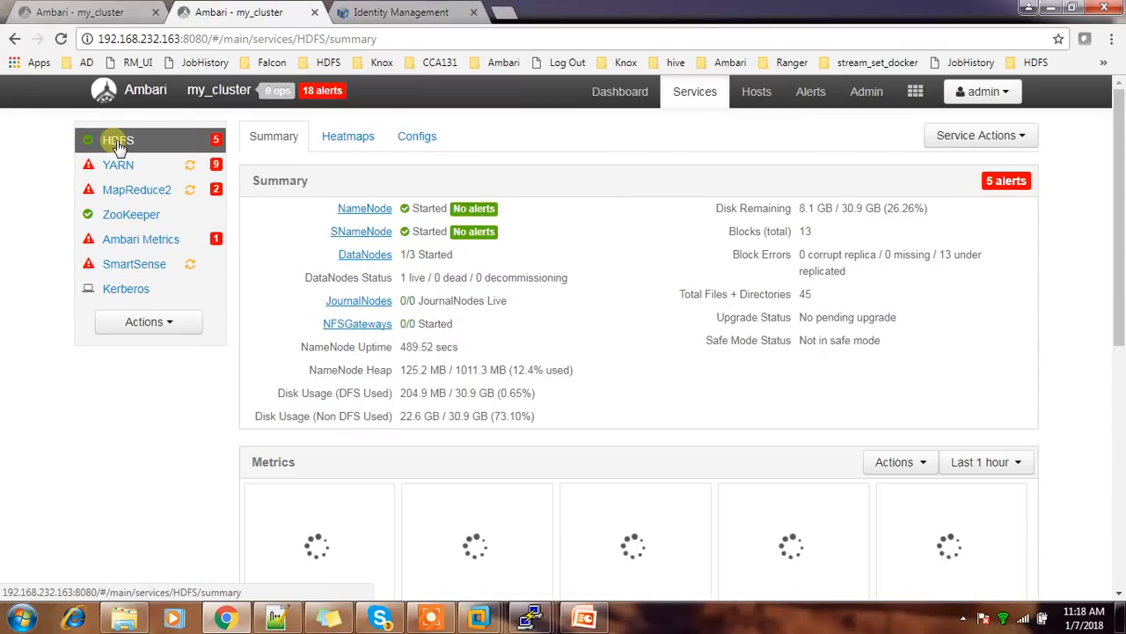
left_click(118, 165)
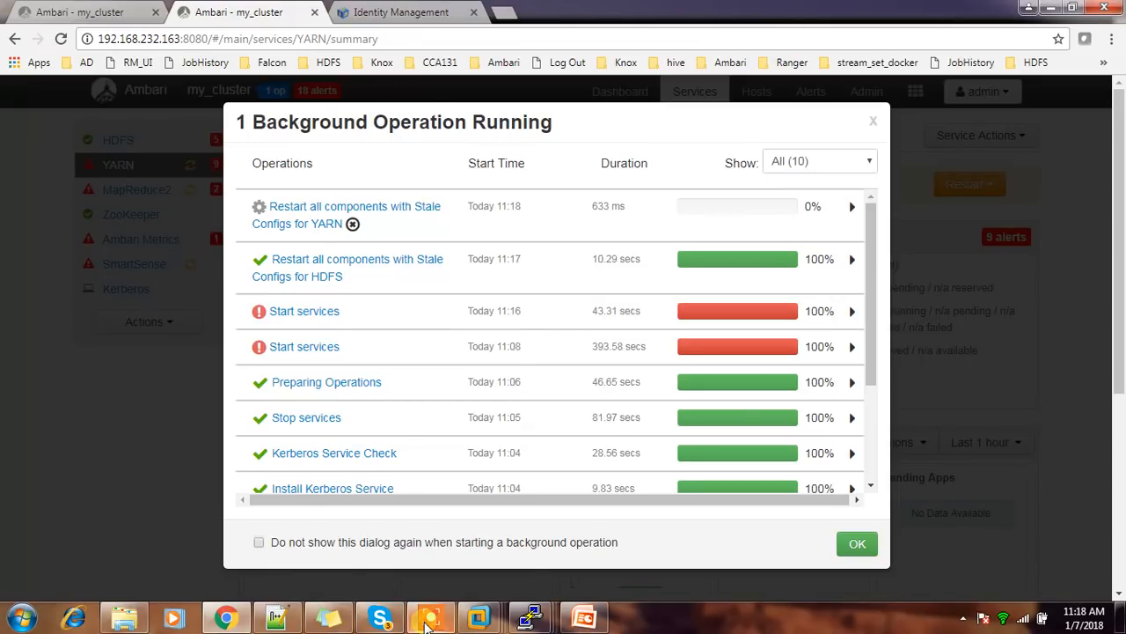
Restart all affected MapReduce2 components, inspect the failed starts, and return to the HDFS summary
left_click(857, 542)
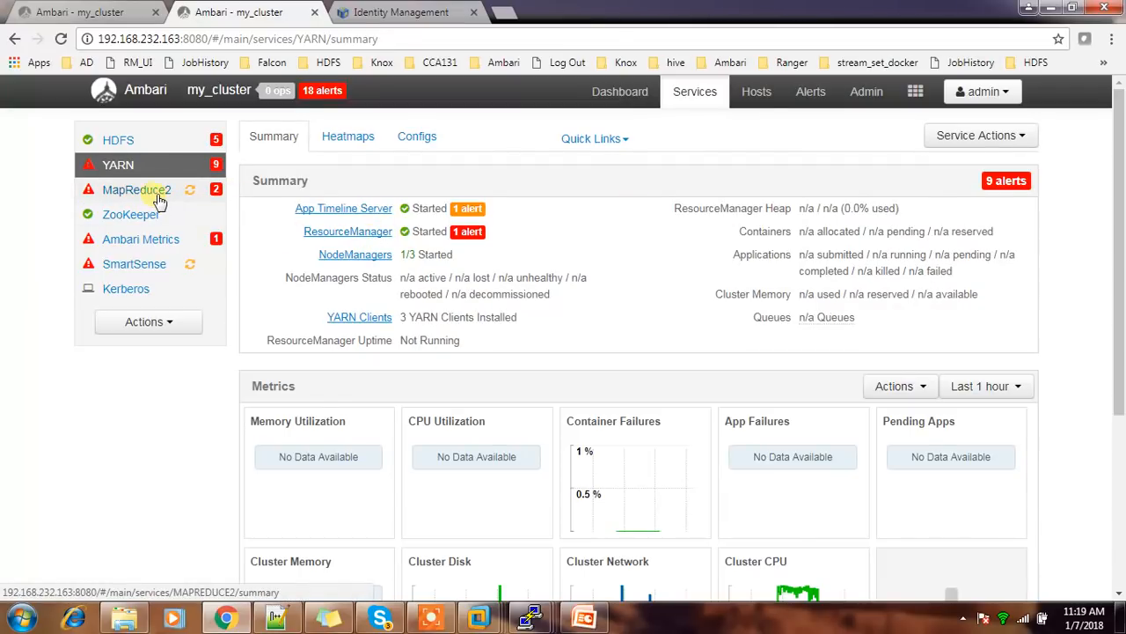
left_click(138, 190)
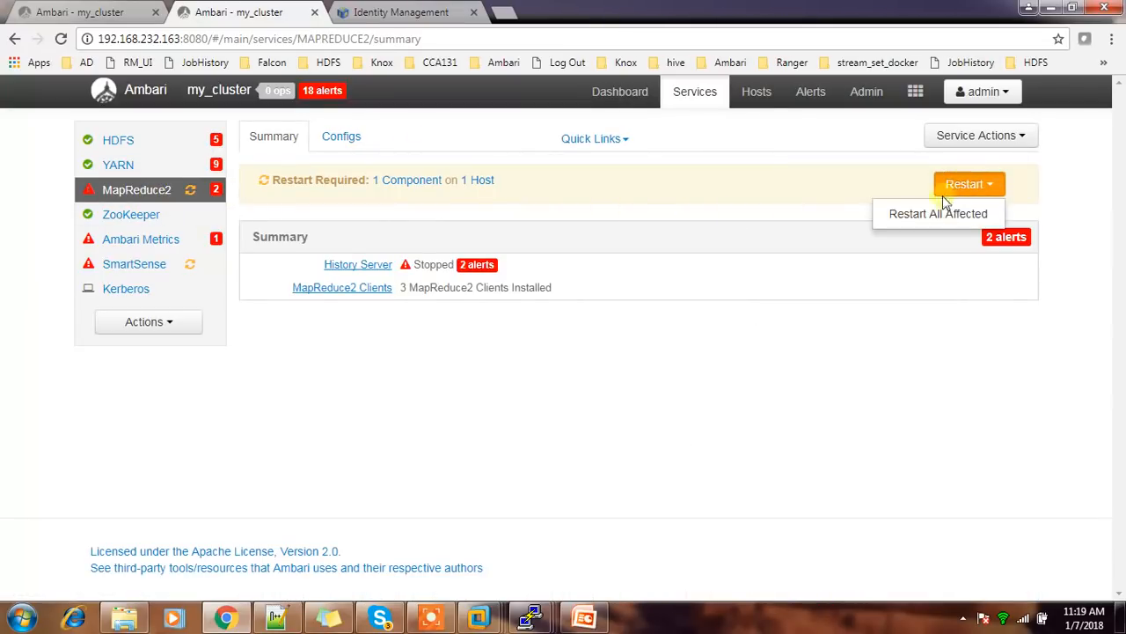
left_click(938, 213)
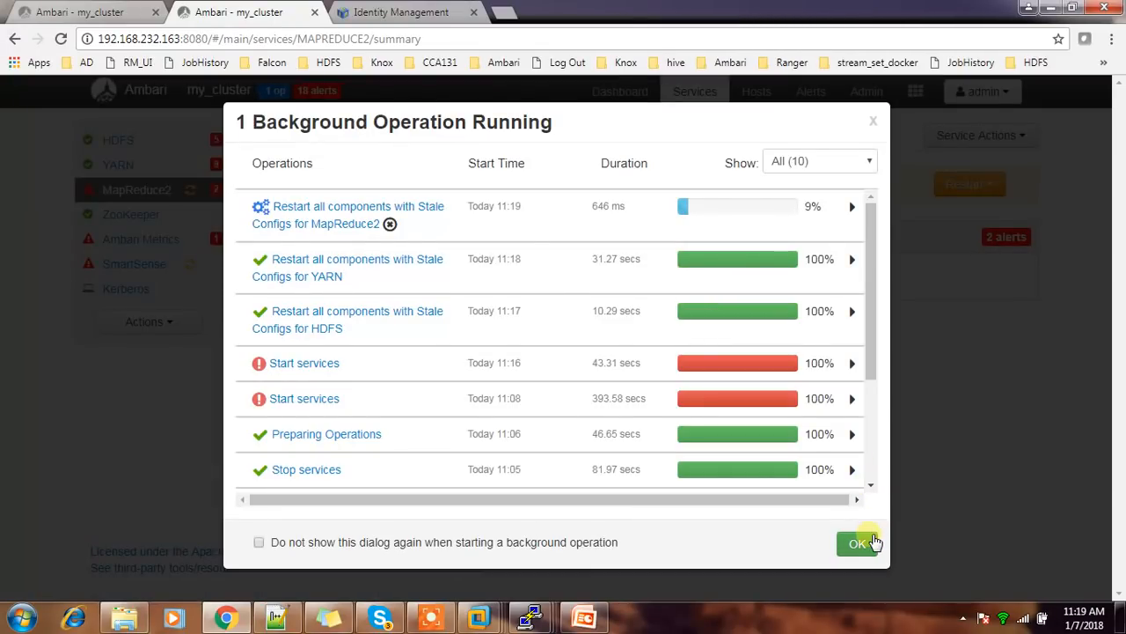
left_click(302, 363)
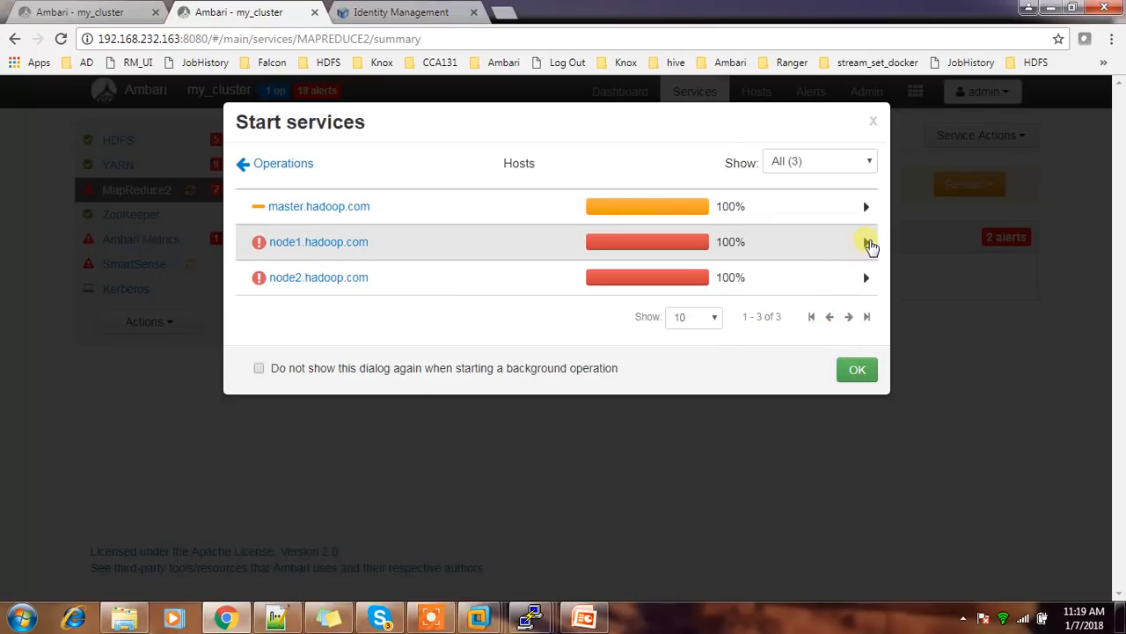
left_click(870, 244)
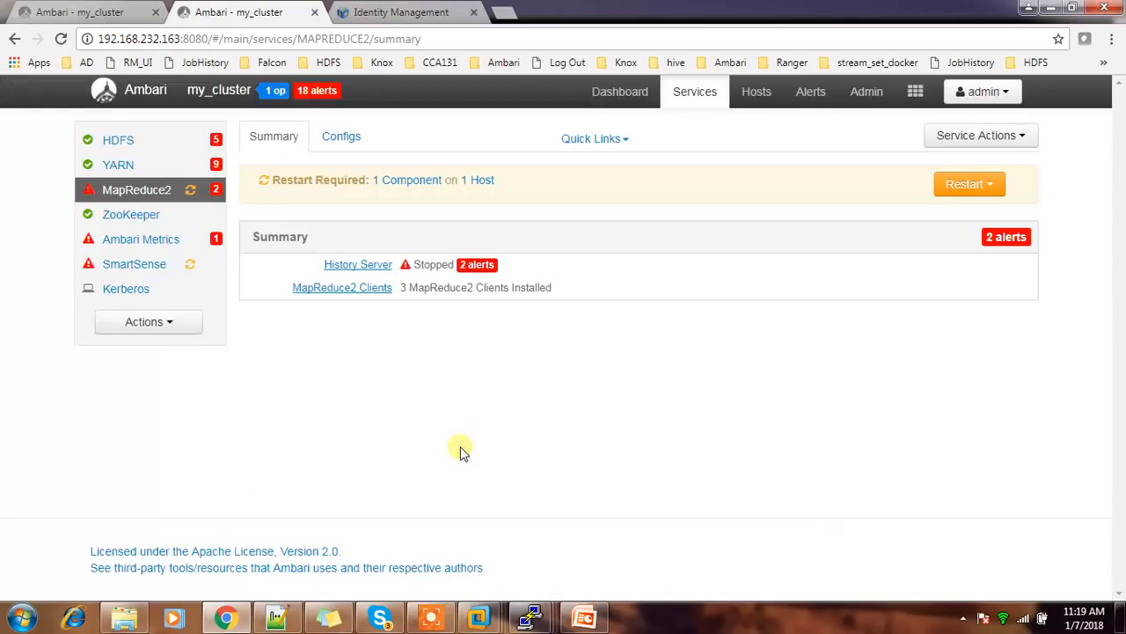
left_click(116, 141)
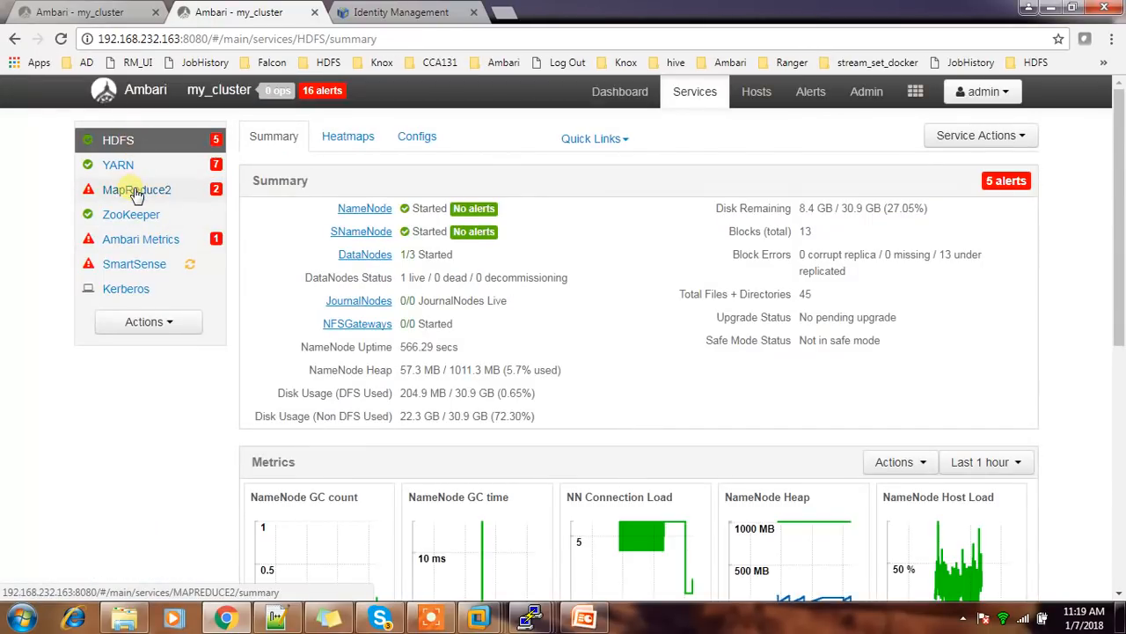
Restart all Ambari Metrics components via Service Actions and return to the MapReduce2 summary
left_click(138, 190)
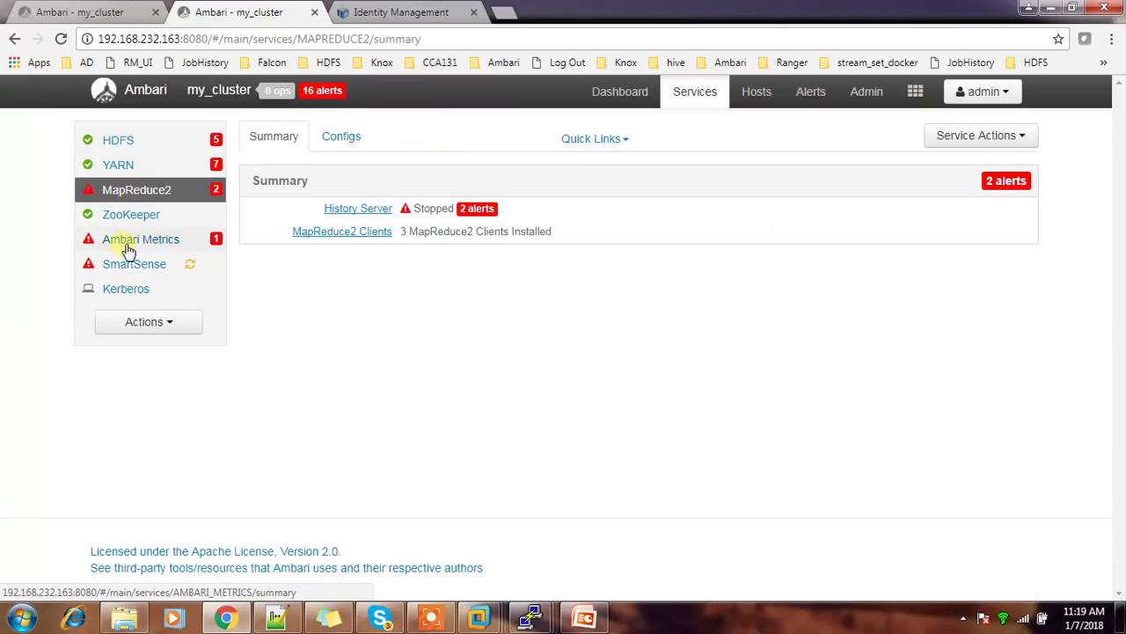
left_click(141, 239)
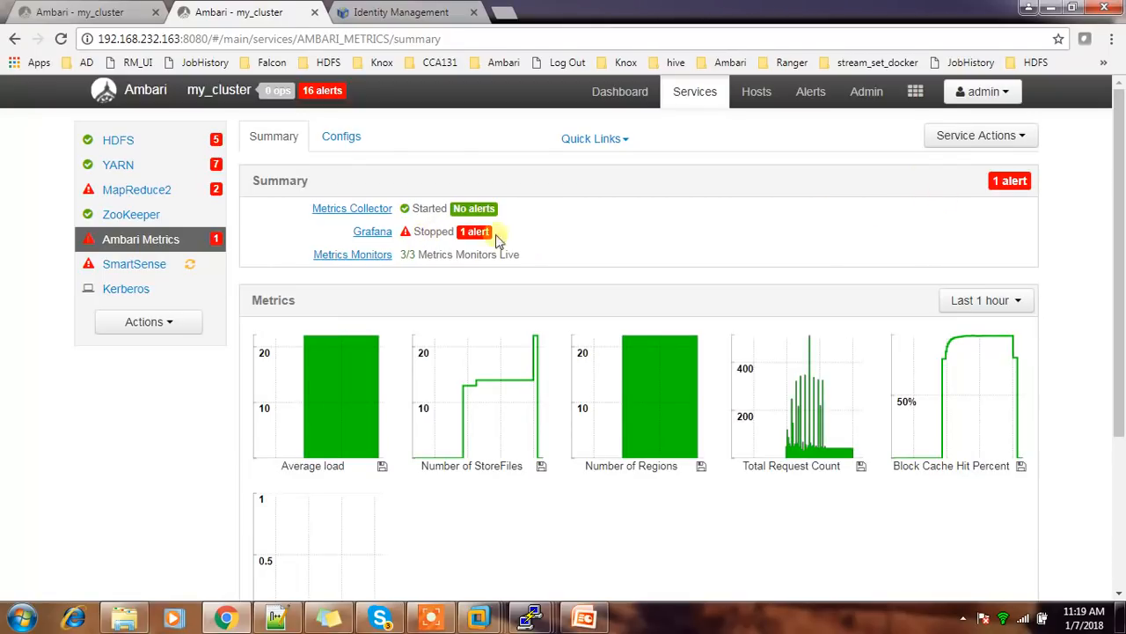
left_click(981, 134)
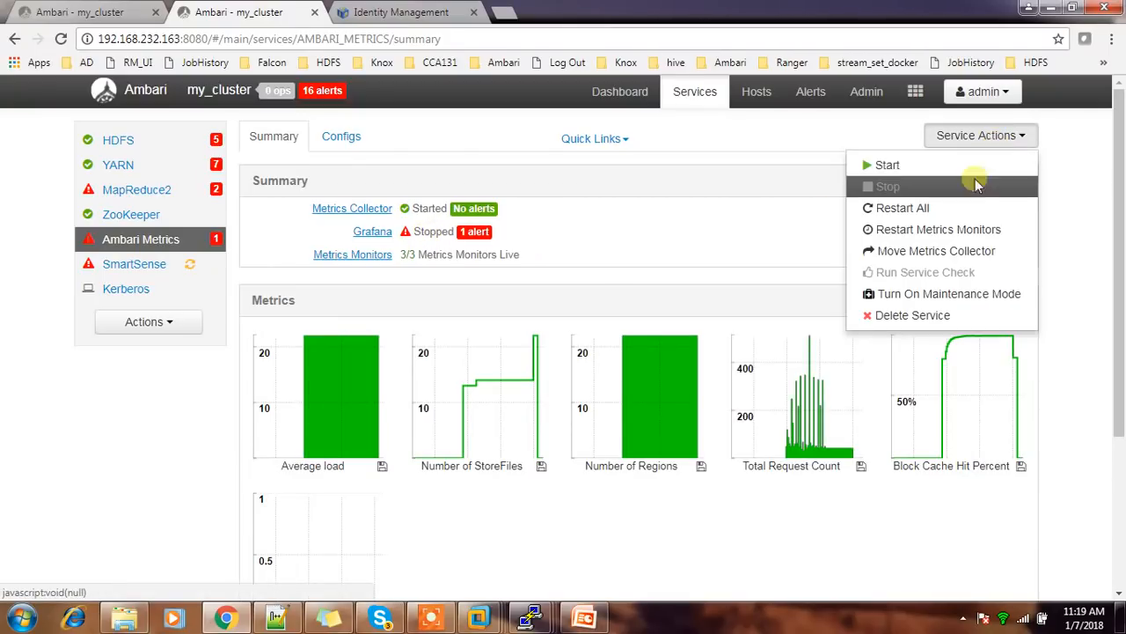
left_click(901, 208)
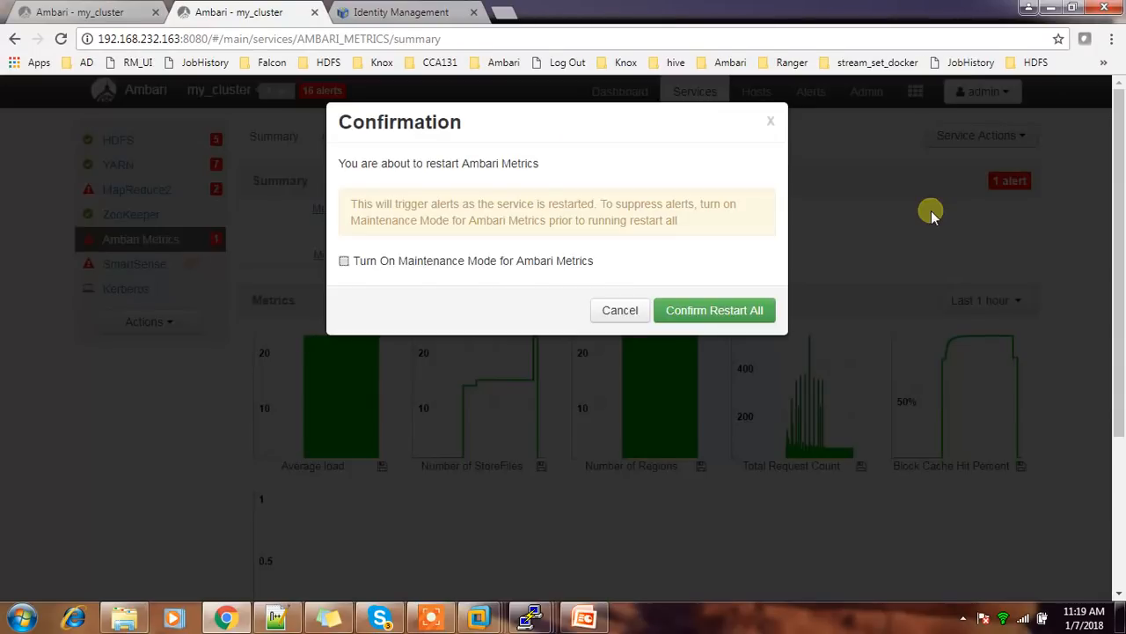
mouse_move(725, 316)
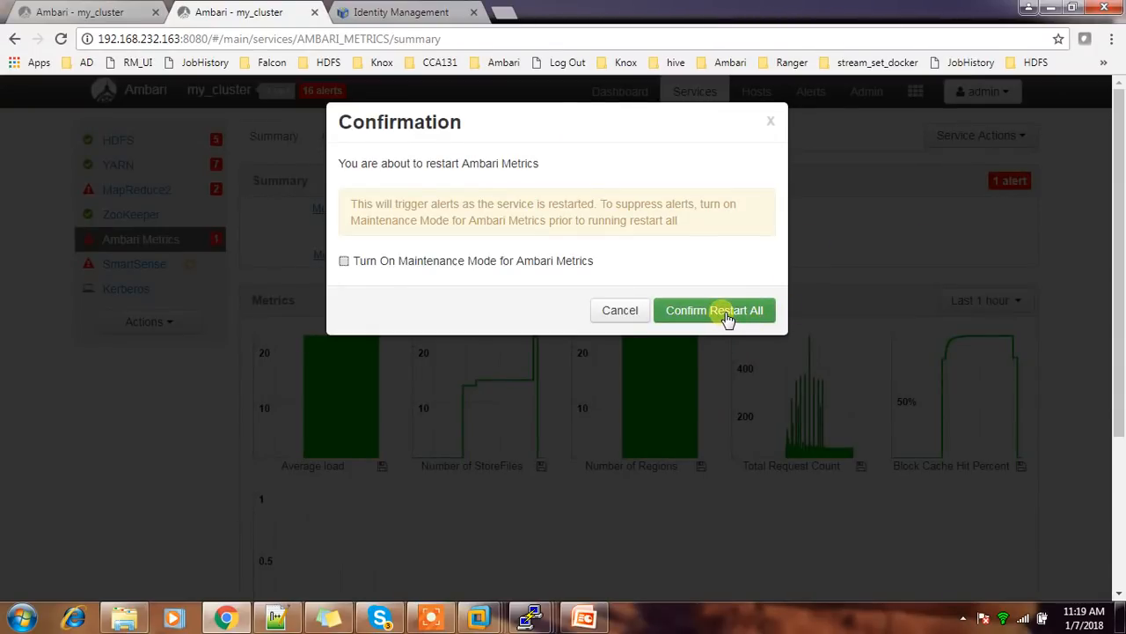
left_click(714, 310)
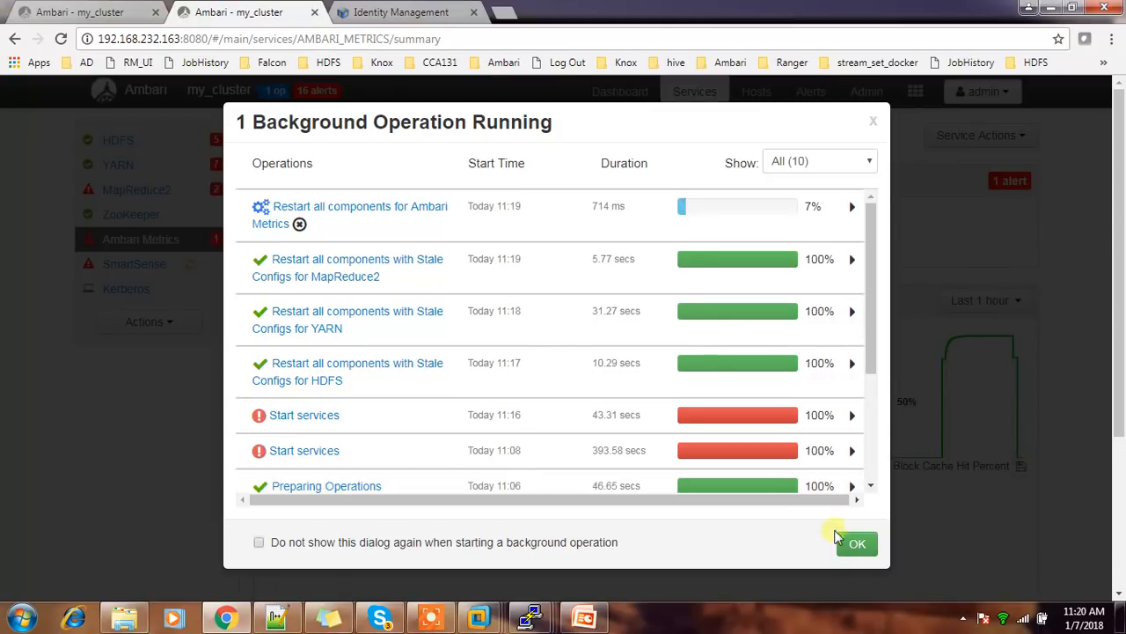
left_click(859, 542)
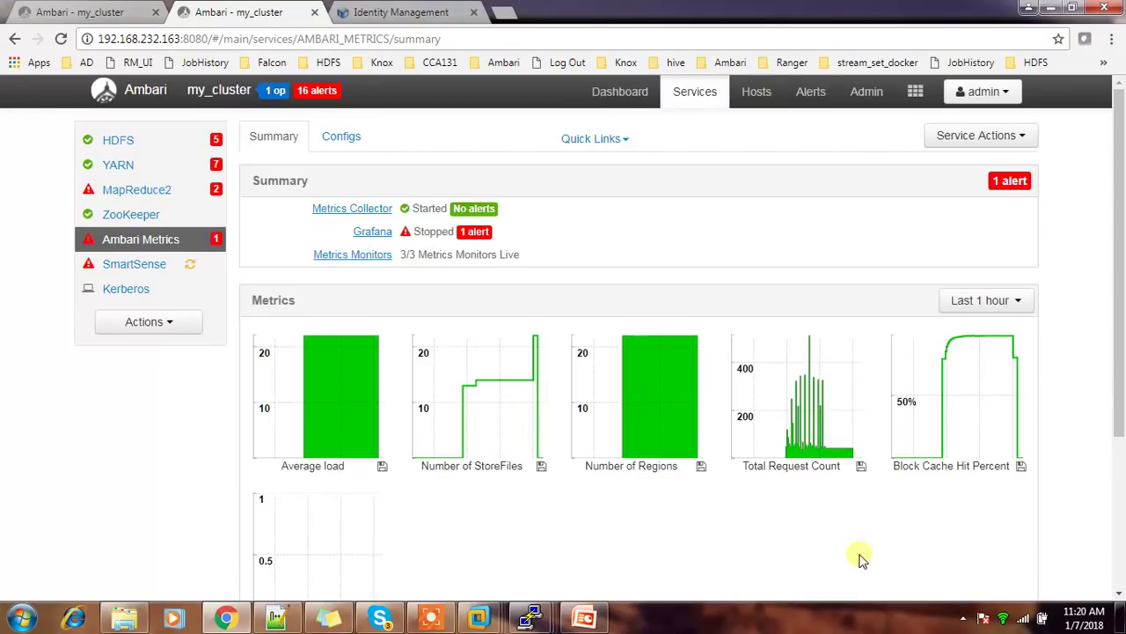
left_click(138, 191)
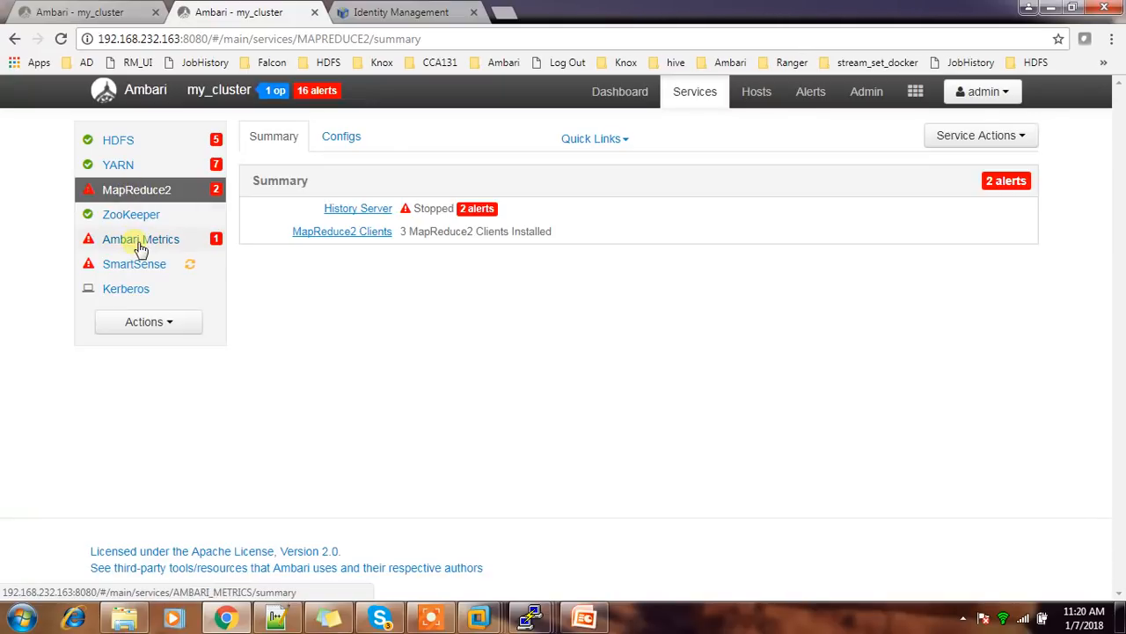
Restart SmartSense's affected components, verify MapReduce2's History Server started, and open node1's host page
left_click(134, 265)
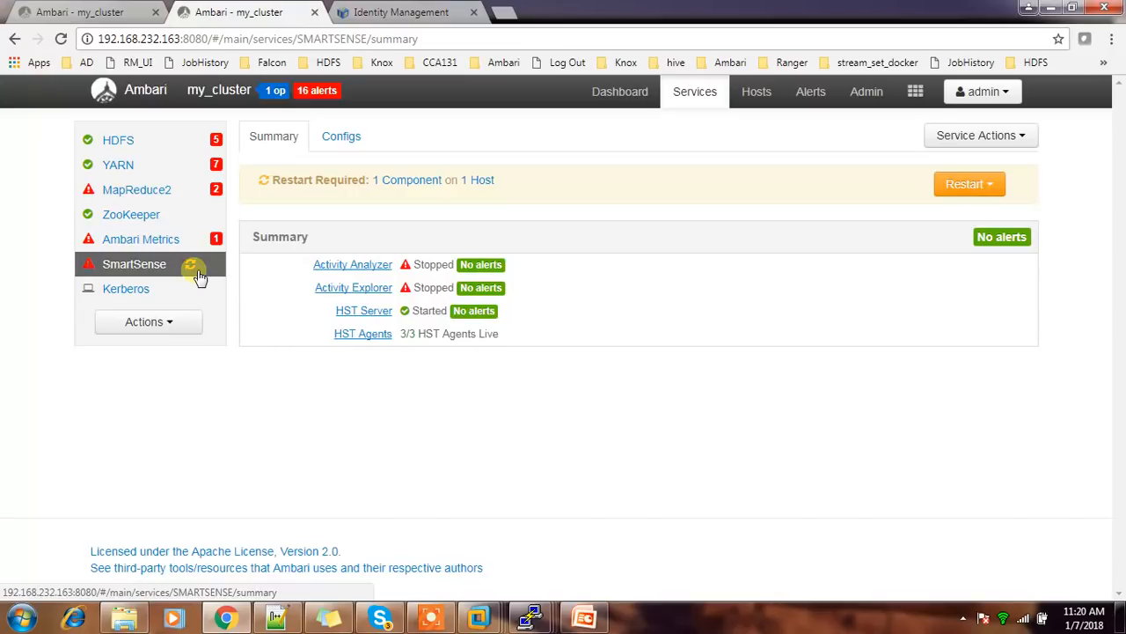
left_click(968, 184)
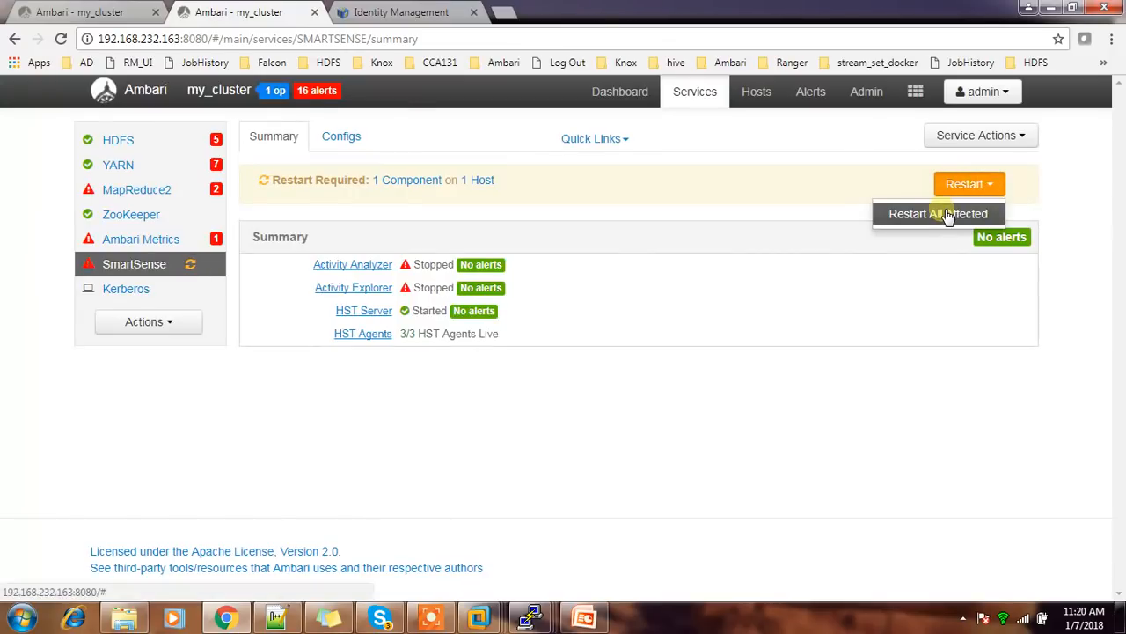
left_click(939, 213)
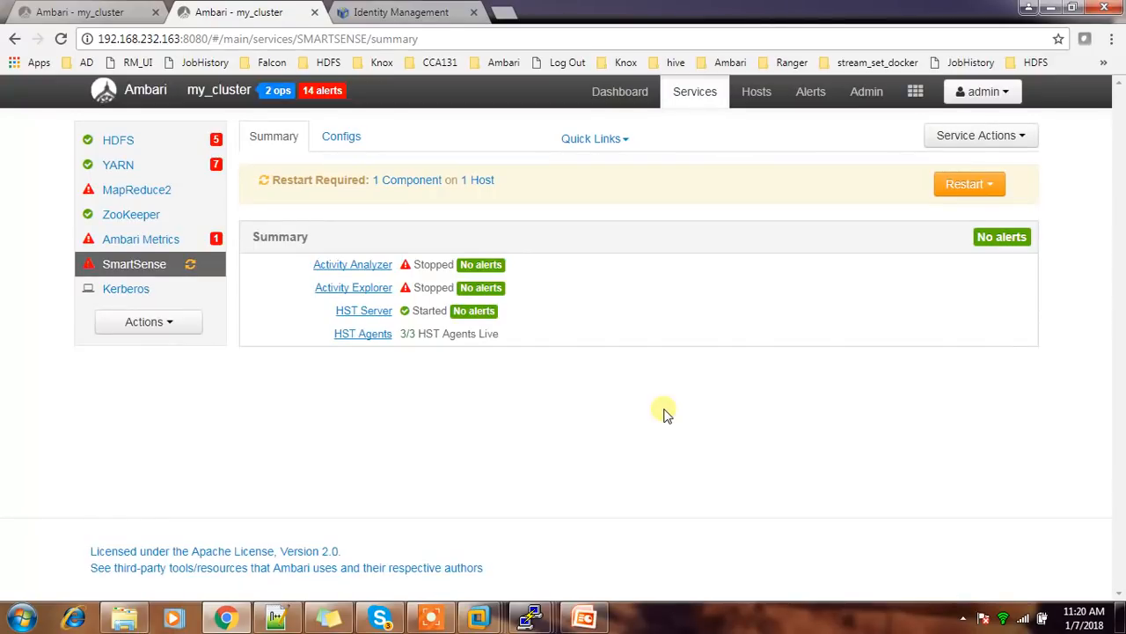
left_click(137, 190)
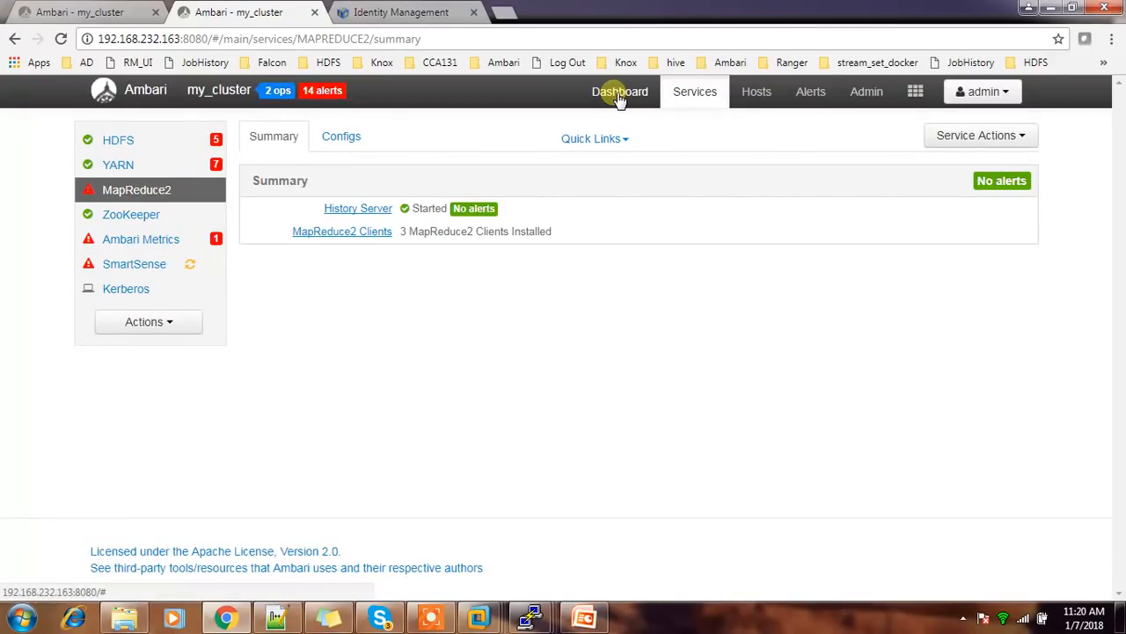
left_click(619, 92)
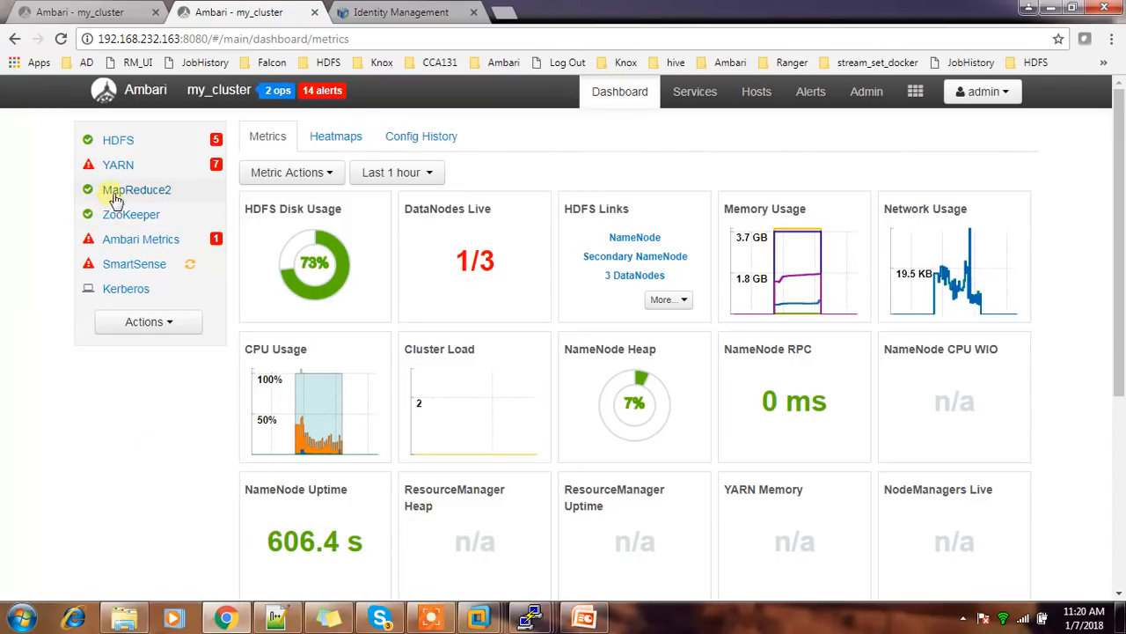
left_click(118, 165)
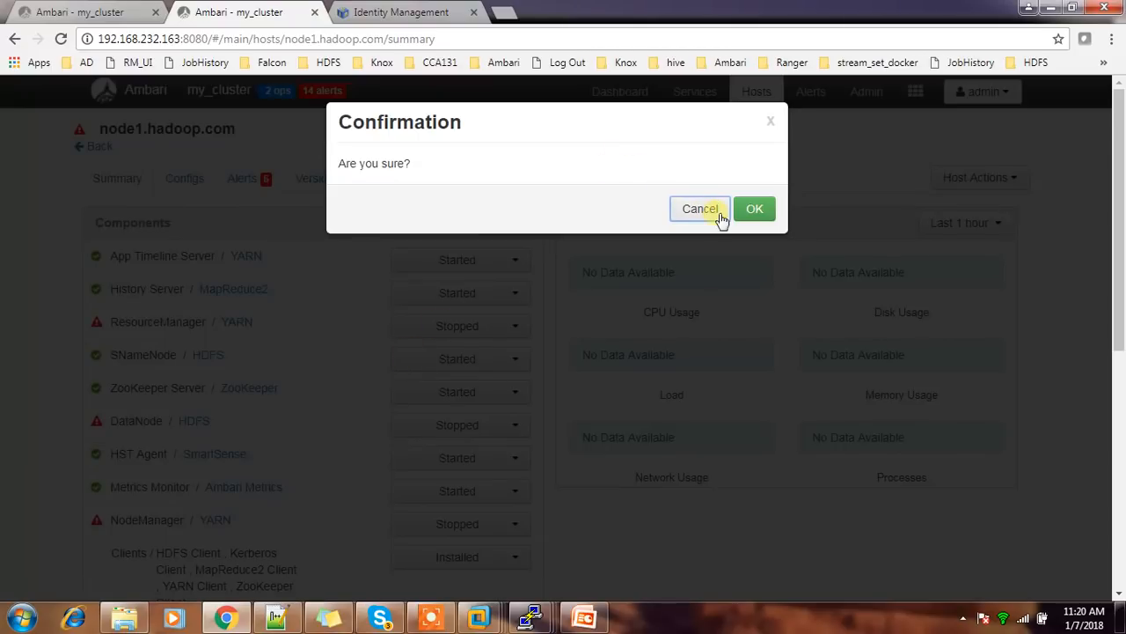
Confirm starting ResourceManager on node1.hadoop.com, then check SmartSense and the dashboard
left_click(754, 208)
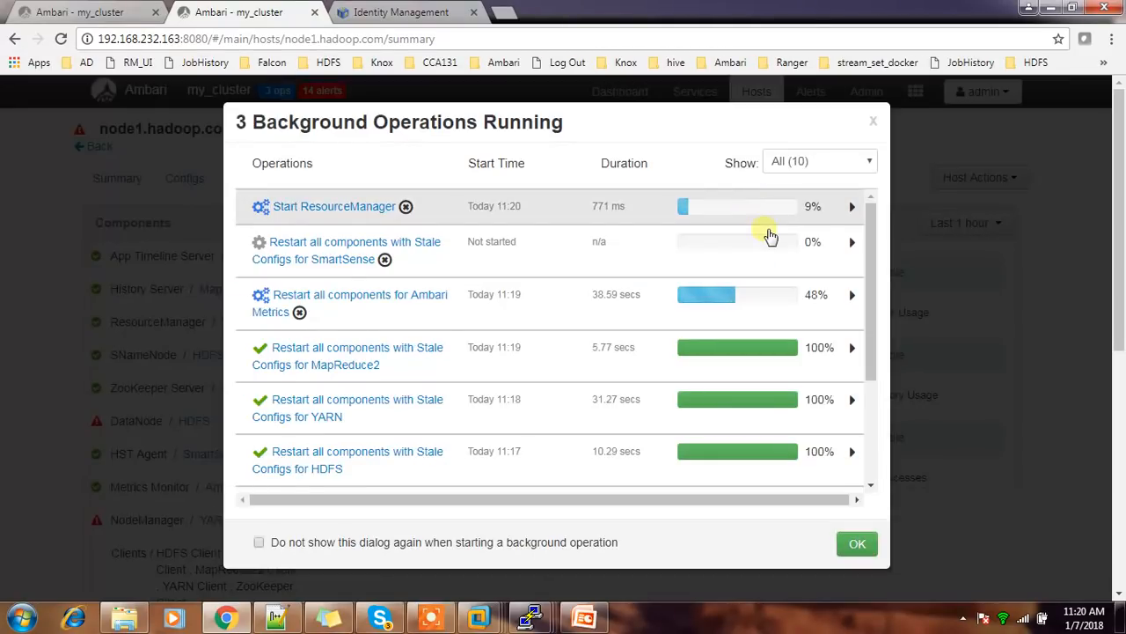
mouse_move(845, 517)
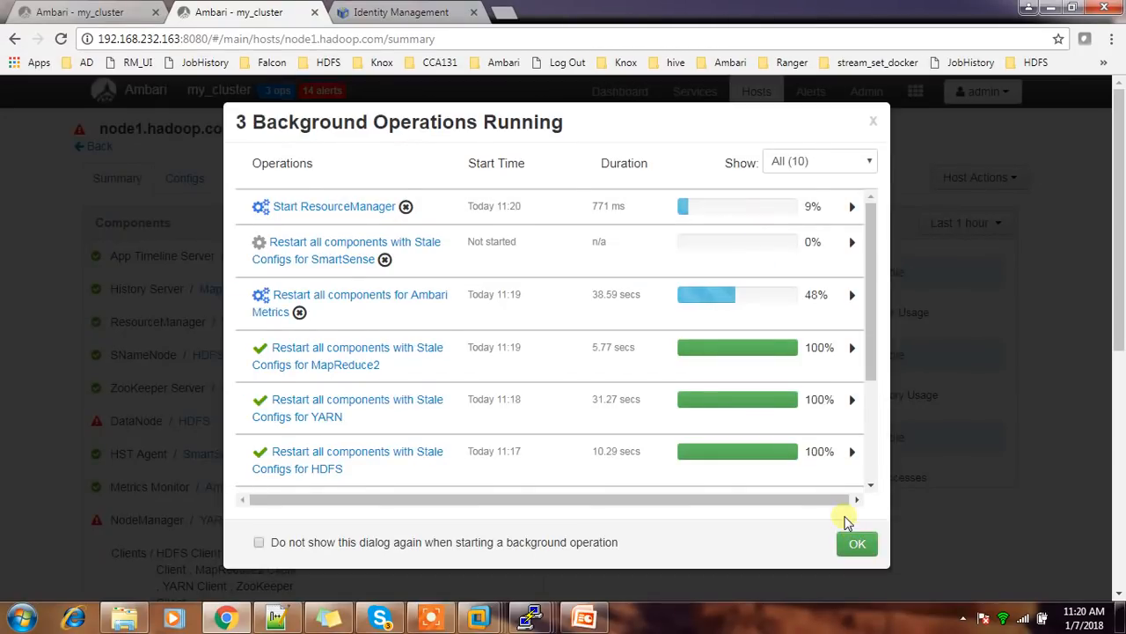
left_click(855, 542)
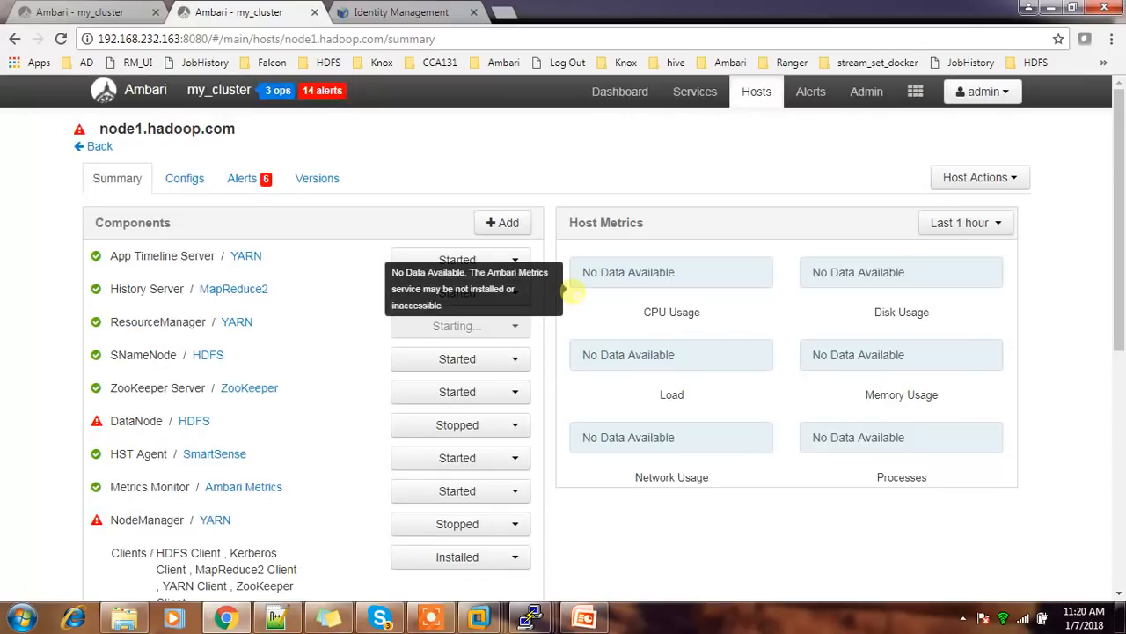
left_click(619, 92)
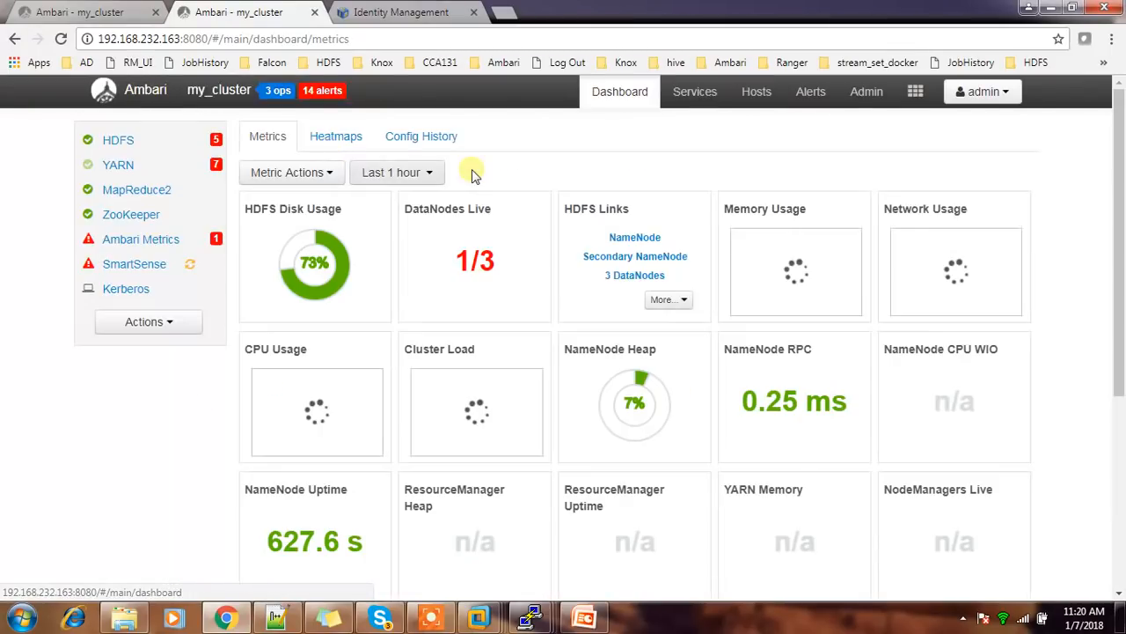
left_click(133, 264)
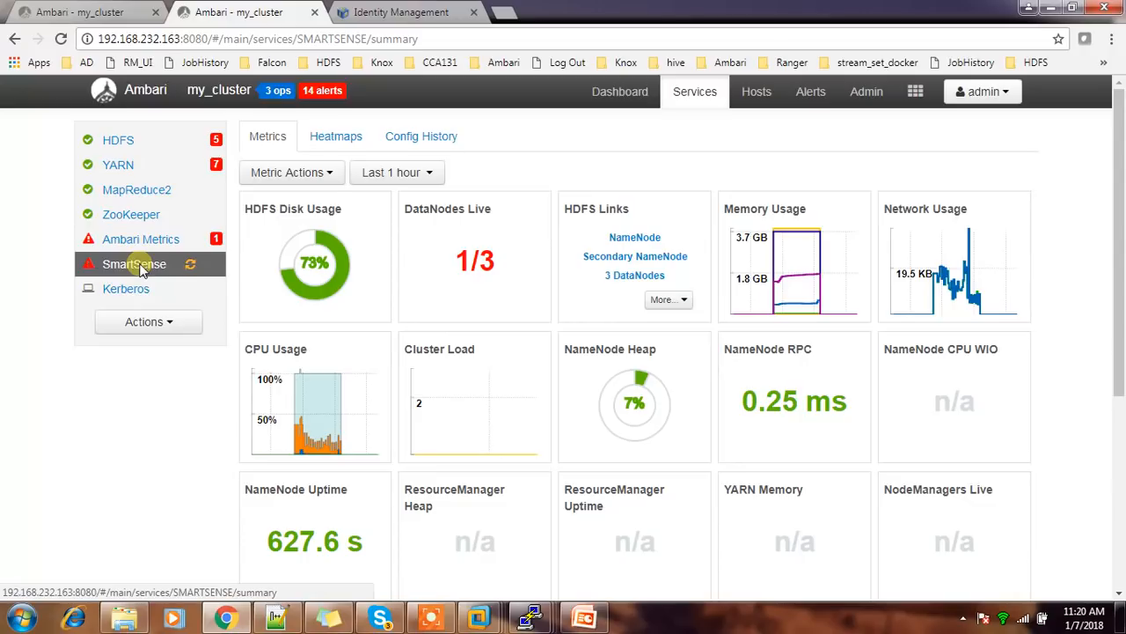
left_click(133, 264)
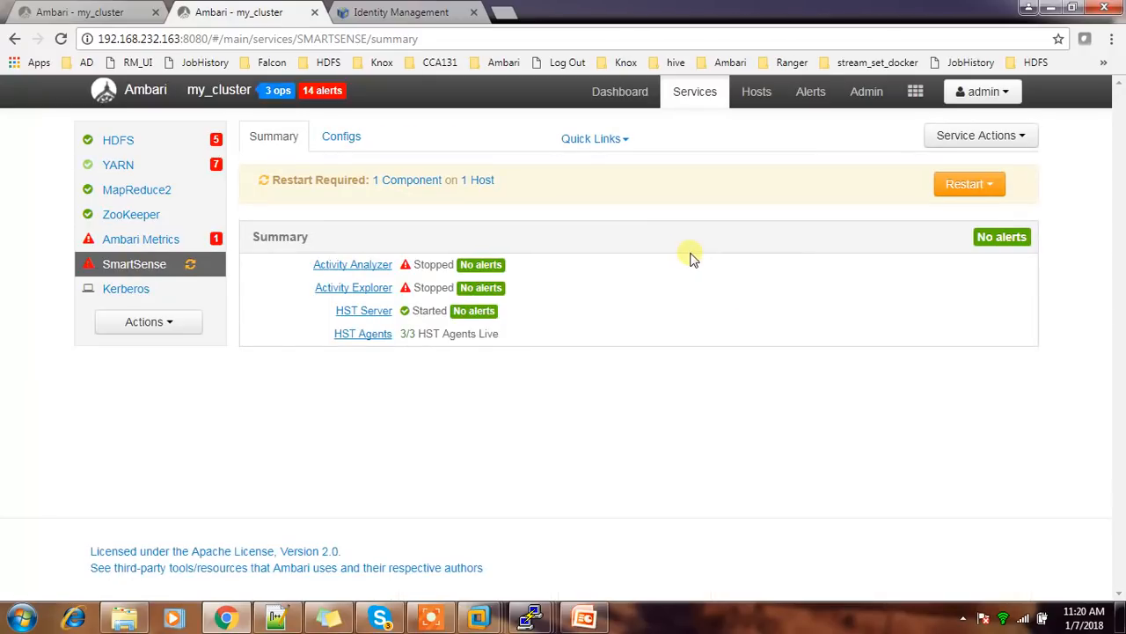
left_click(619, 92)
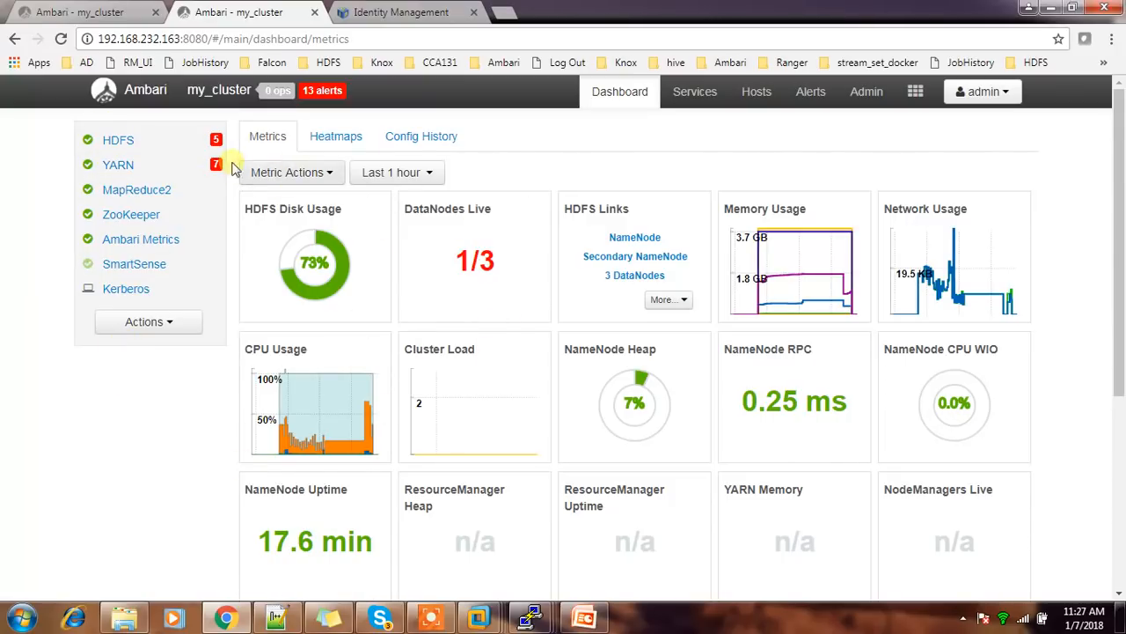
Verify SmartSense and Ambari Metrics components are started, then switch to the Kerberos PowerPoint slides
left_click(134, 264)
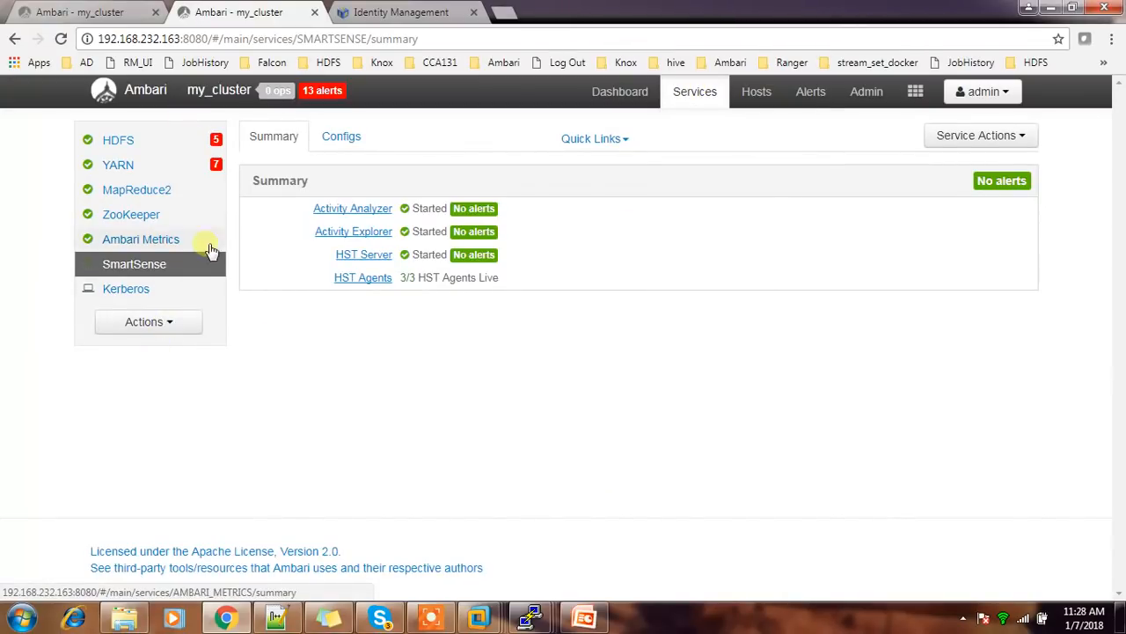
left_click(141, 239)
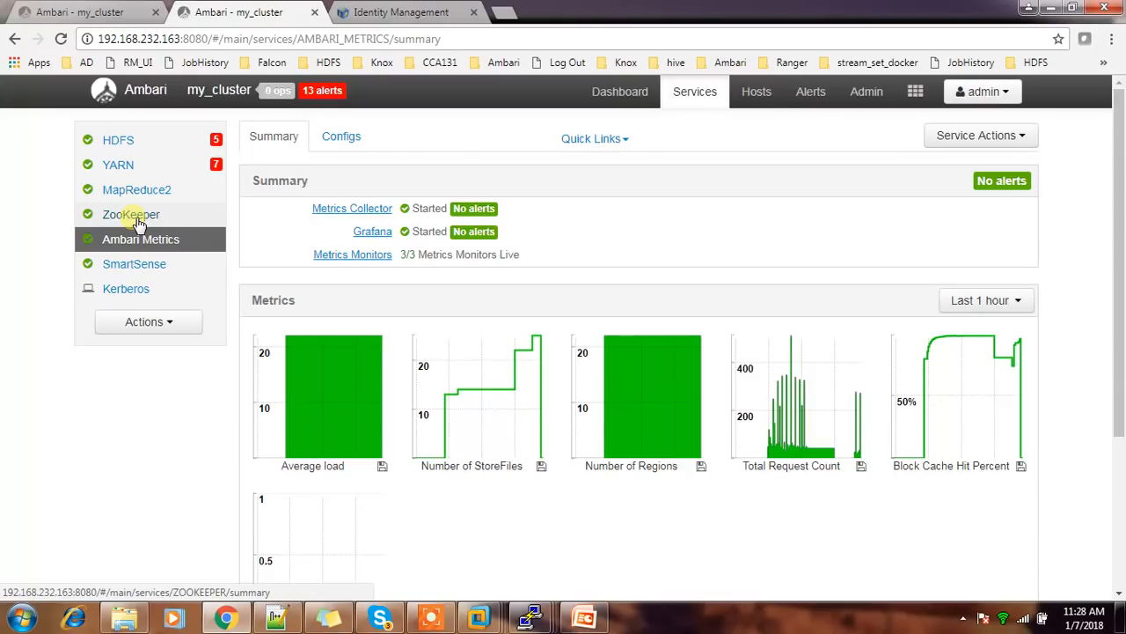
left_click(866, 92)
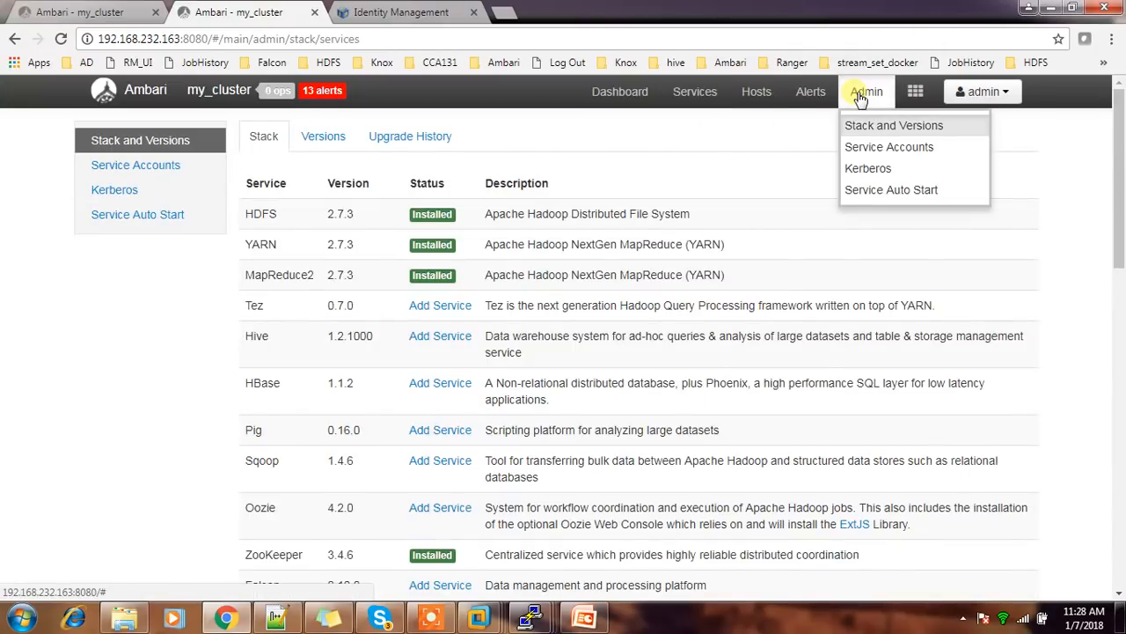
left_click(581, 616)
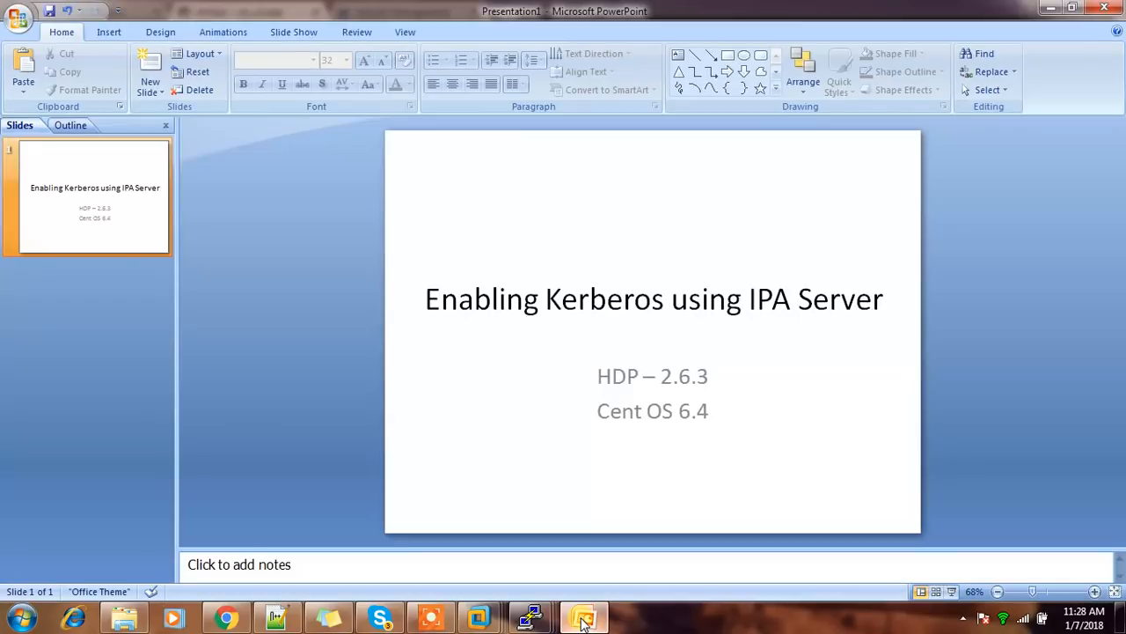
mouse_move(574, 373)
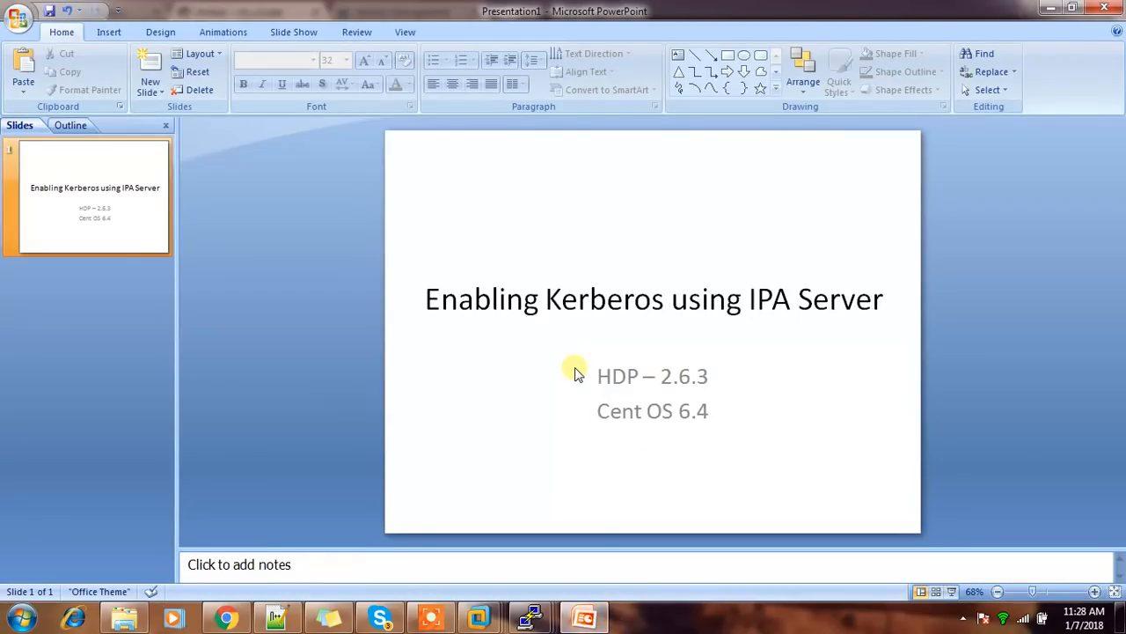